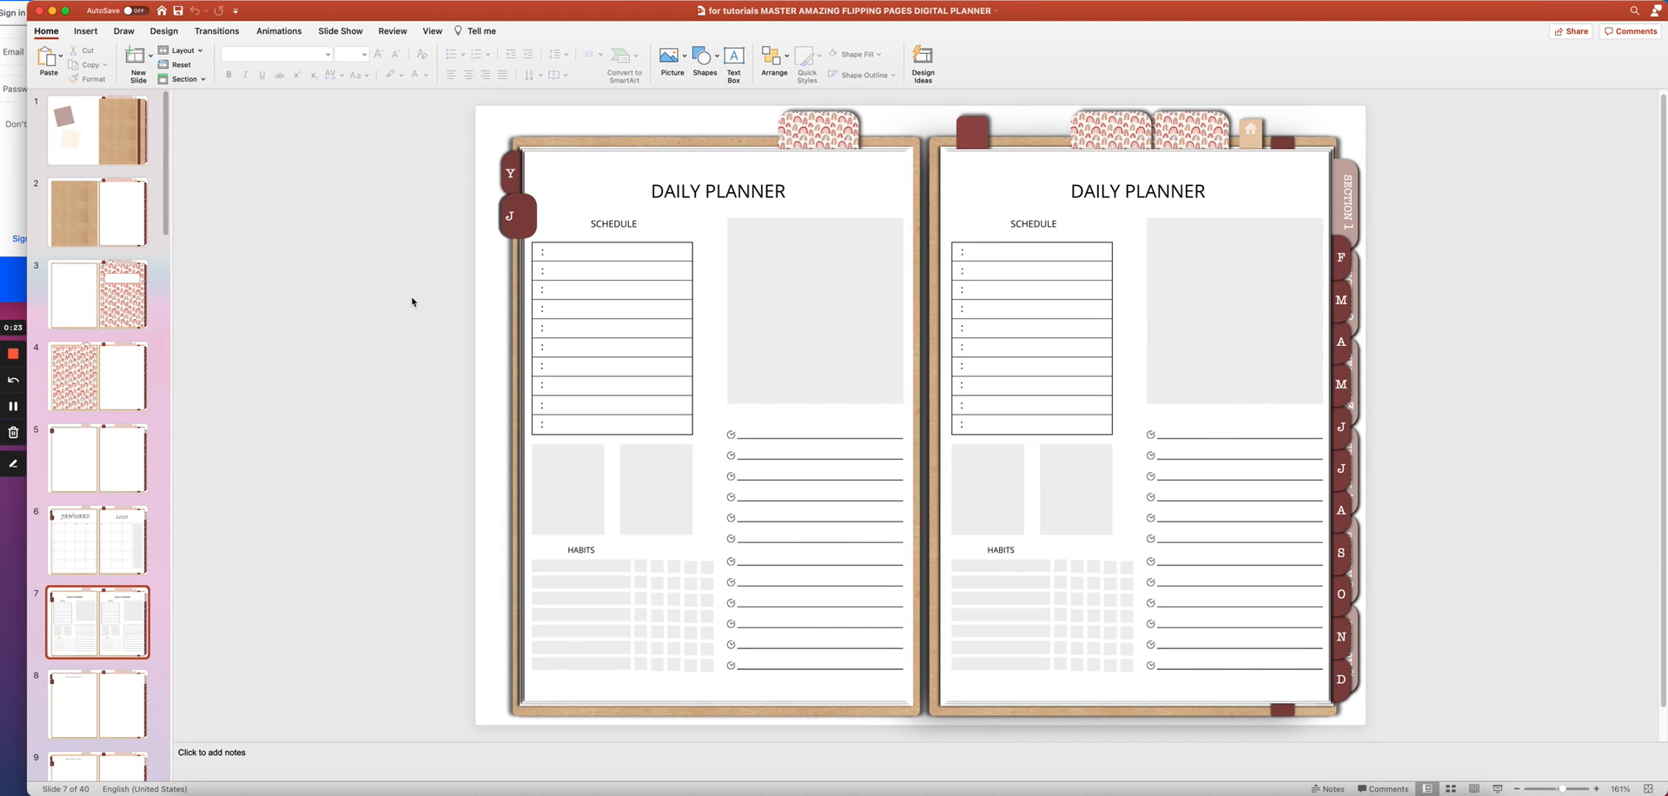
mouse_move(257, 198)
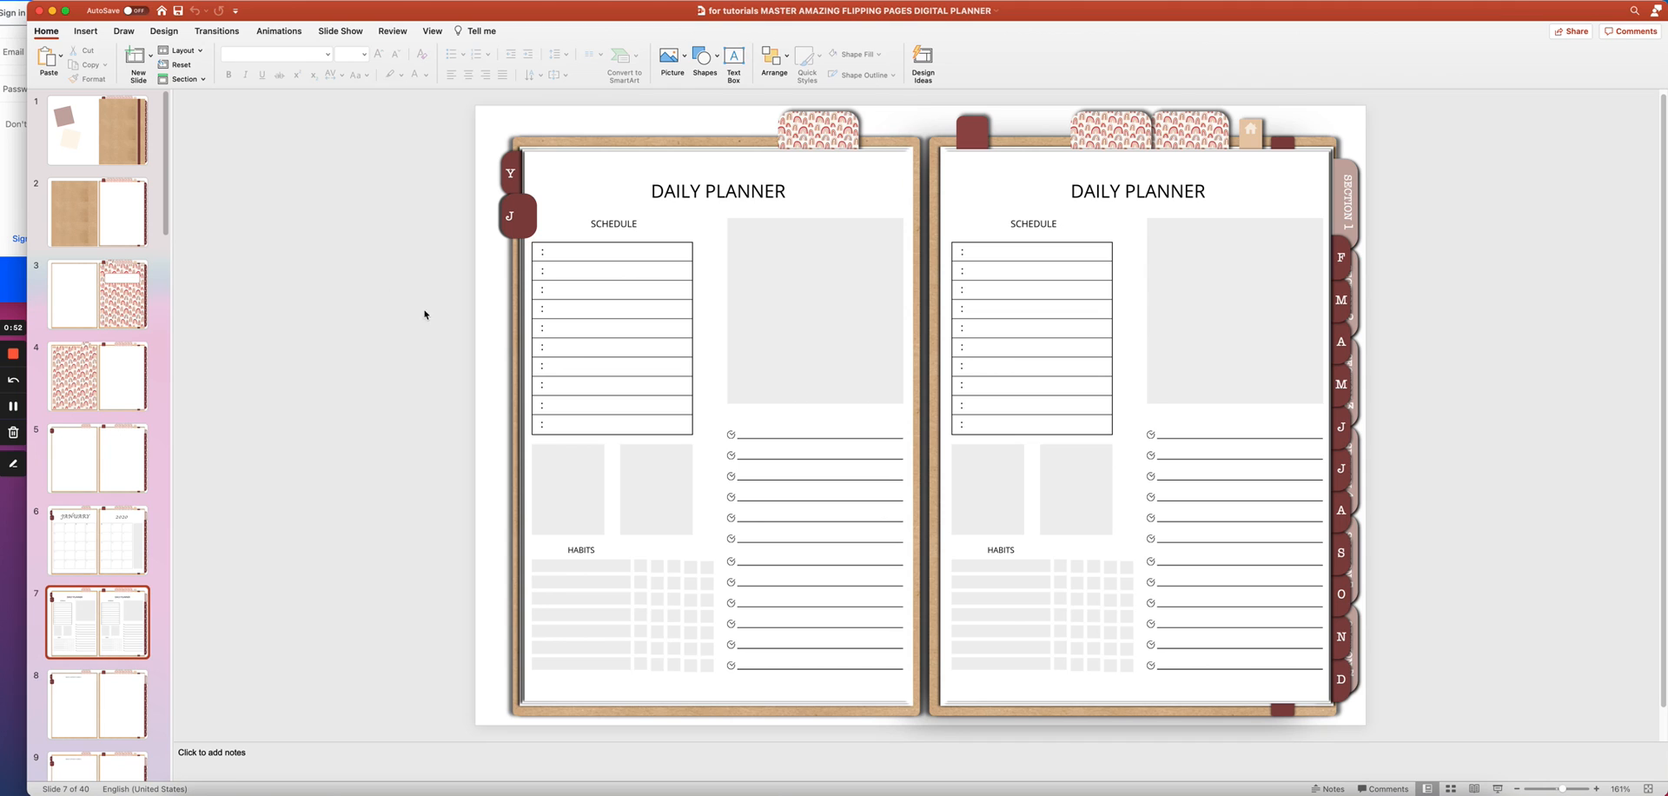
- Show the planner cover slide, then switch to the January 2020 calendar spread and scroll the thumbnails
click(98, 130)
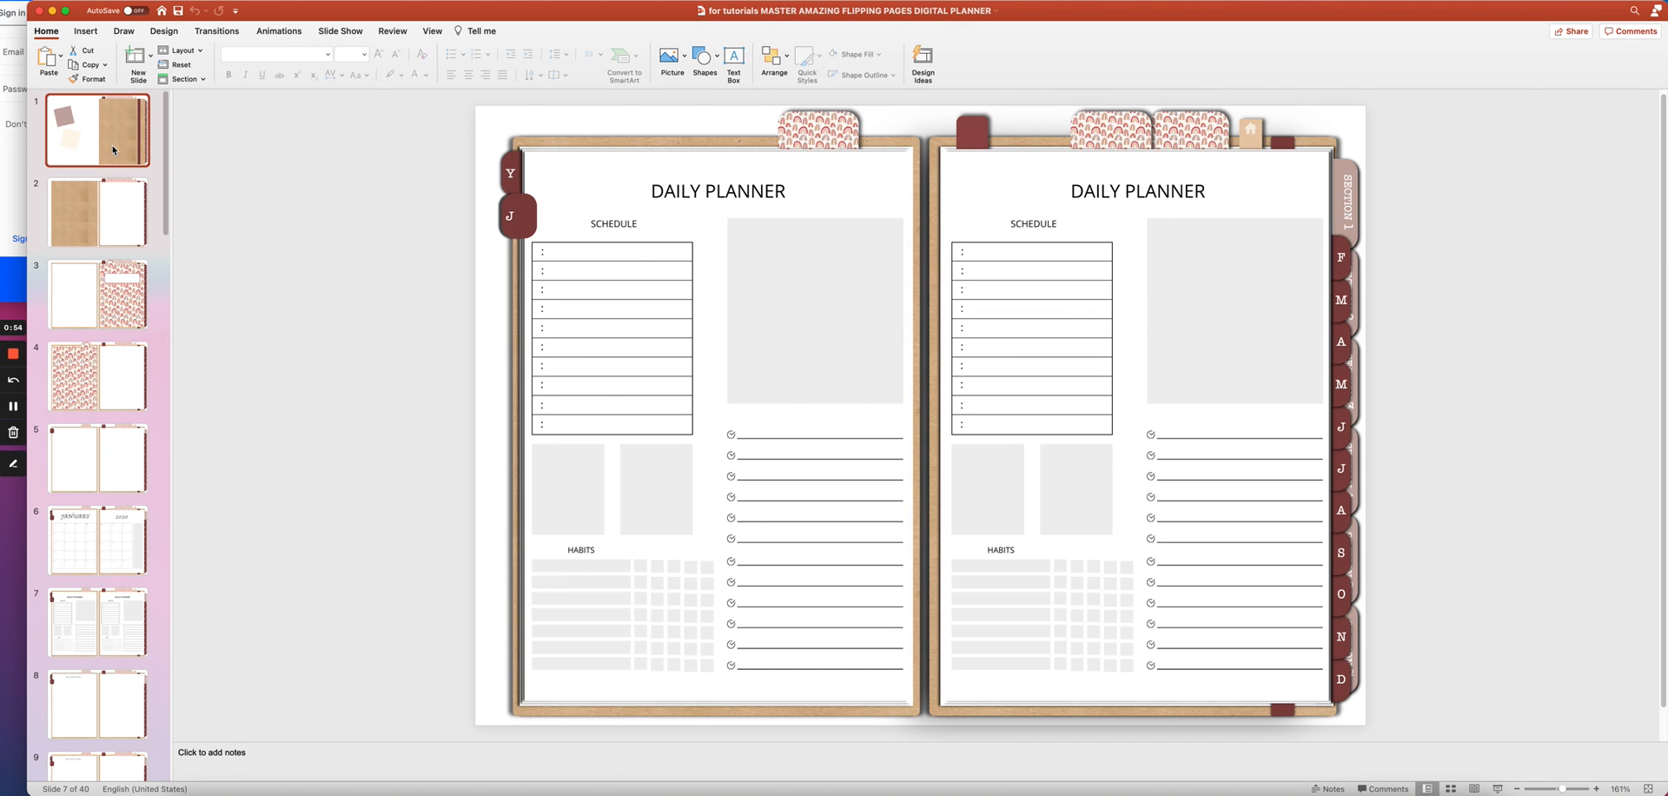
click(97, 130)
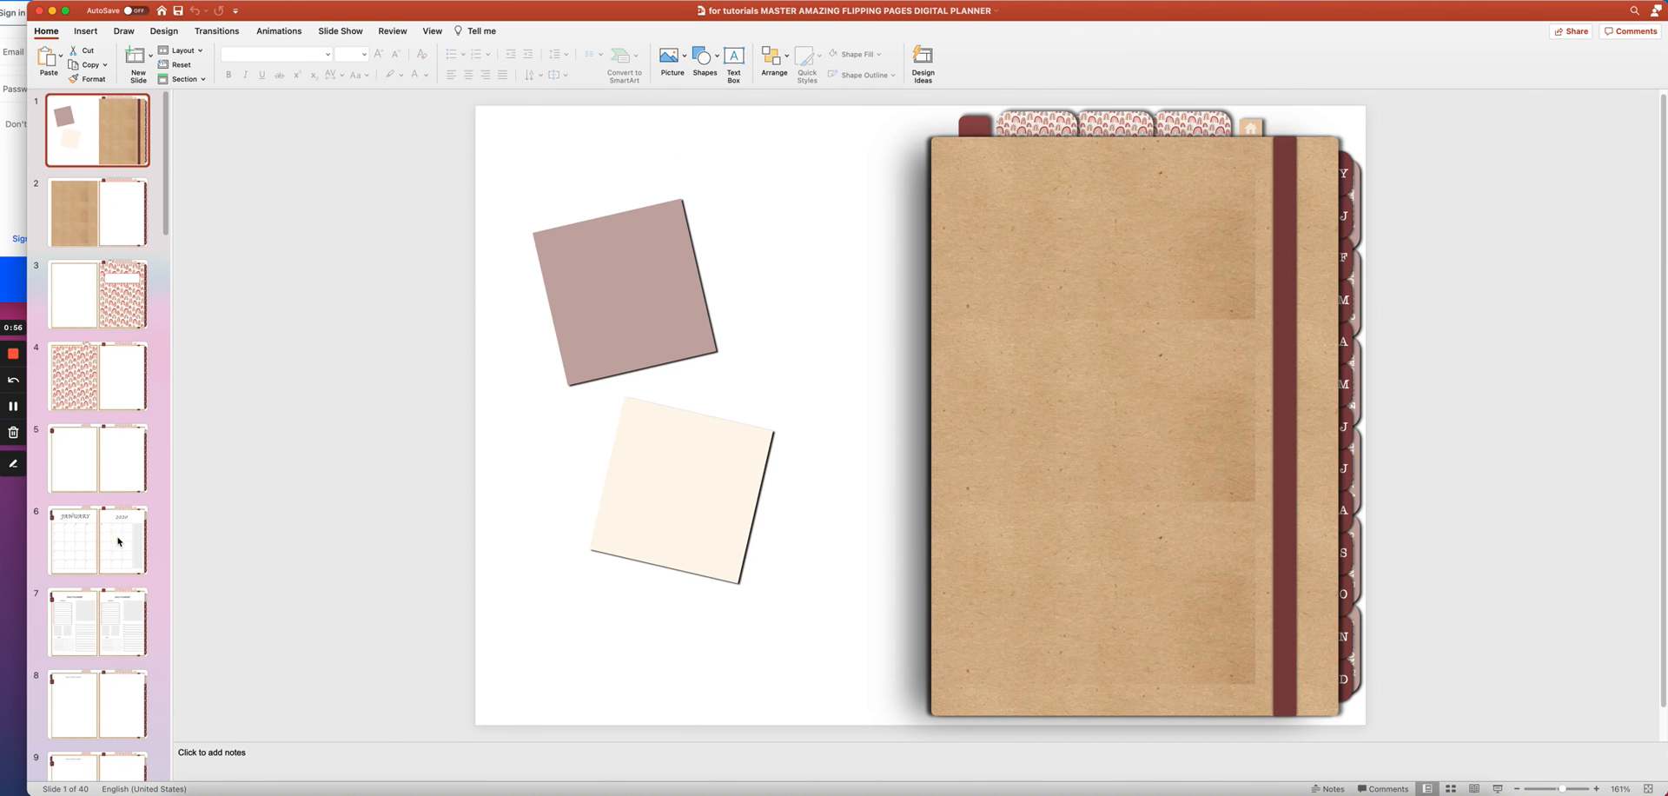
click(98, 540)
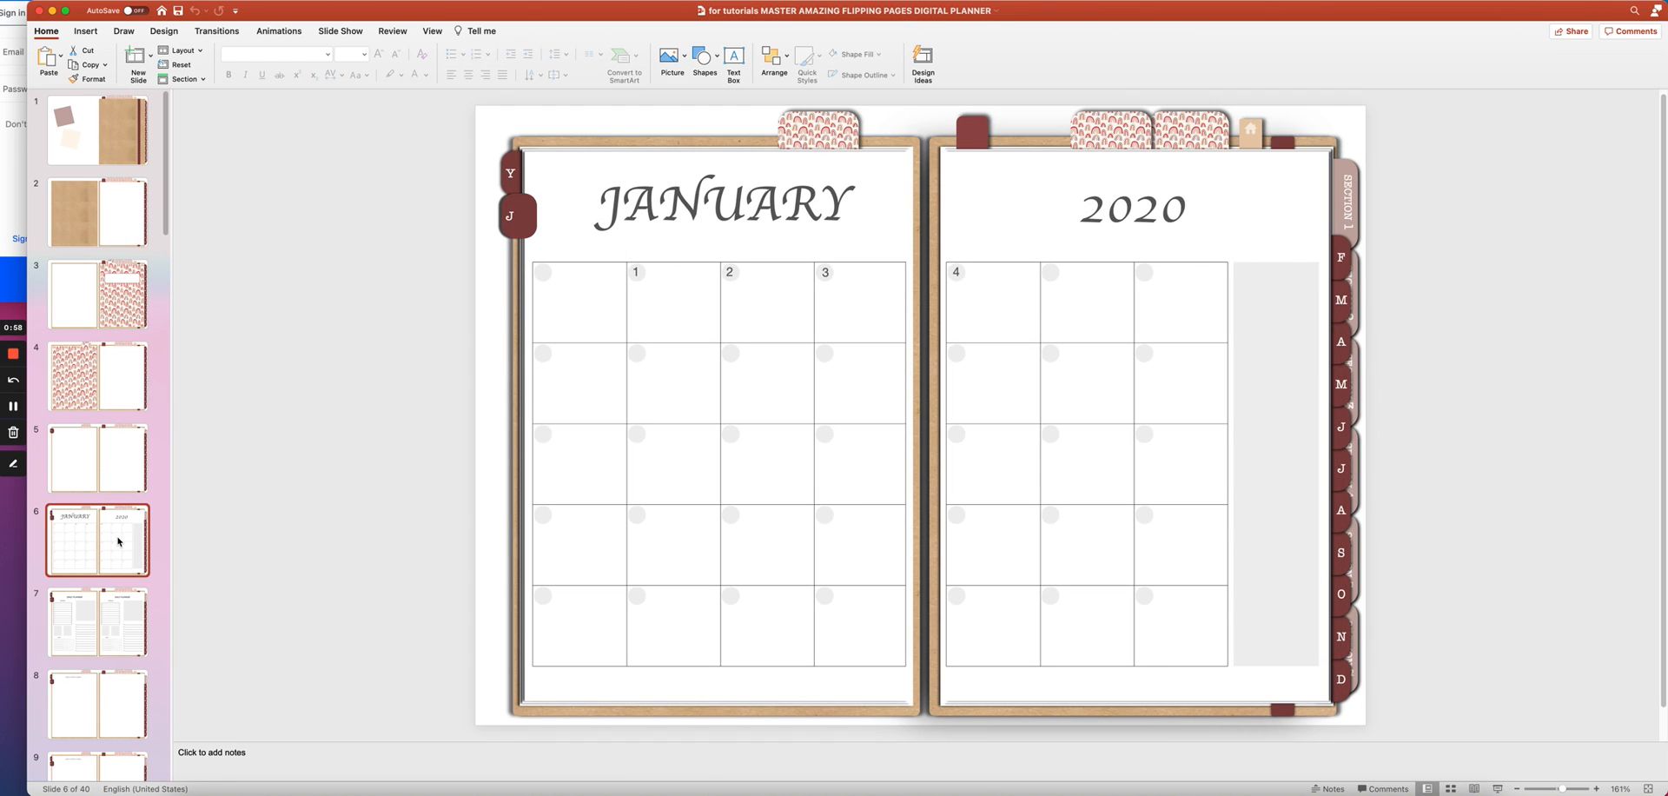
scroll(down, 3)
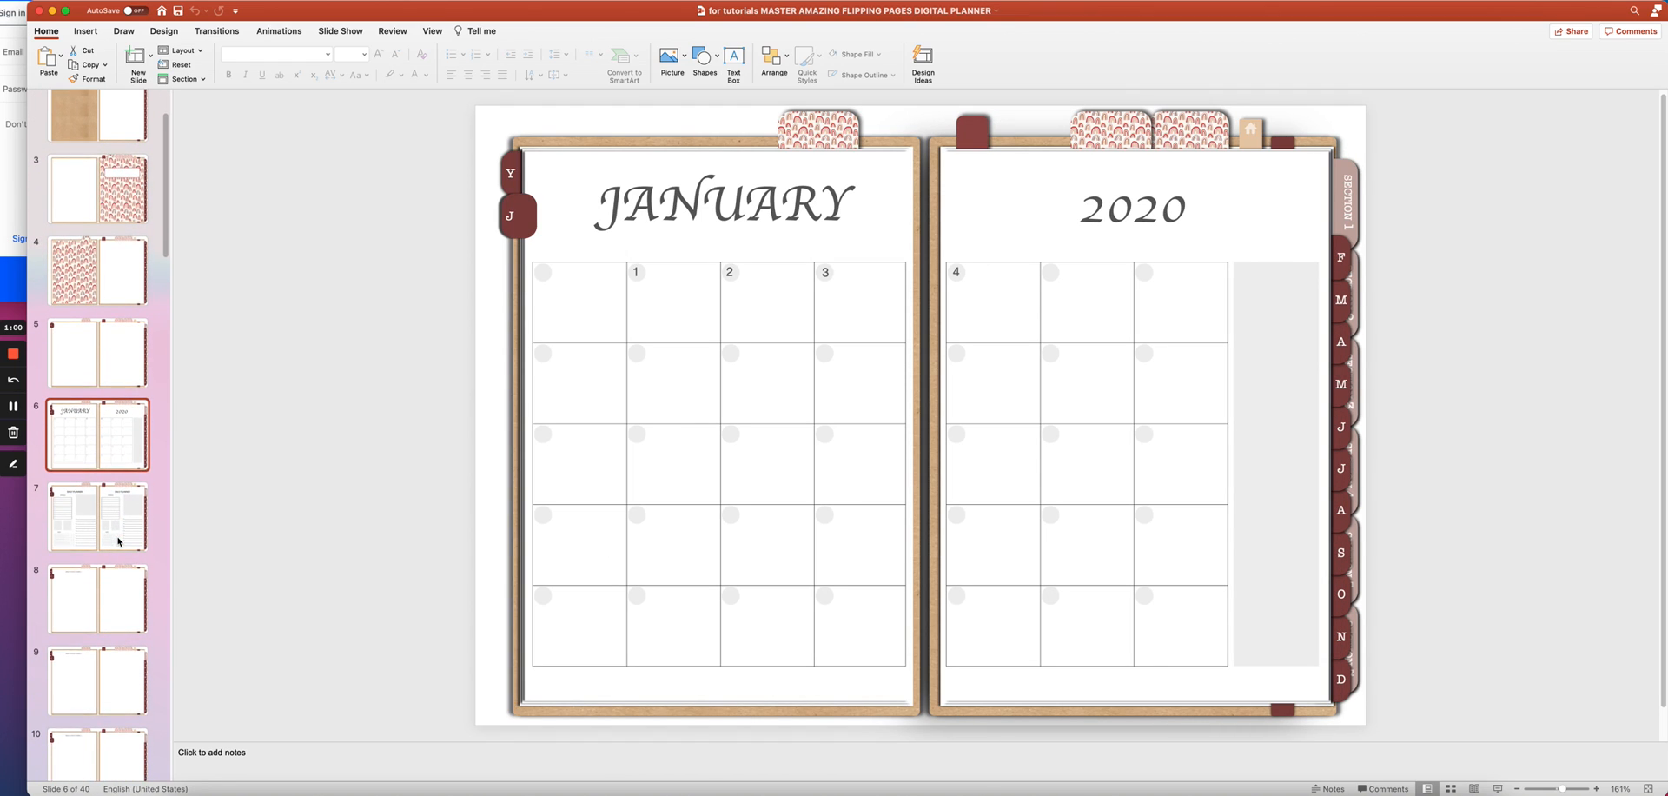
scroll(down, 3)
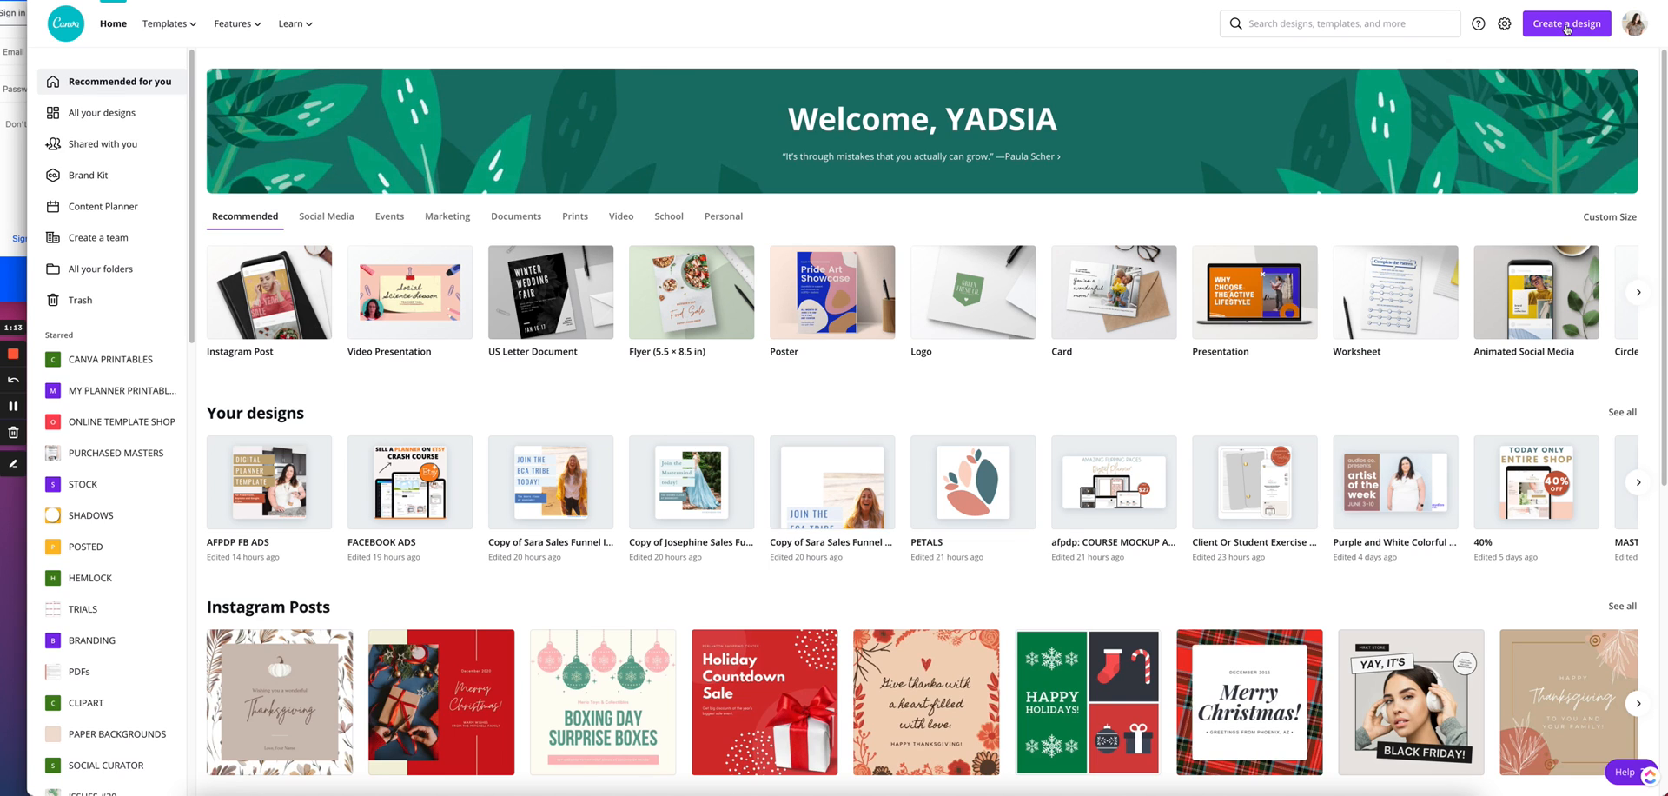
- Create a new custom-size design of 2000 × 2000 px
click(1566, 22)
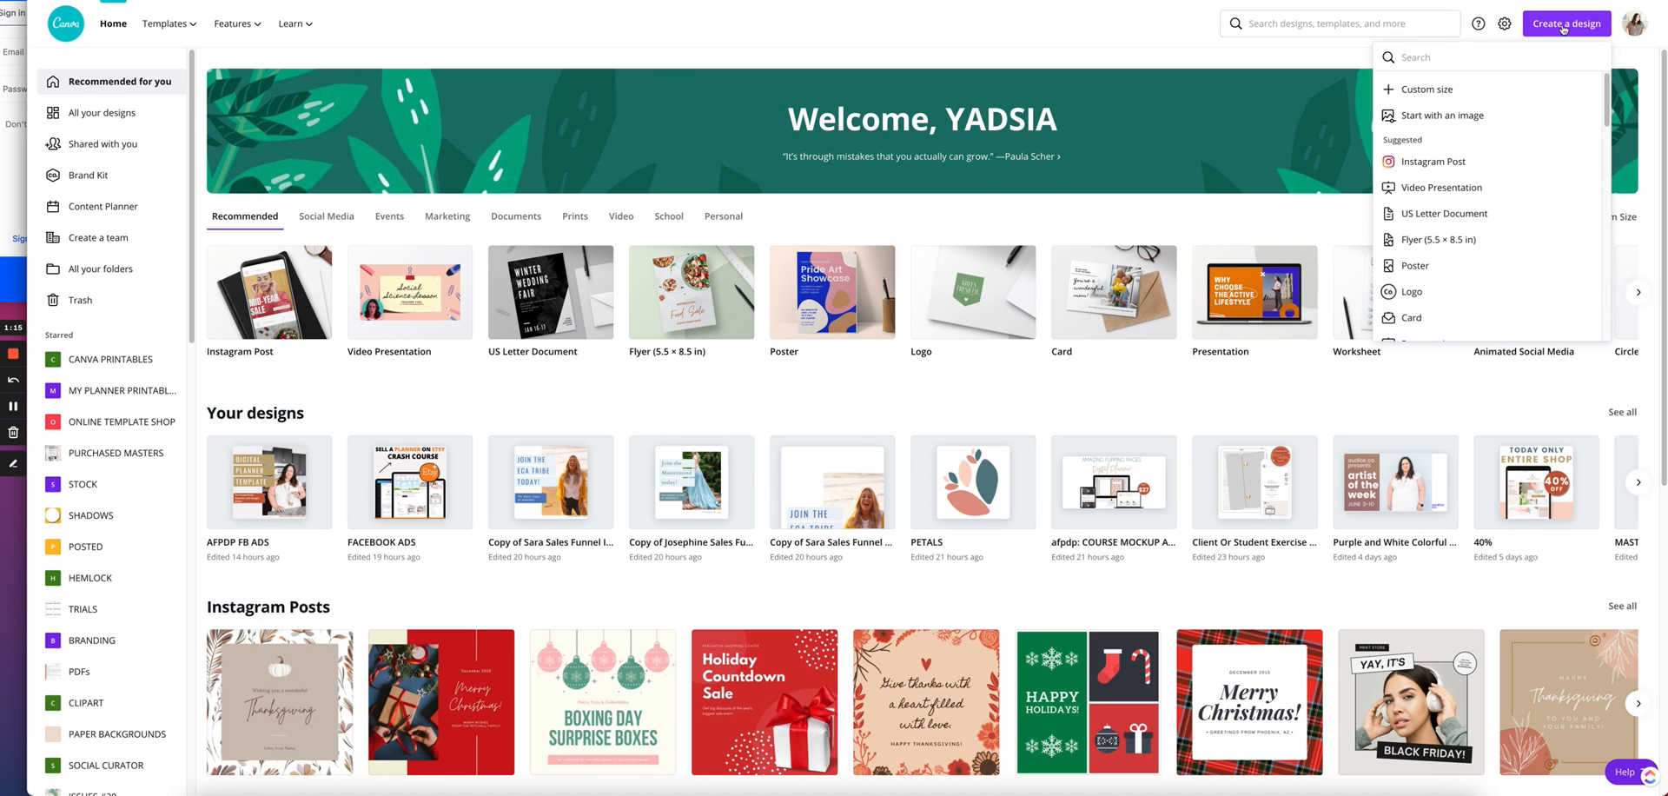
click(1425, 88)
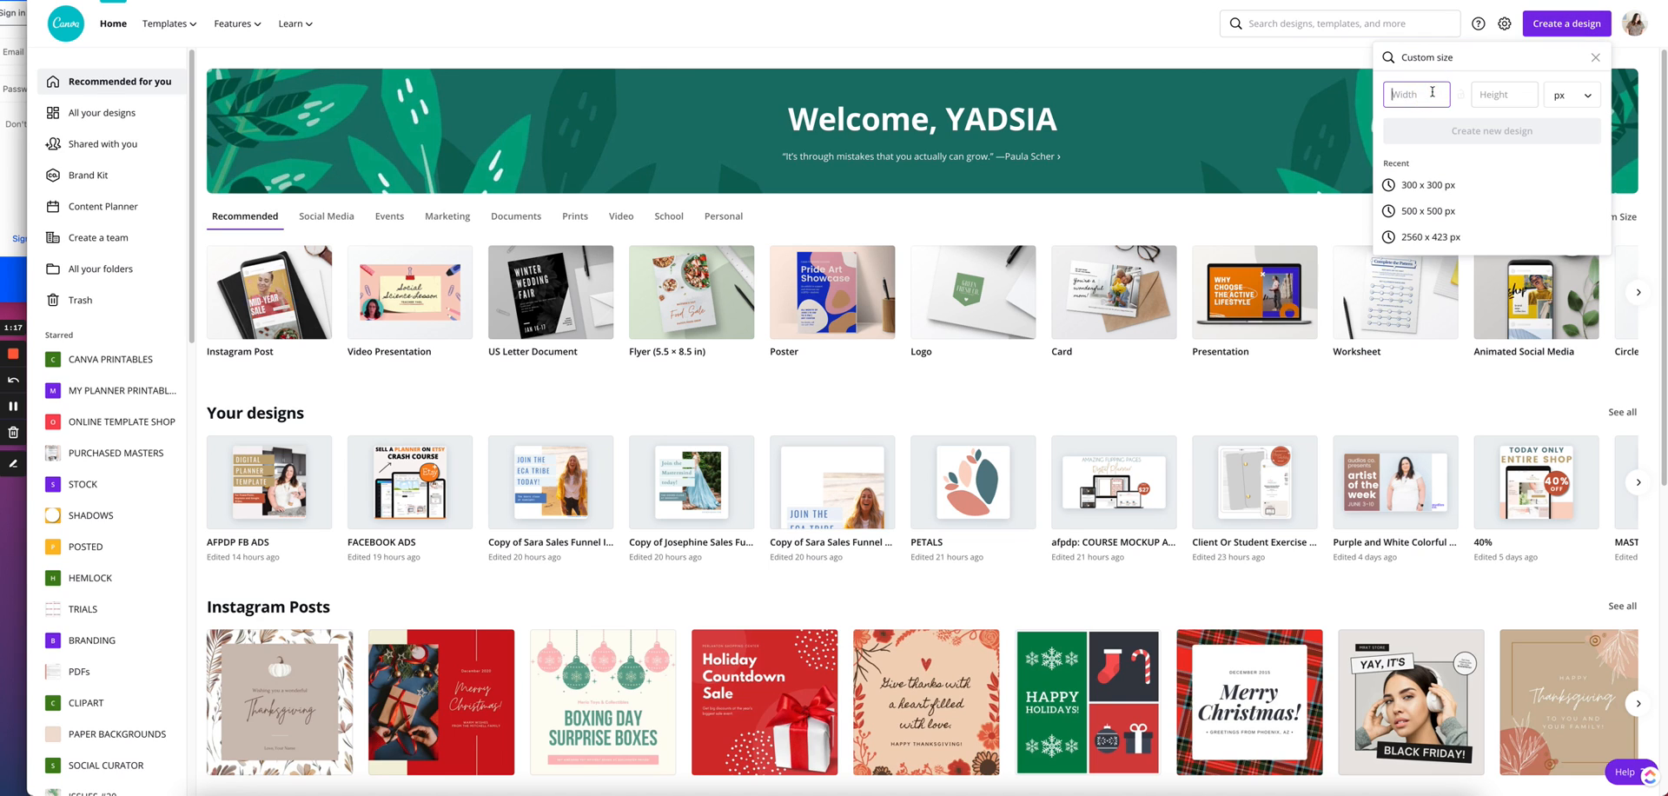
text(2000)
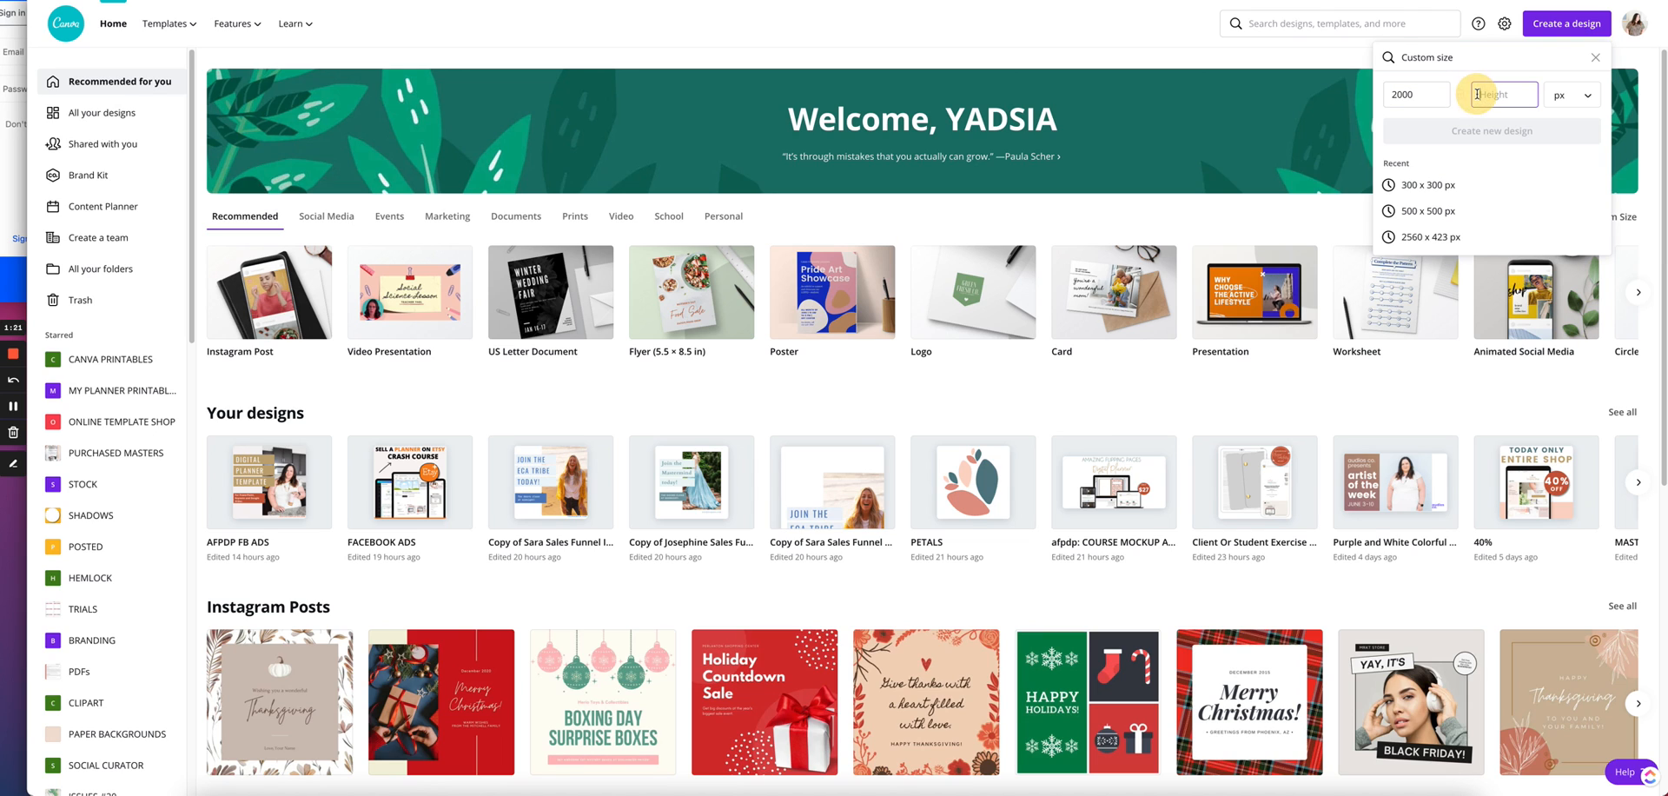
text(2000)
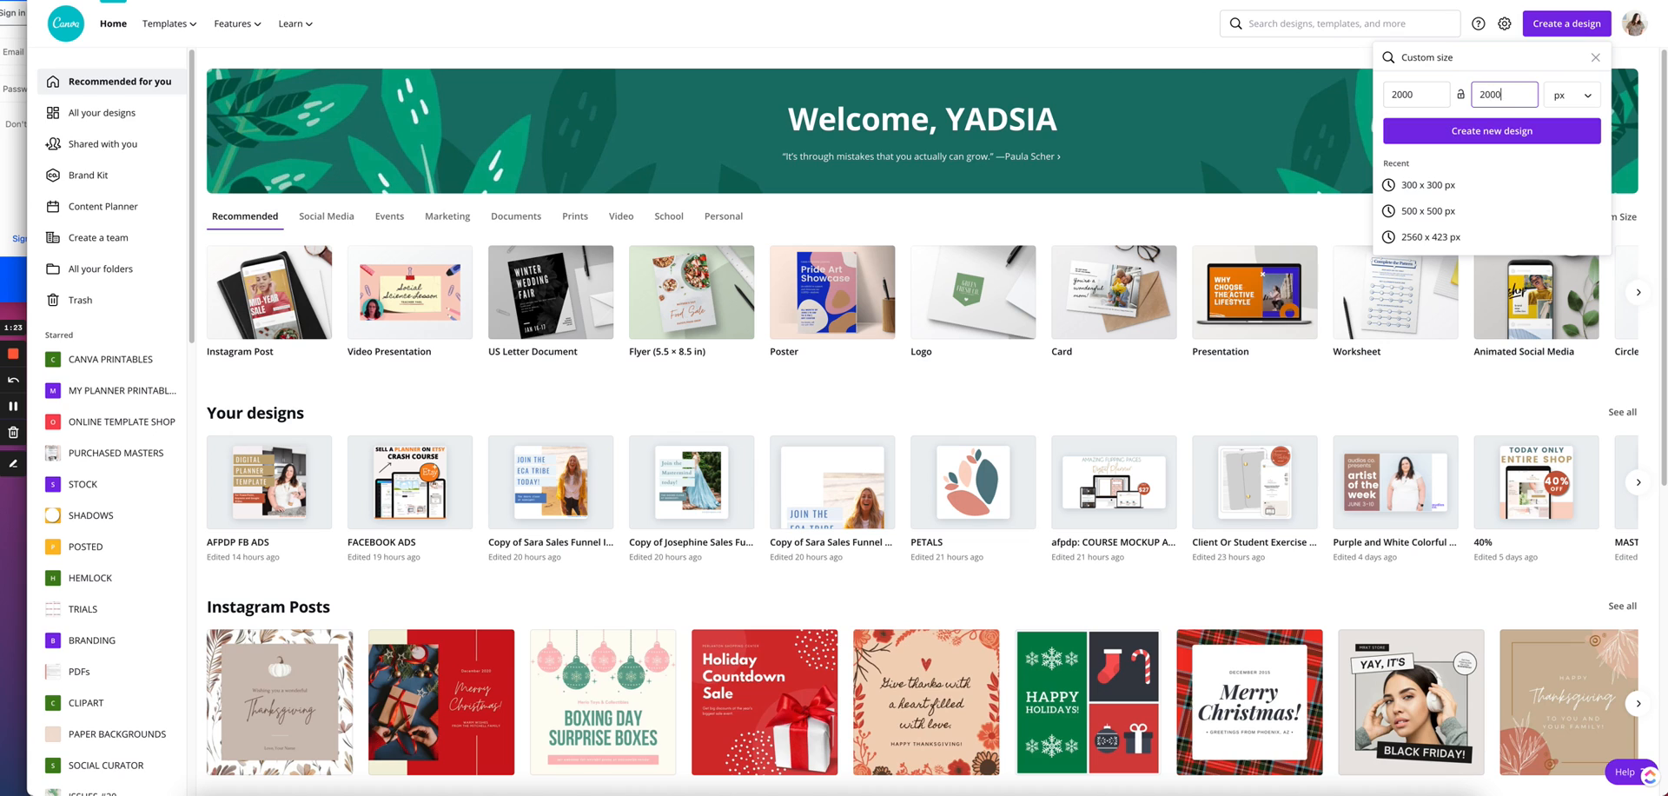
click(1491, 130)
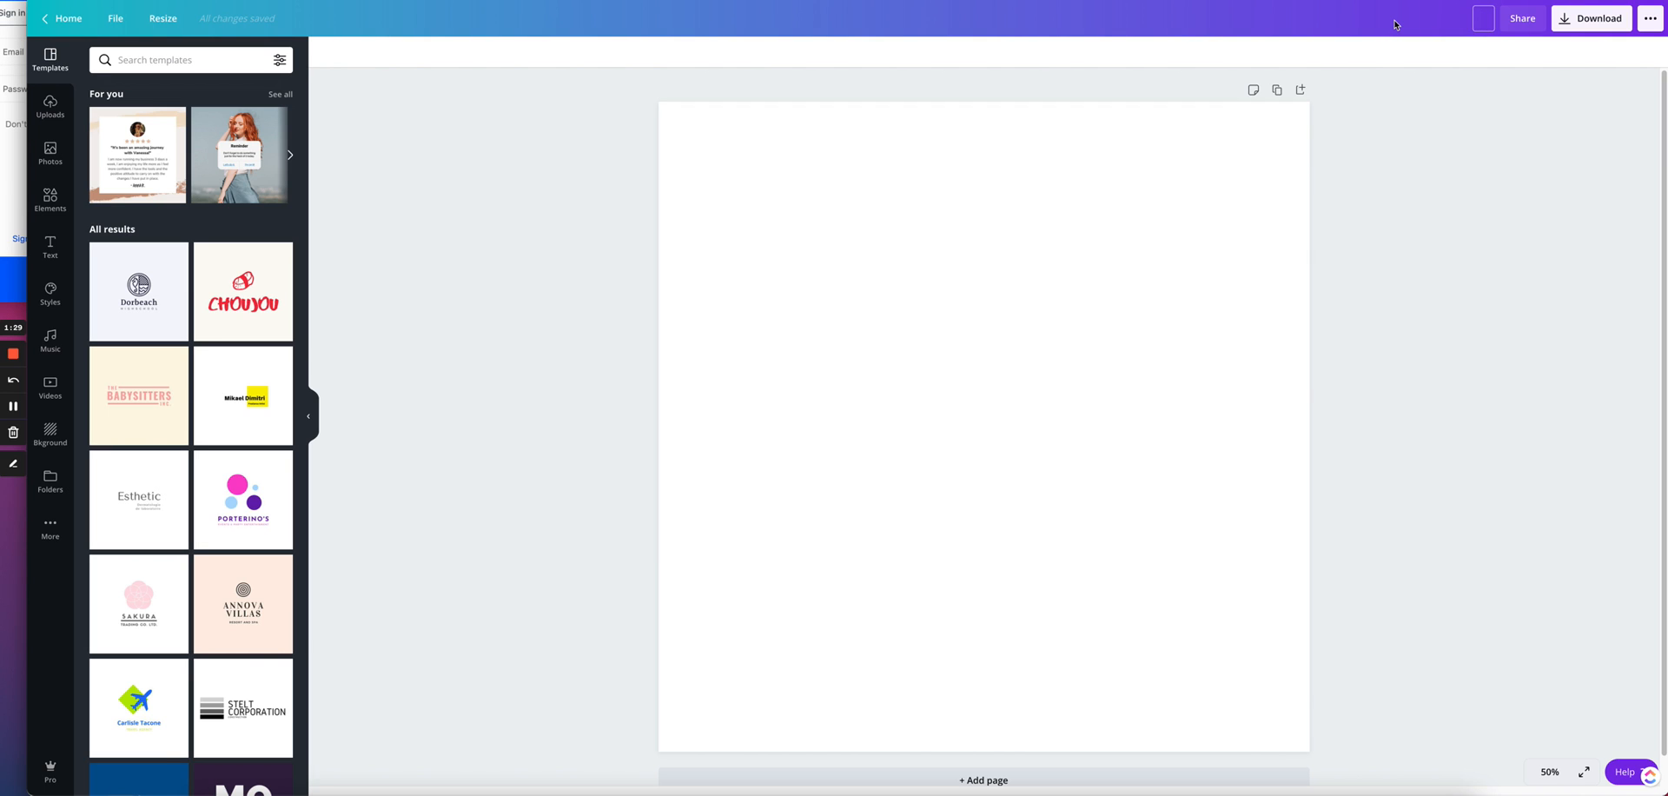
- Title the design 'MASTER: ETSY LISTING DIGITAL PLANNER MOCKUP'
text(MASTER)
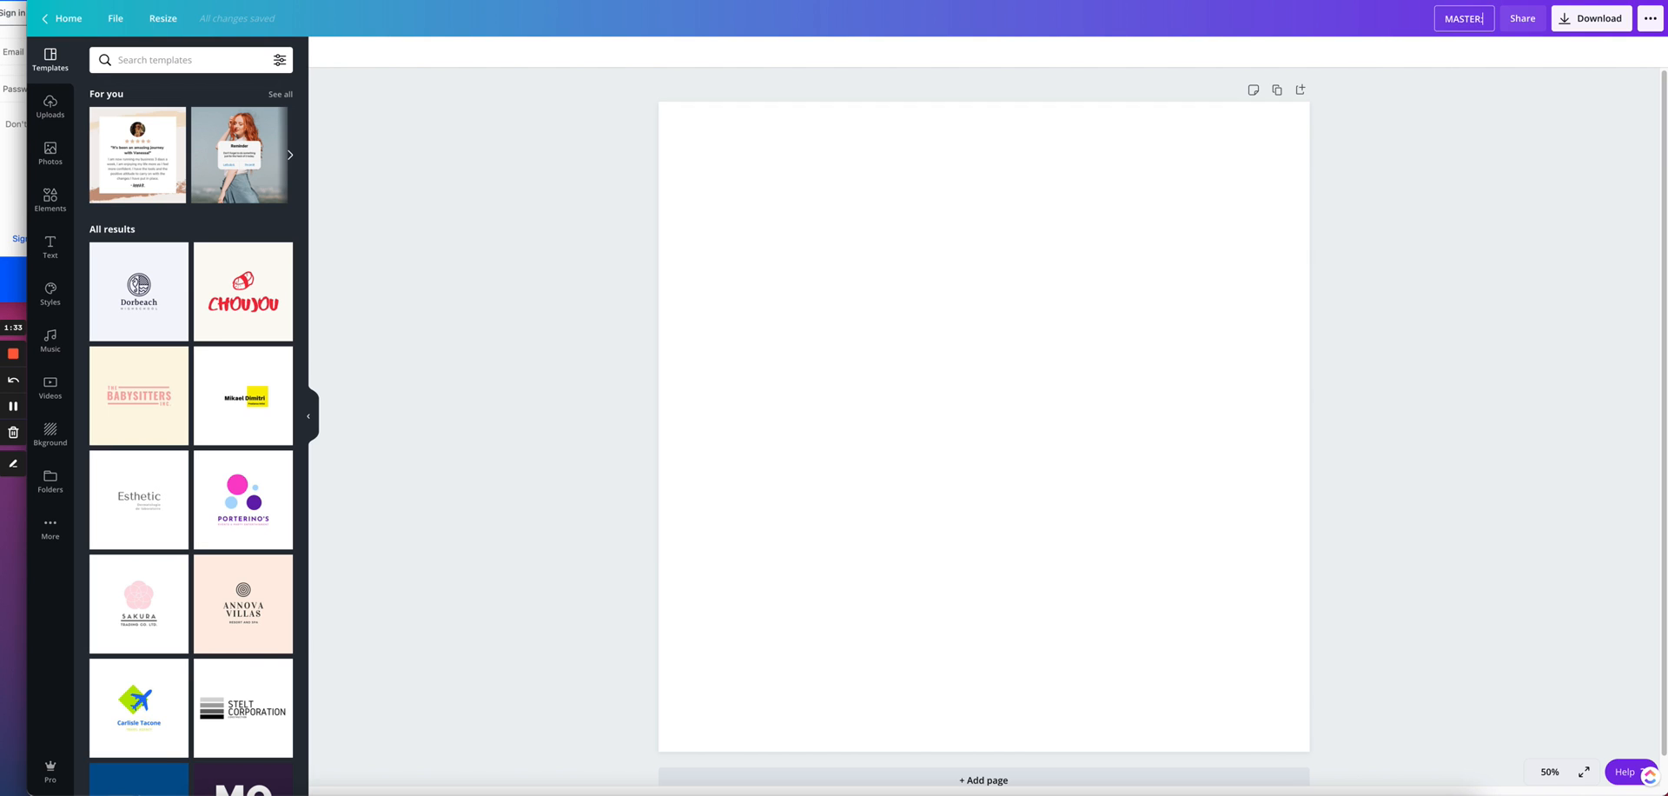
text(ETSY)
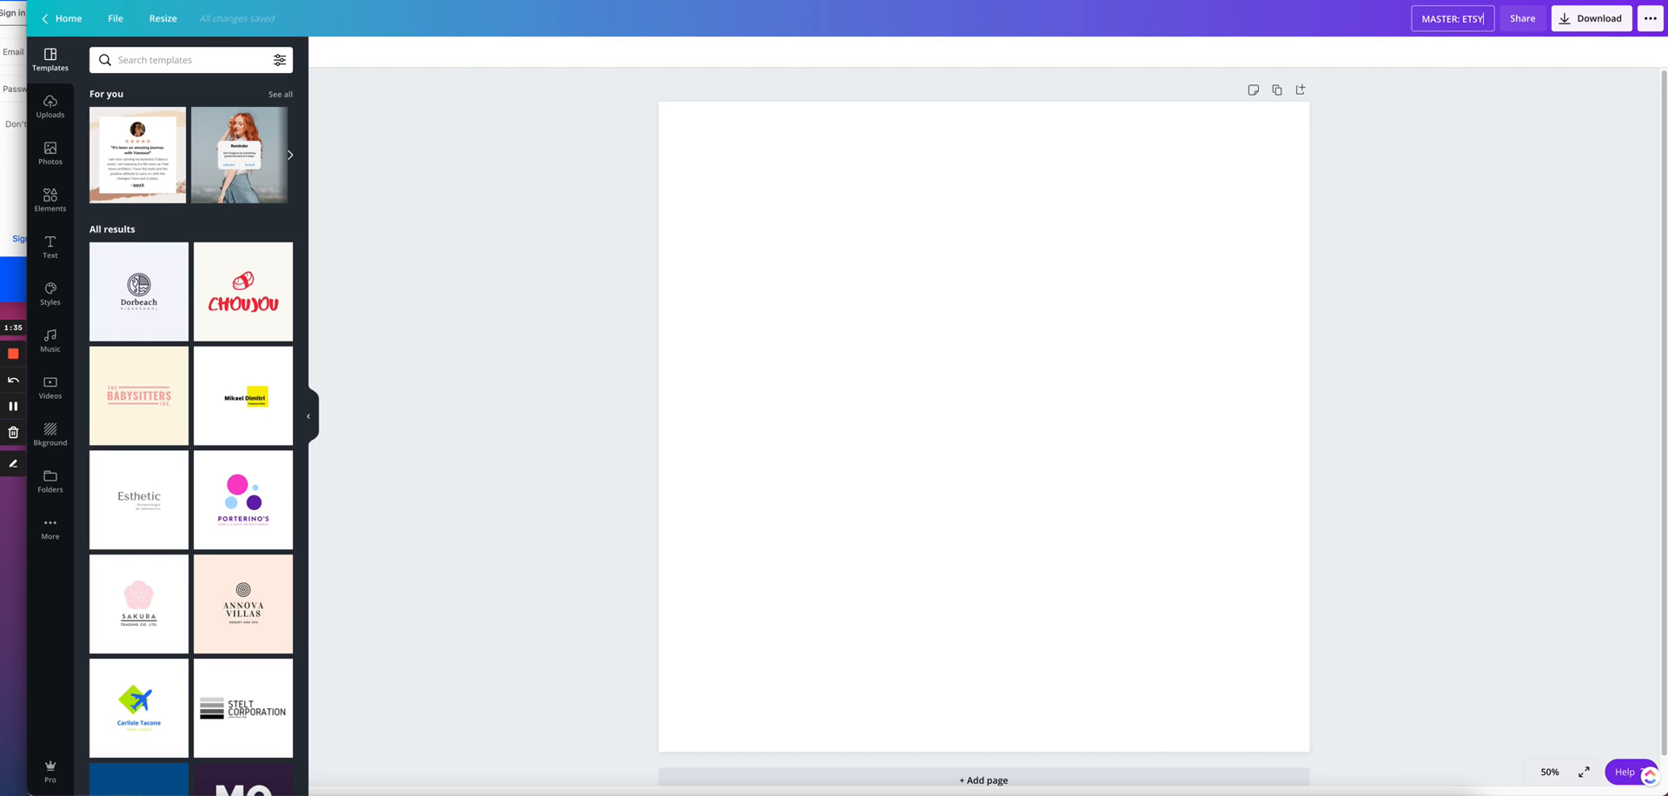
text(LISTING D)
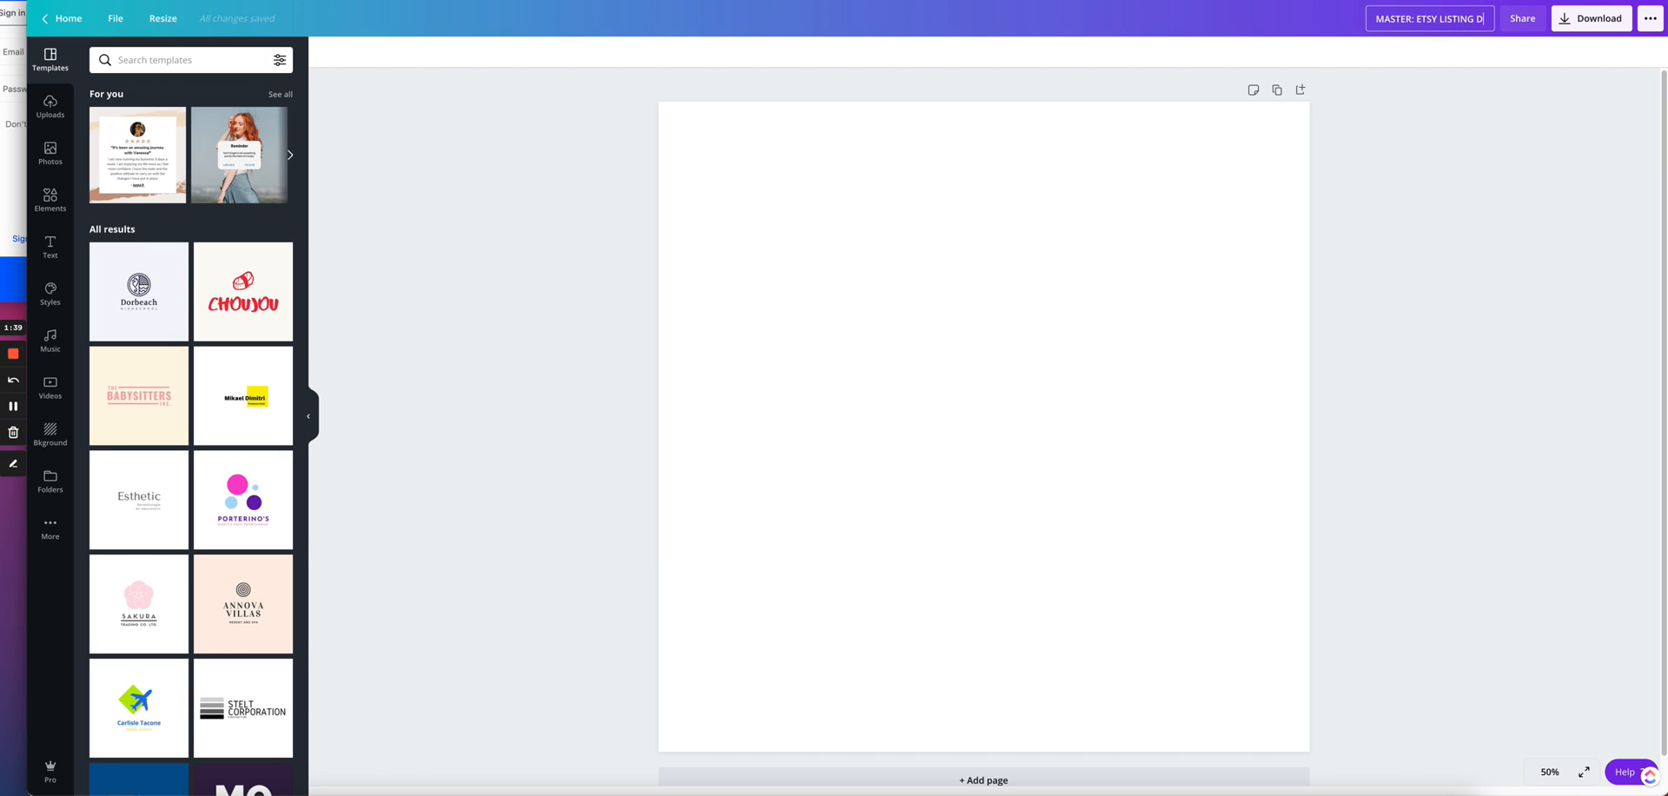
text(IGITAL)
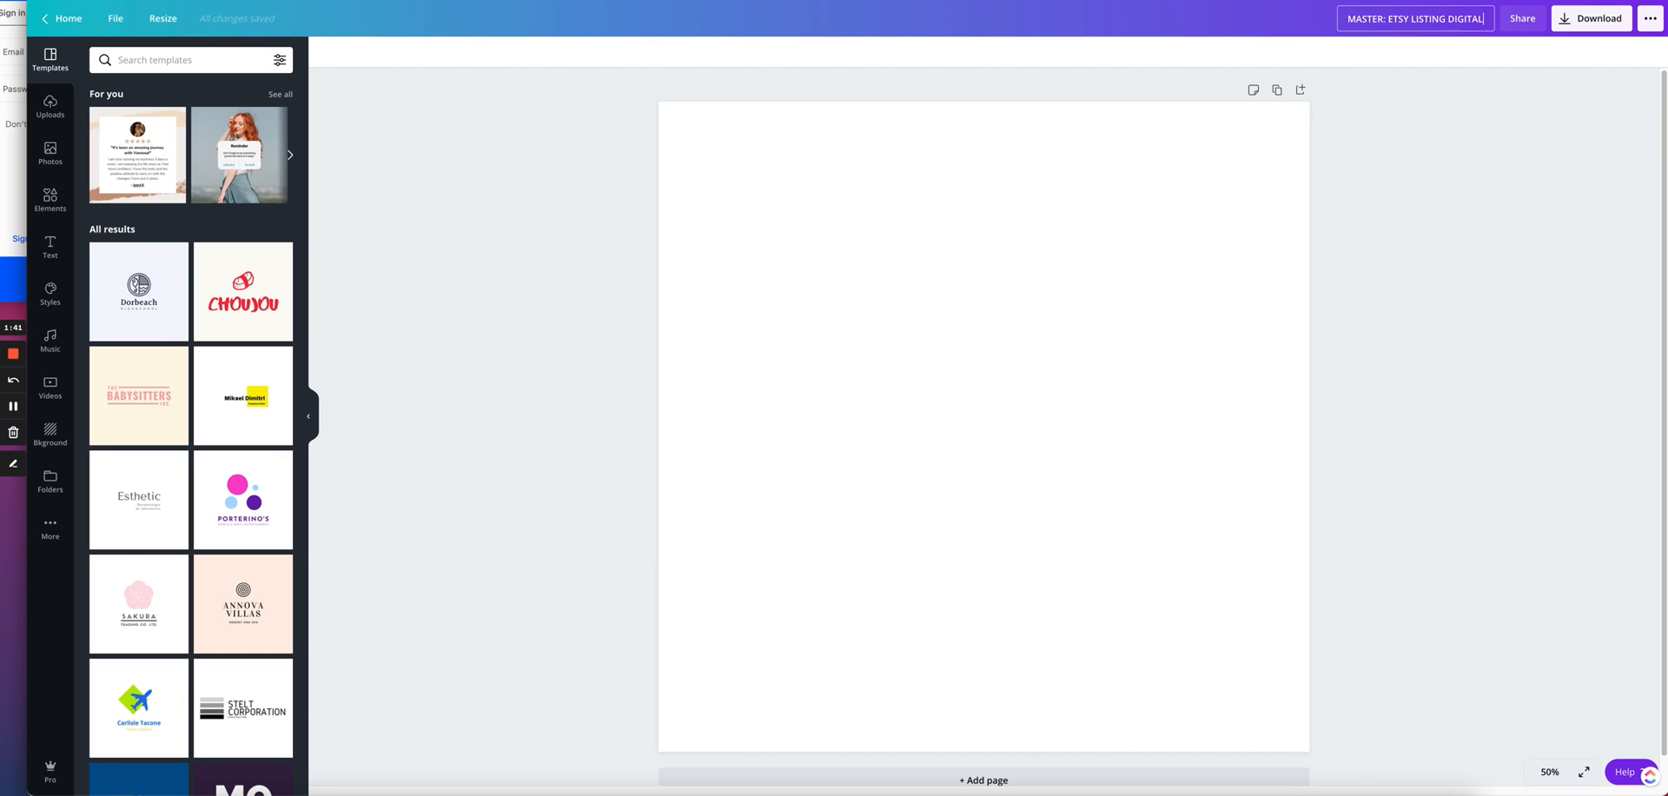
text(PLAS)
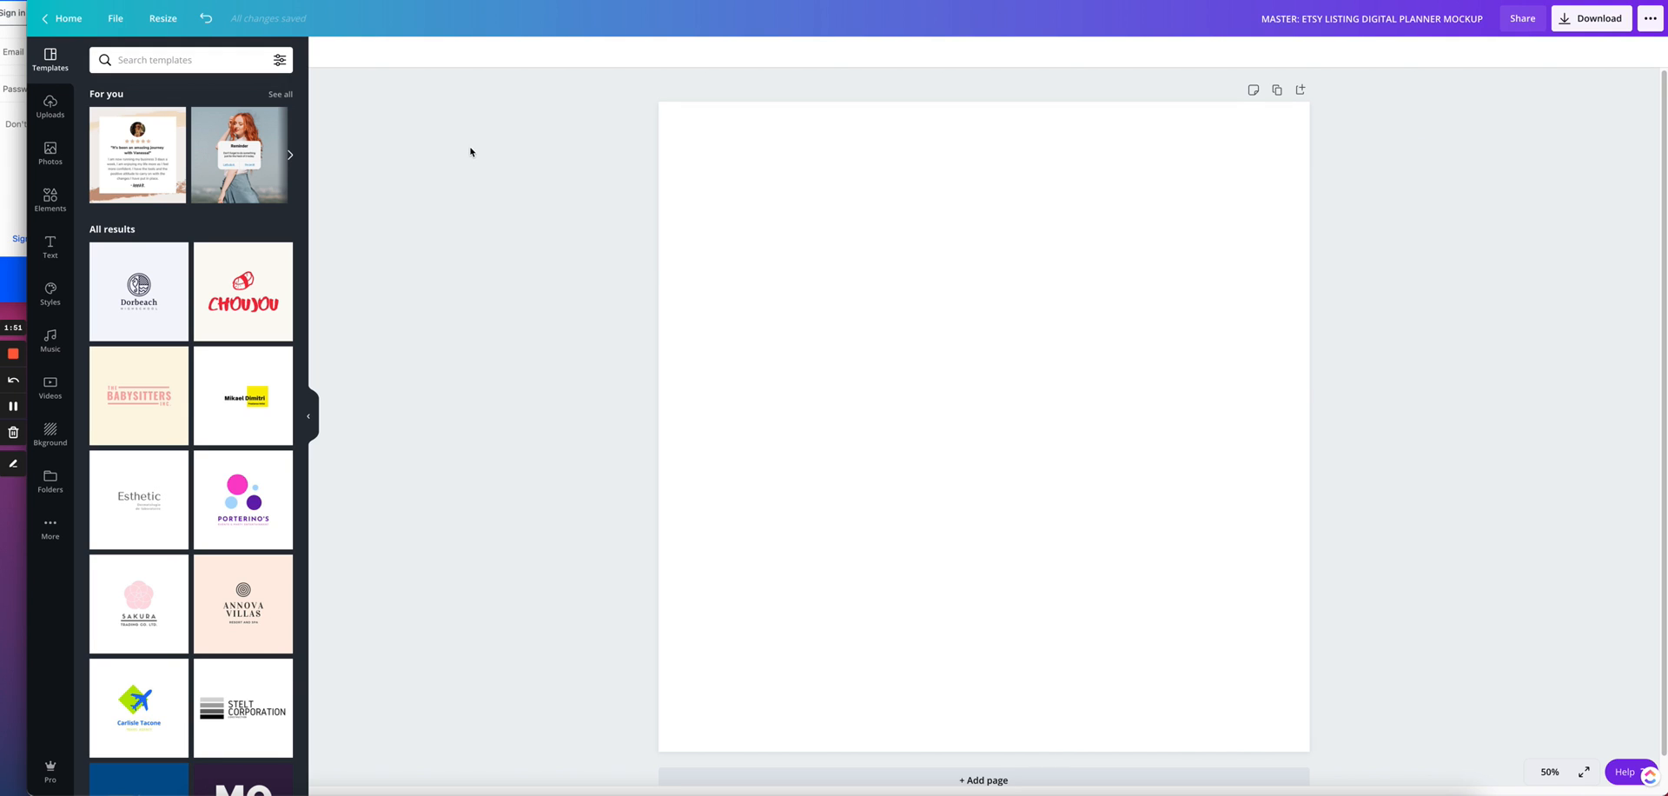
mouse_move(442, 193)
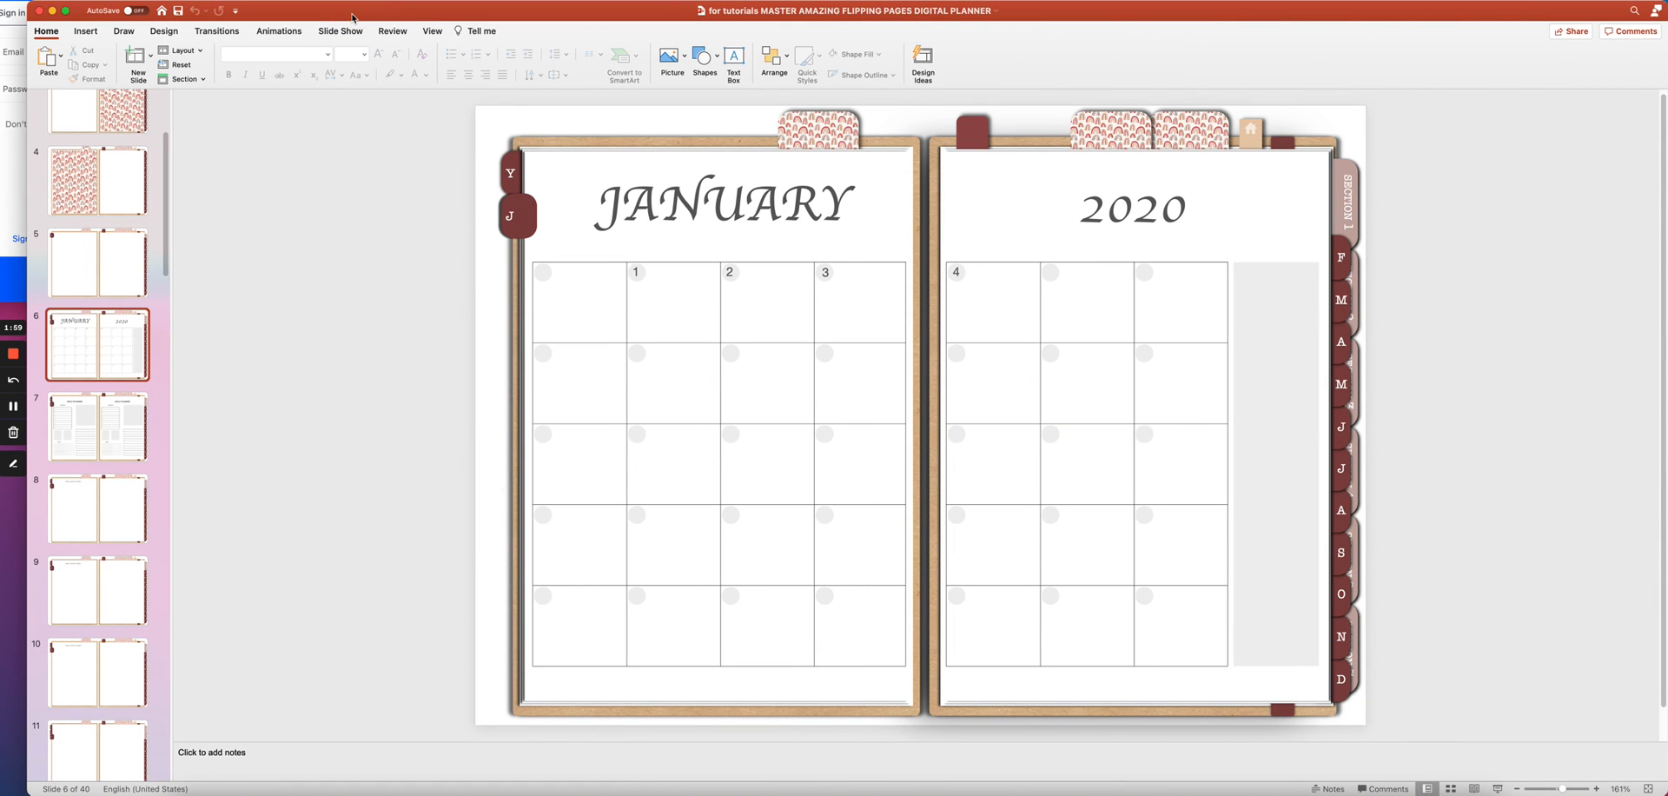
mouse_move(467, 321)
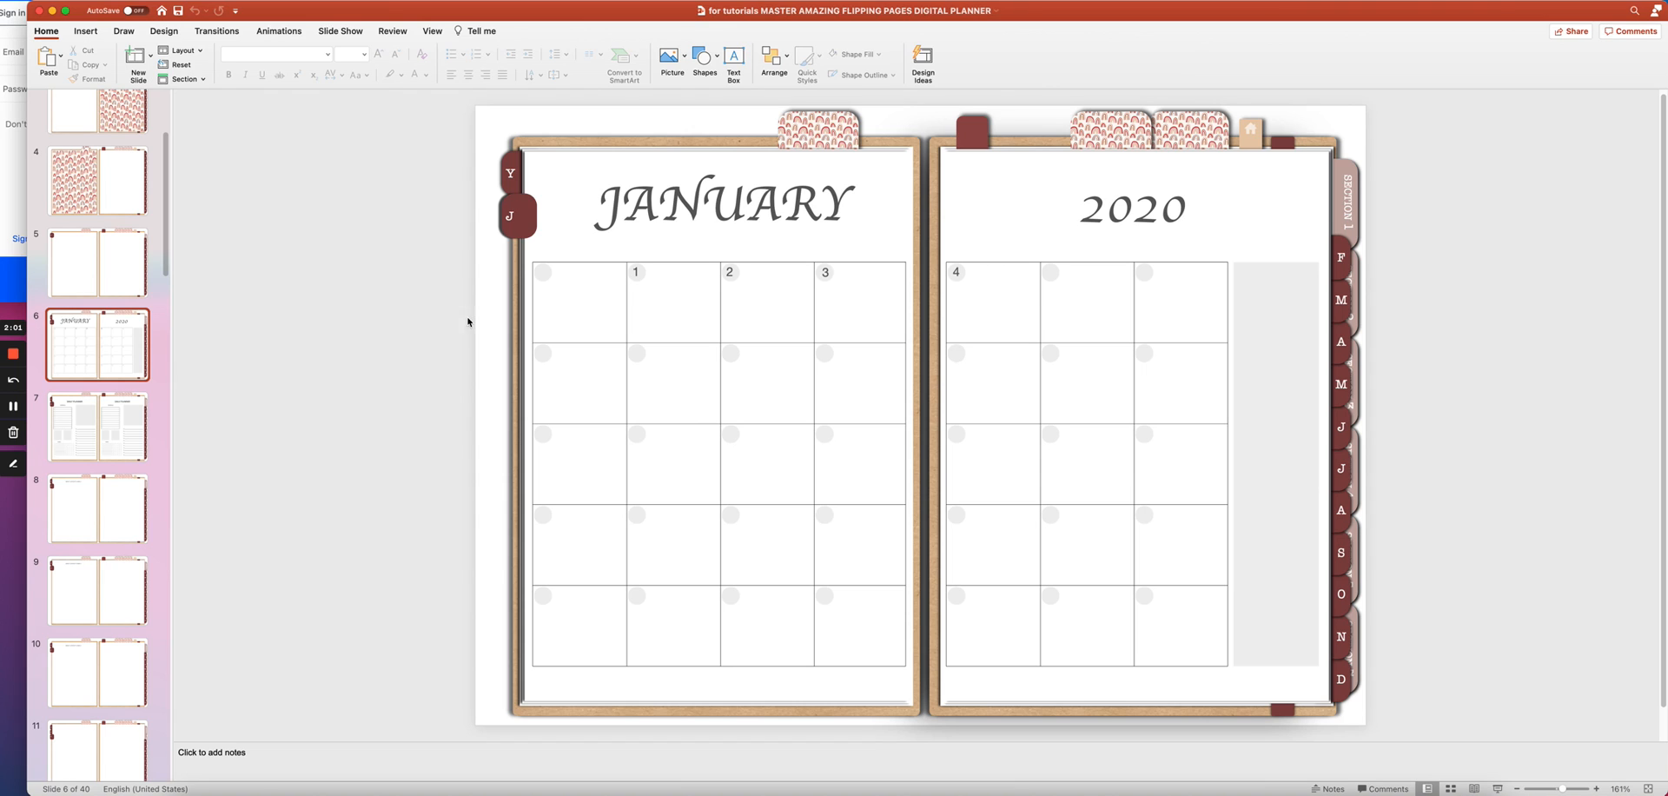
mouse_move(253, 148)
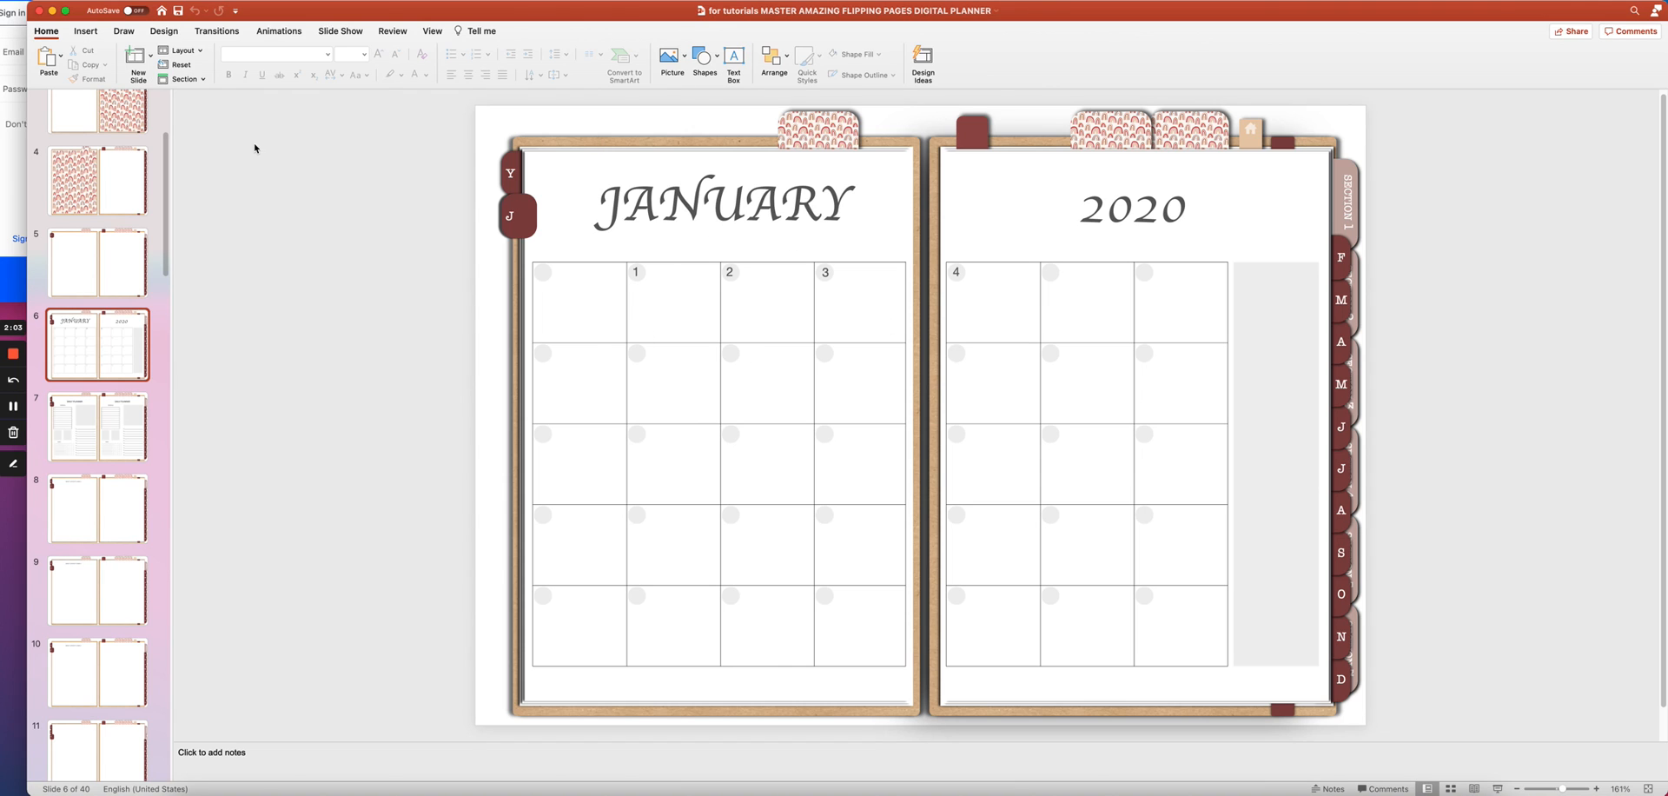
mouse_move(127, 344)
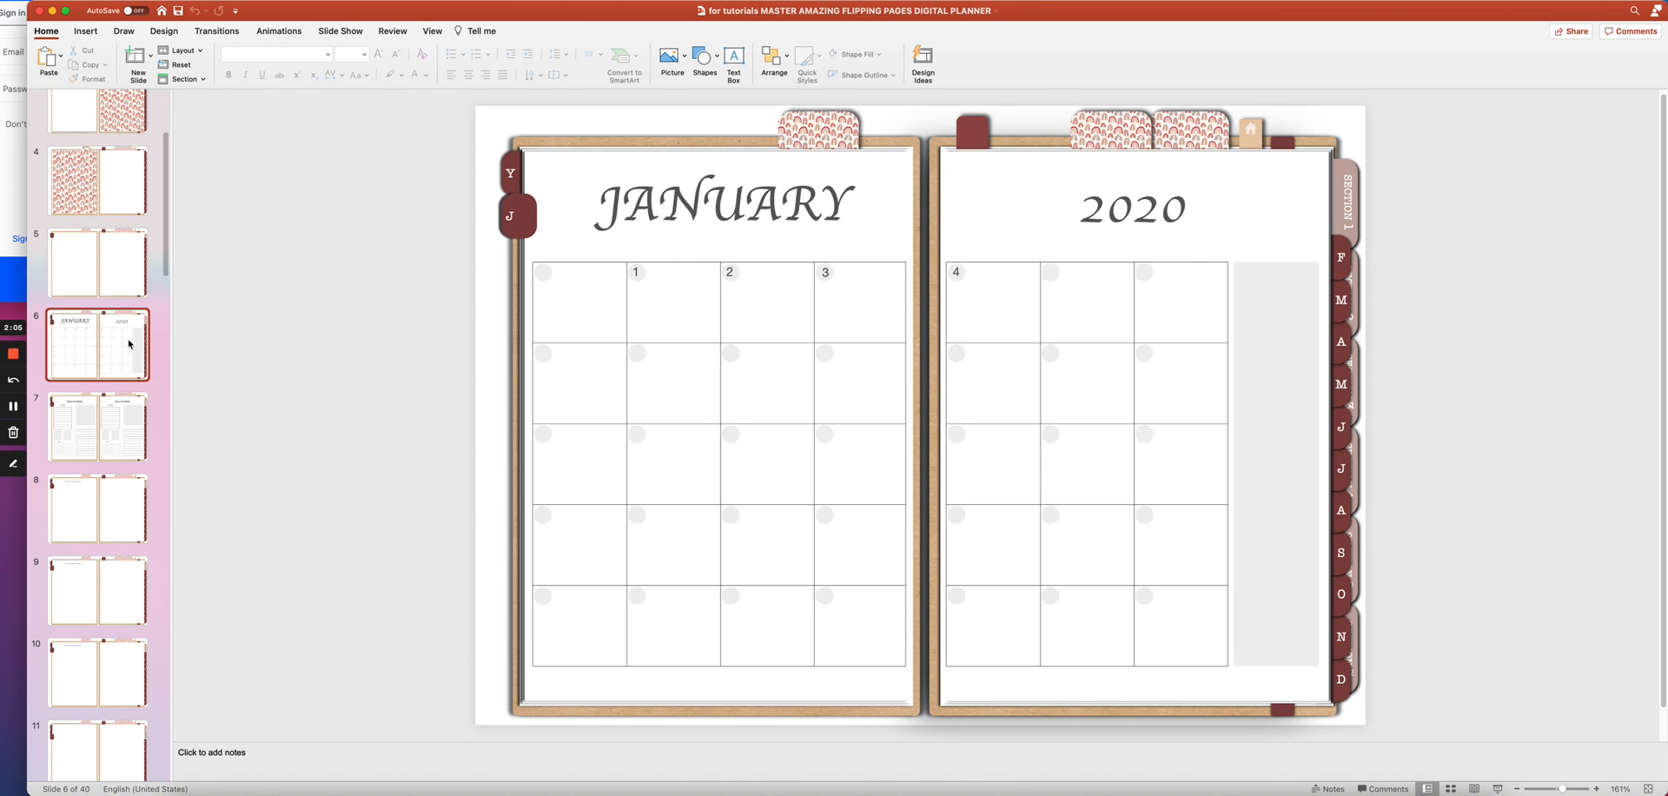
mouse_move(113, 428)
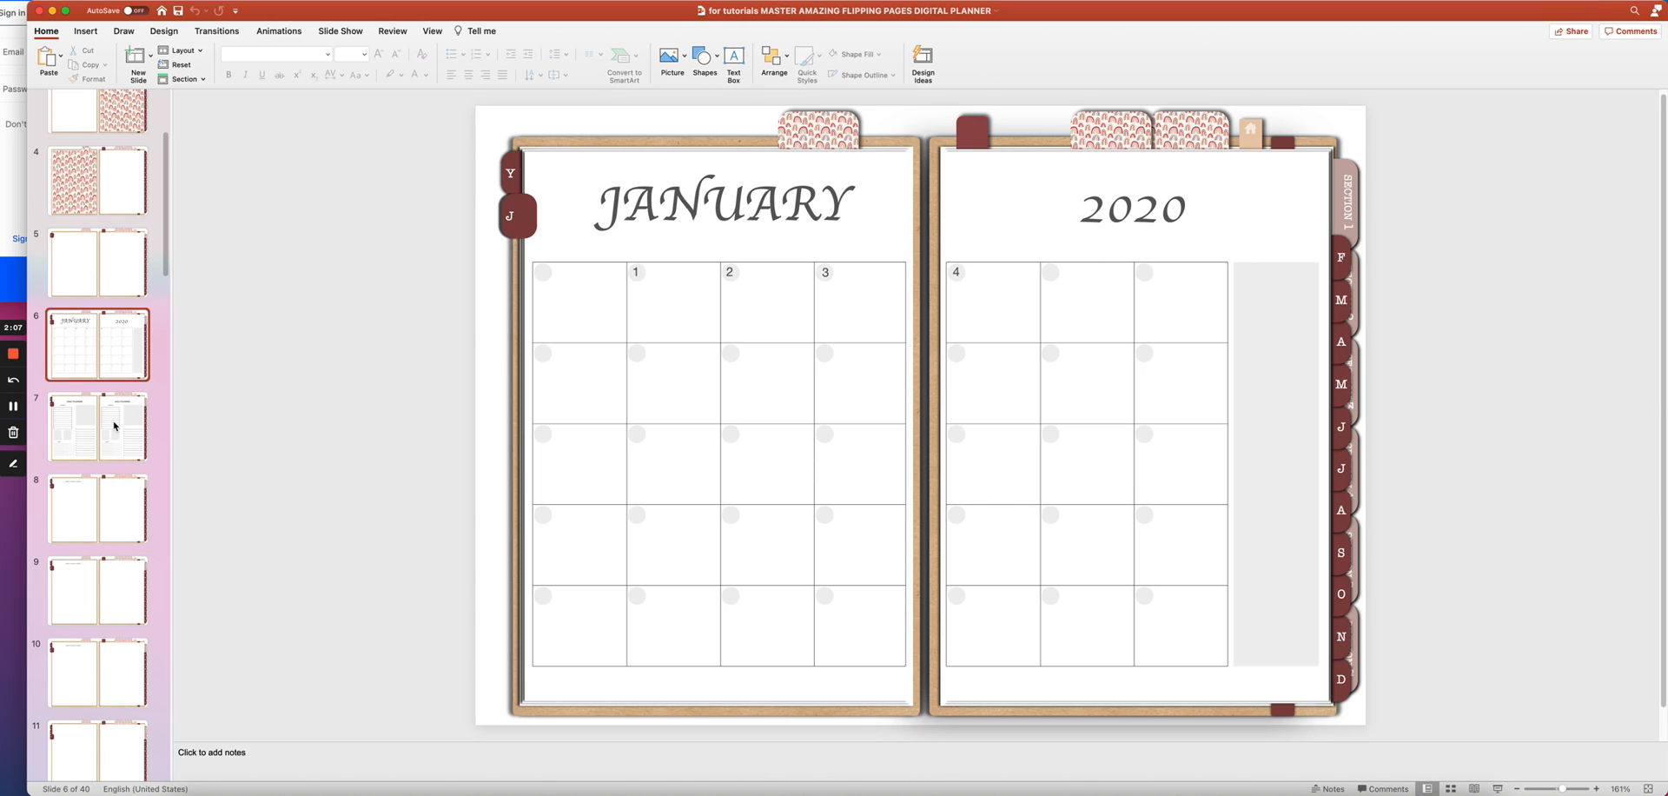
- Flip between the daily planner and January 2020 calendar slides, ending on the January spread
click(98, 427)
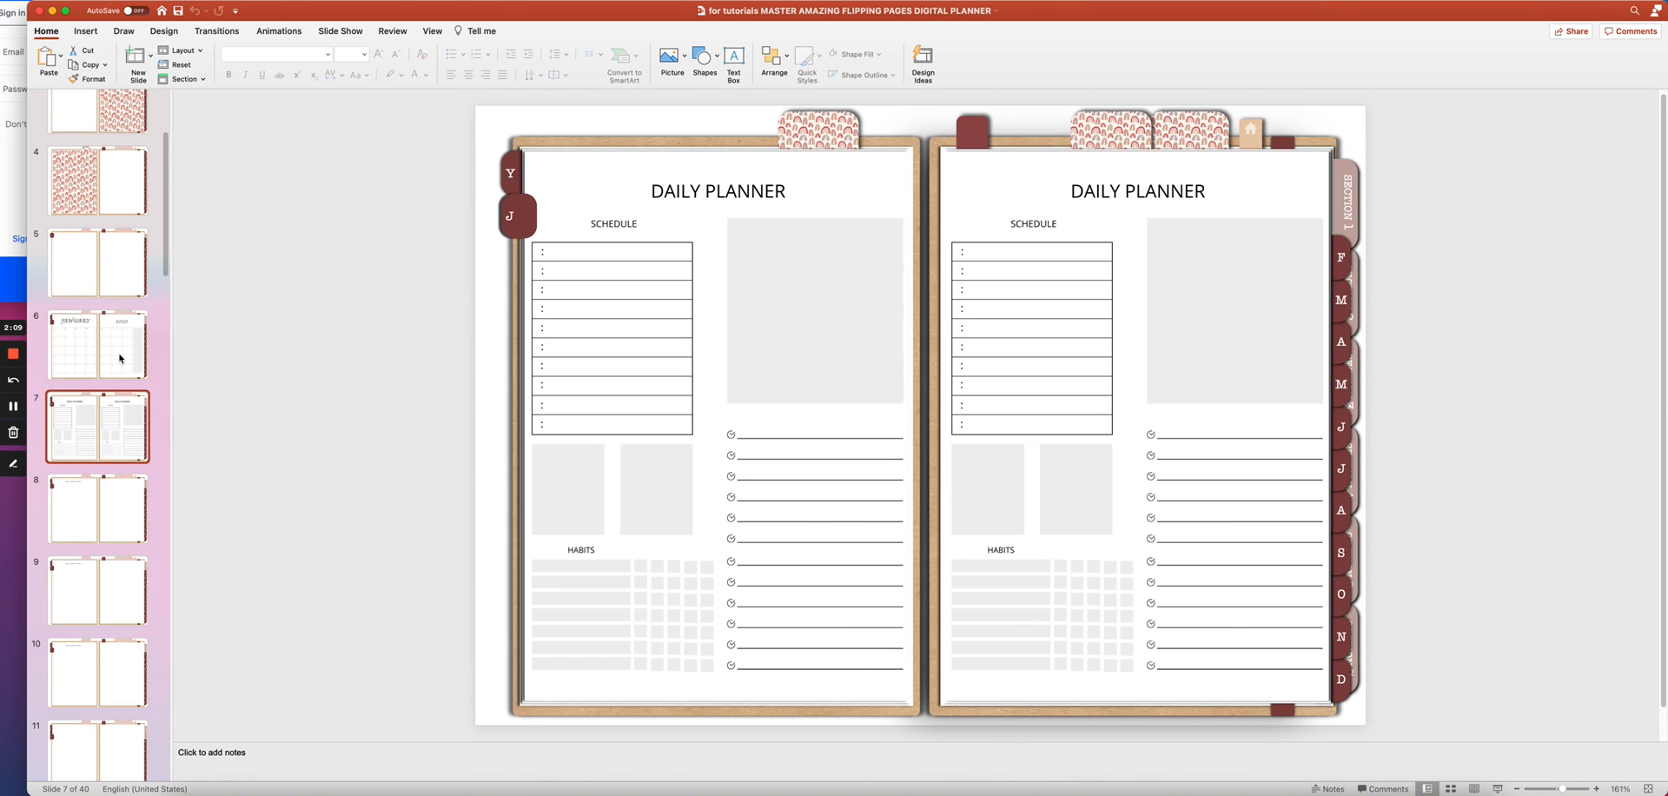
mouse_move(271, 226)
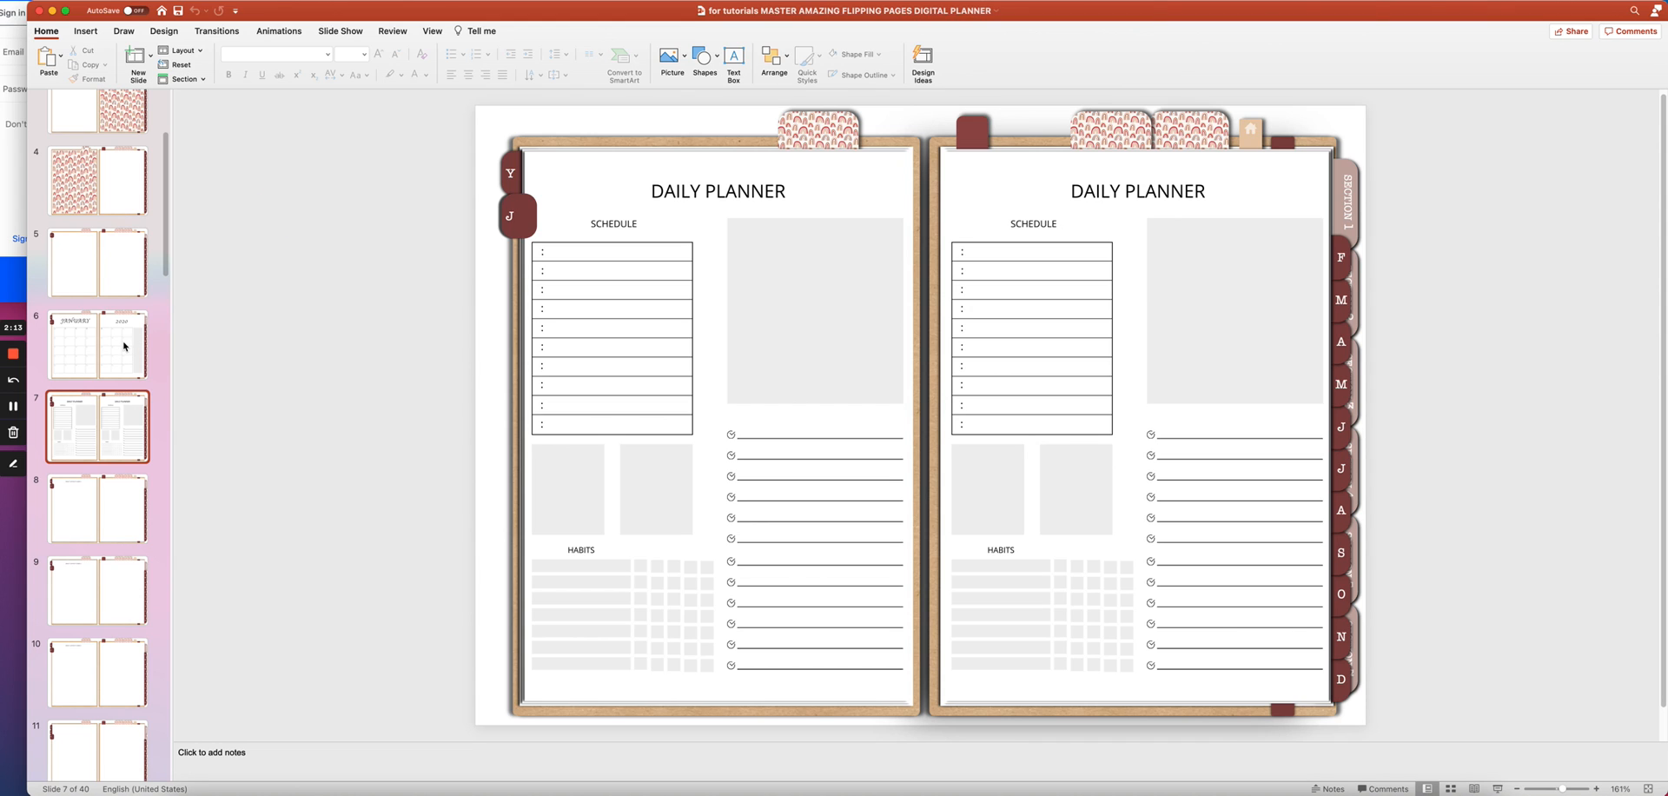
click(97, 345)
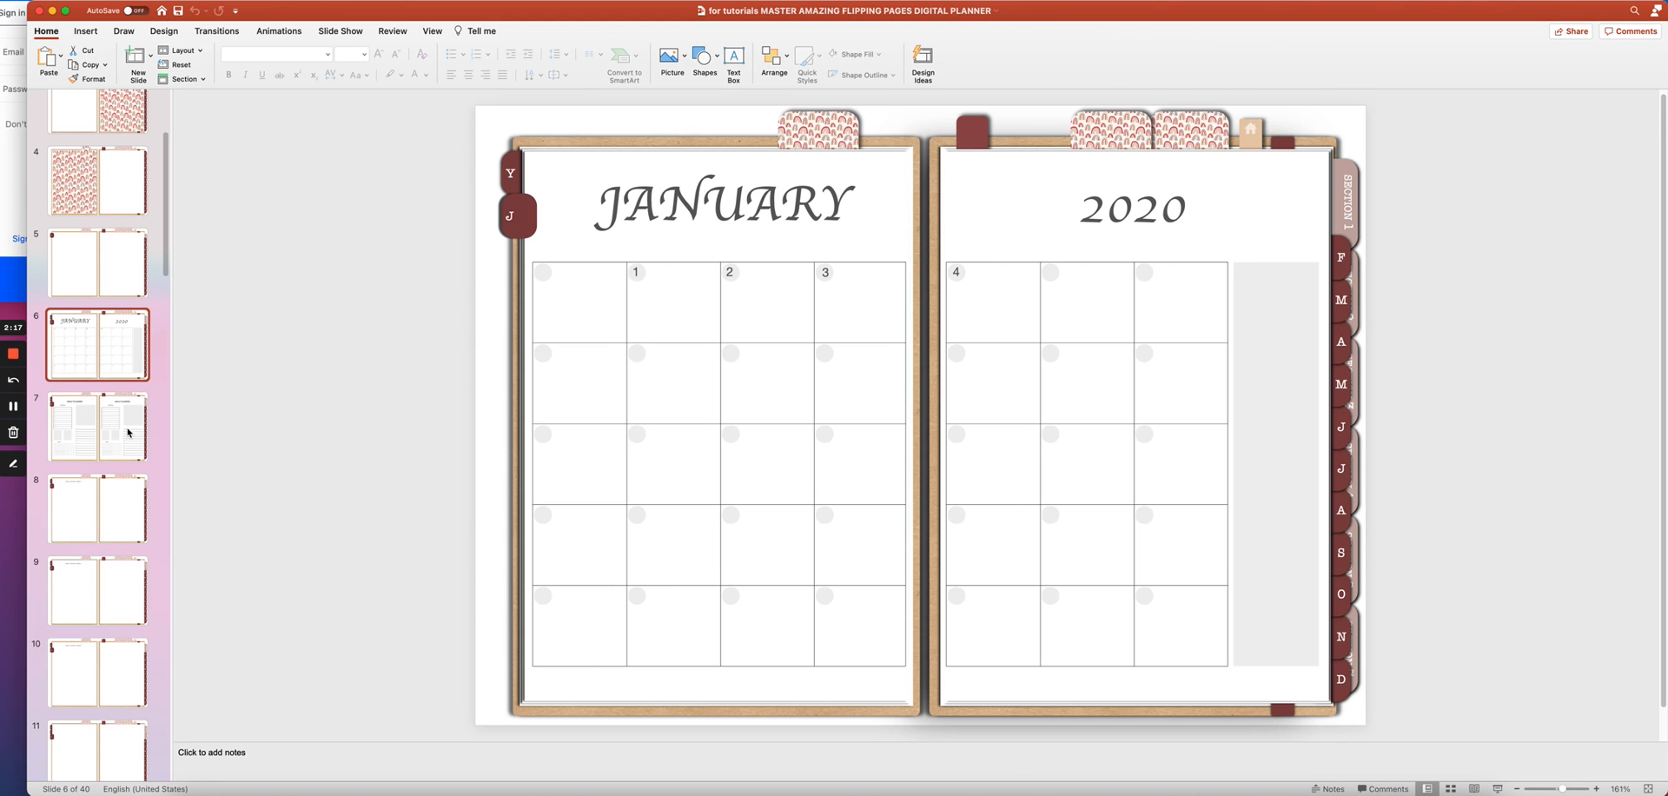
click(97, 428)
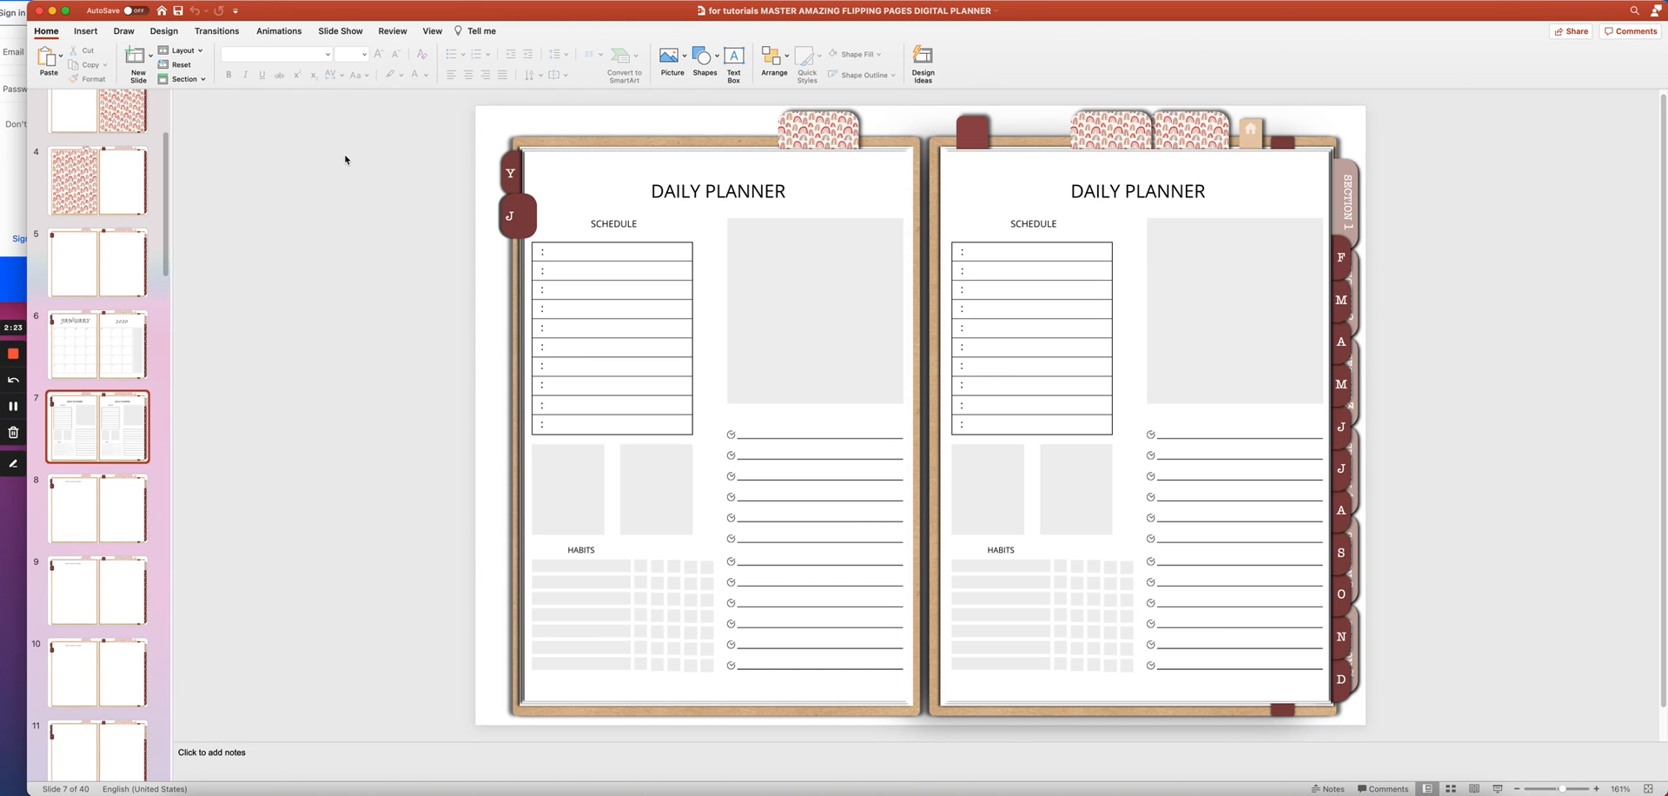
mouse_move(347, 156)
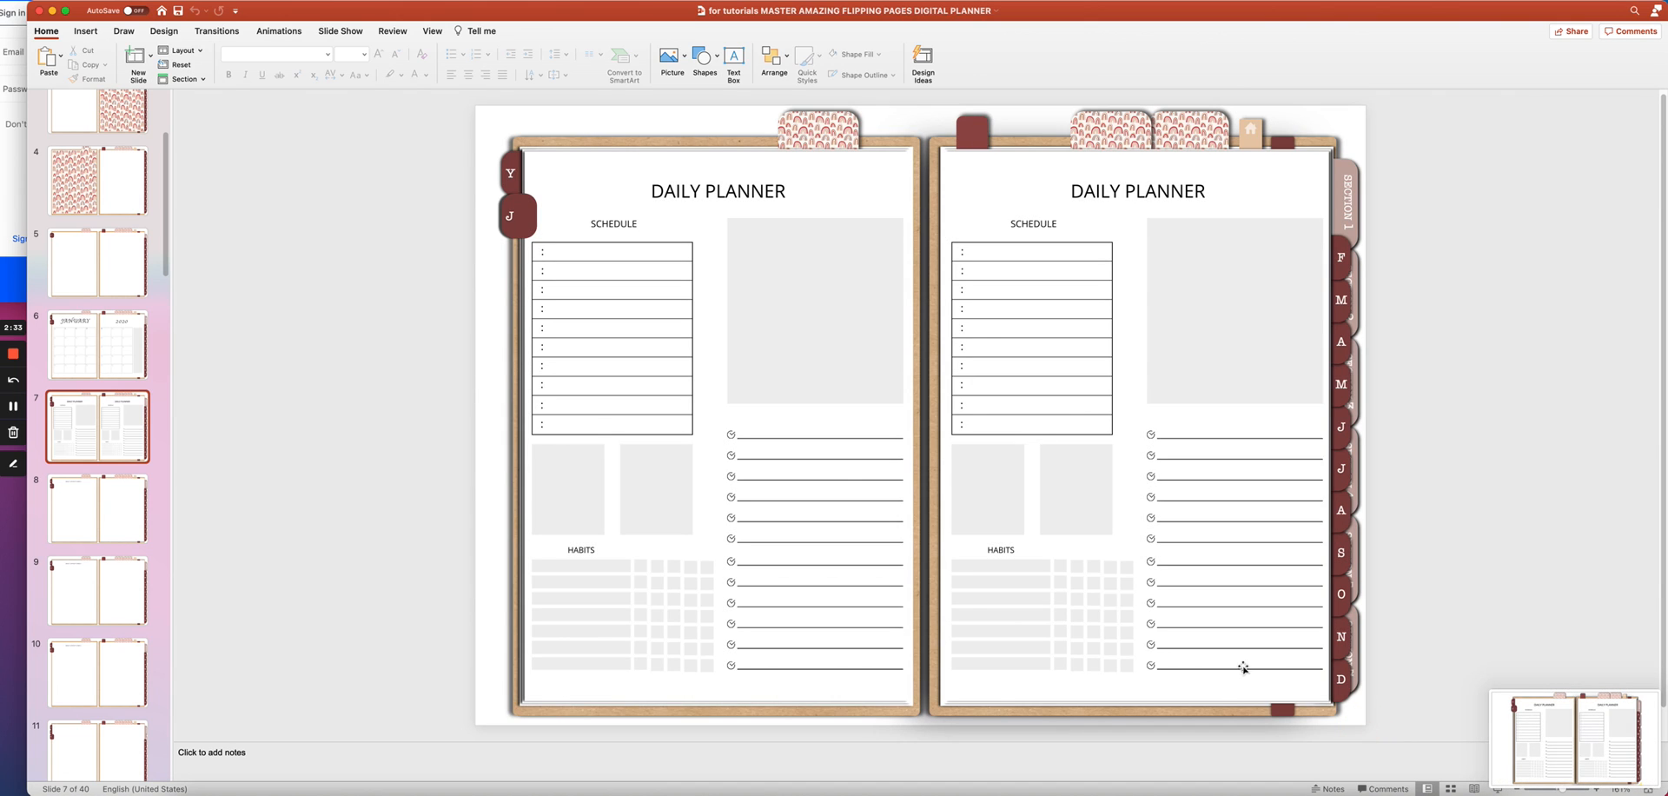
click(97, 344)
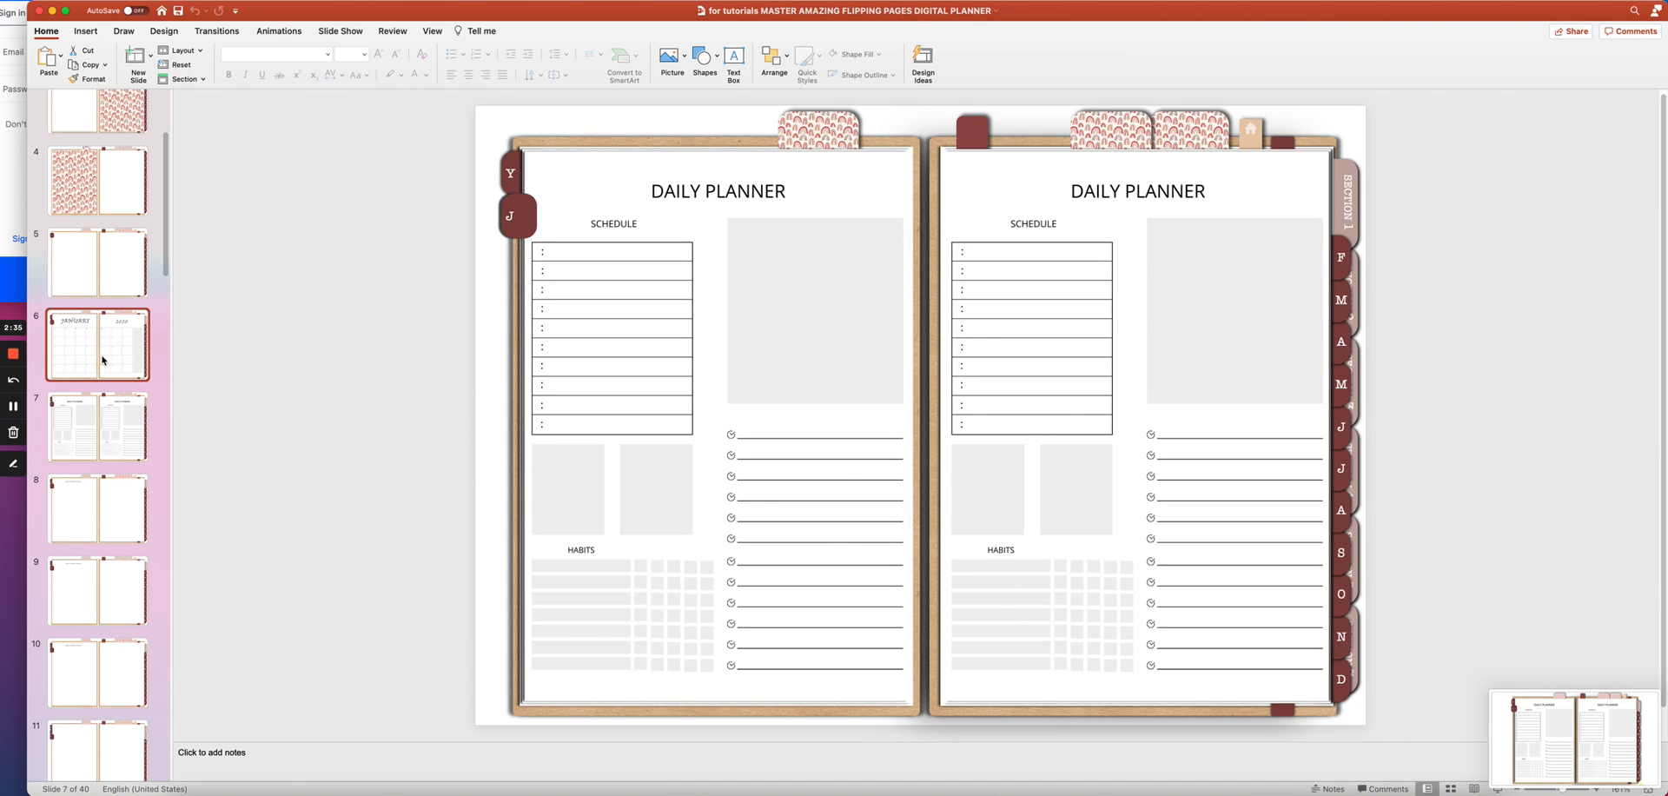
click(97, 344)
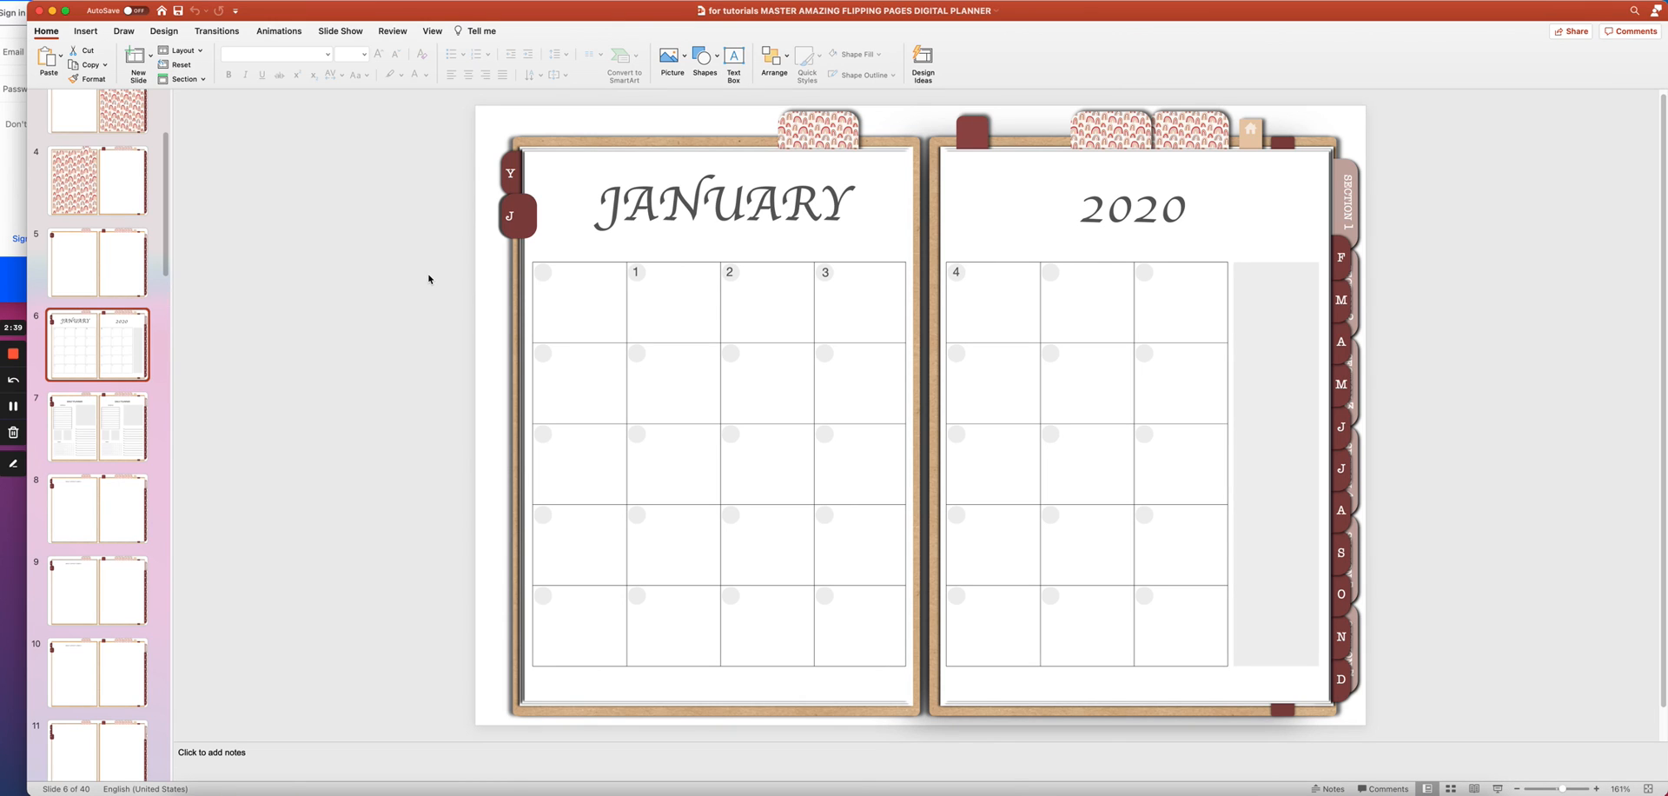
mouse_move(477, 107)
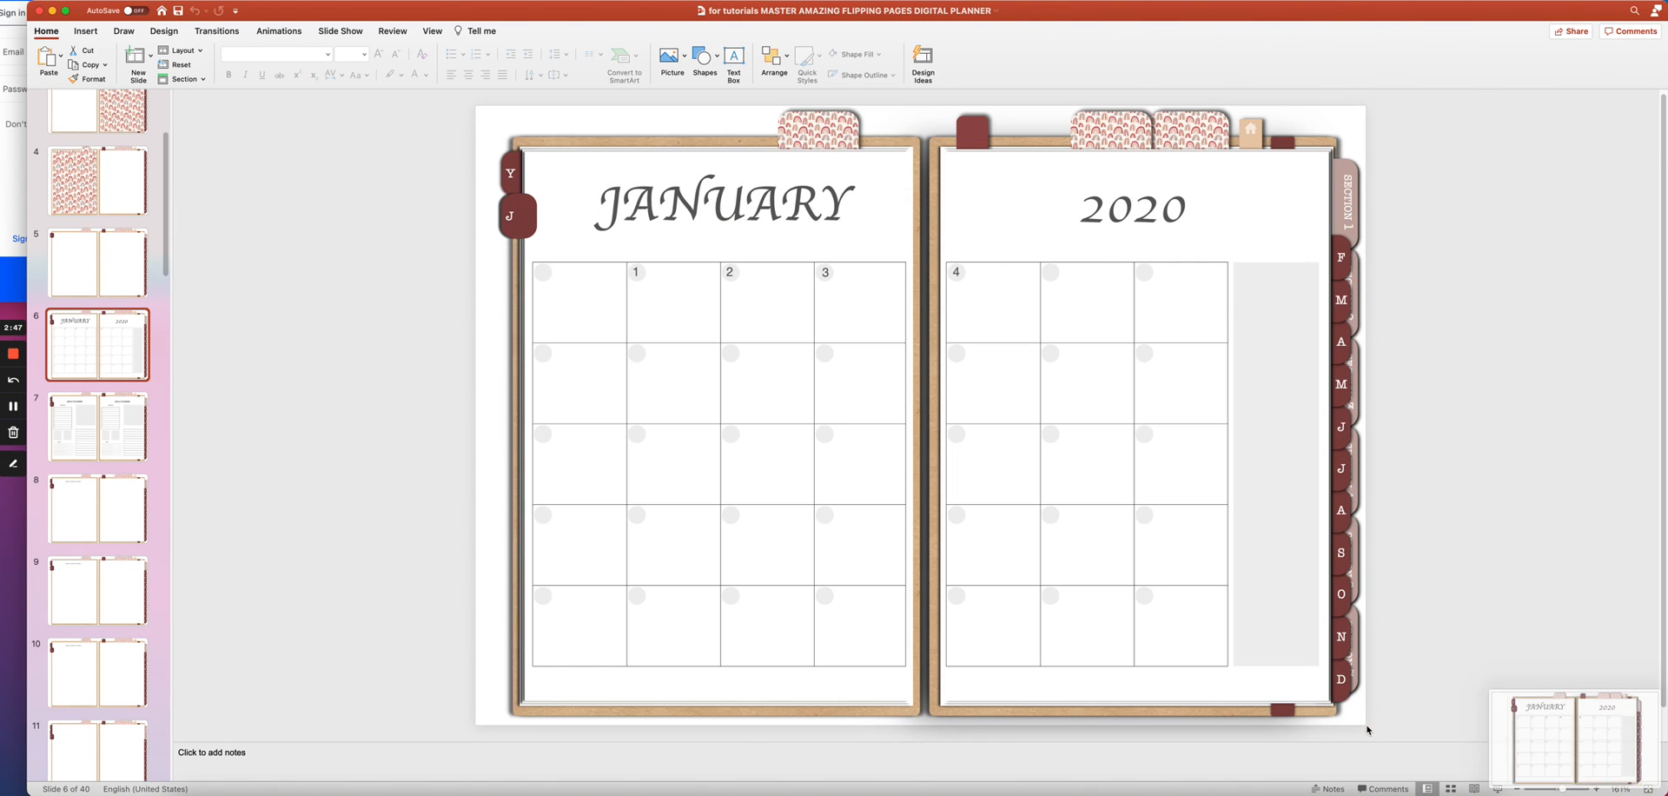
mouse_move(470, 378)
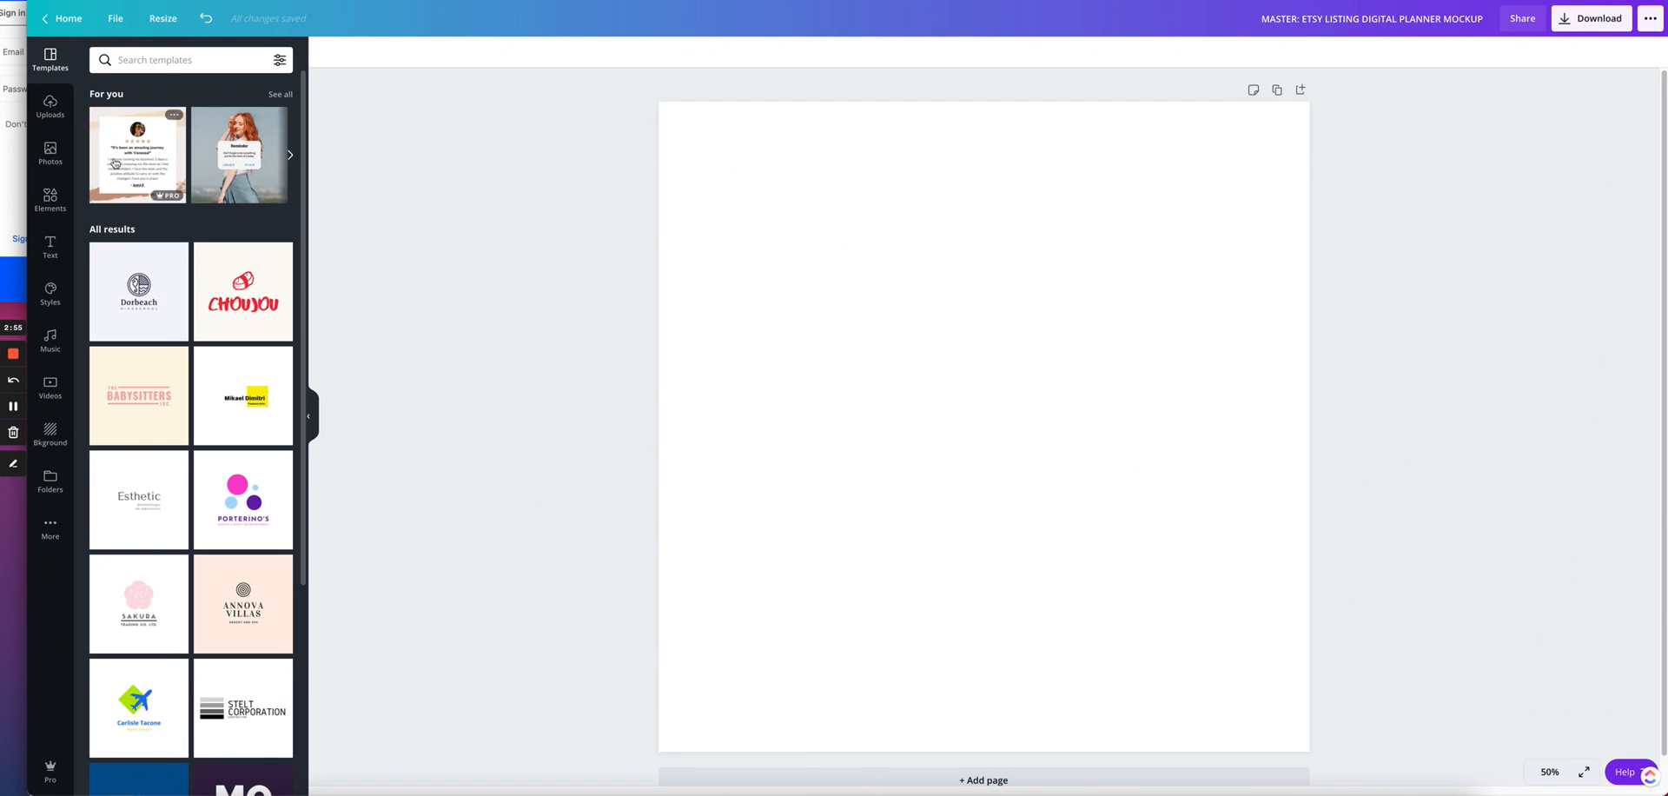
- Upload the planner page screenshots from this computer into Canva's uploads library
click(49, 107)
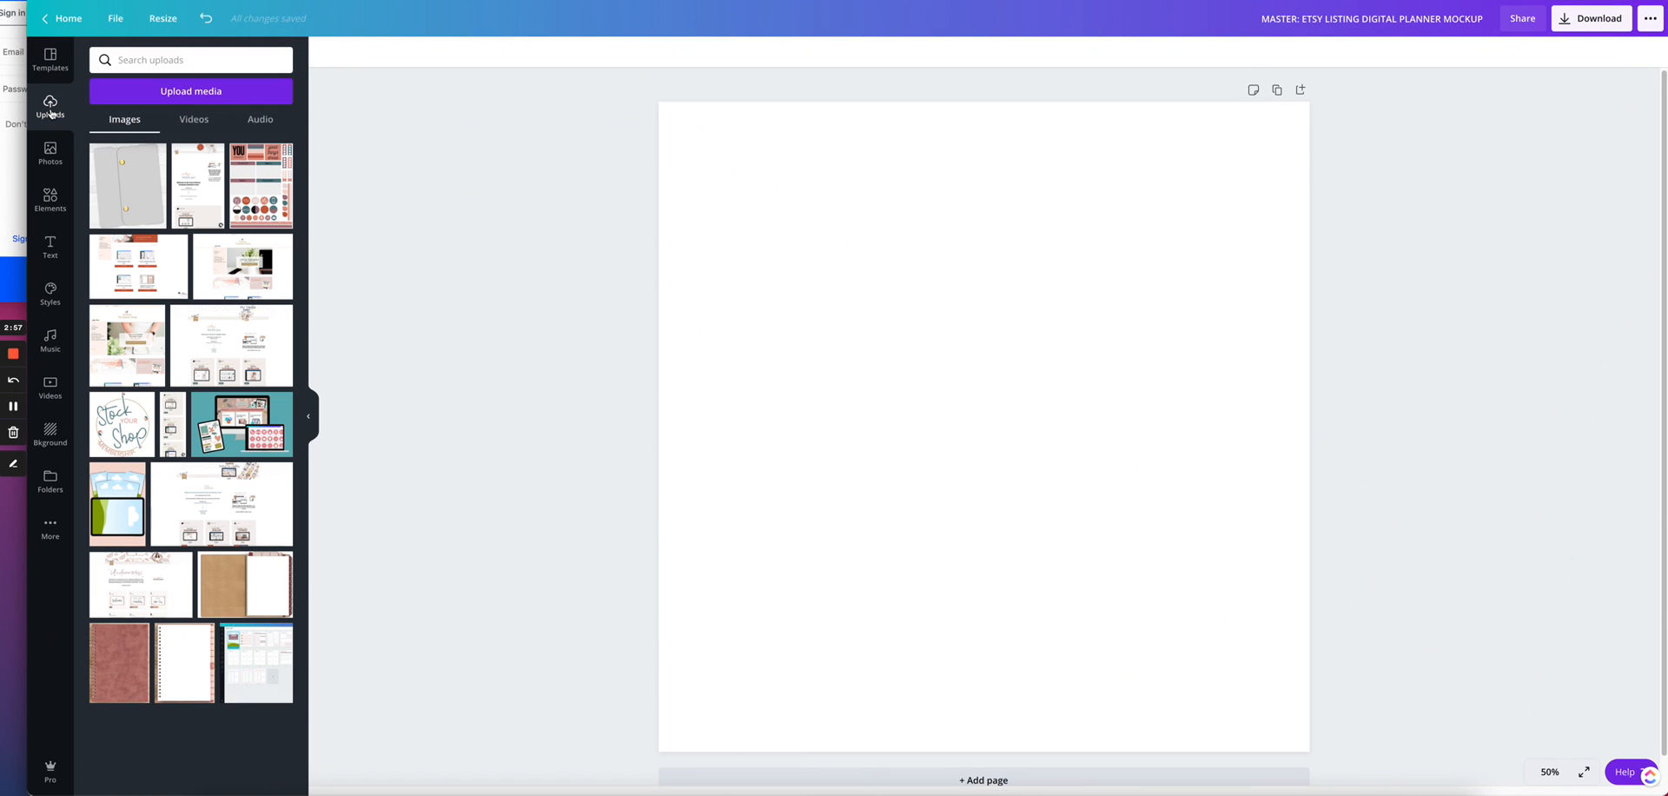
click(191, 90)
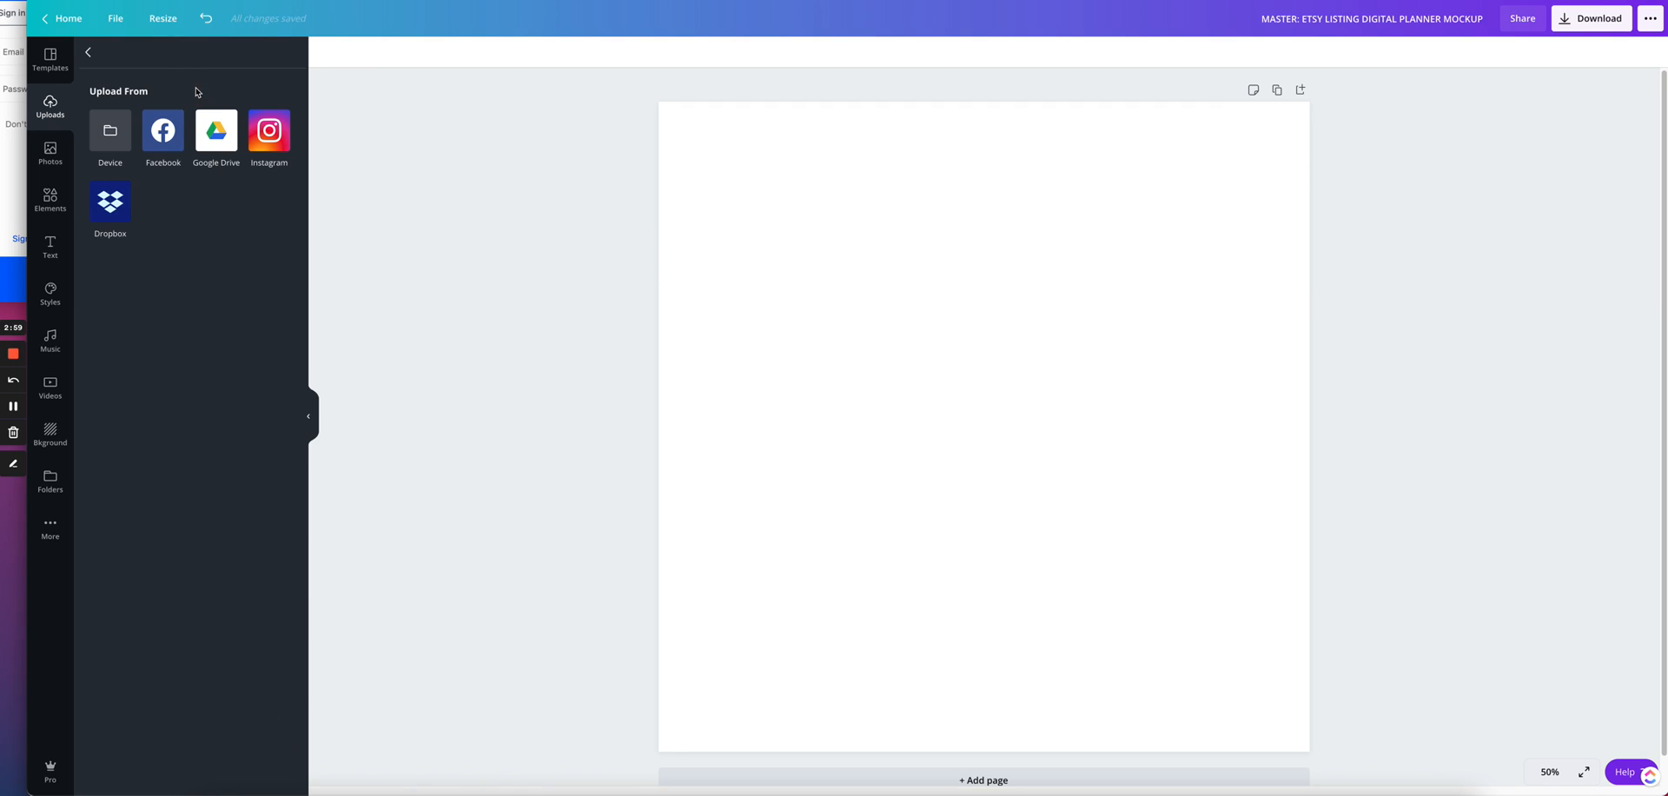
click(109, 134)
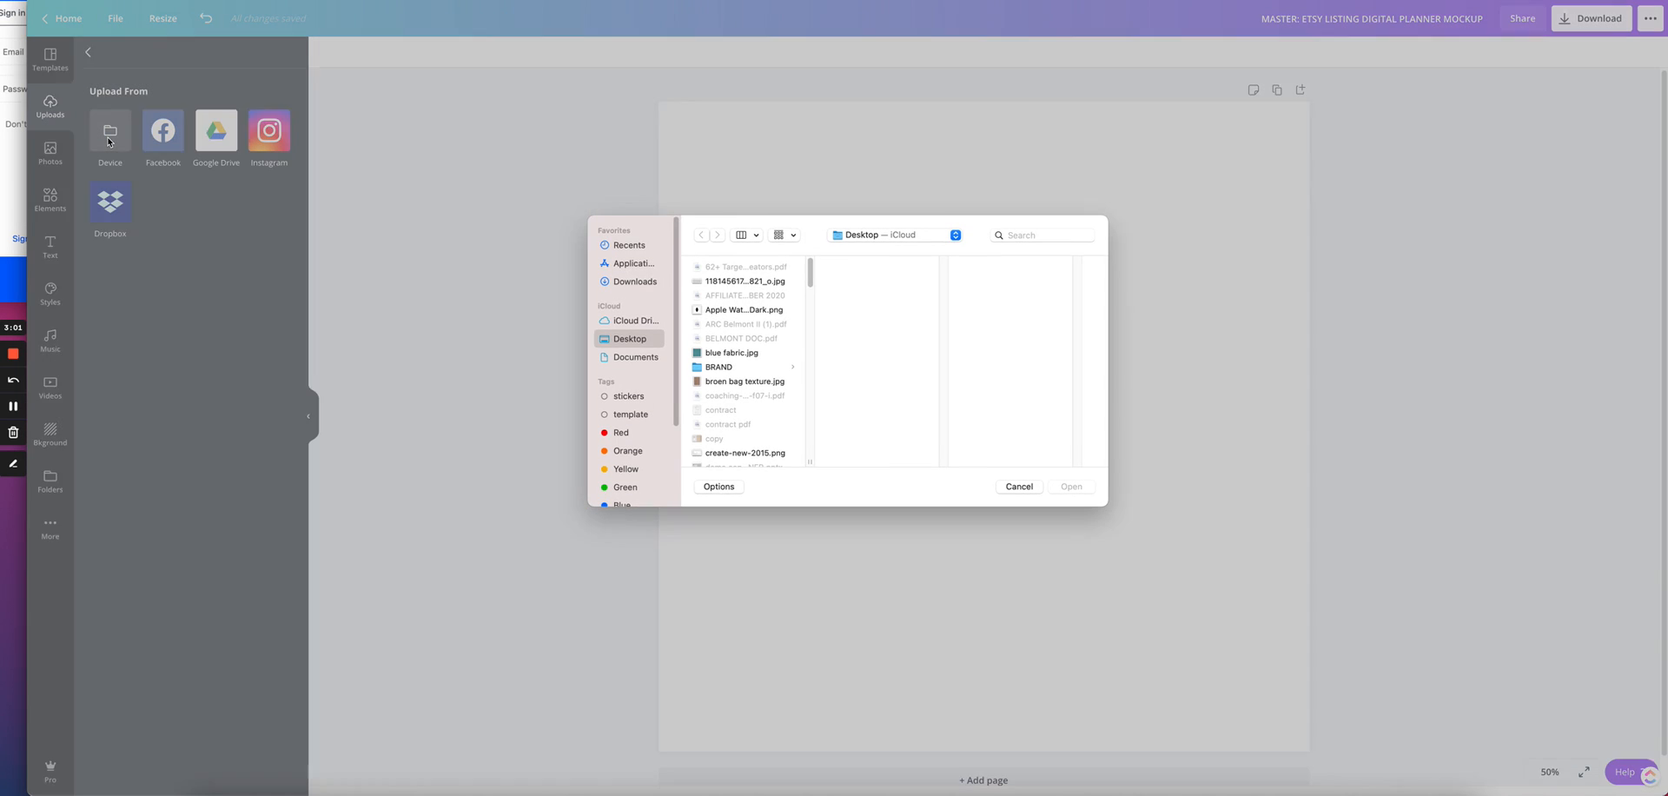
click(635, 282)
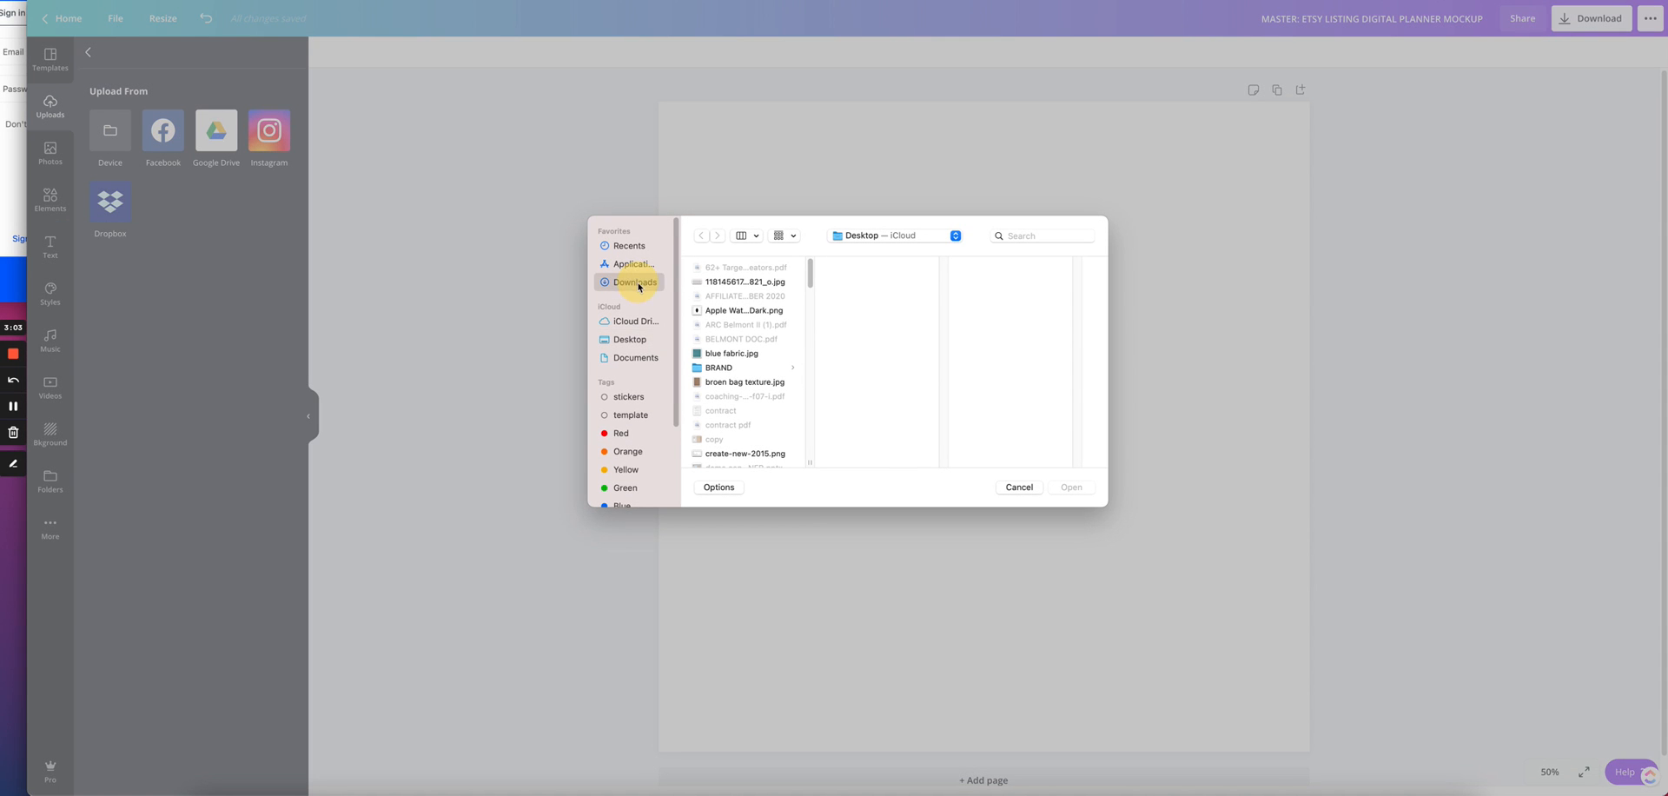
click(629, 339)
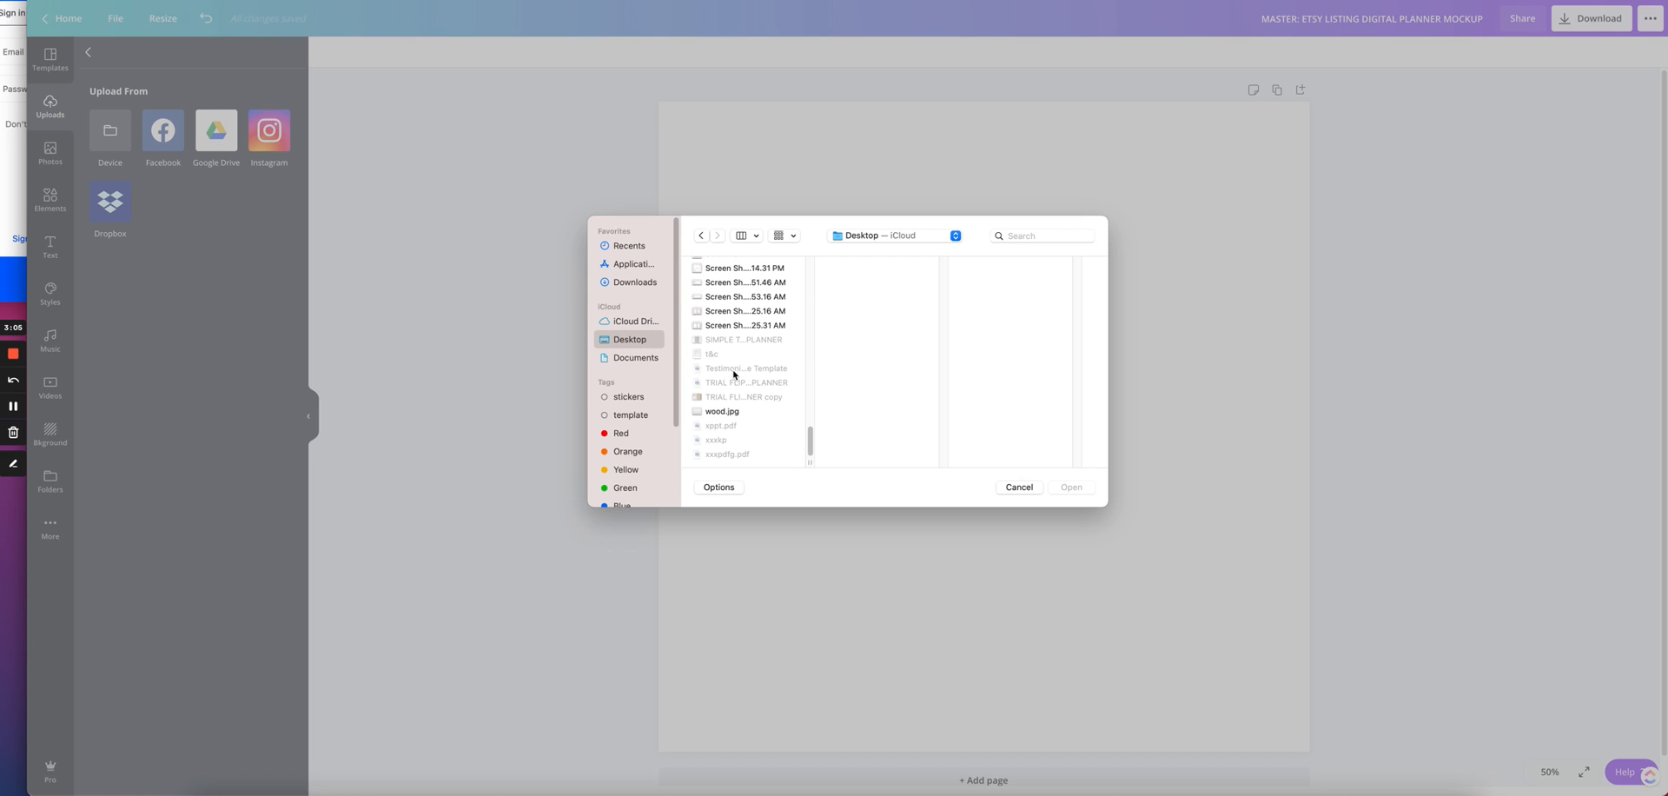
click(746, 325)
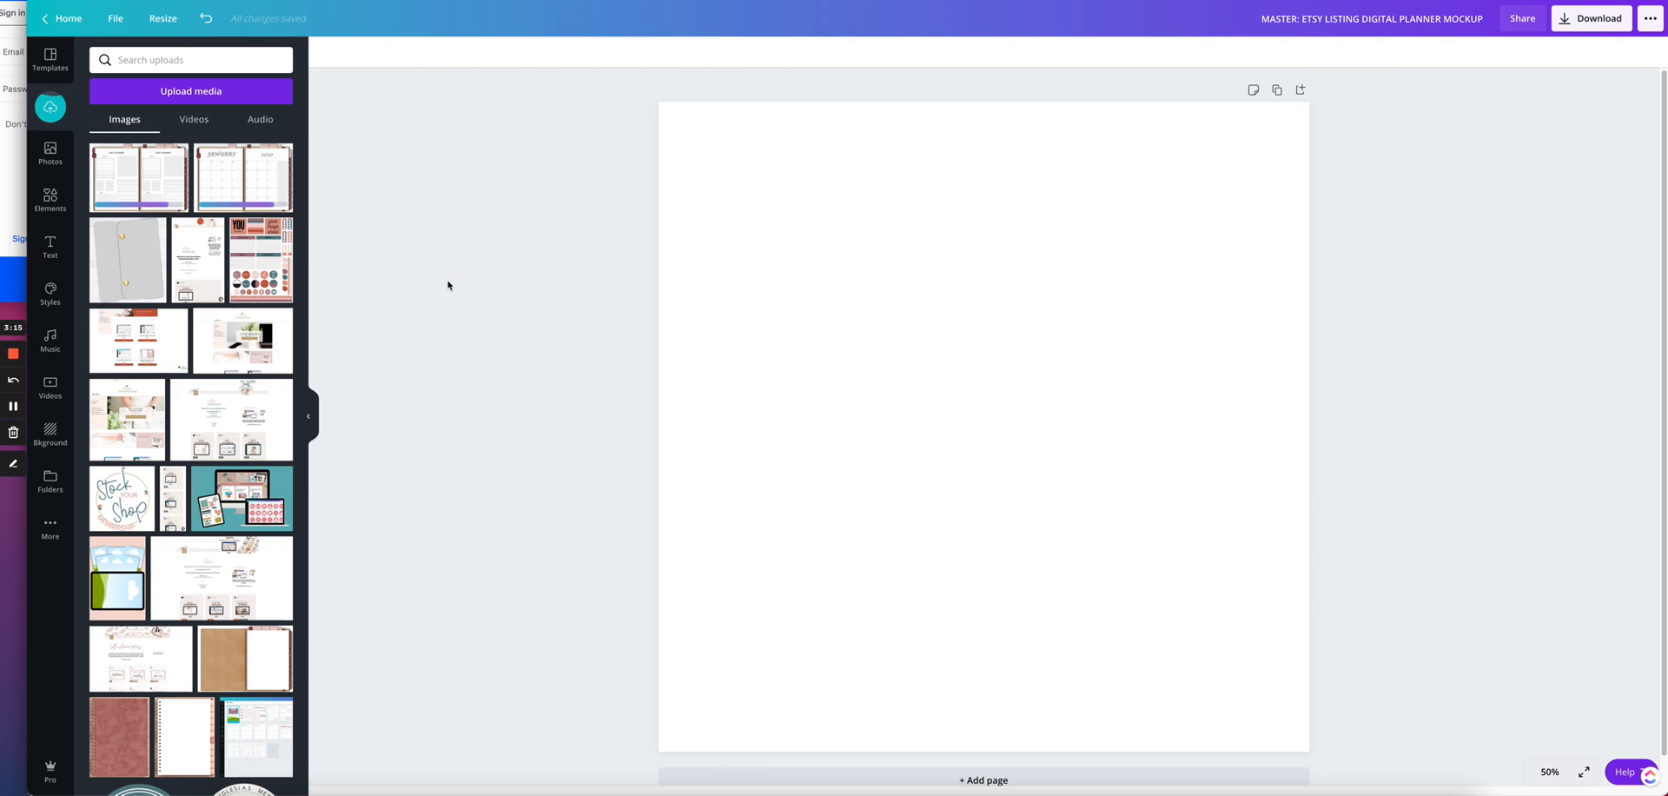
- Add a square element and stretch it to cover the whole page
click(49, 199)
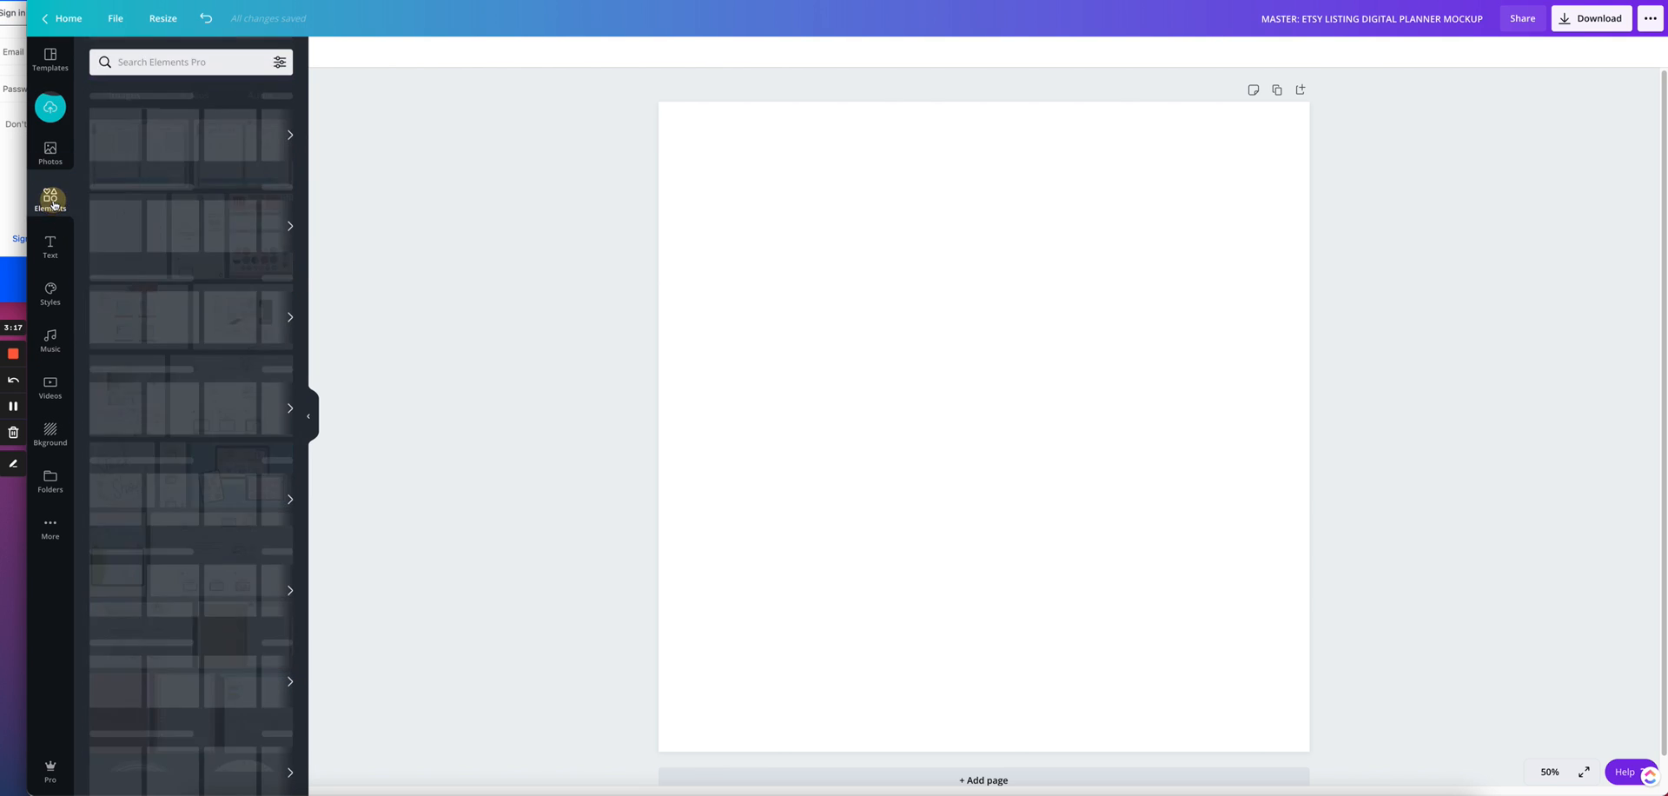
click(48, 201)
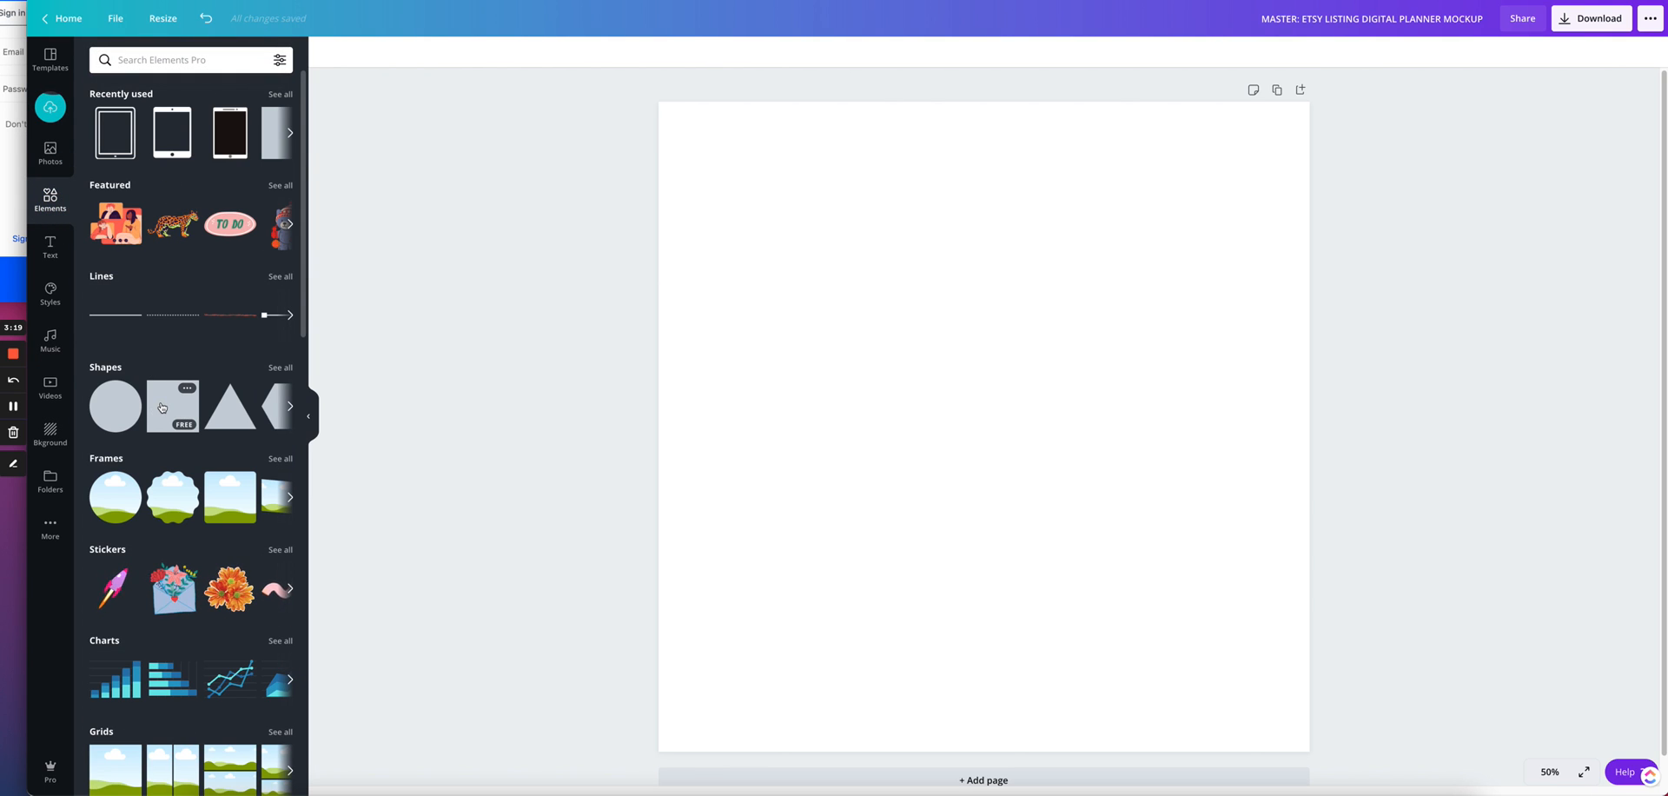
click(172, 405)
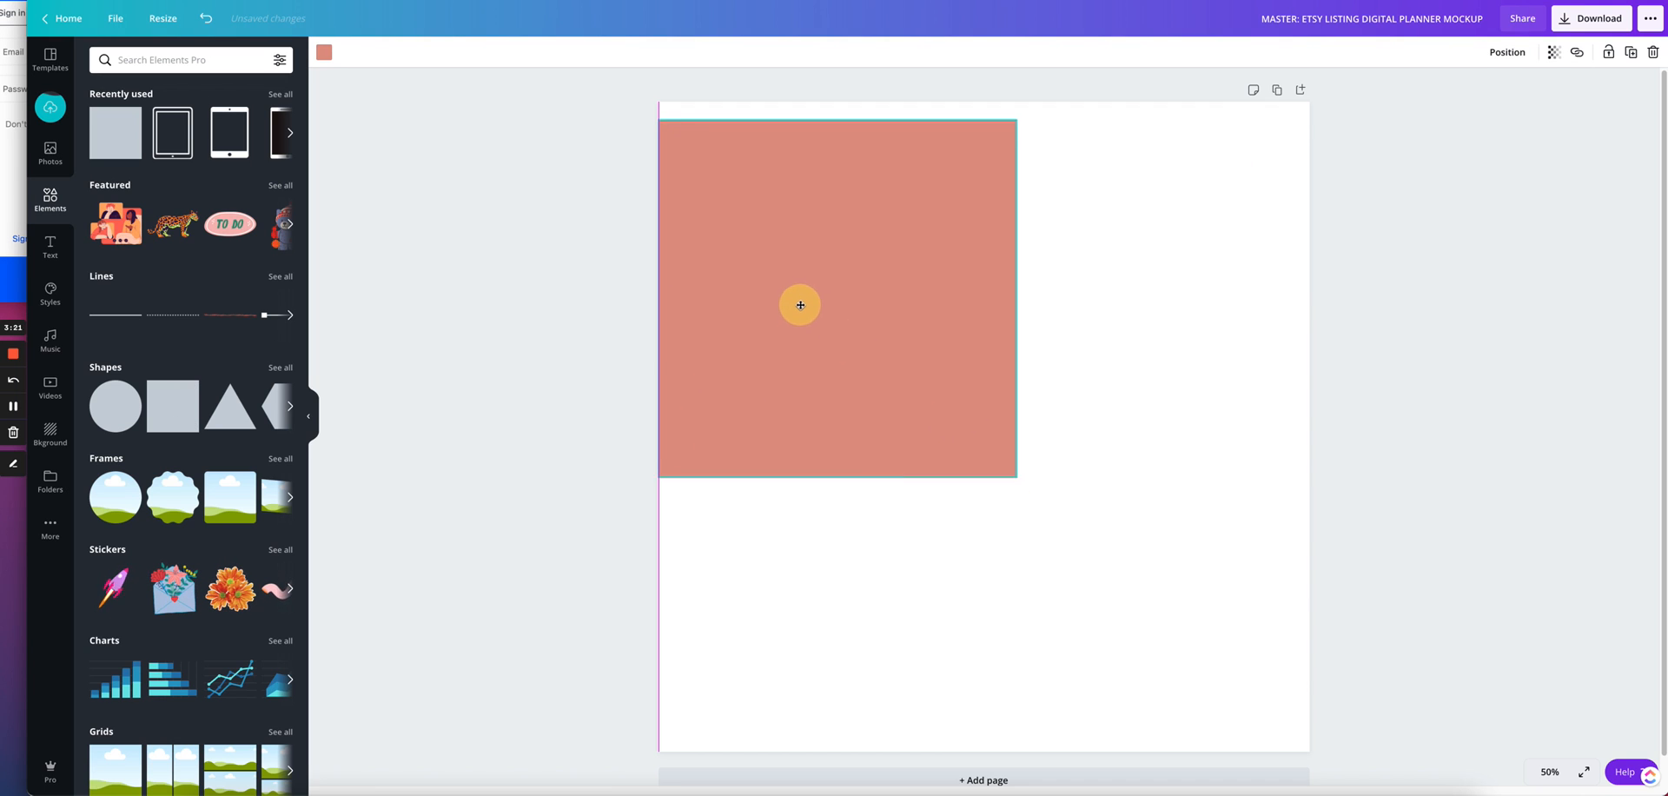
drag(1013, 295, 1201, 282)
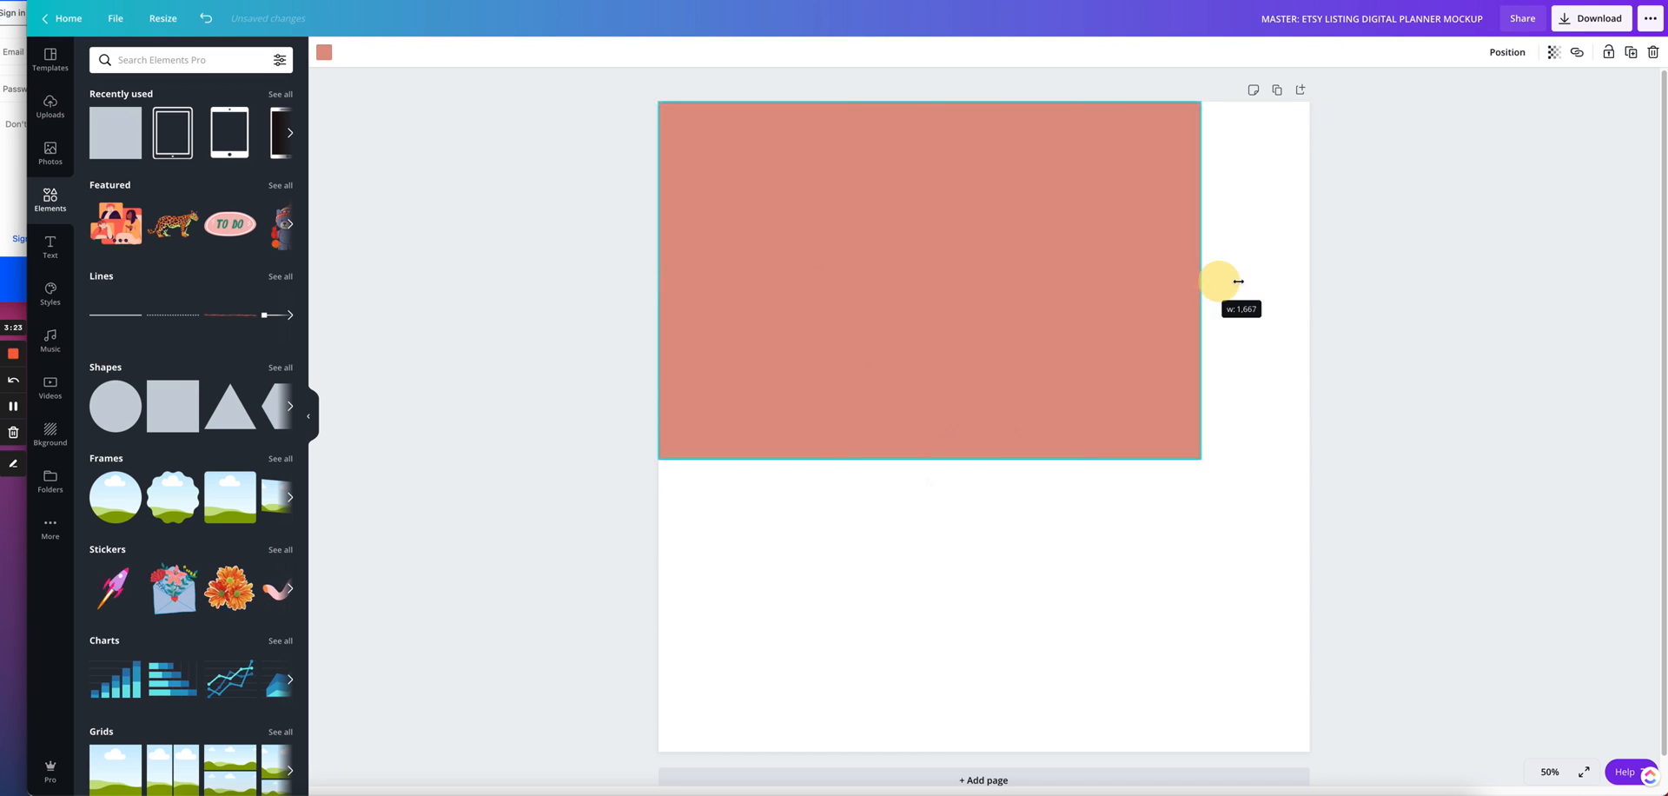
drag(1219, 282, 975, 612)
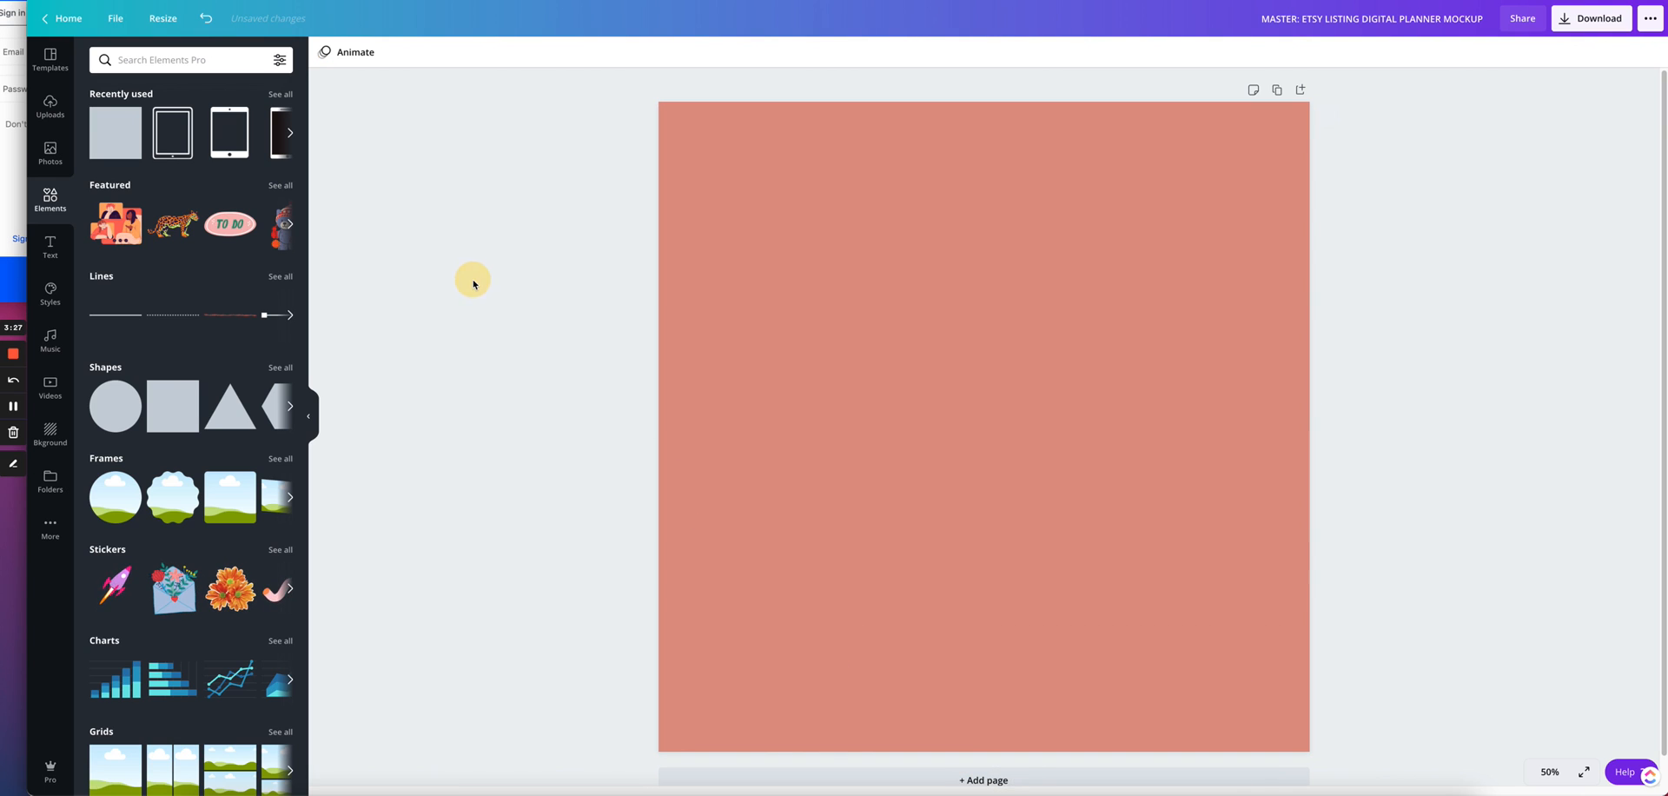
- Recolour the page-covering square a pale blush pink
click(984, 426)
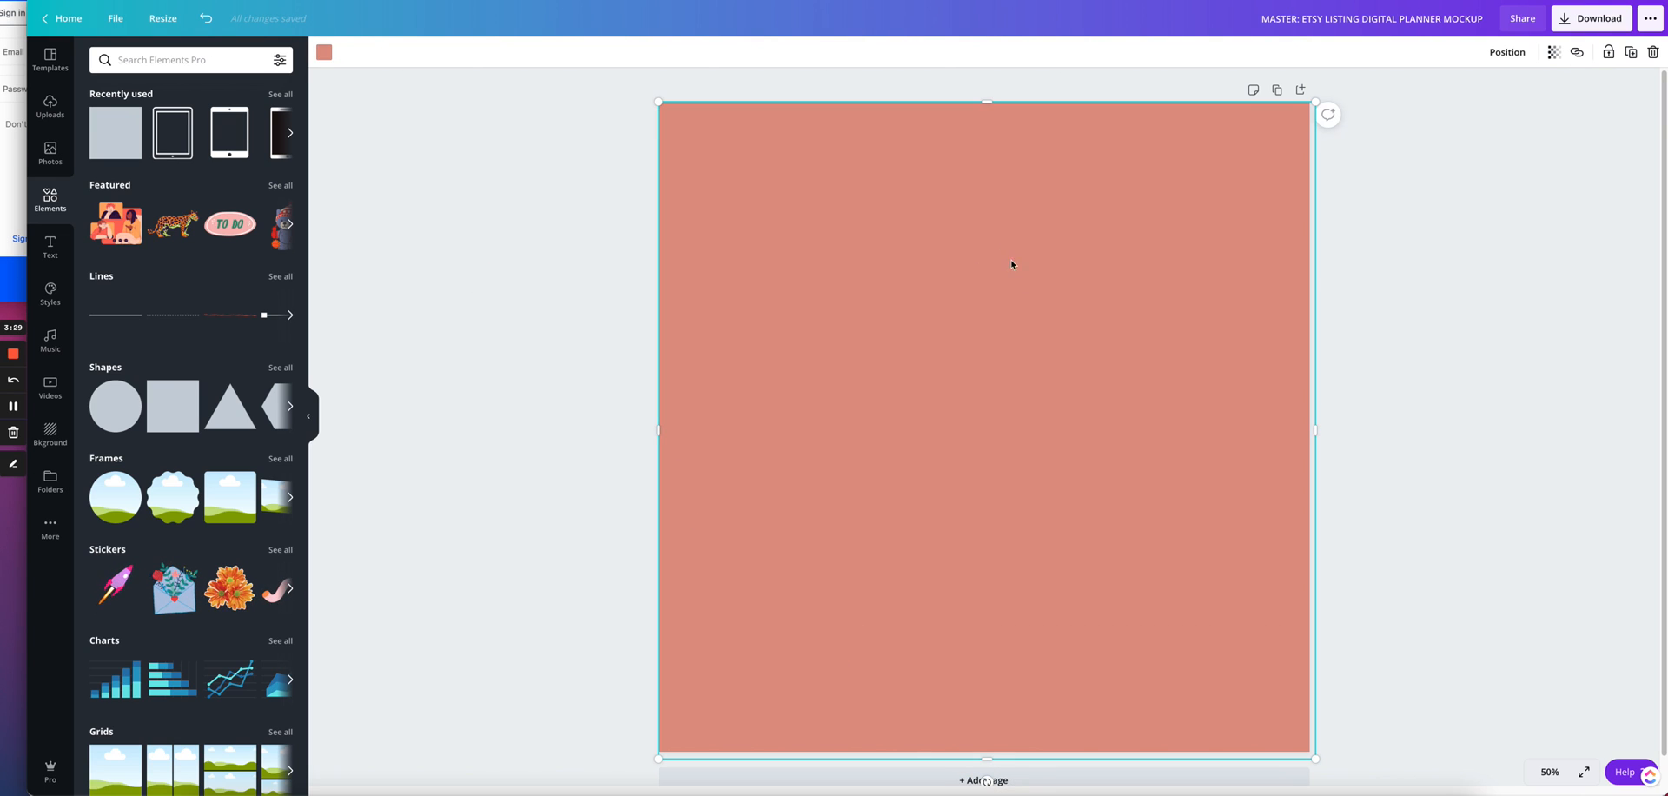
click(323, 53)
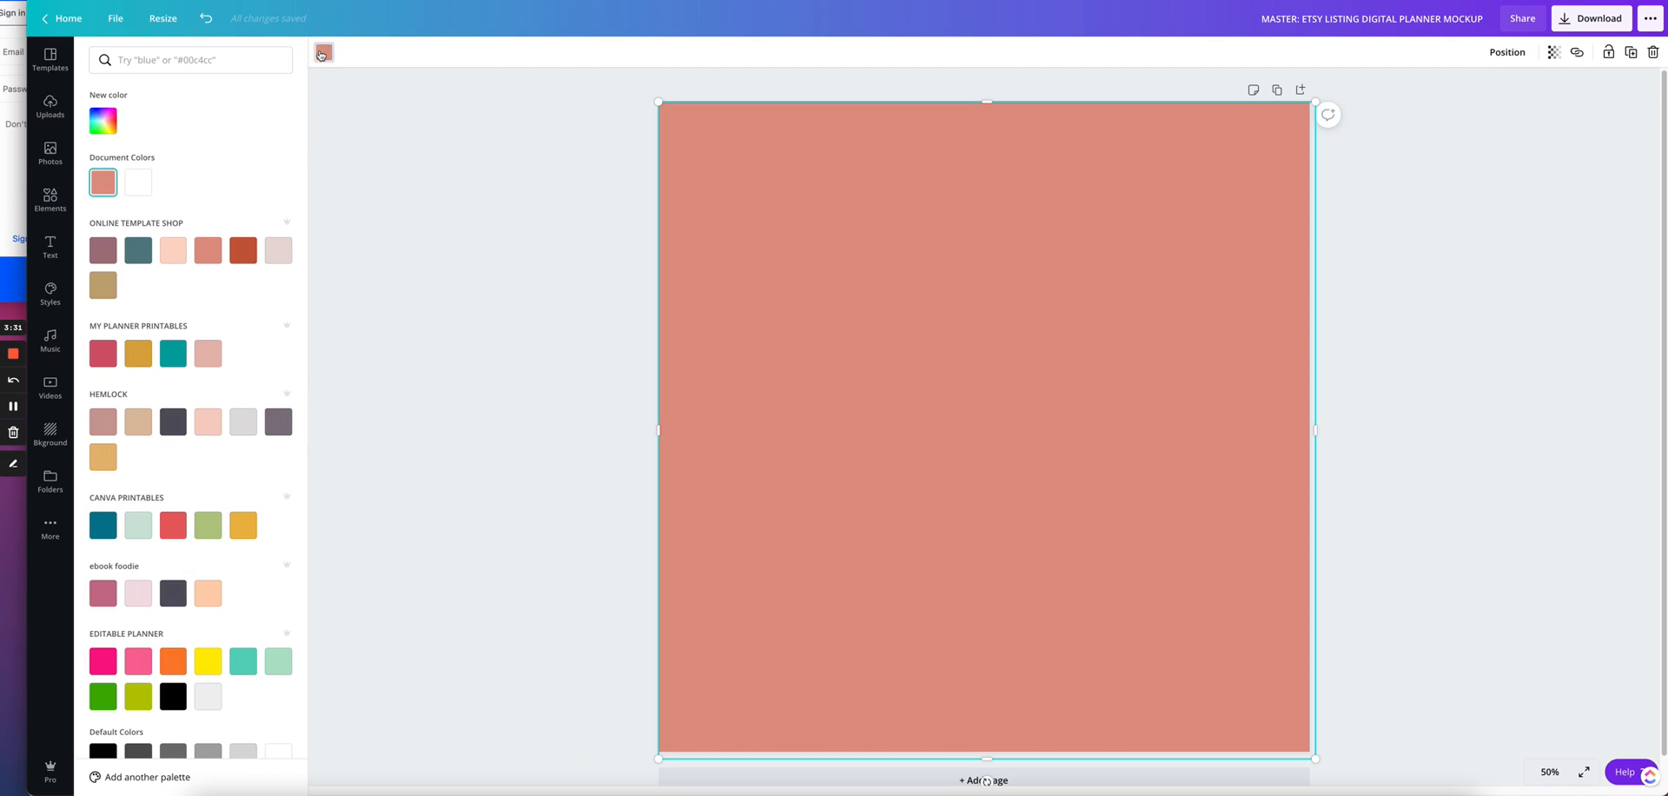
click(278, 250)
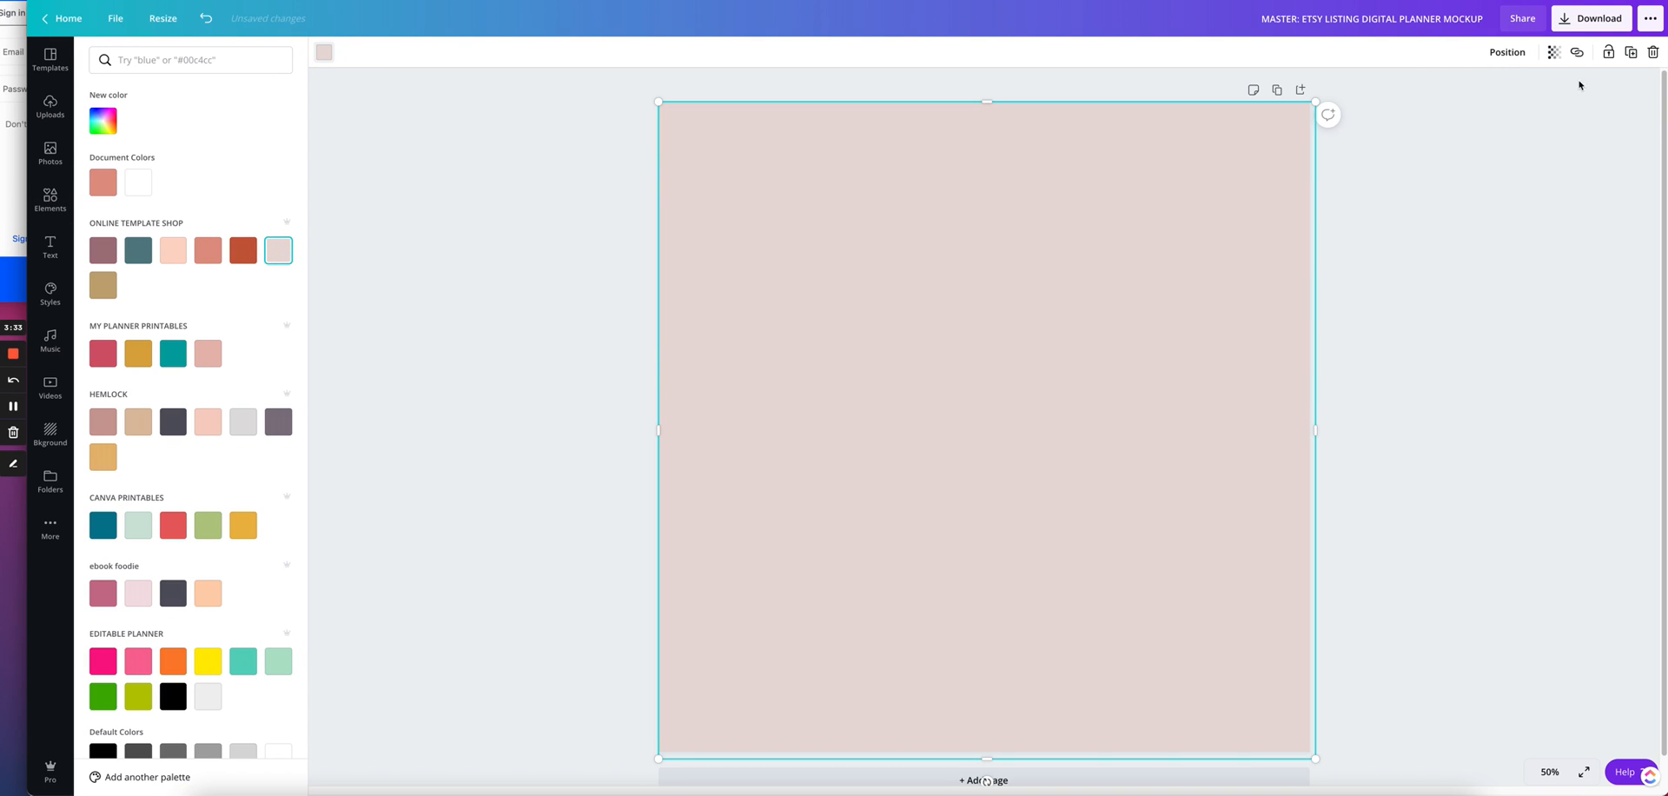
click(1552, 51)
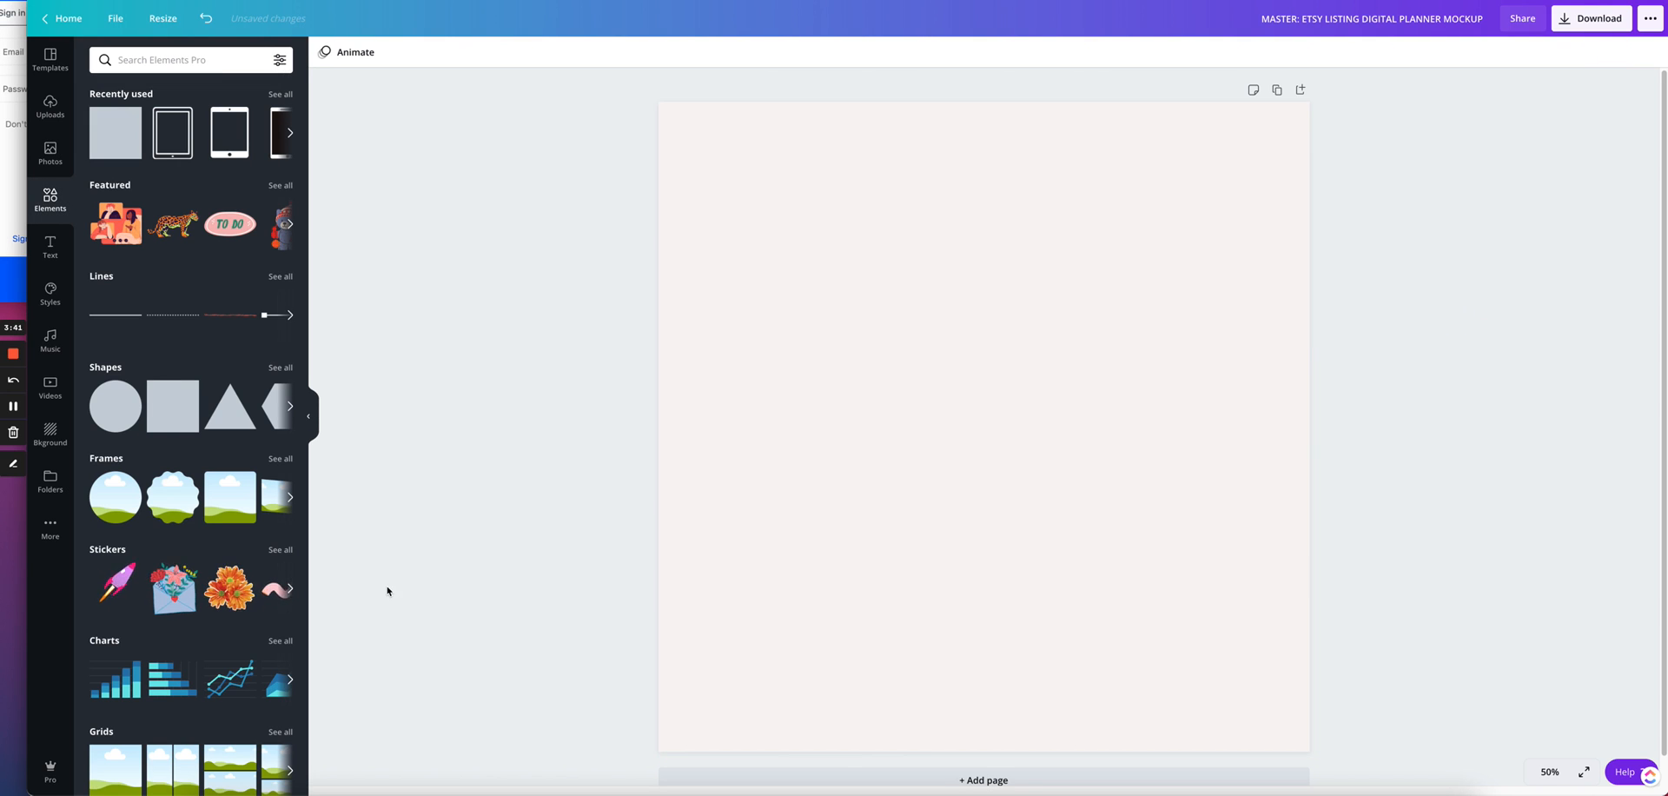
mouse_move(493, 219)
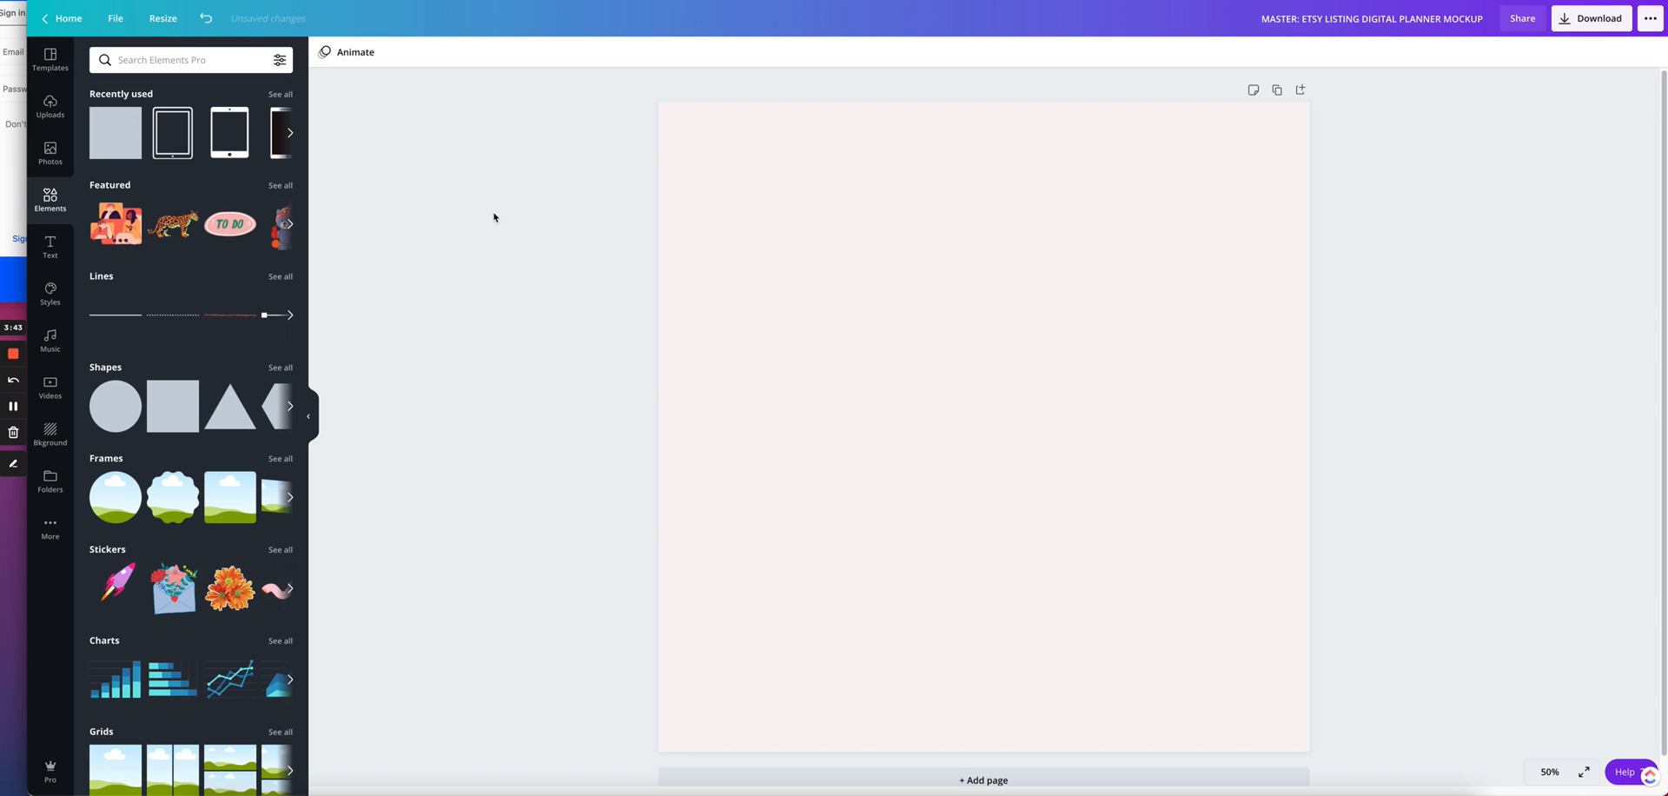
mouse_move(520, 377)
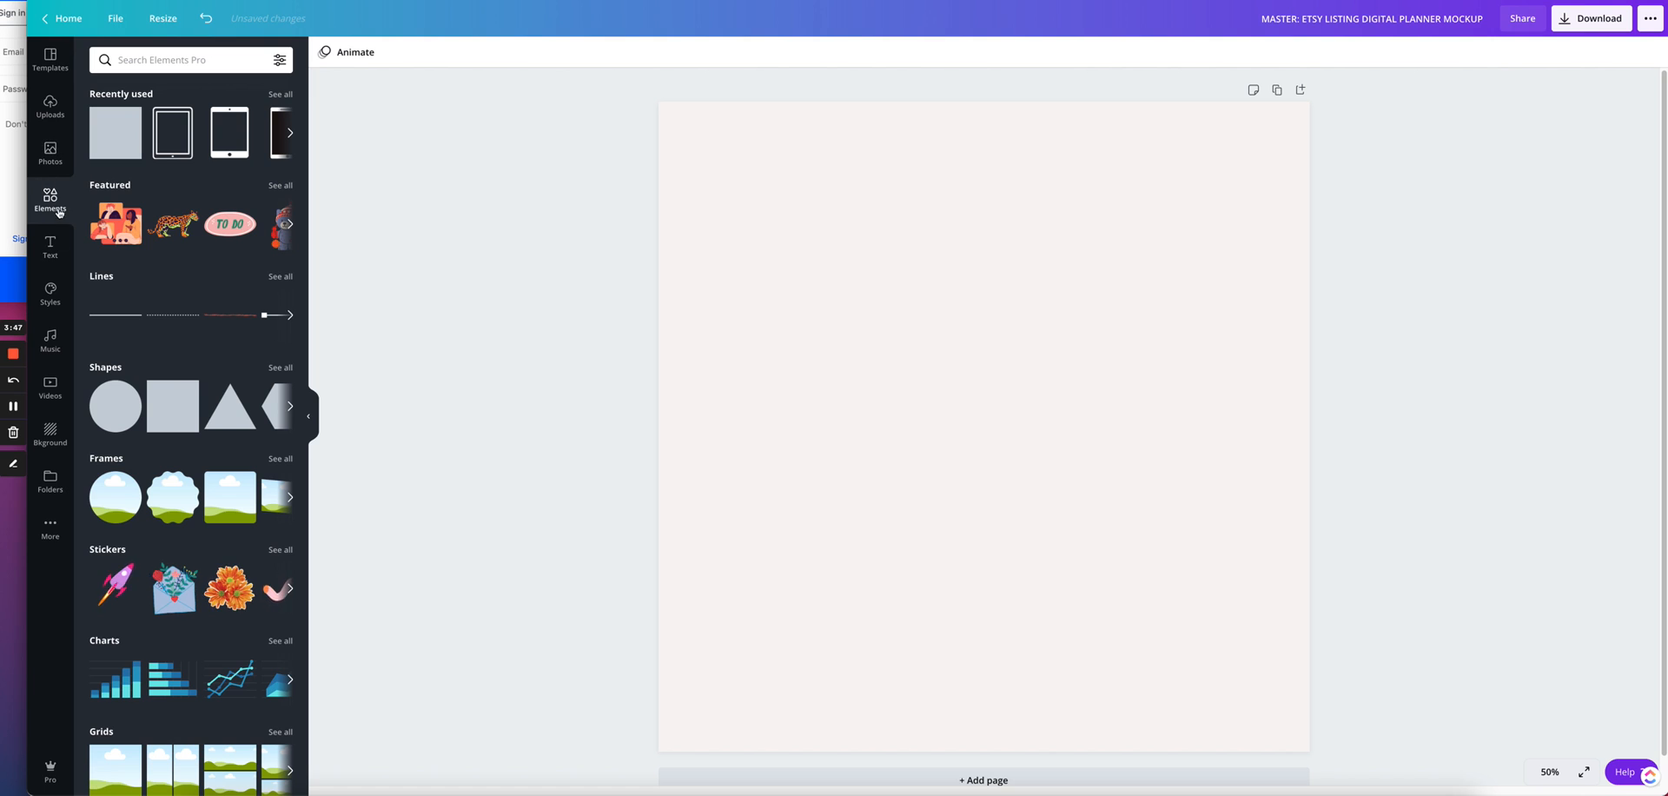
- Search elements for 'IPAD', add a tablet frame in landscape toward the upper left
click(191, 59)
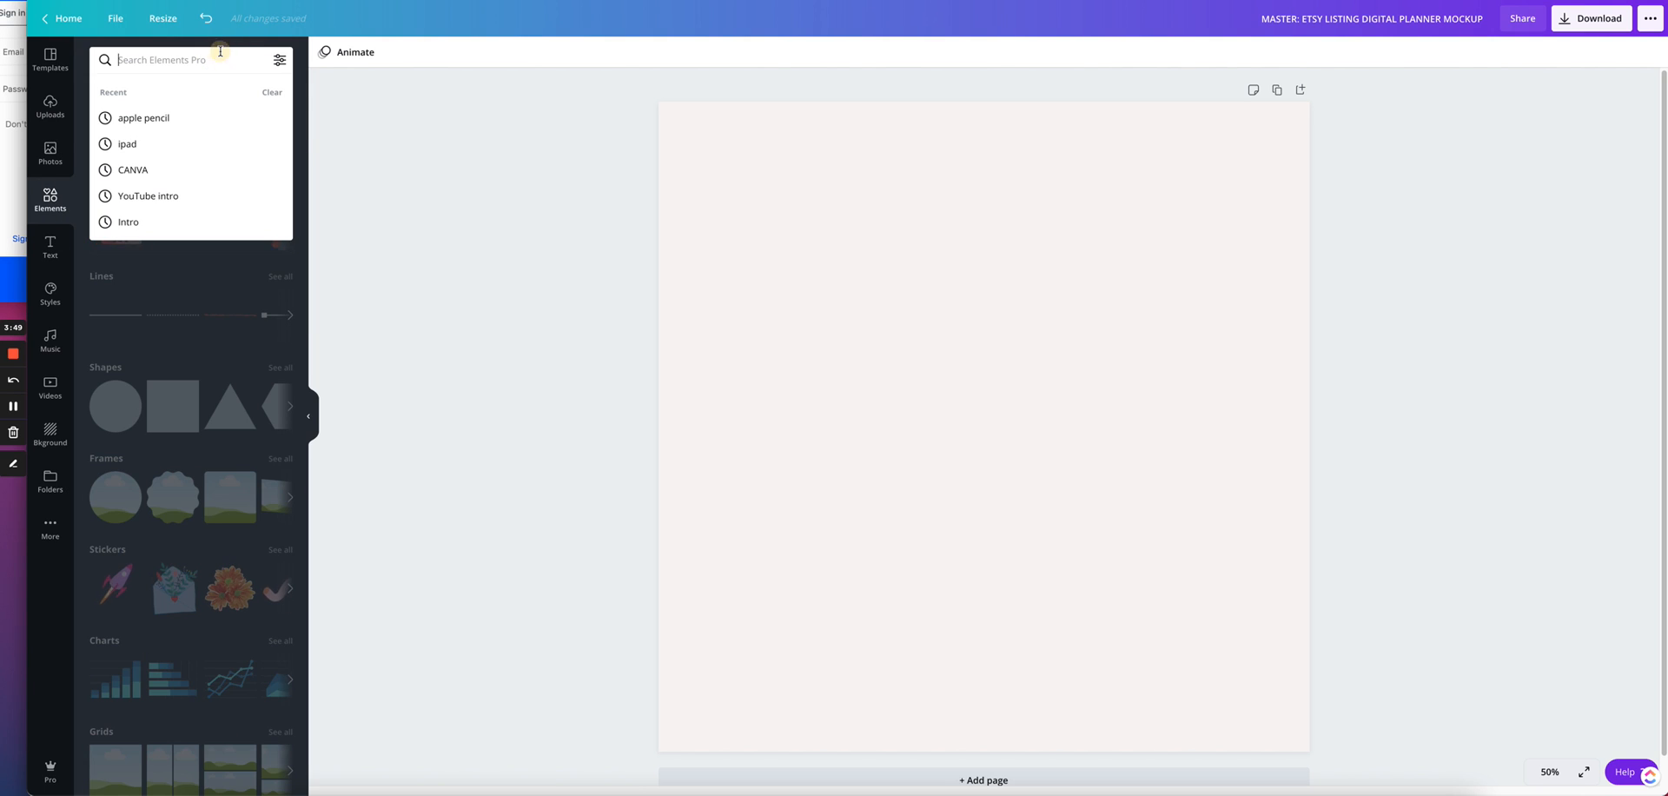
text(IPAD)
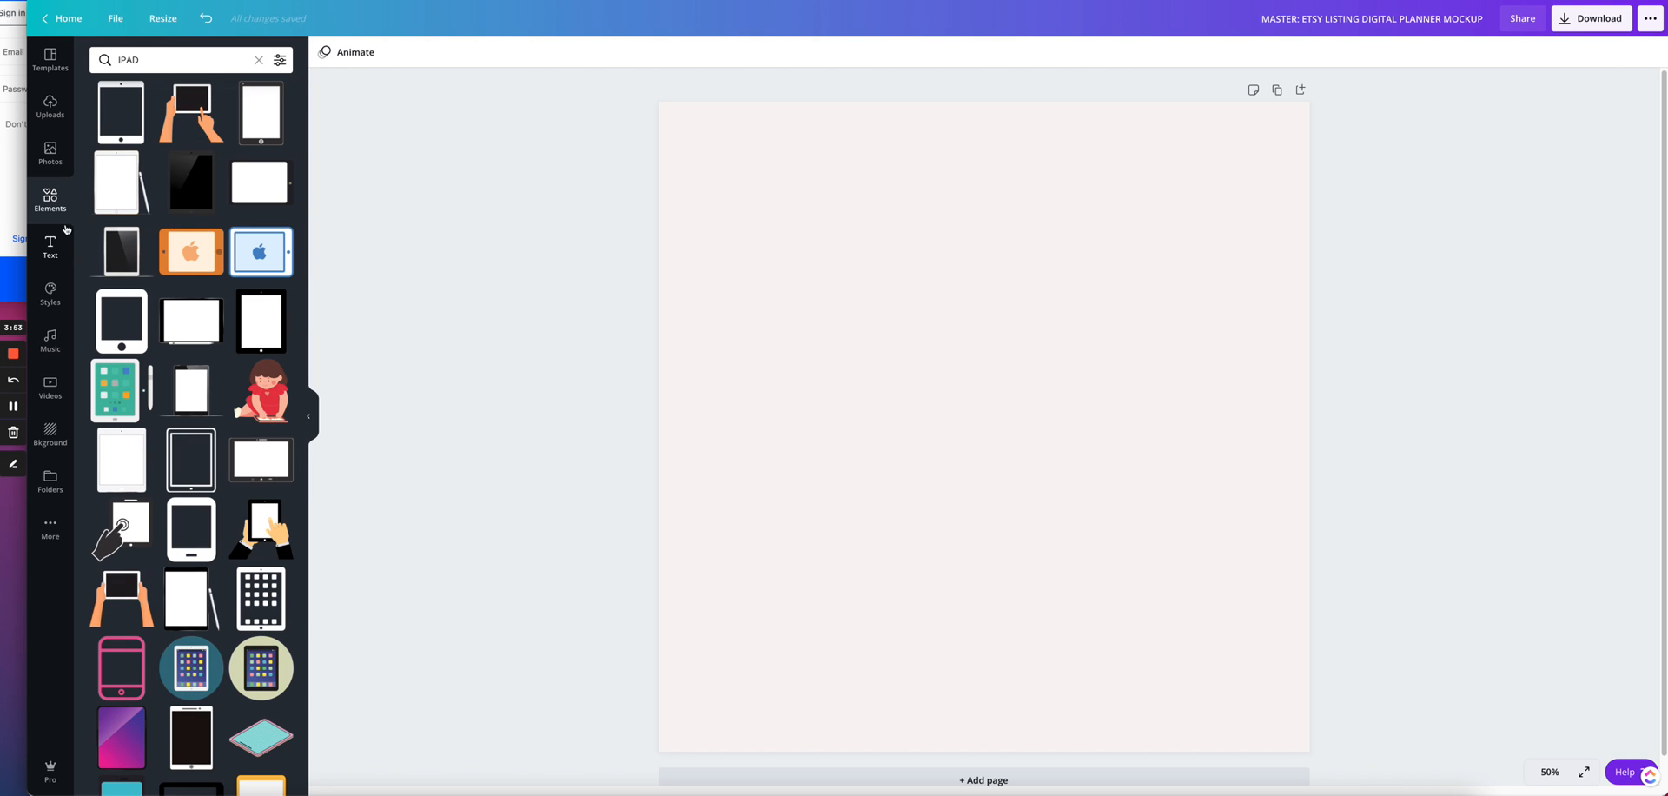
click(257, 59)
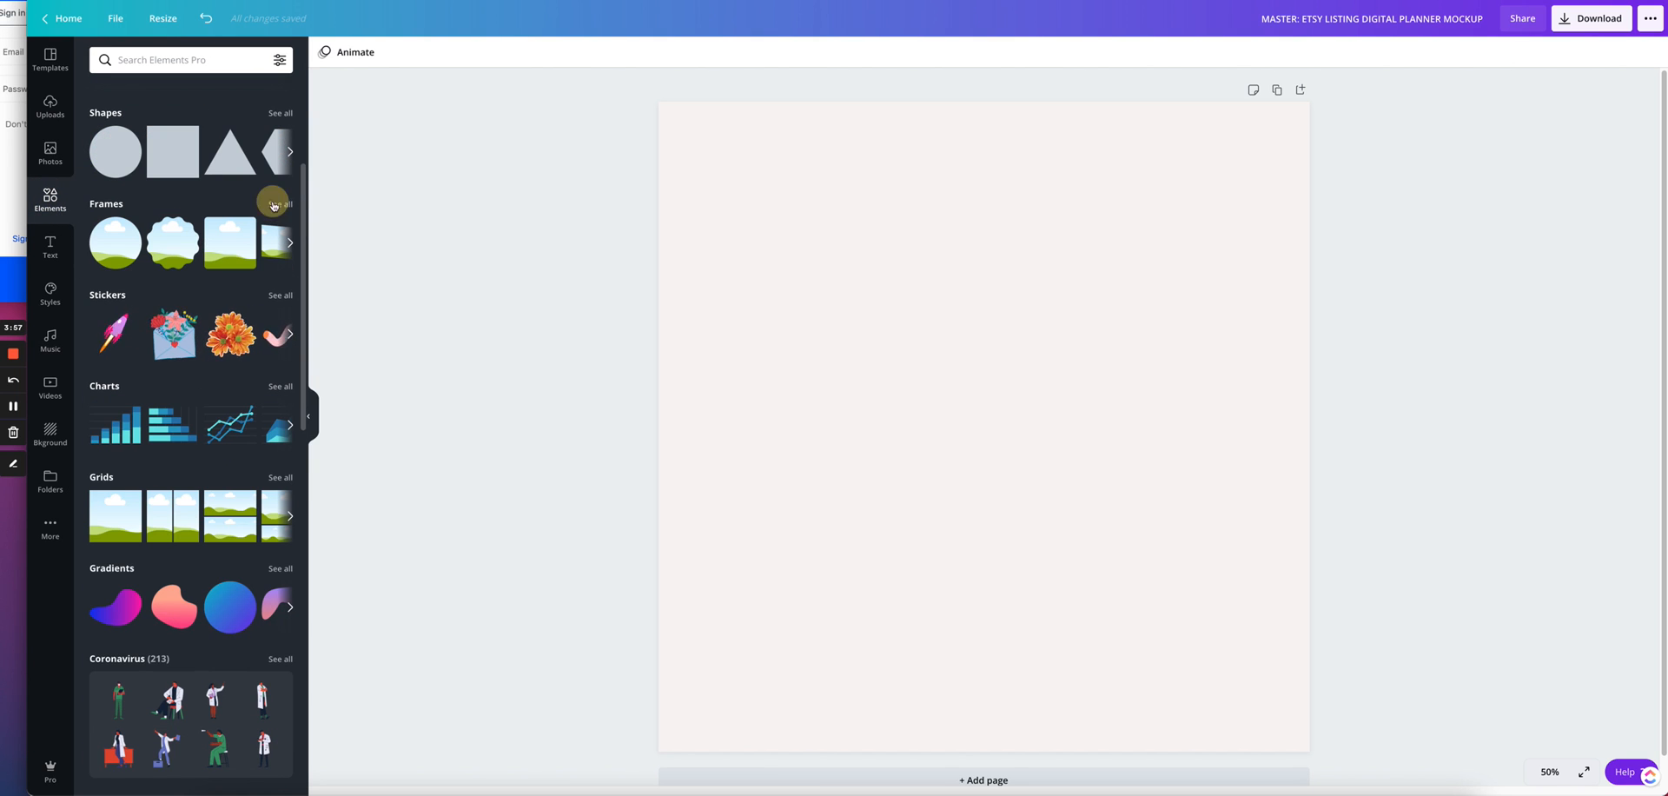
click(279, 203)
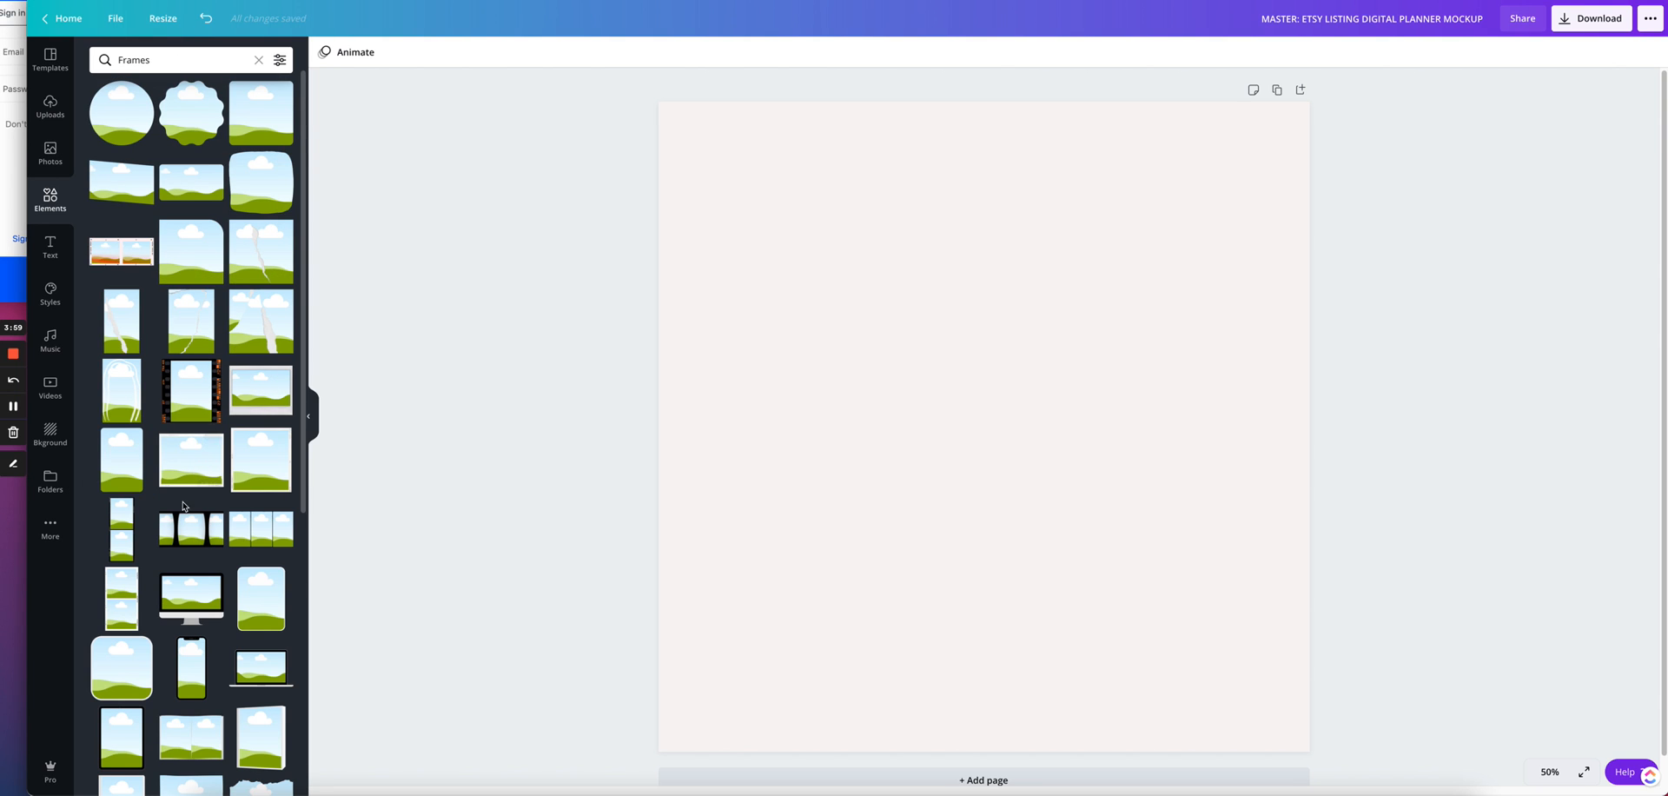
scroll(down, 3)
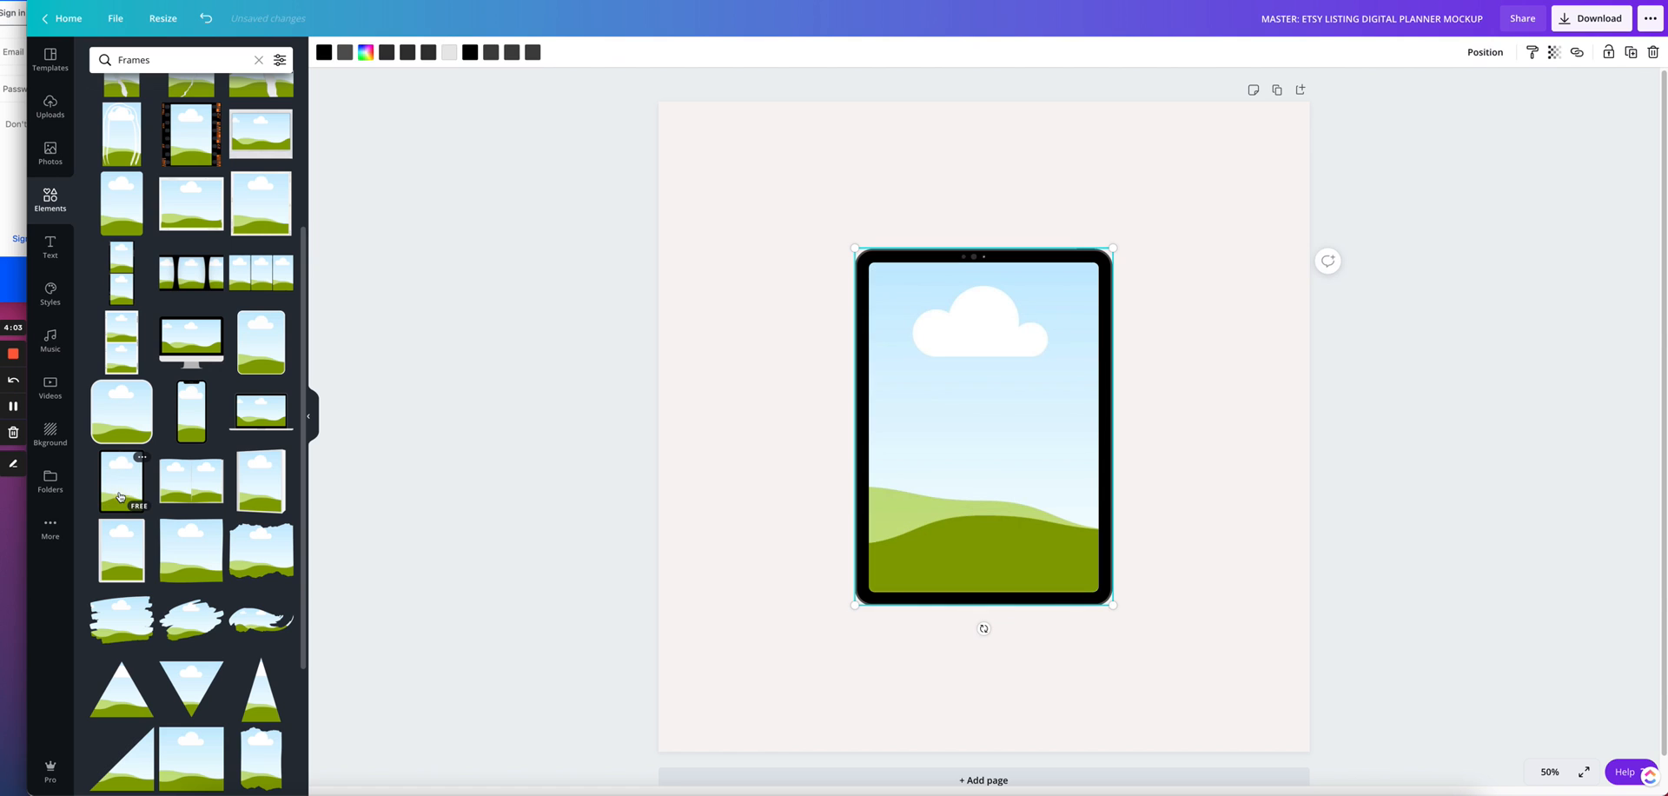
drag(983, 627, 789, 471)
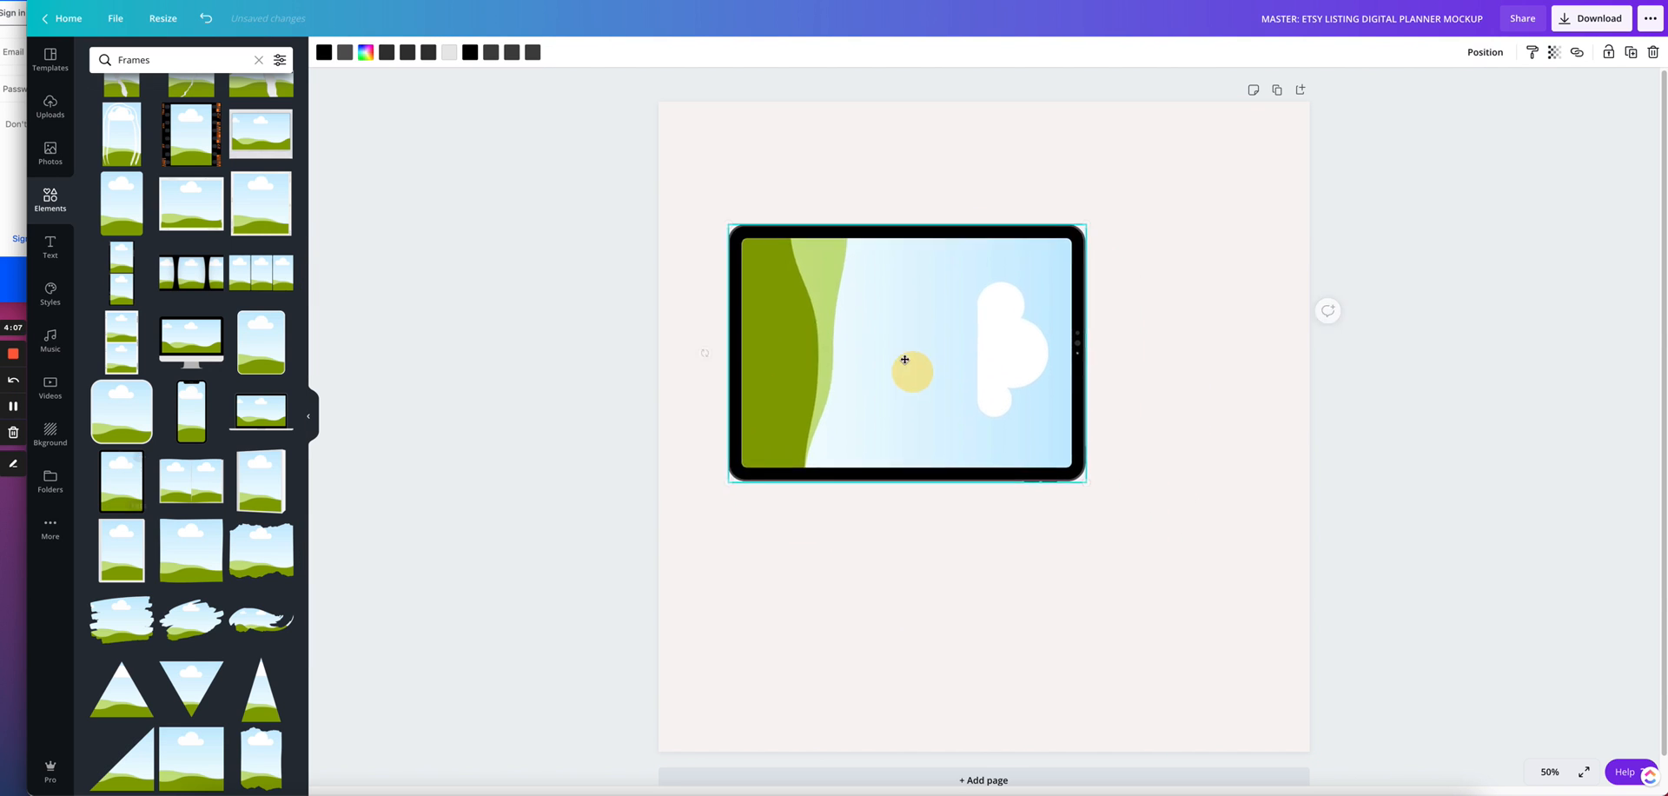
drag(906, 358, 876, 336)
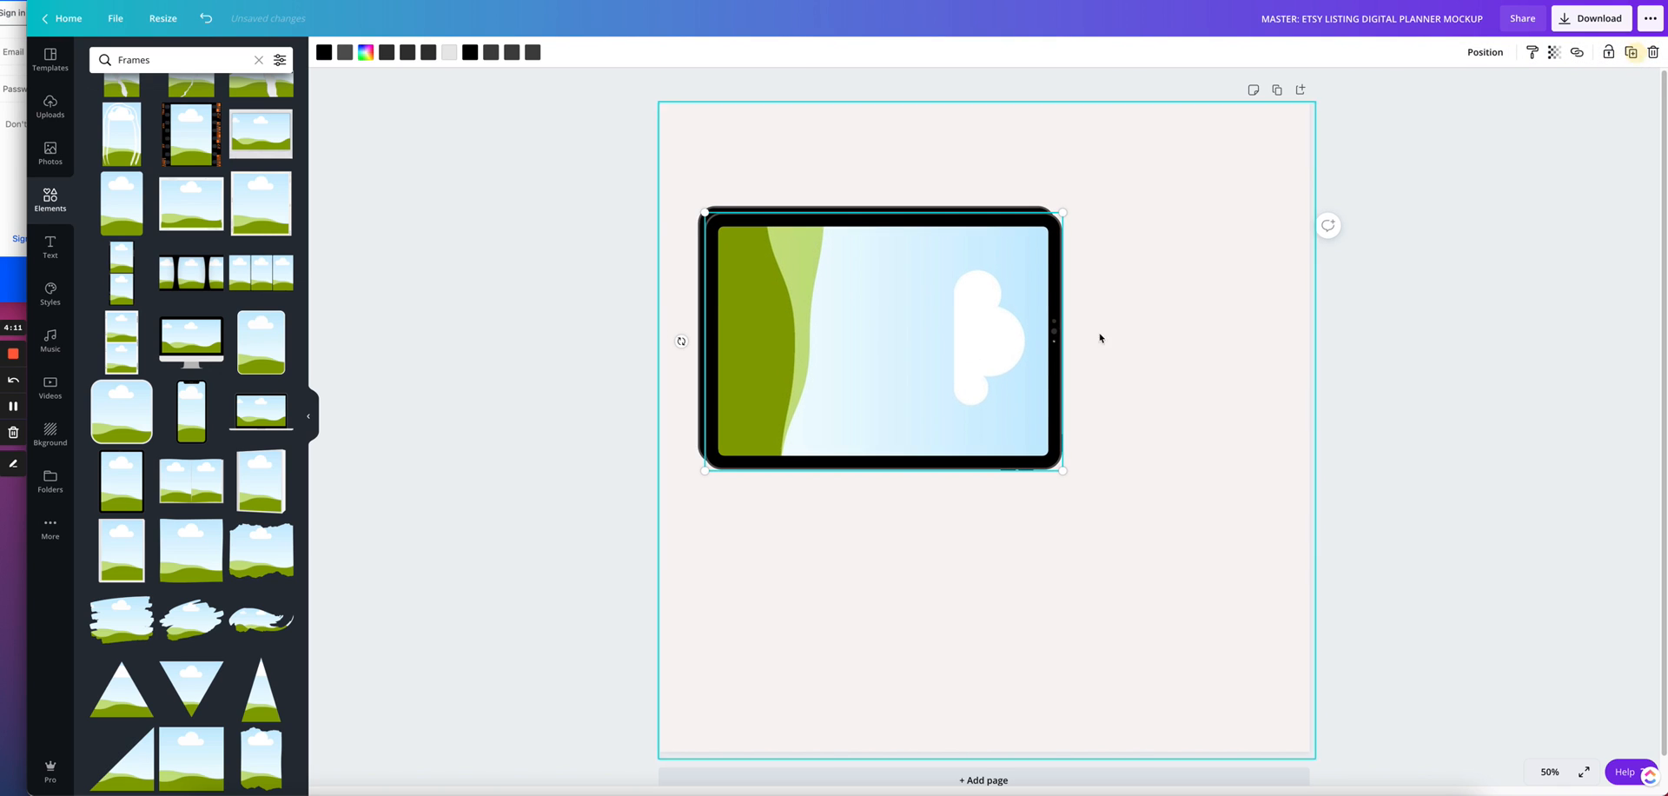
- Place a second tablet lower right, enlarge both and overlap them with the back one slightly higher
drag(881, 339, 1088, 532)
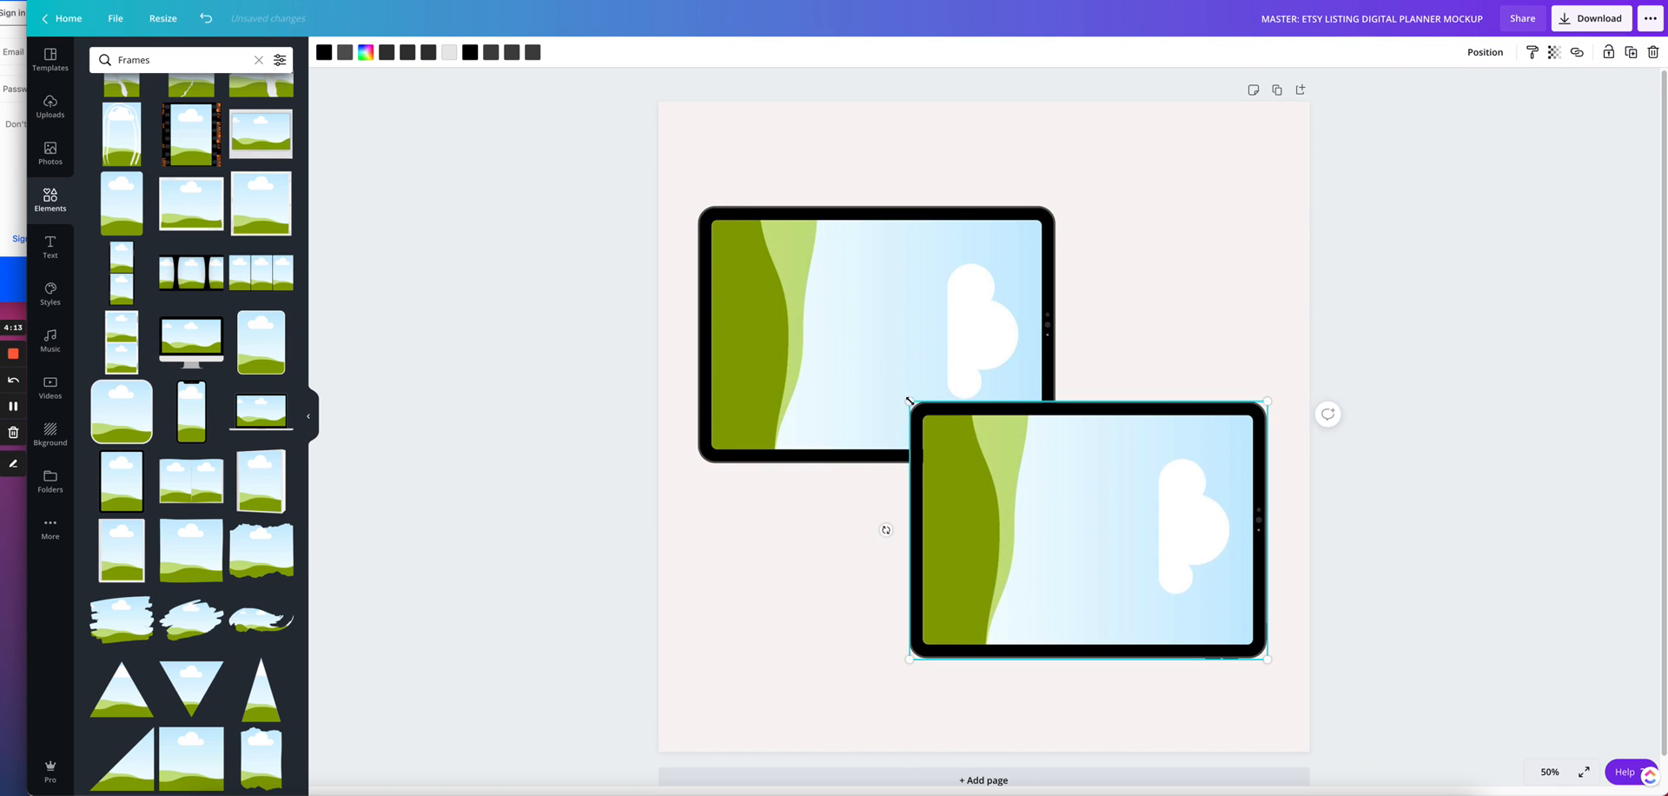
drag(913, 404, 805, 327)
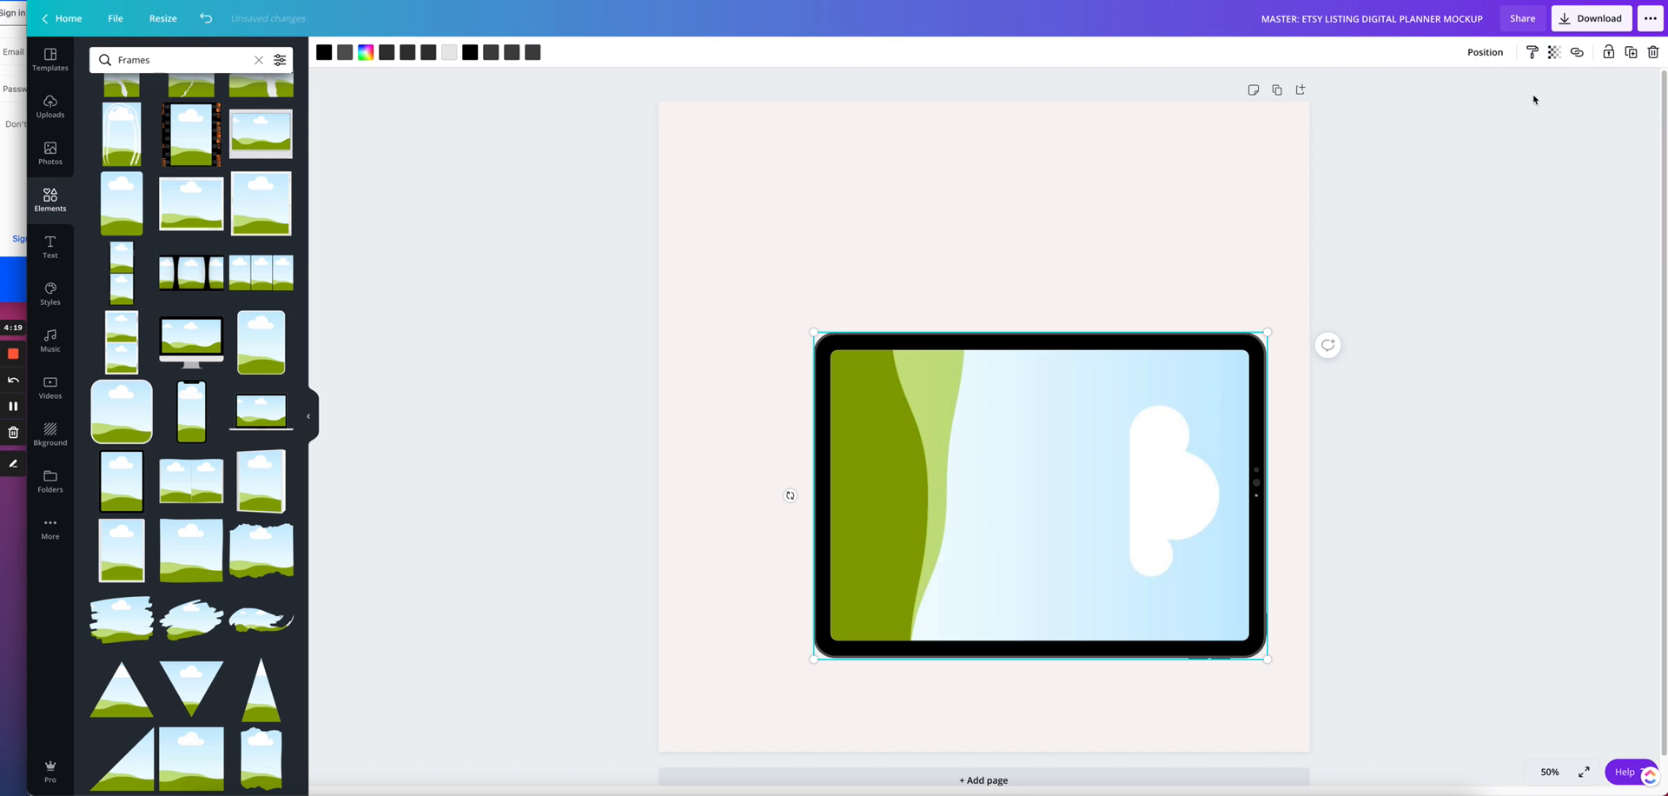
drag(1041, 495, 909, 382)
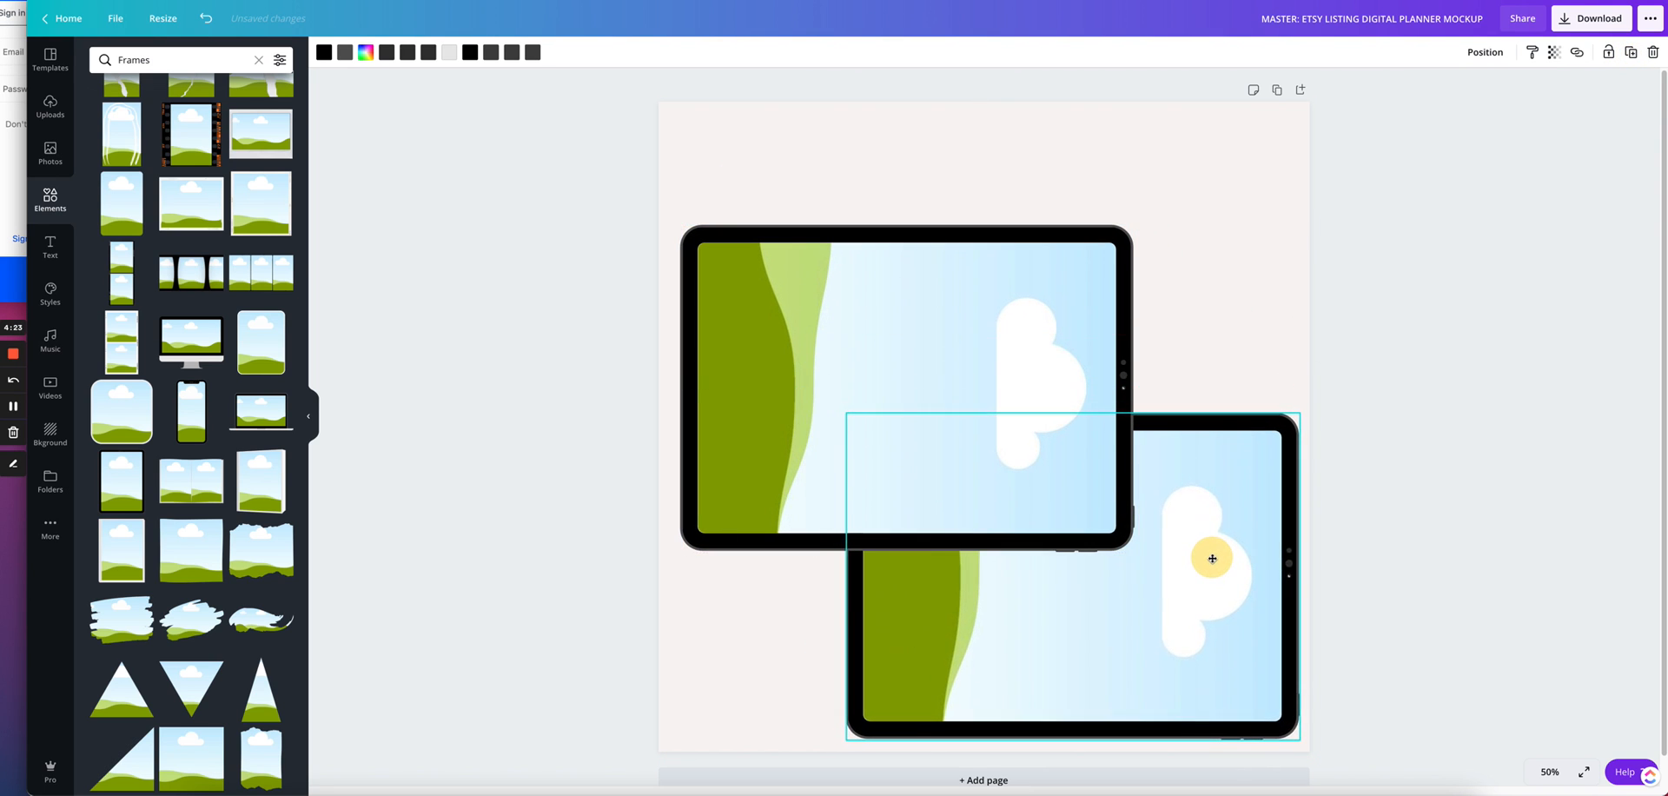
drag(1211, 558, 1211, 551)
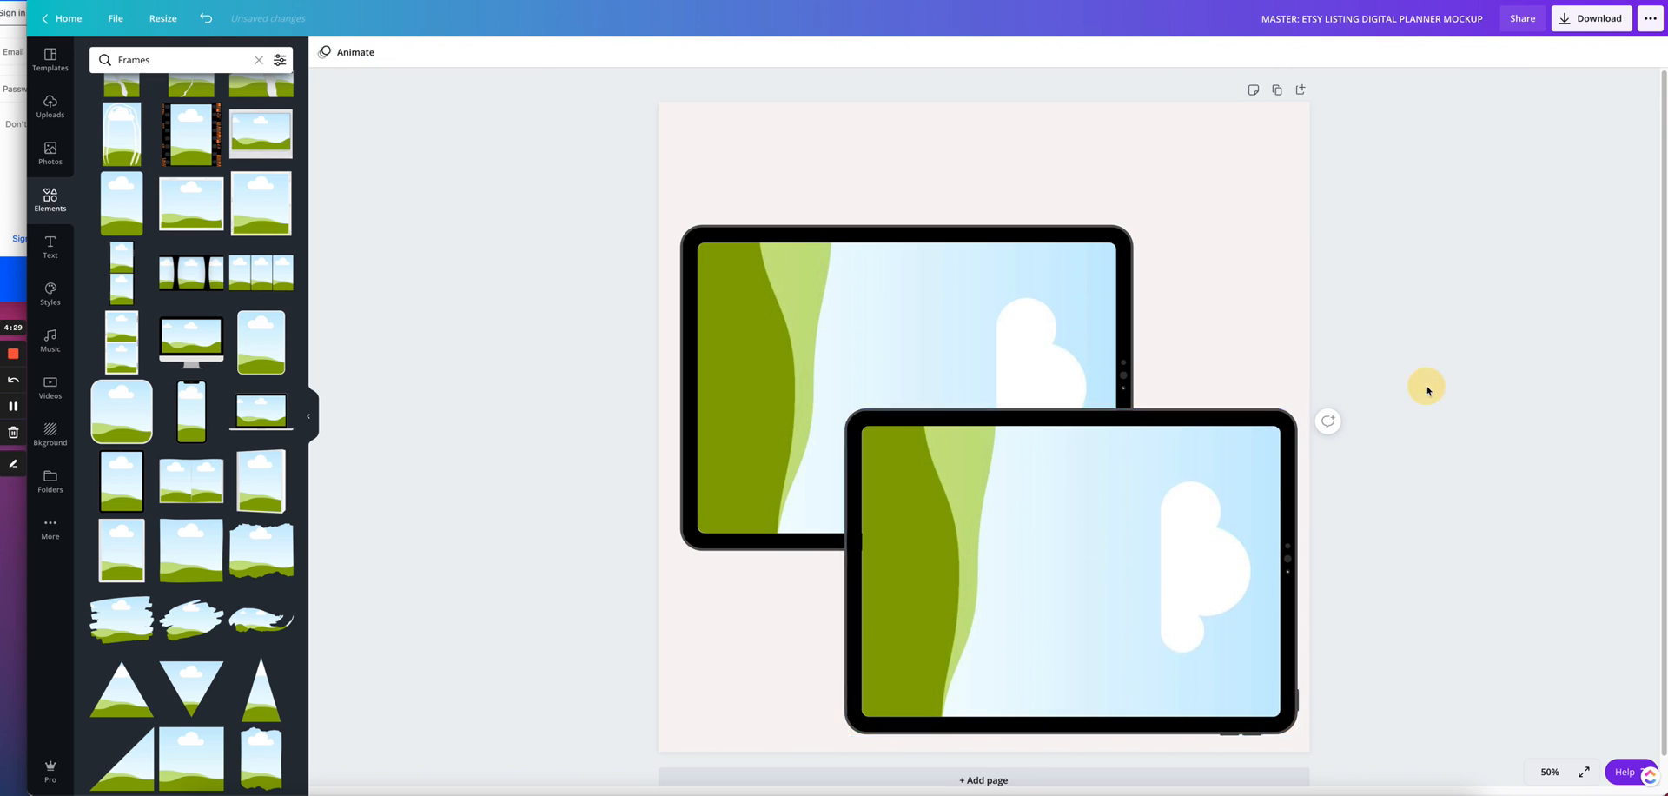
click(813, 297)
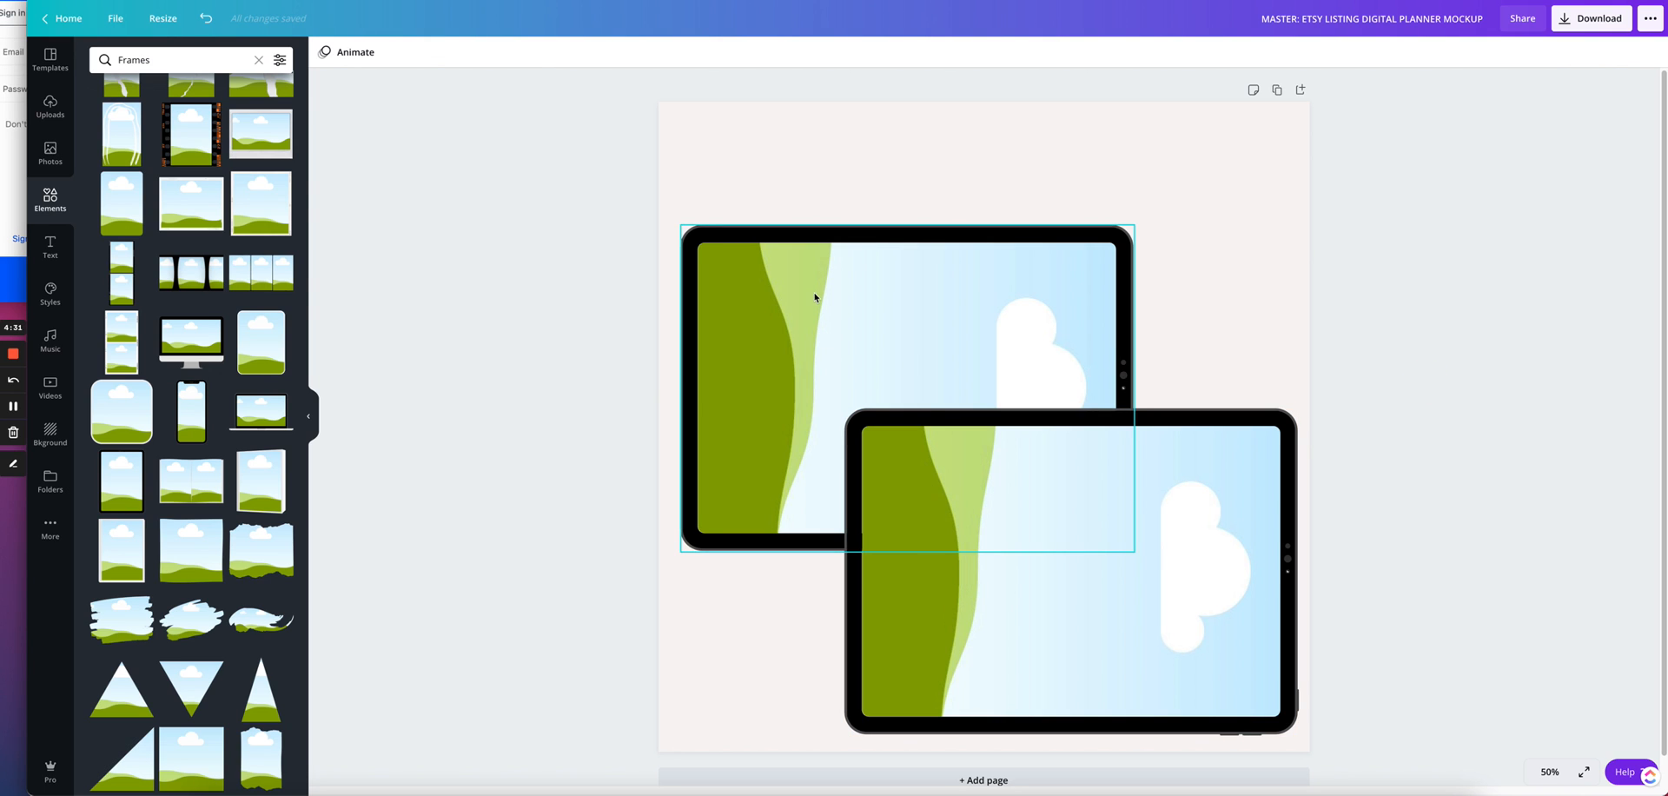
click(808, 297)
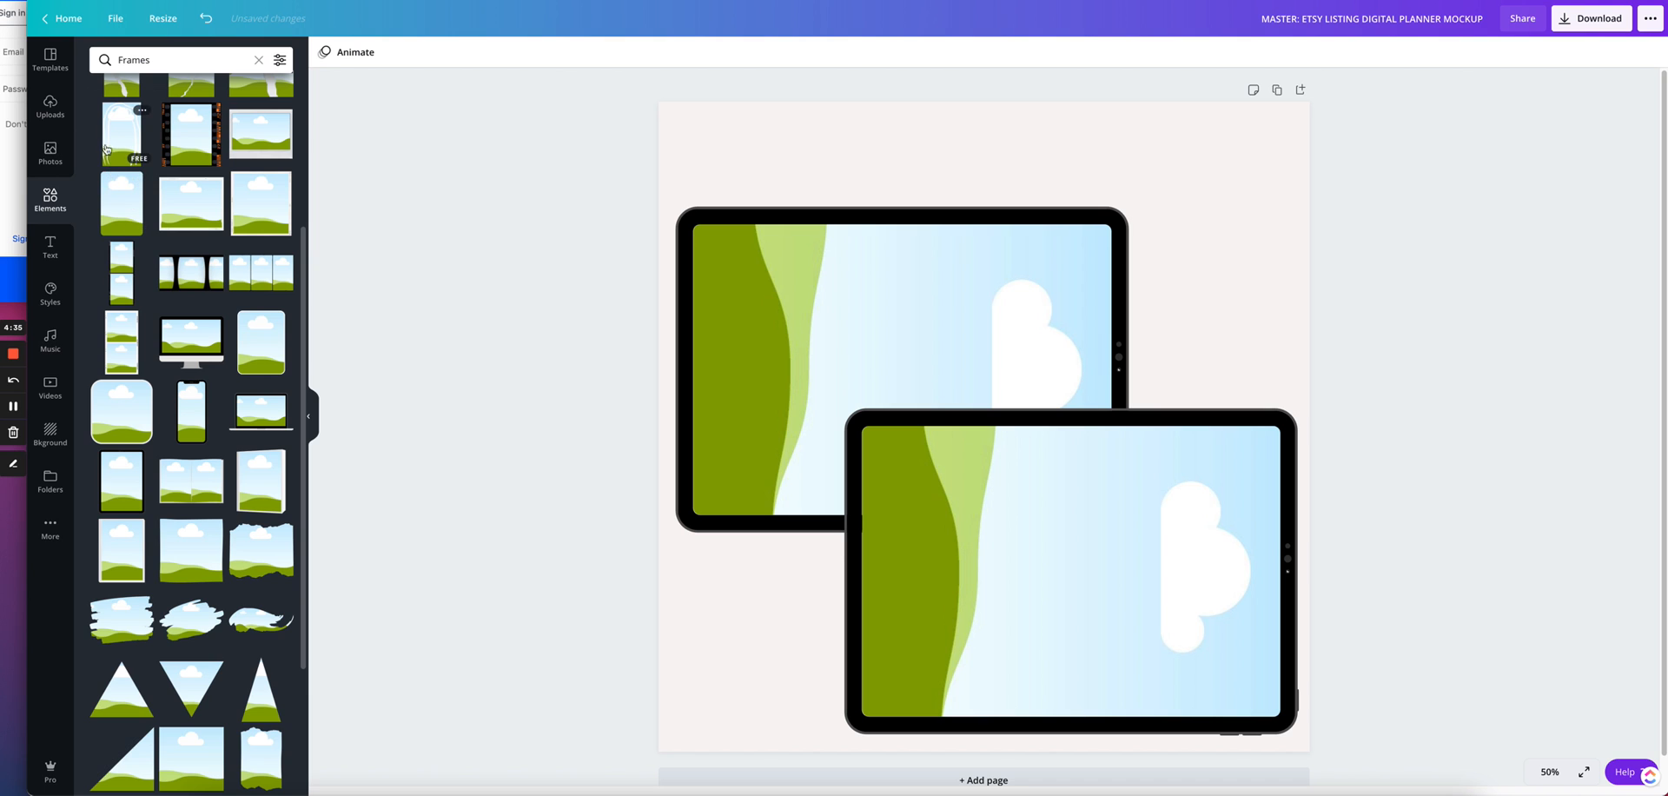
- Fill the tablets with the uploaded calendar and daily planner spreads and enlarge the front iPad
click(48, 106)
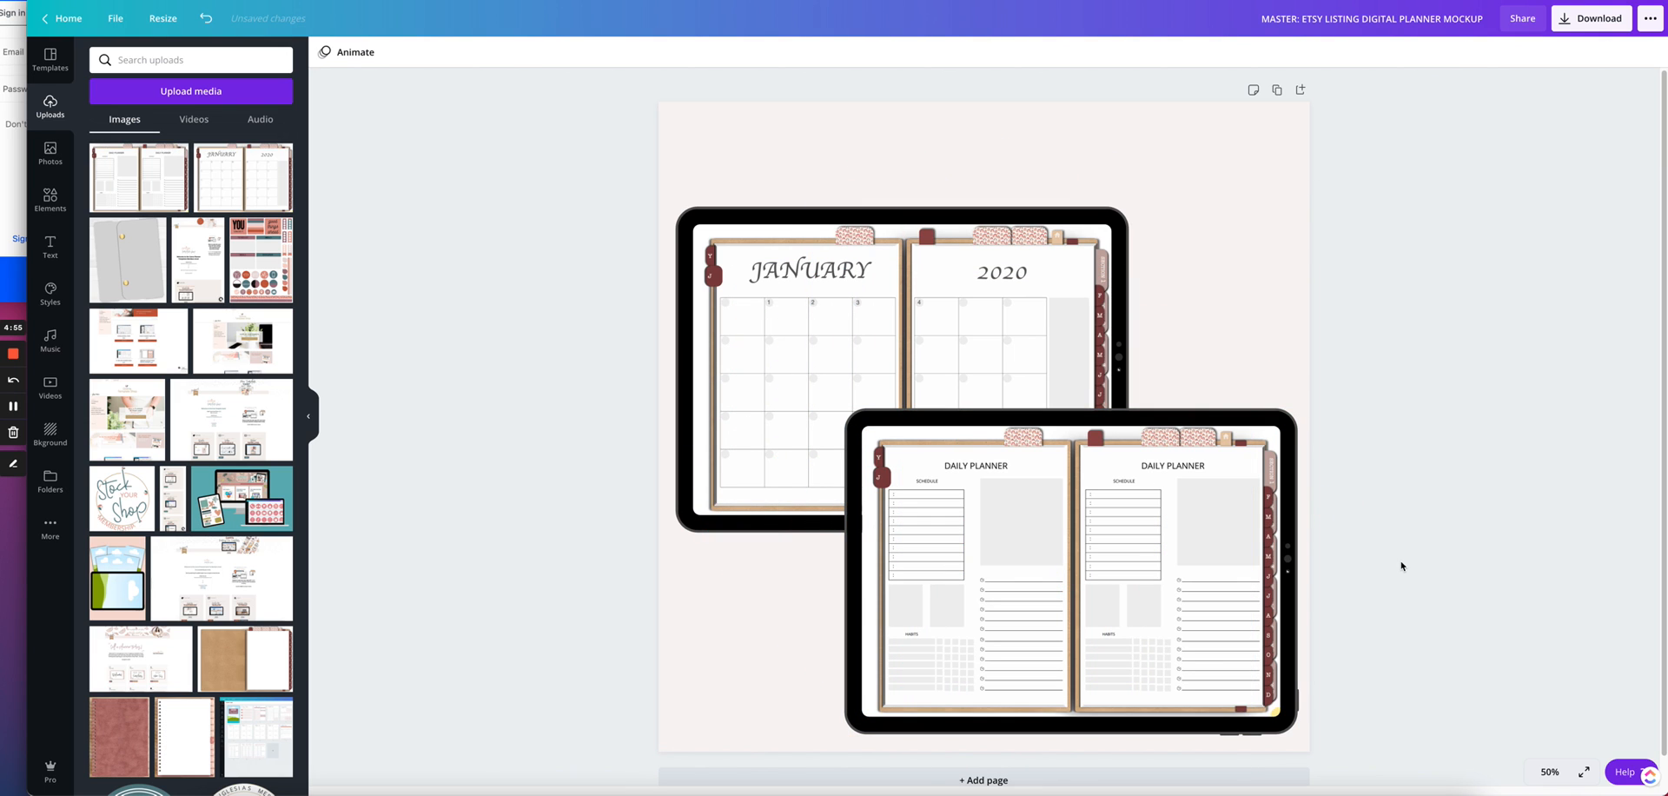
click(1069, 576)
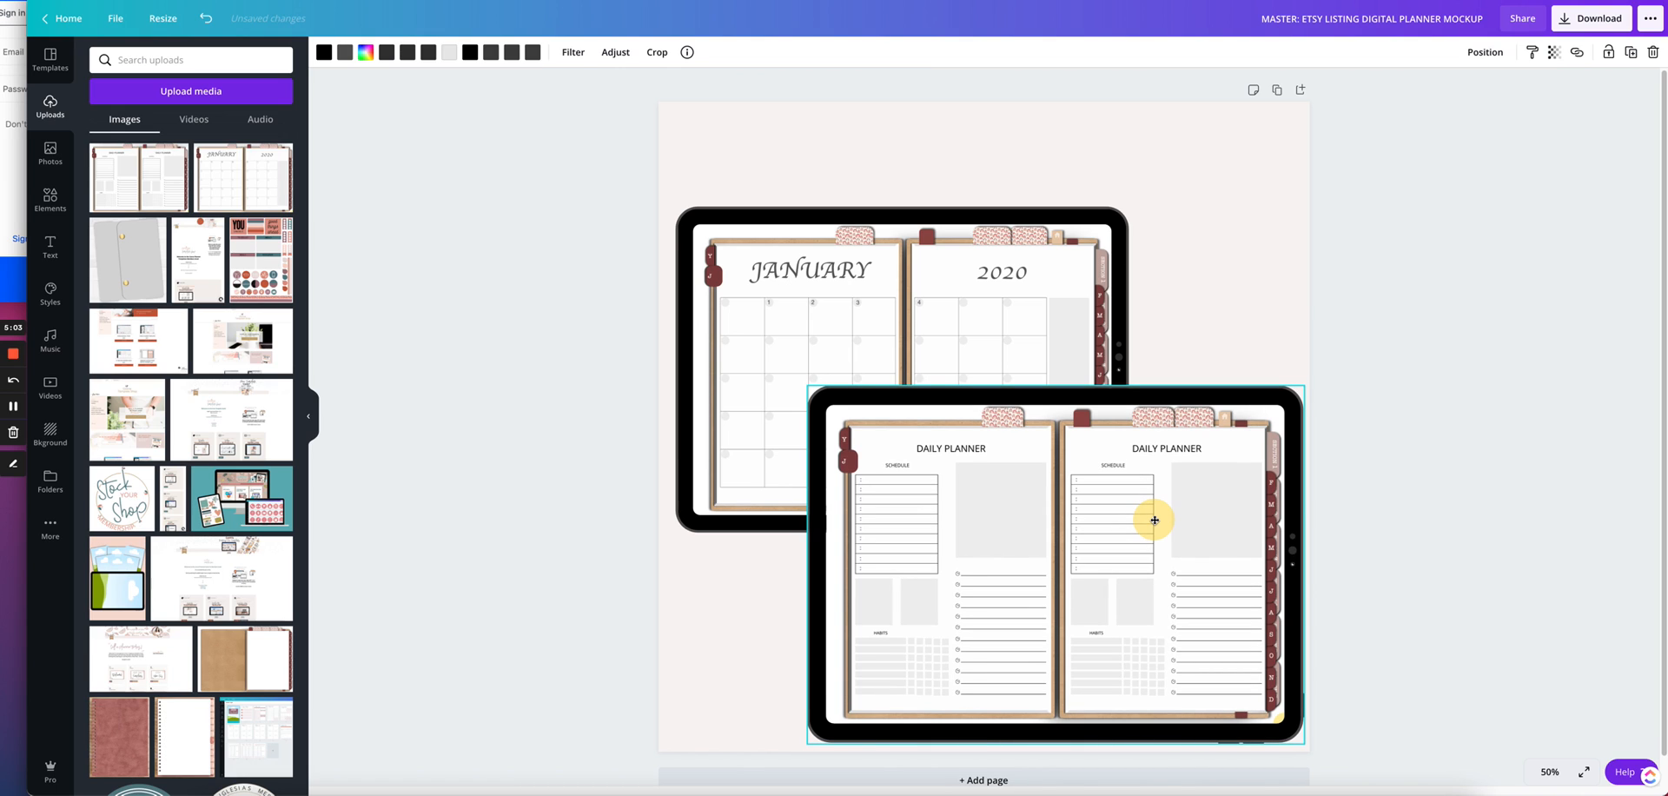
click(1490, 367)
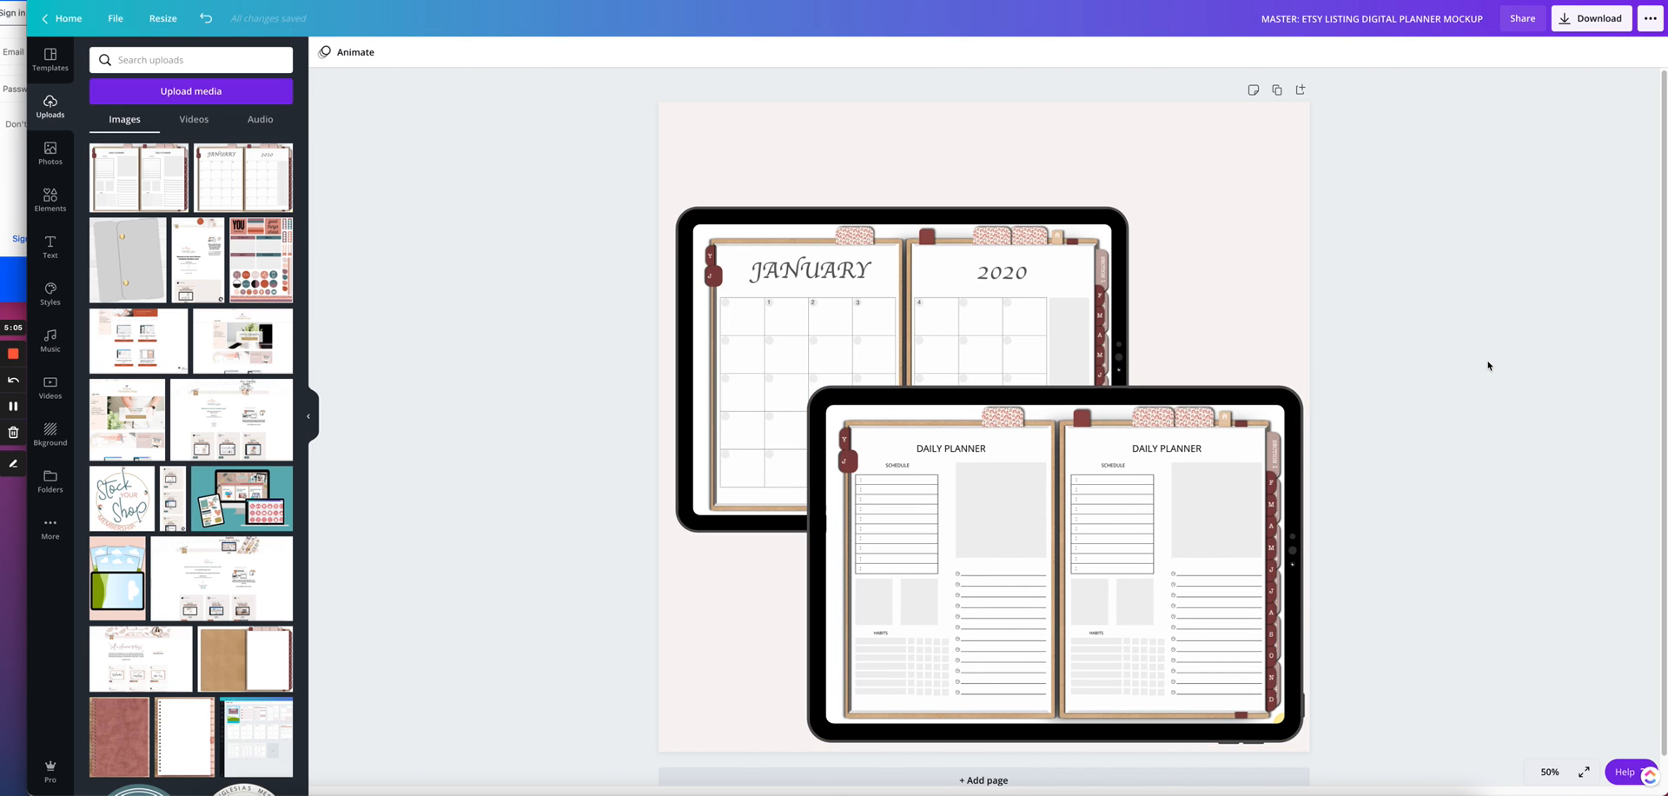
mouse_move(443, 200)
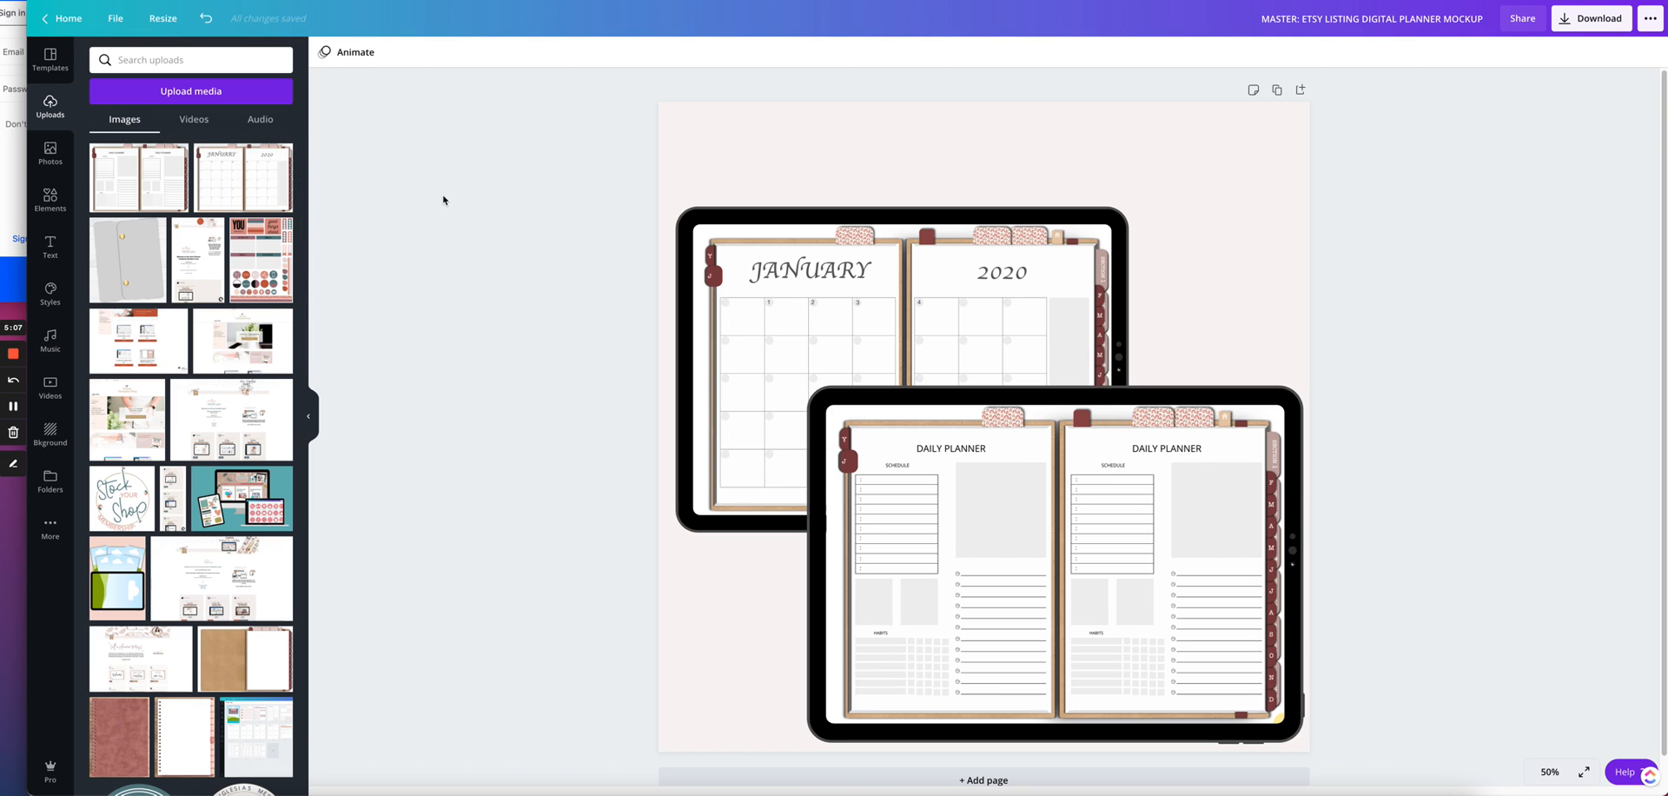
mouse_move(50, 249)
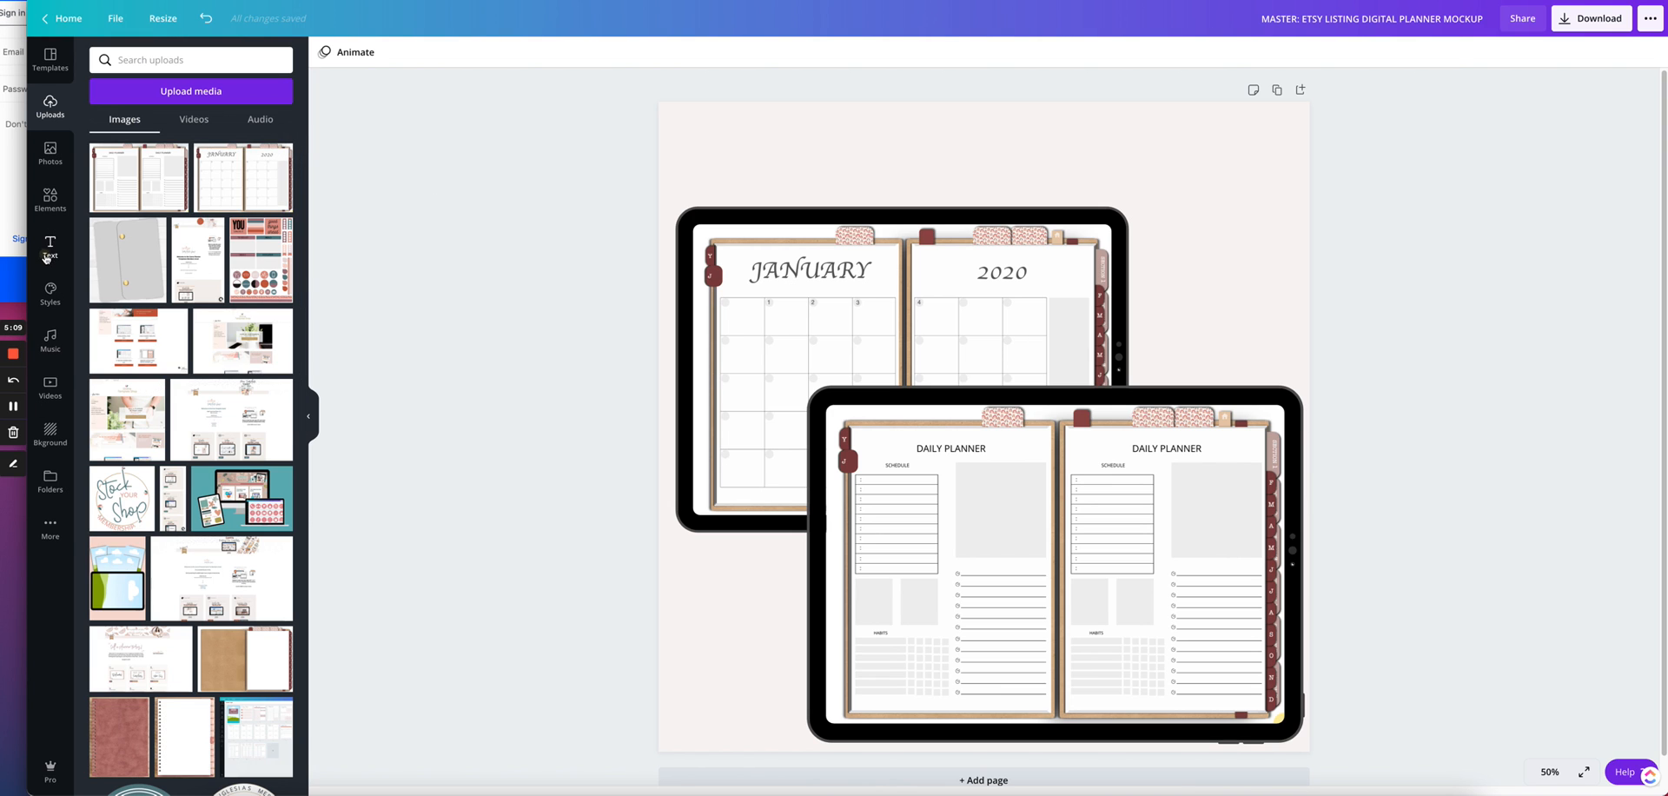
- Add an Open Sans heading at the top reading 'HYPERLINKED DIGITAL PLANNER'
click(51, 246)
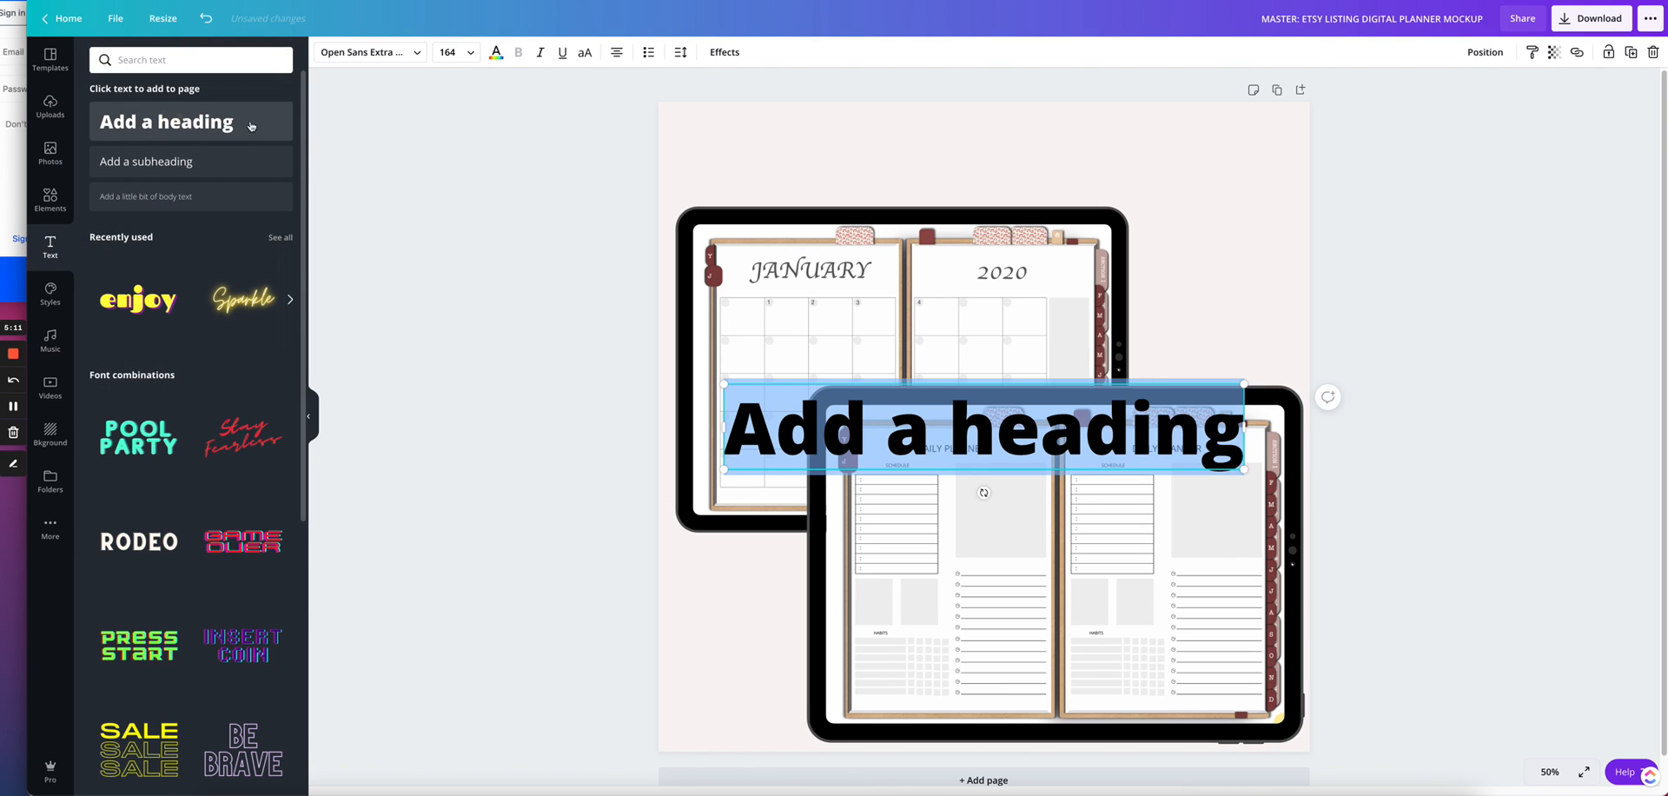
drag(979, 431, 979, 127)
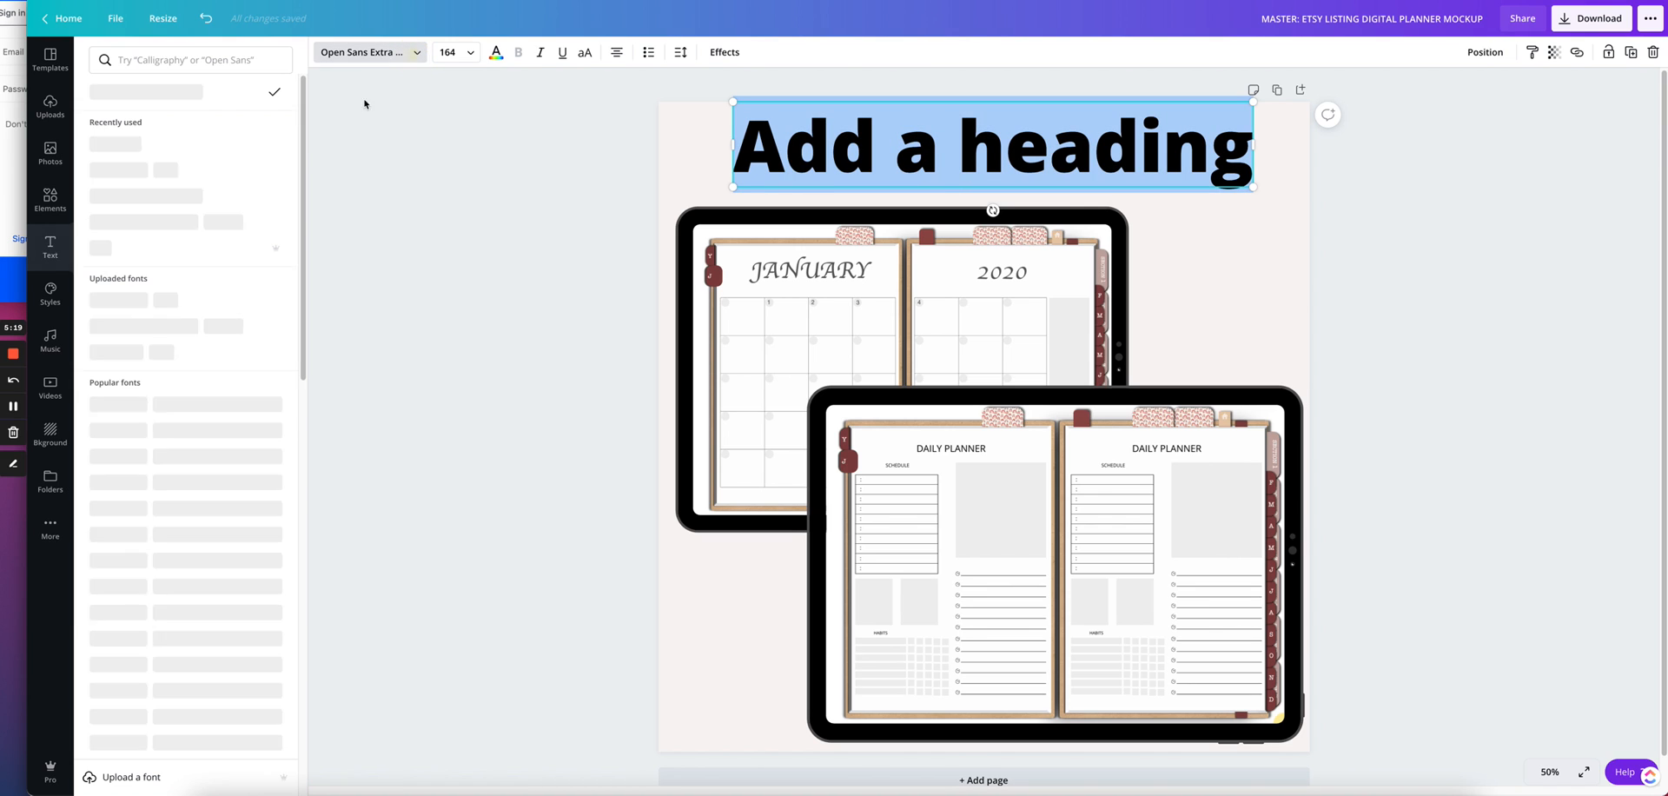
click(367, 52)
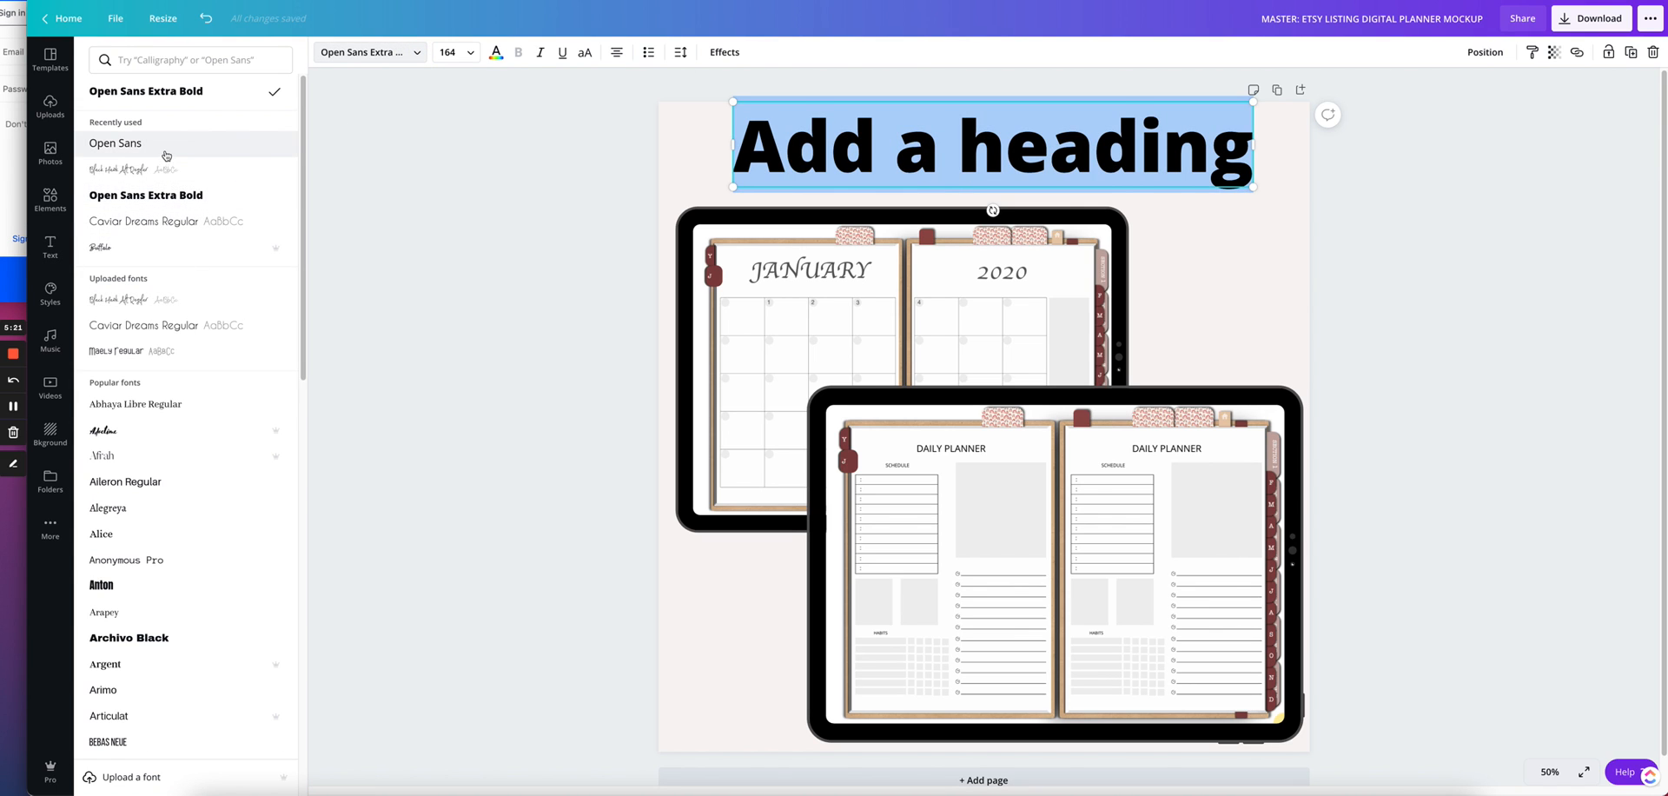
click(114, 145)
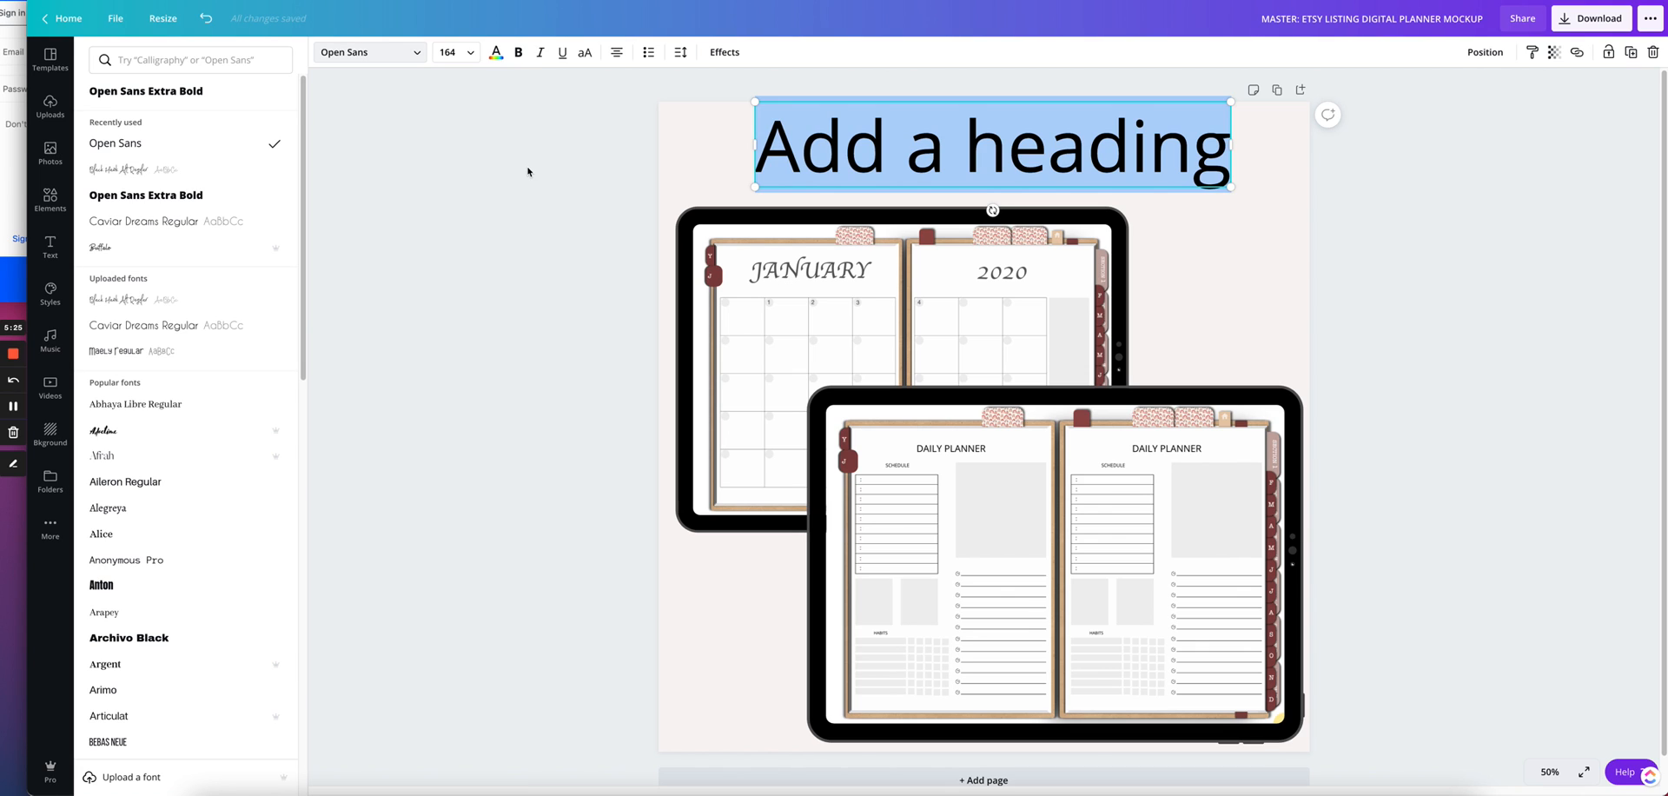
text(HYPW)
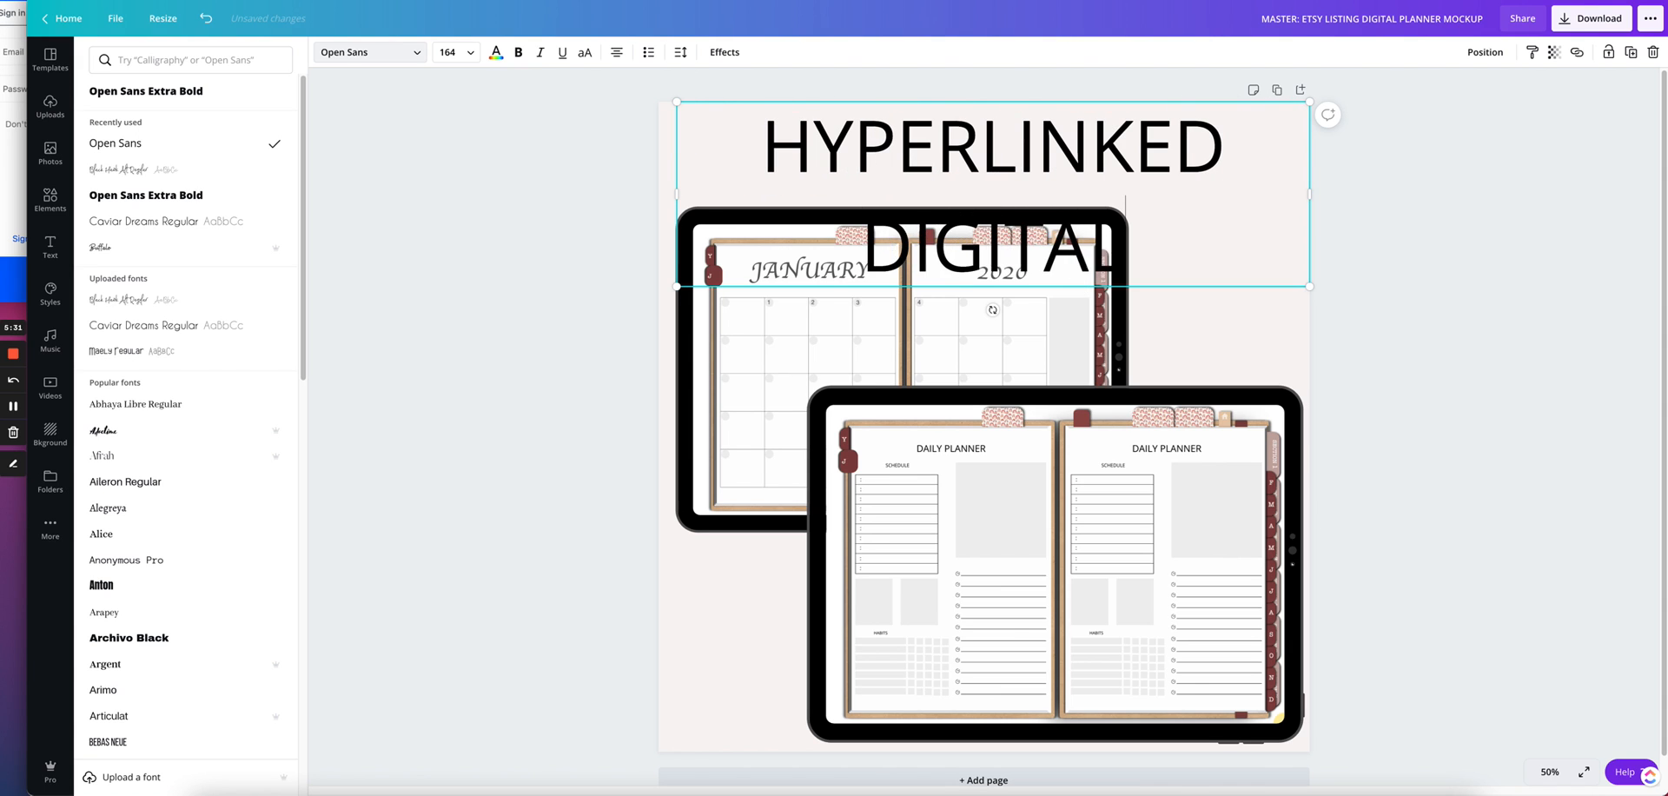
text(PLANNER)
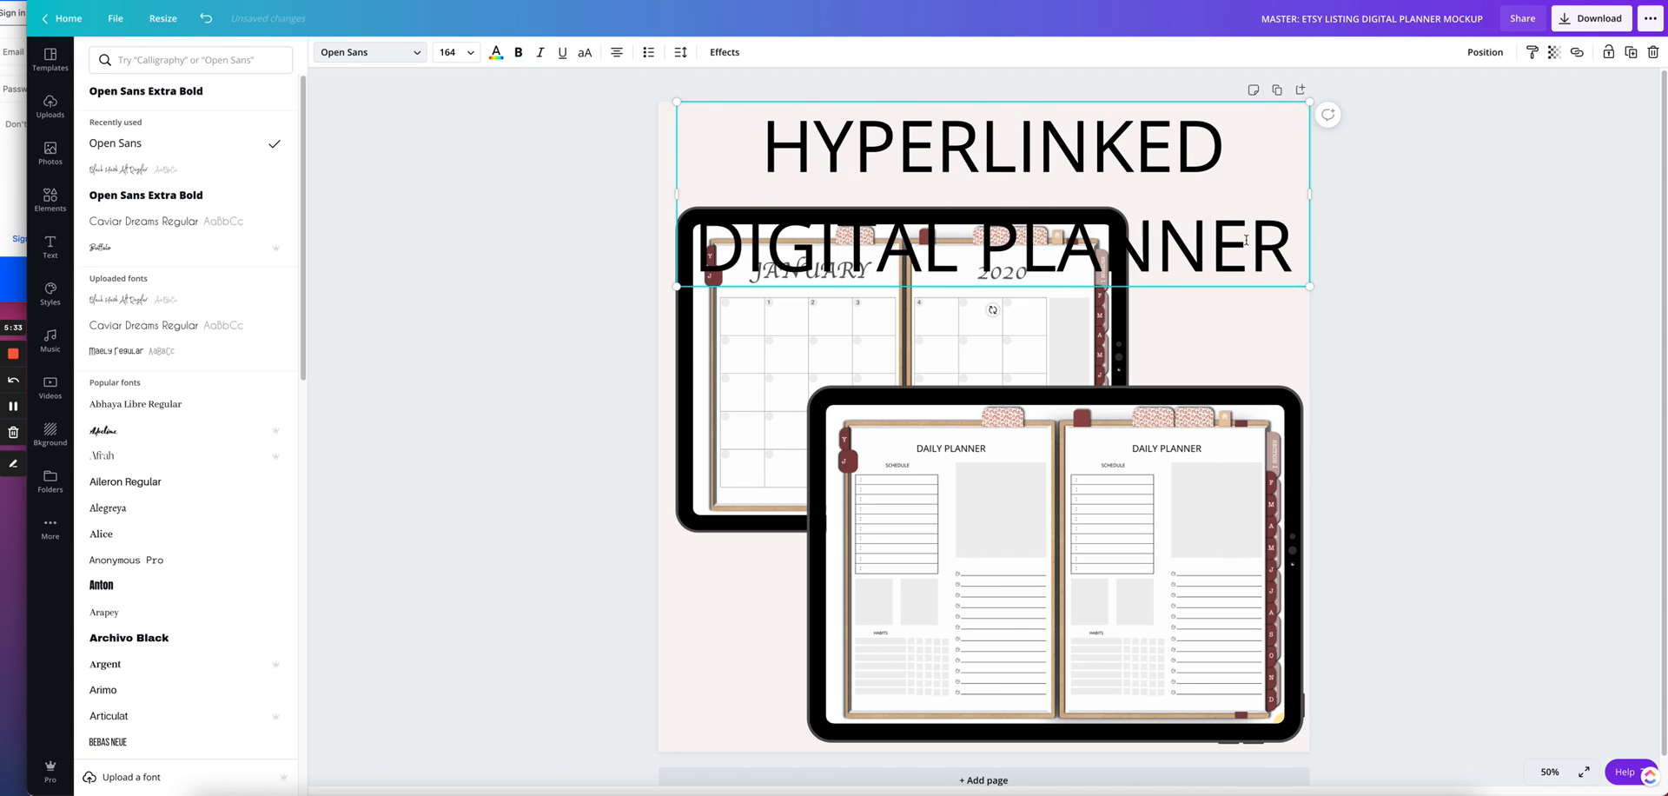
- Resize the title box so the heading fits on one line across the page above the iPads
drag(1310, 286, 1092, 212)
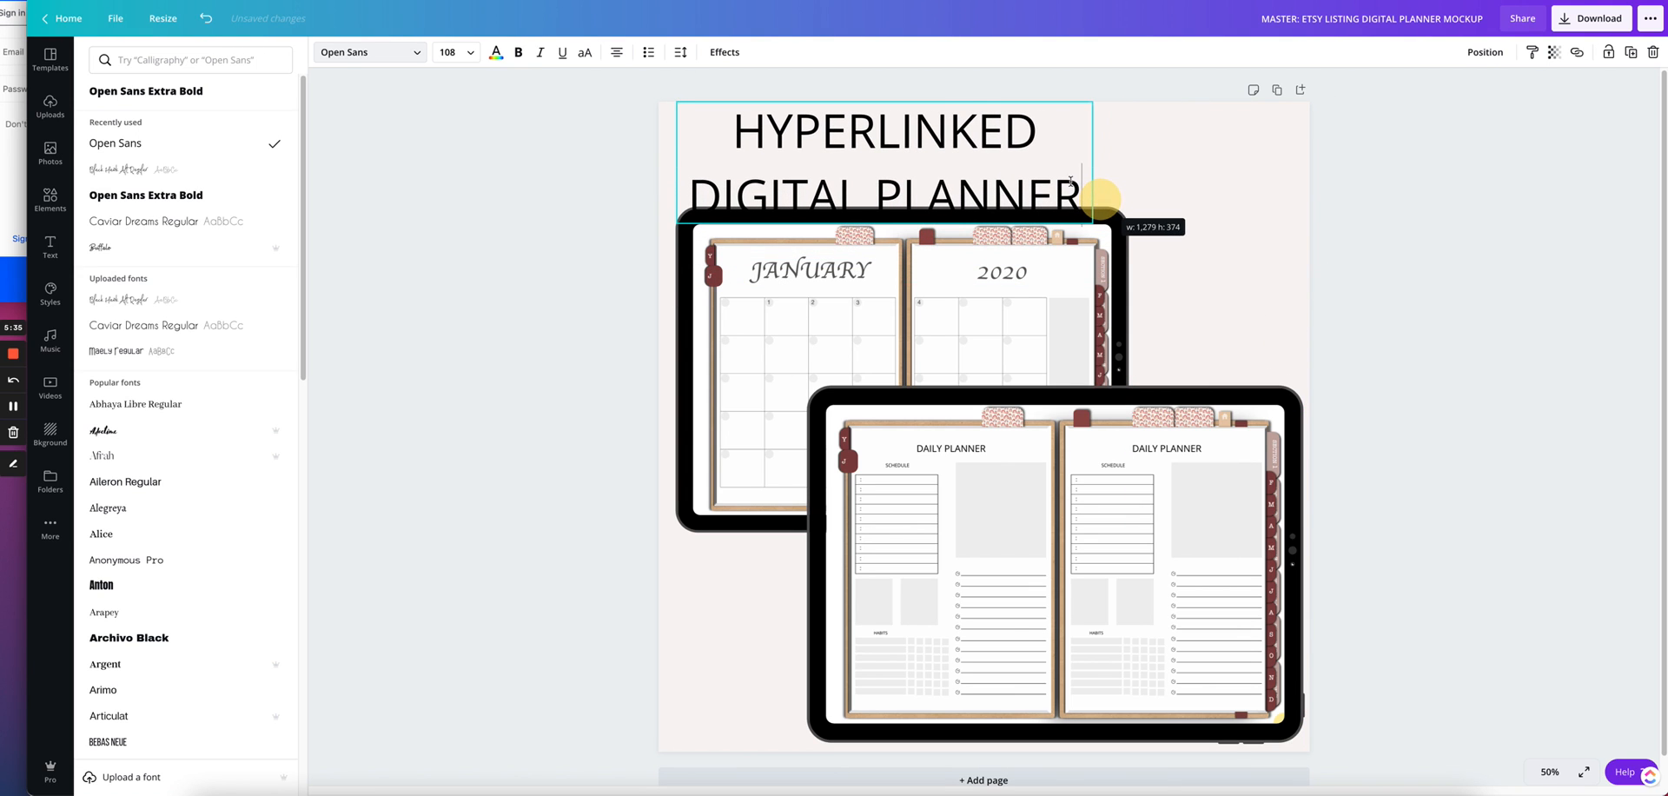
click(51, 247)
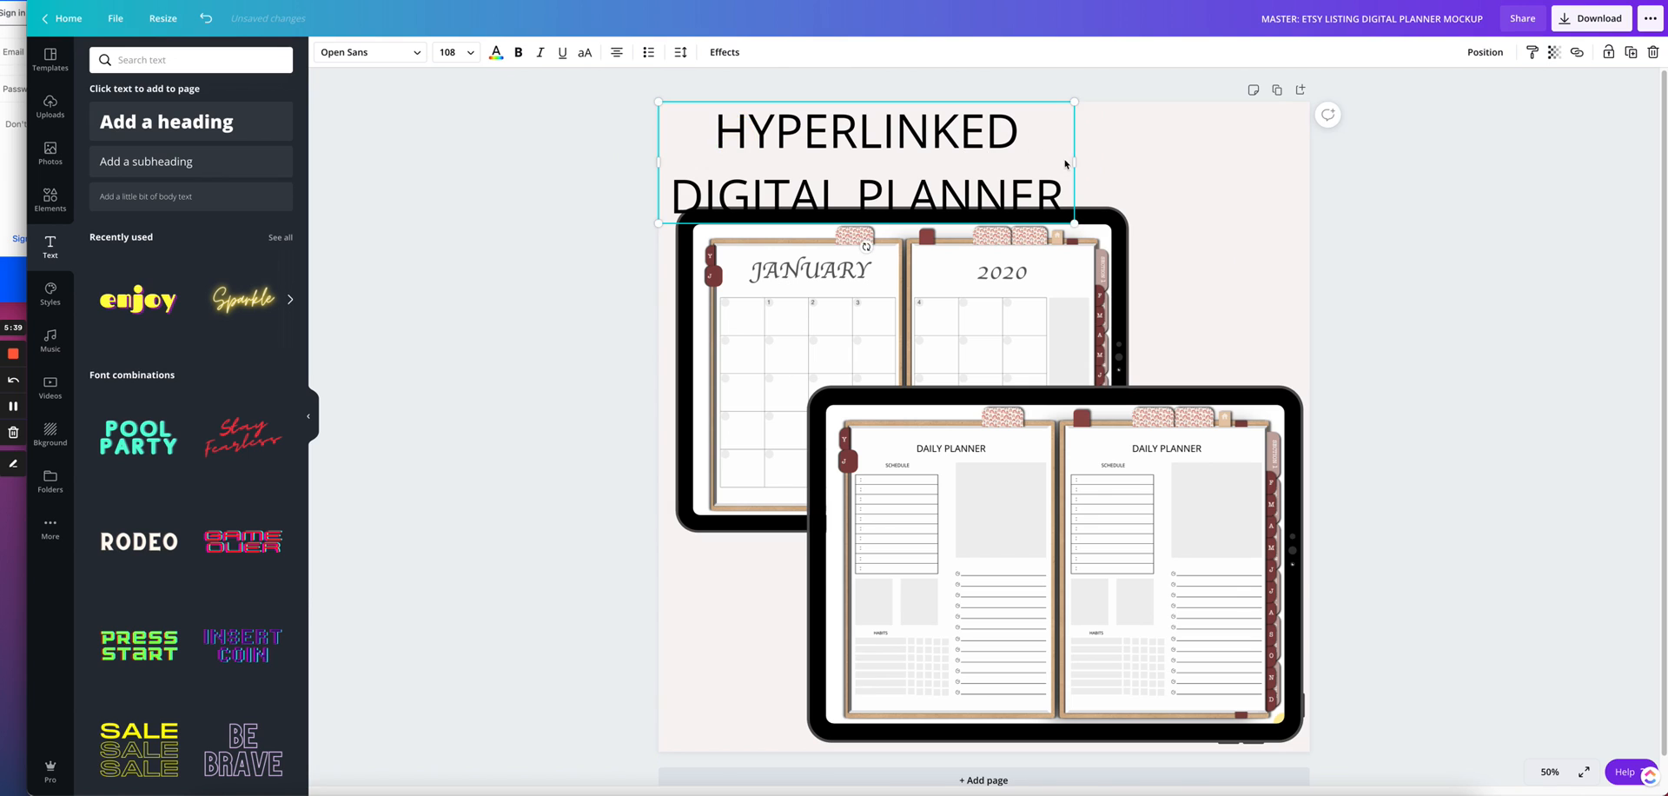
drag(1072, 164, 1308, 163)
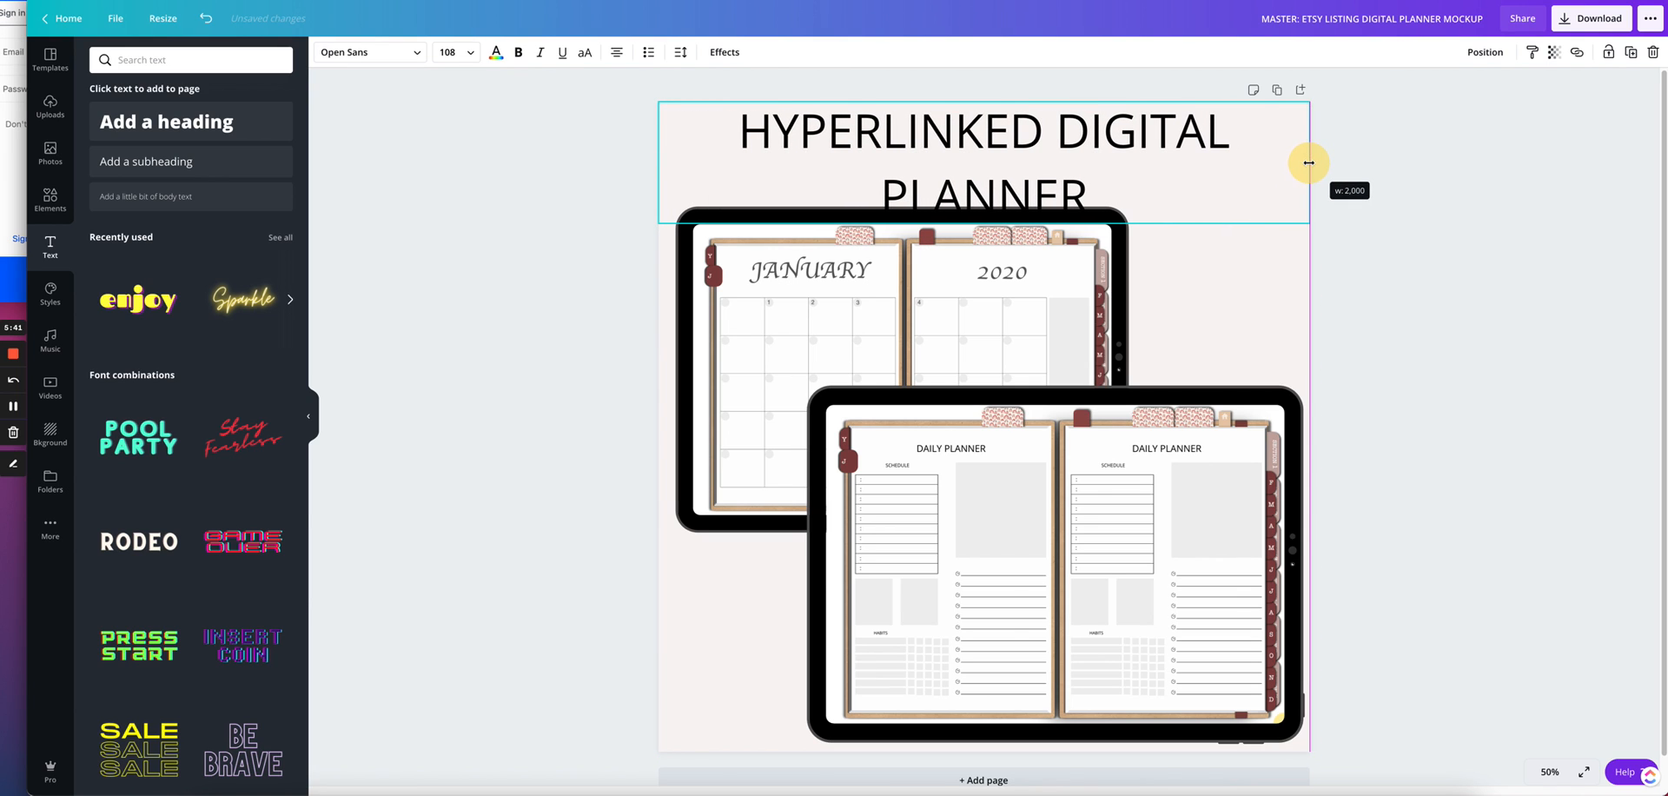
mouse_move(1194, 169)
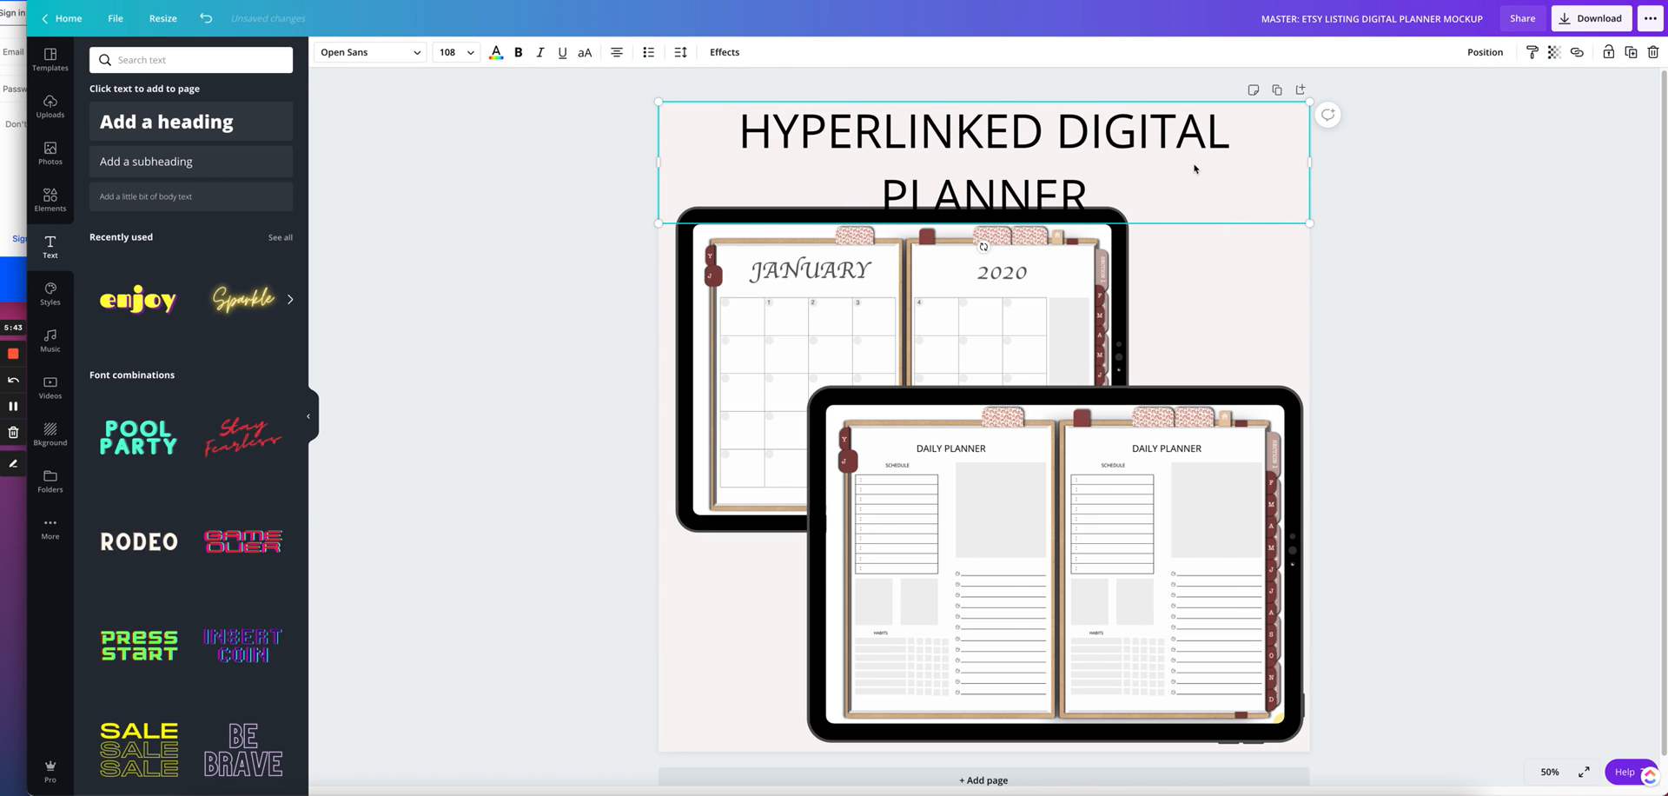
mouse_move(1307, 219)
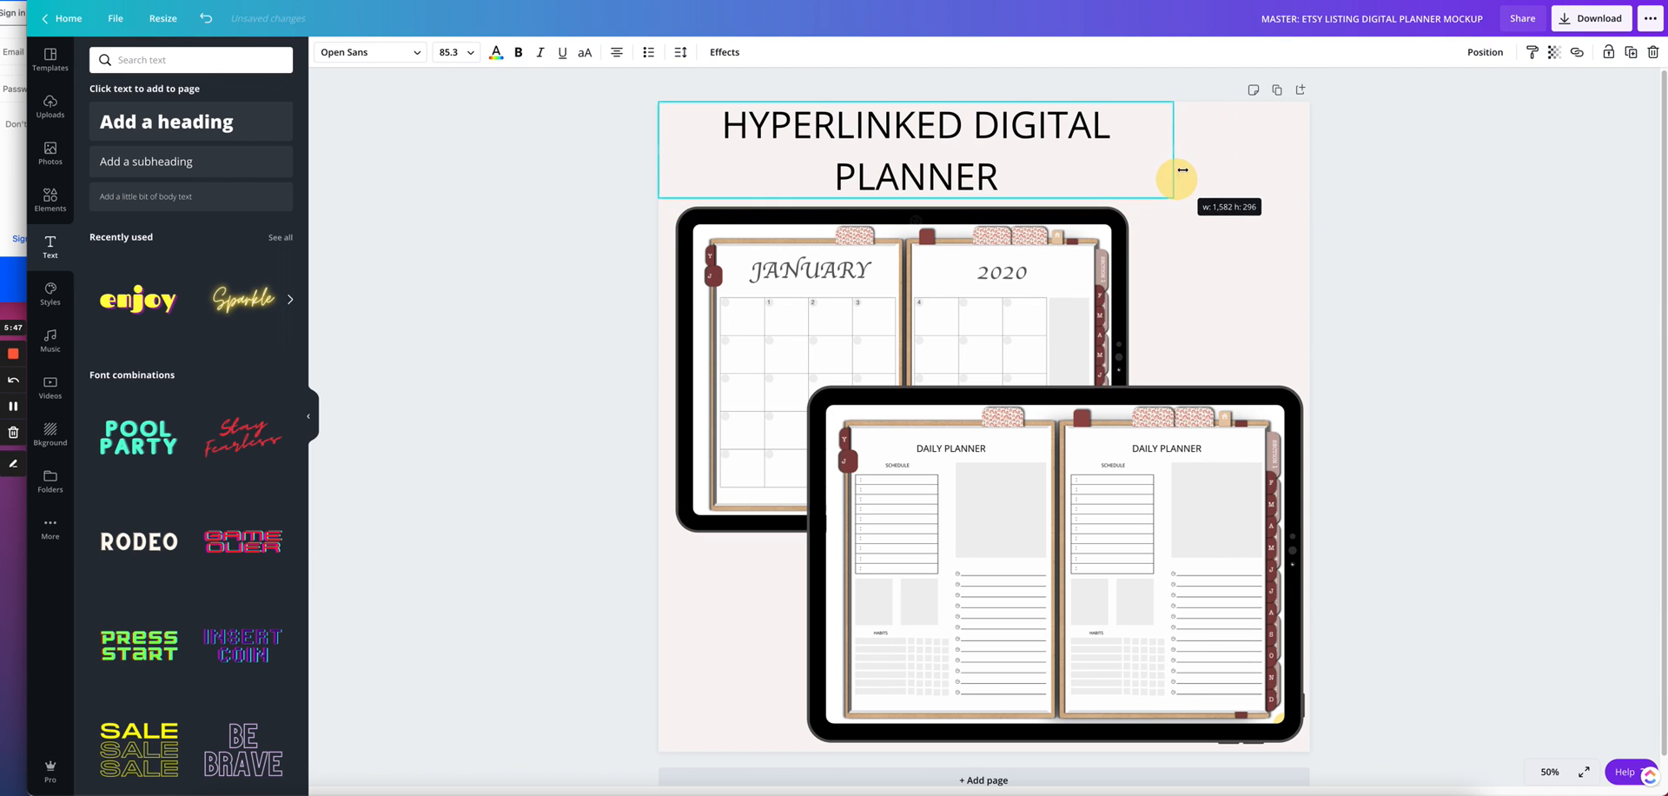
drag(1179, 172, 1310, 155)
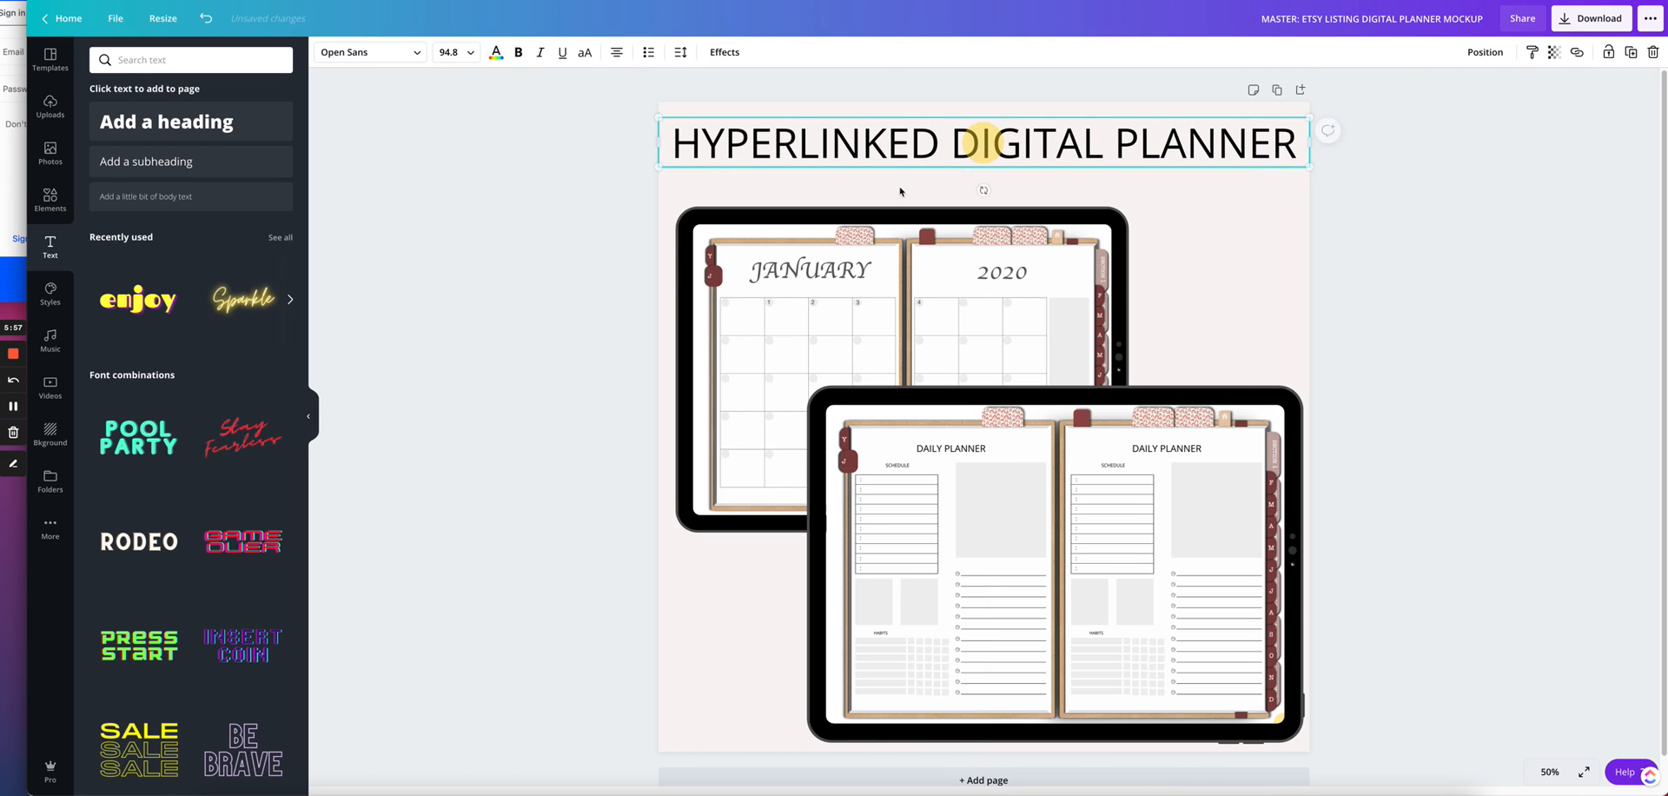
click(518, 327)
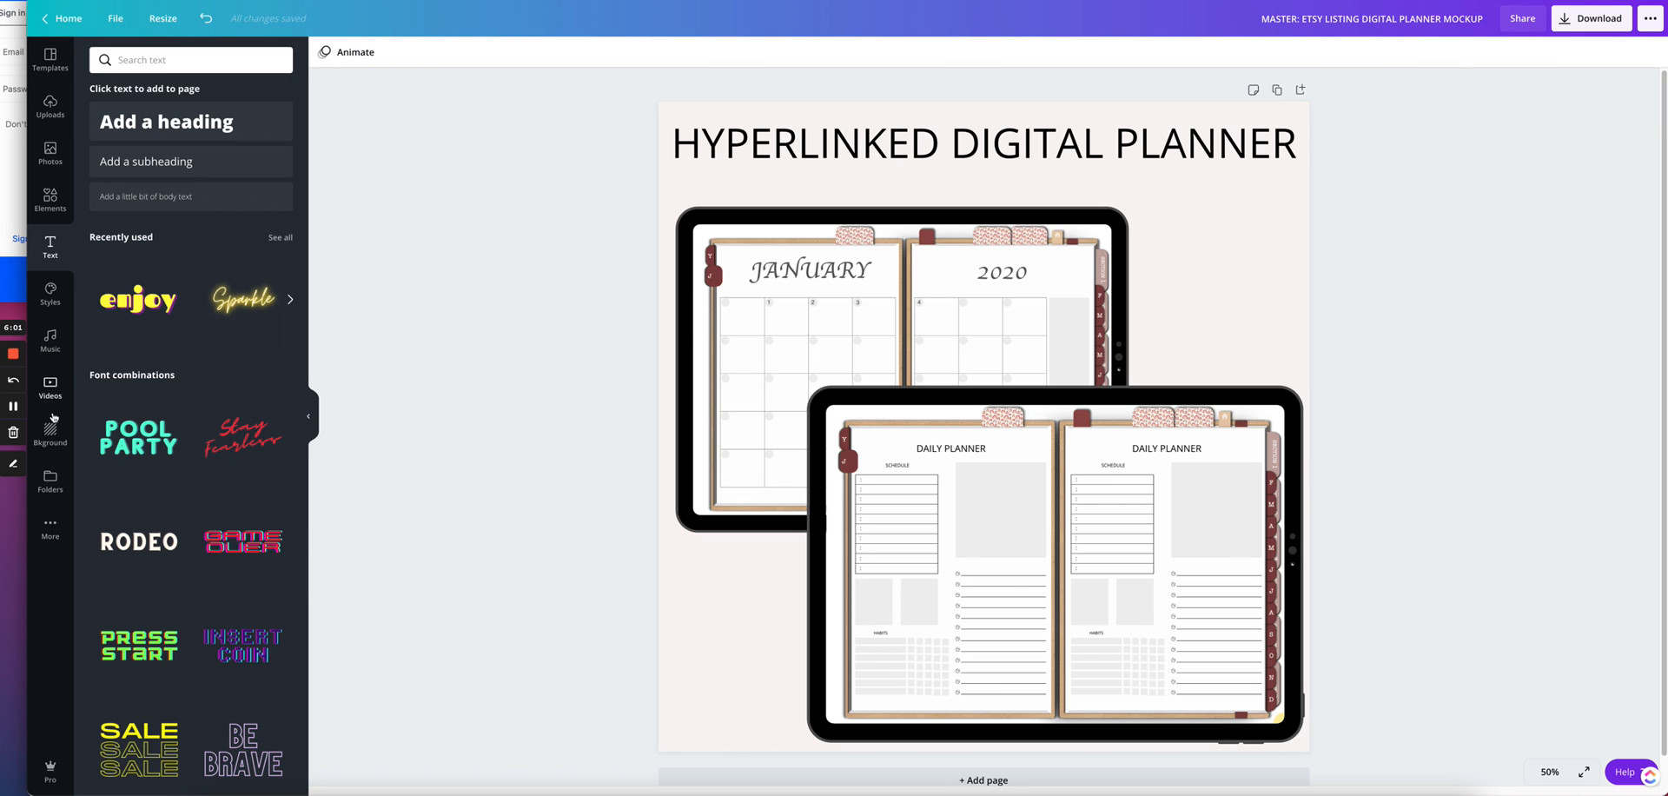
- Add the stylus image from the saved folders and lean it against the front iPad's lower-left edge
click(49, 478)
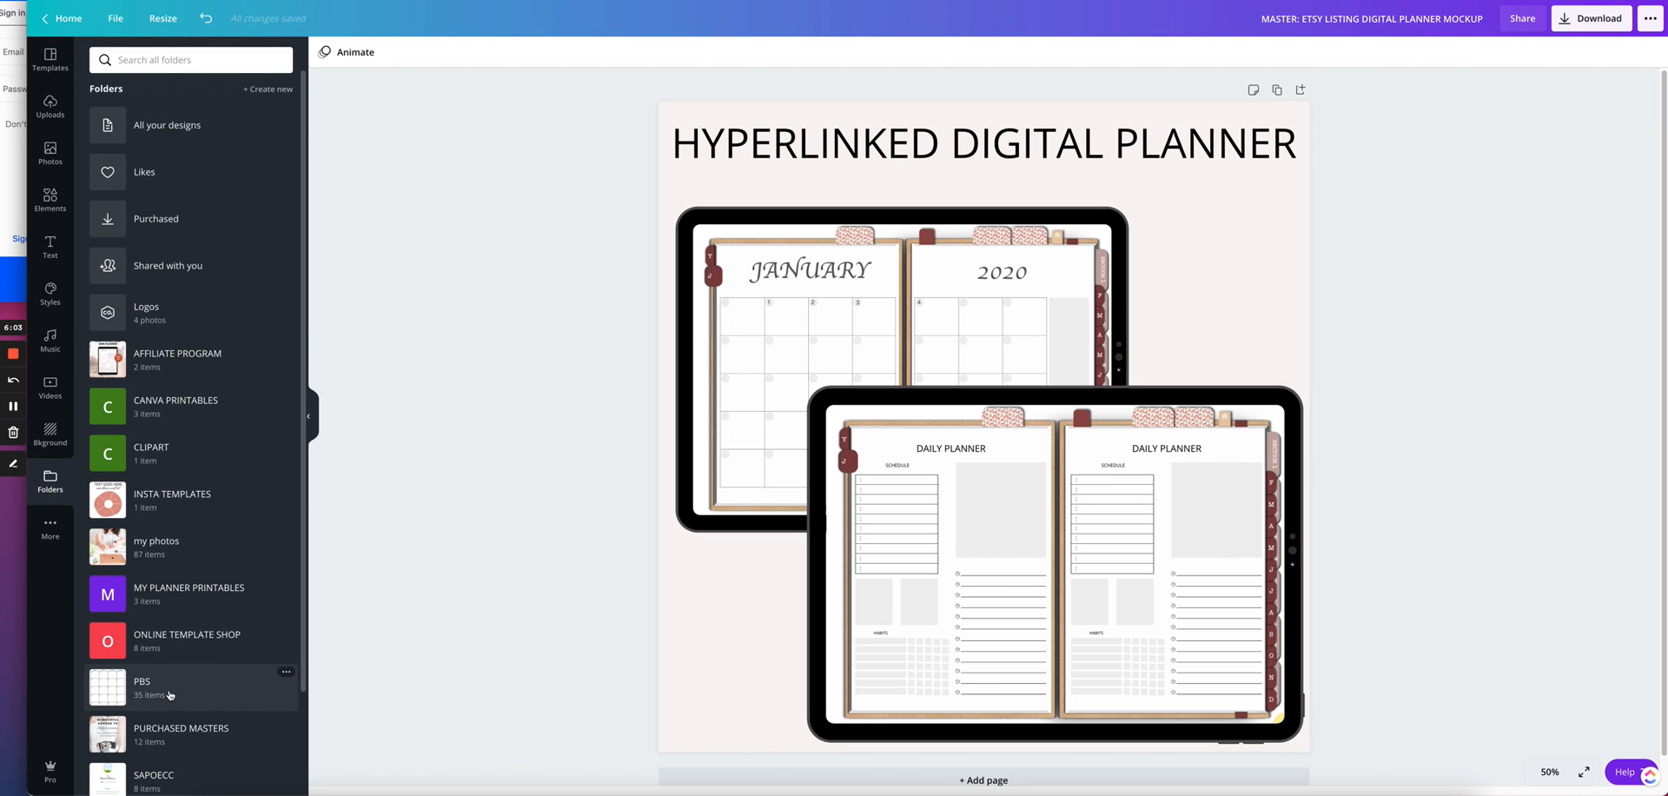
scroll(down, 3)
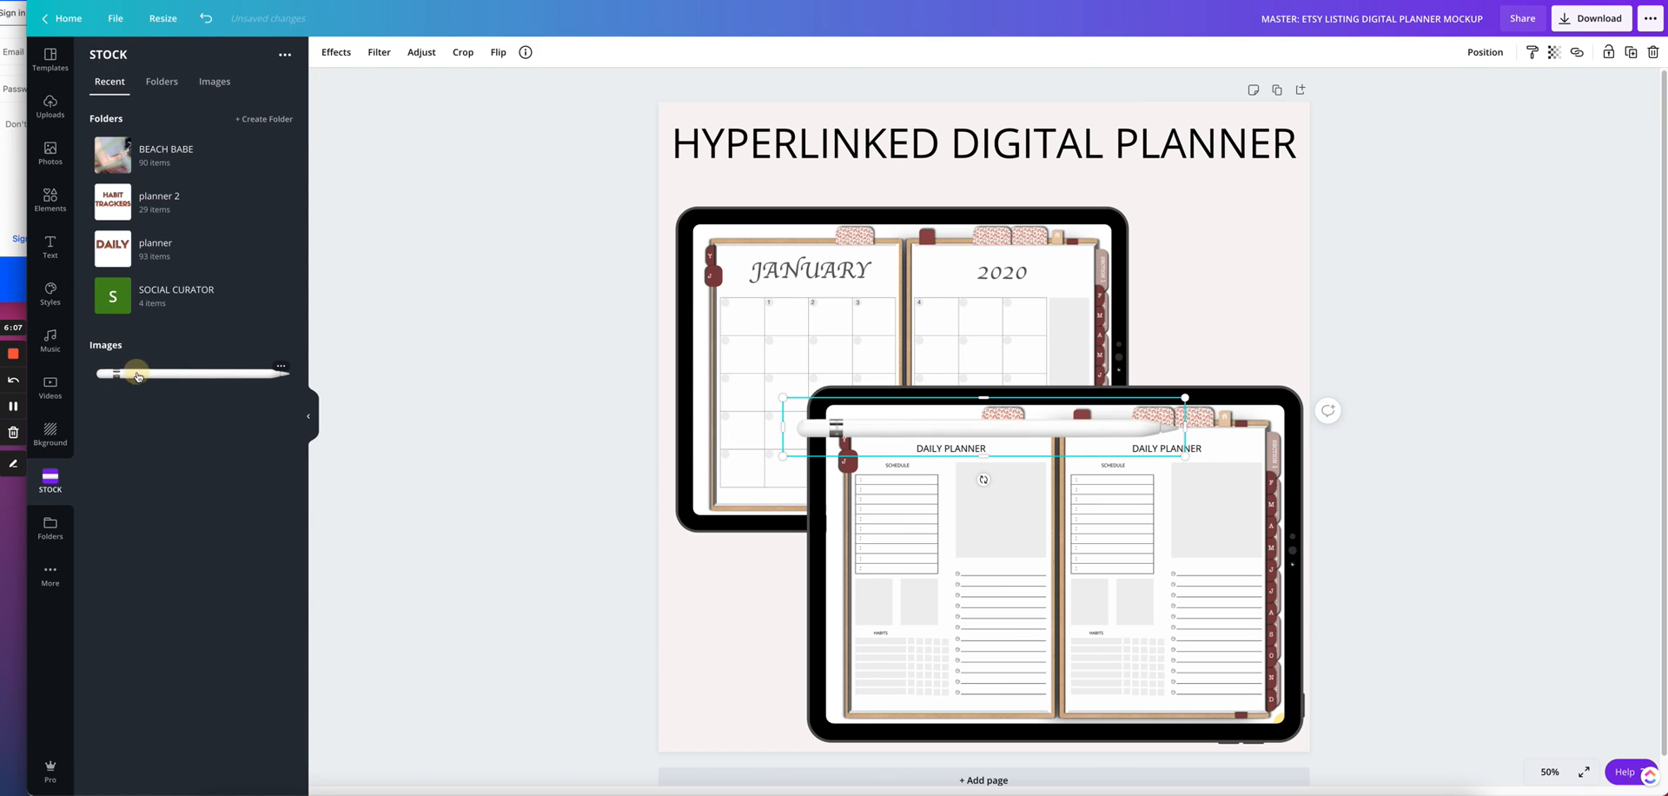
mouse_move(620, 414)
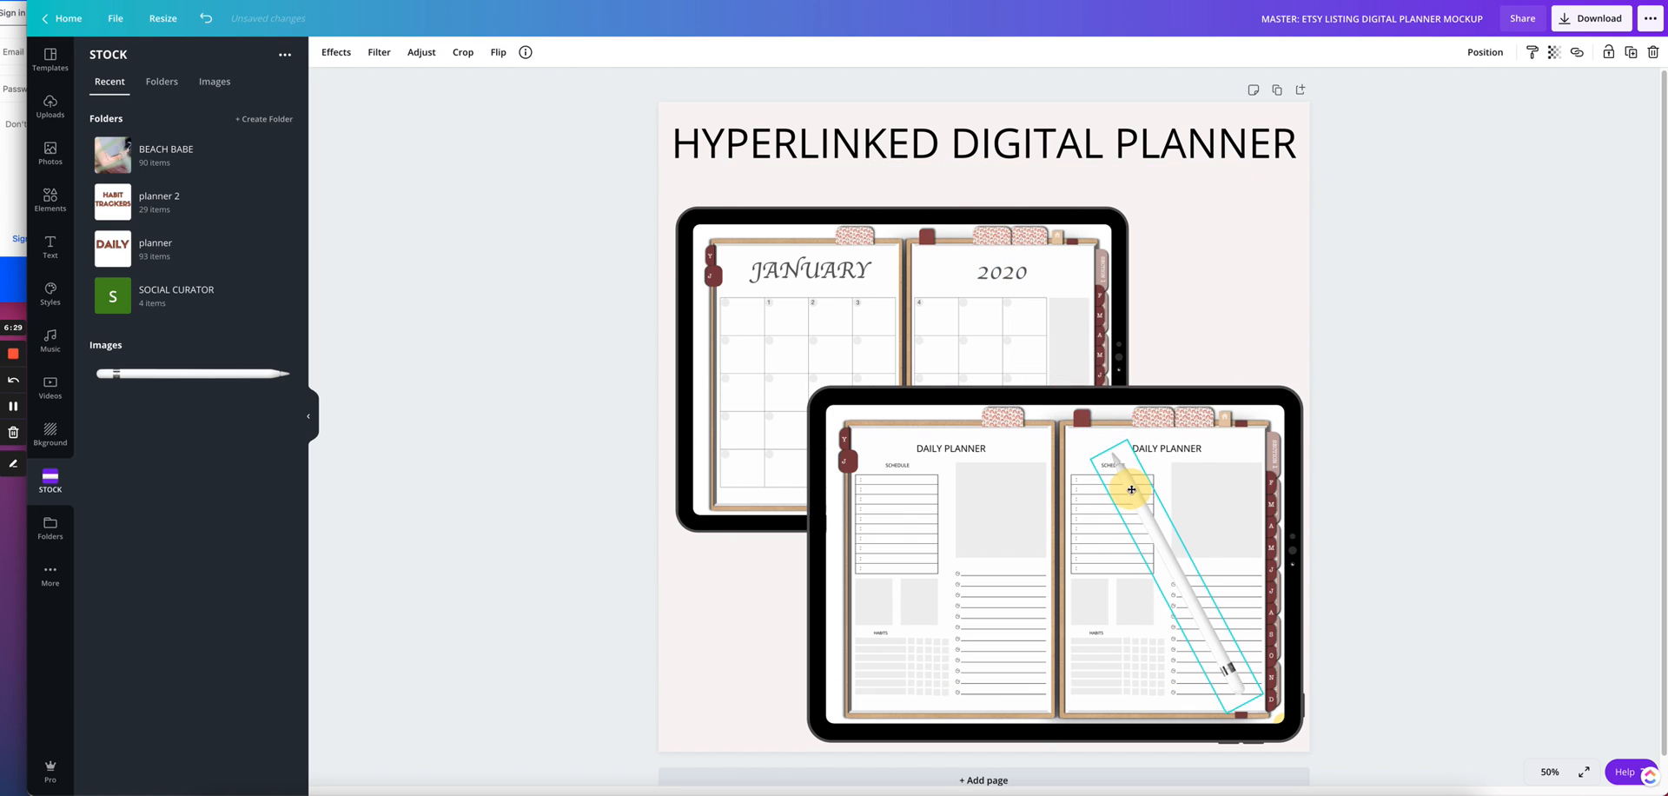
drag(1131, 488, 776, 513)
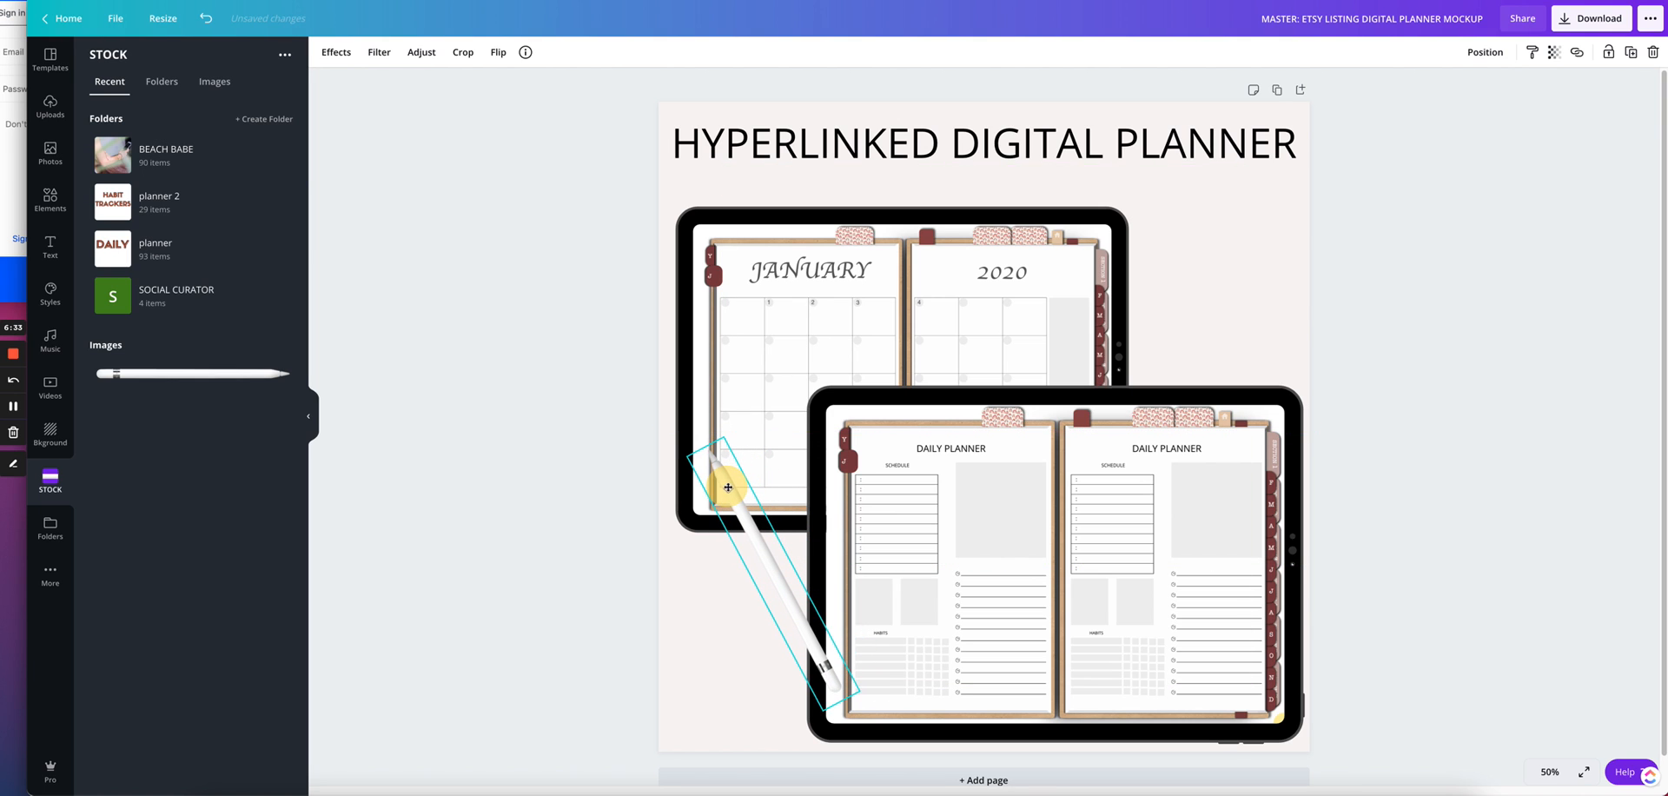
drag(728, 487, 1229, 342)
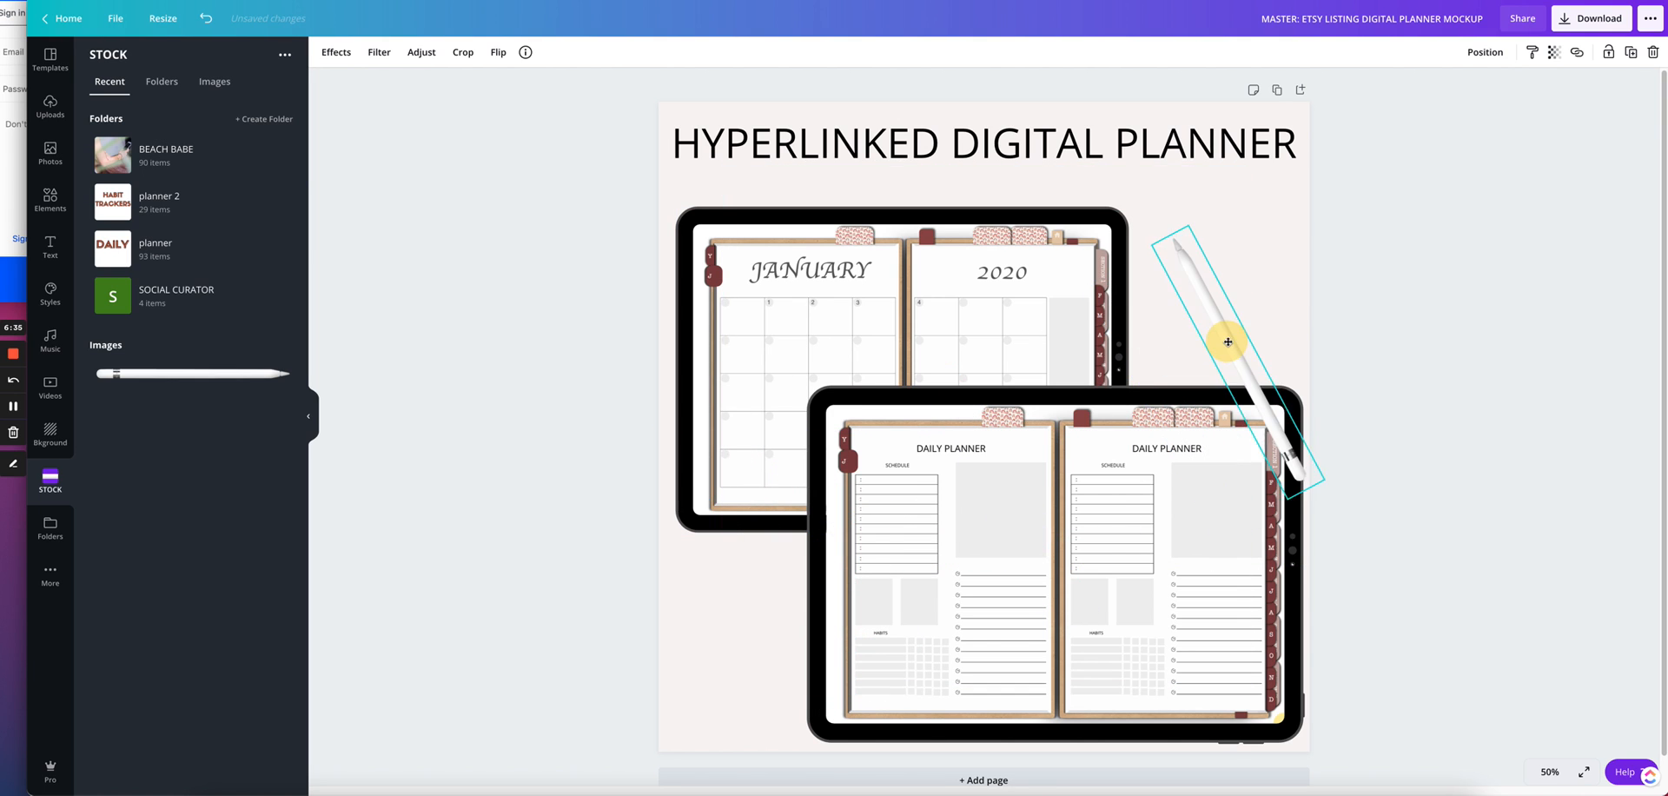
drag(1229, 342, 1227, 358)
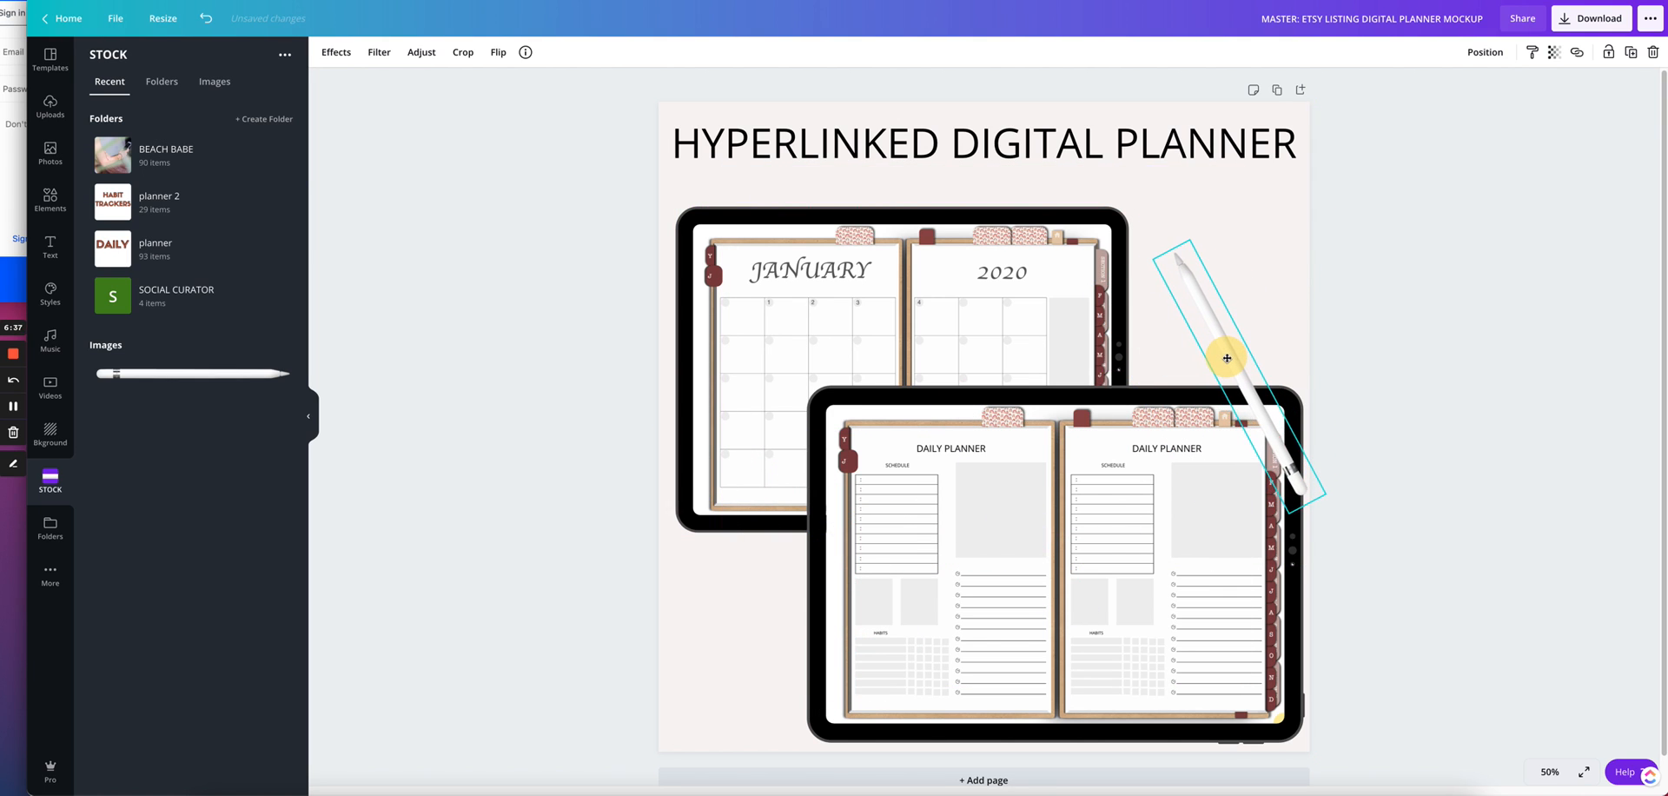
drag(1227, 358, 808, 531)
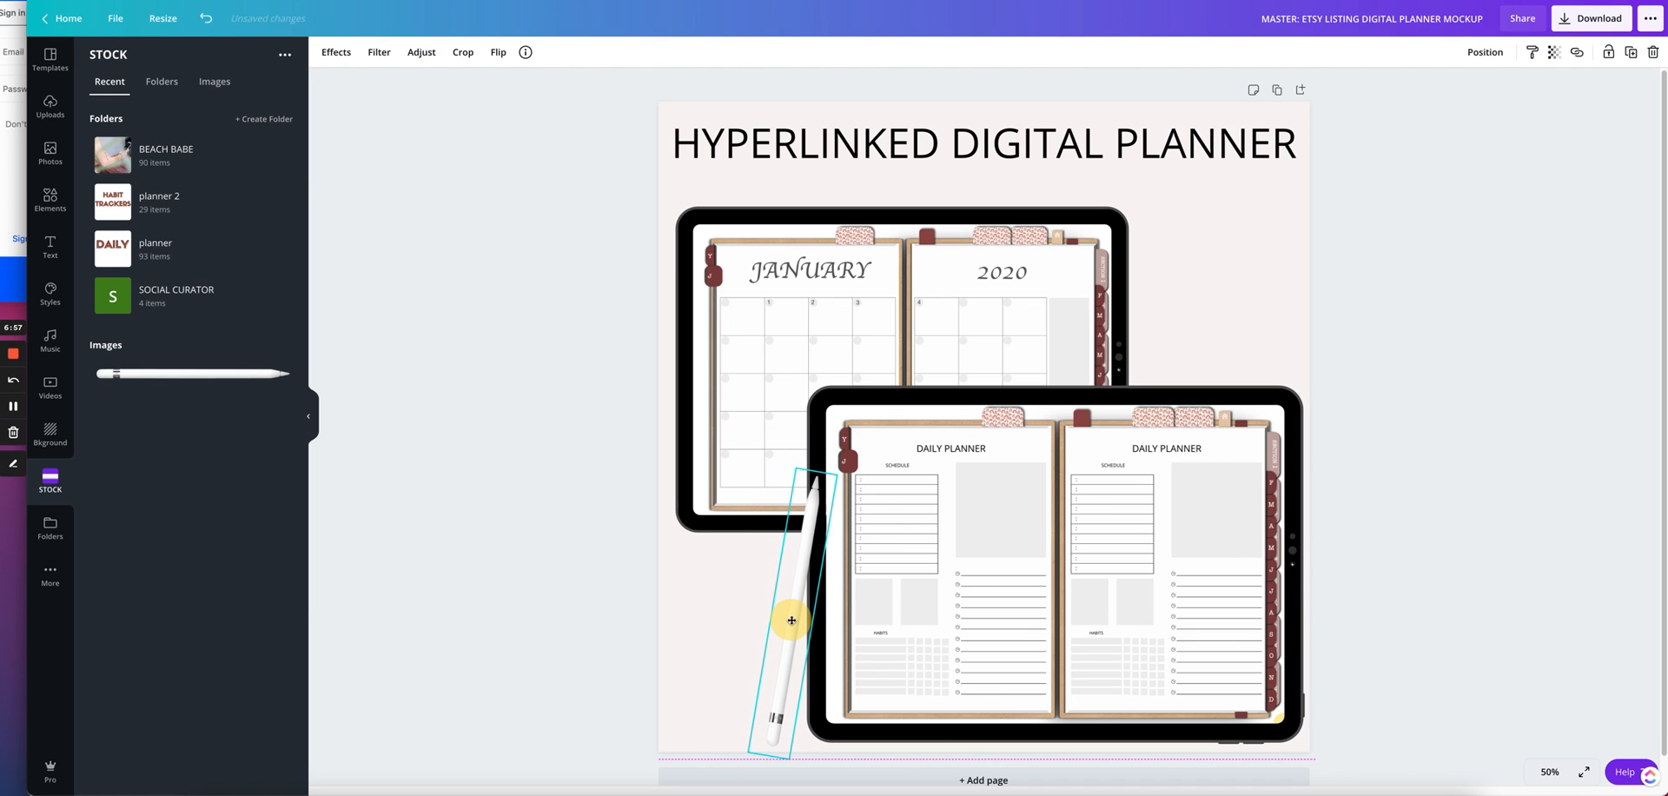
click(577, 558)
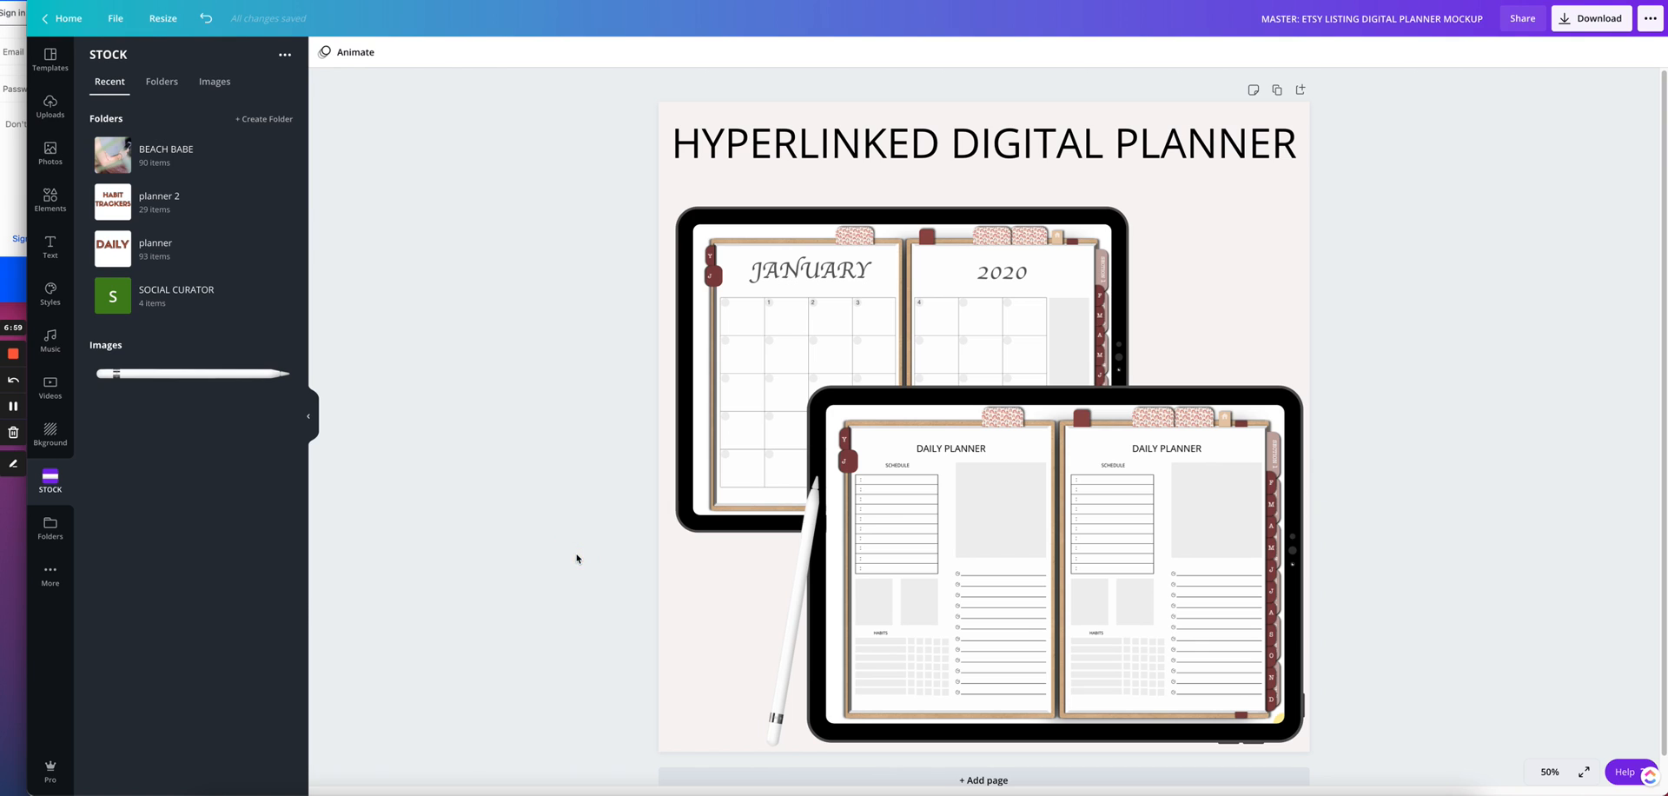
click(859, 512)
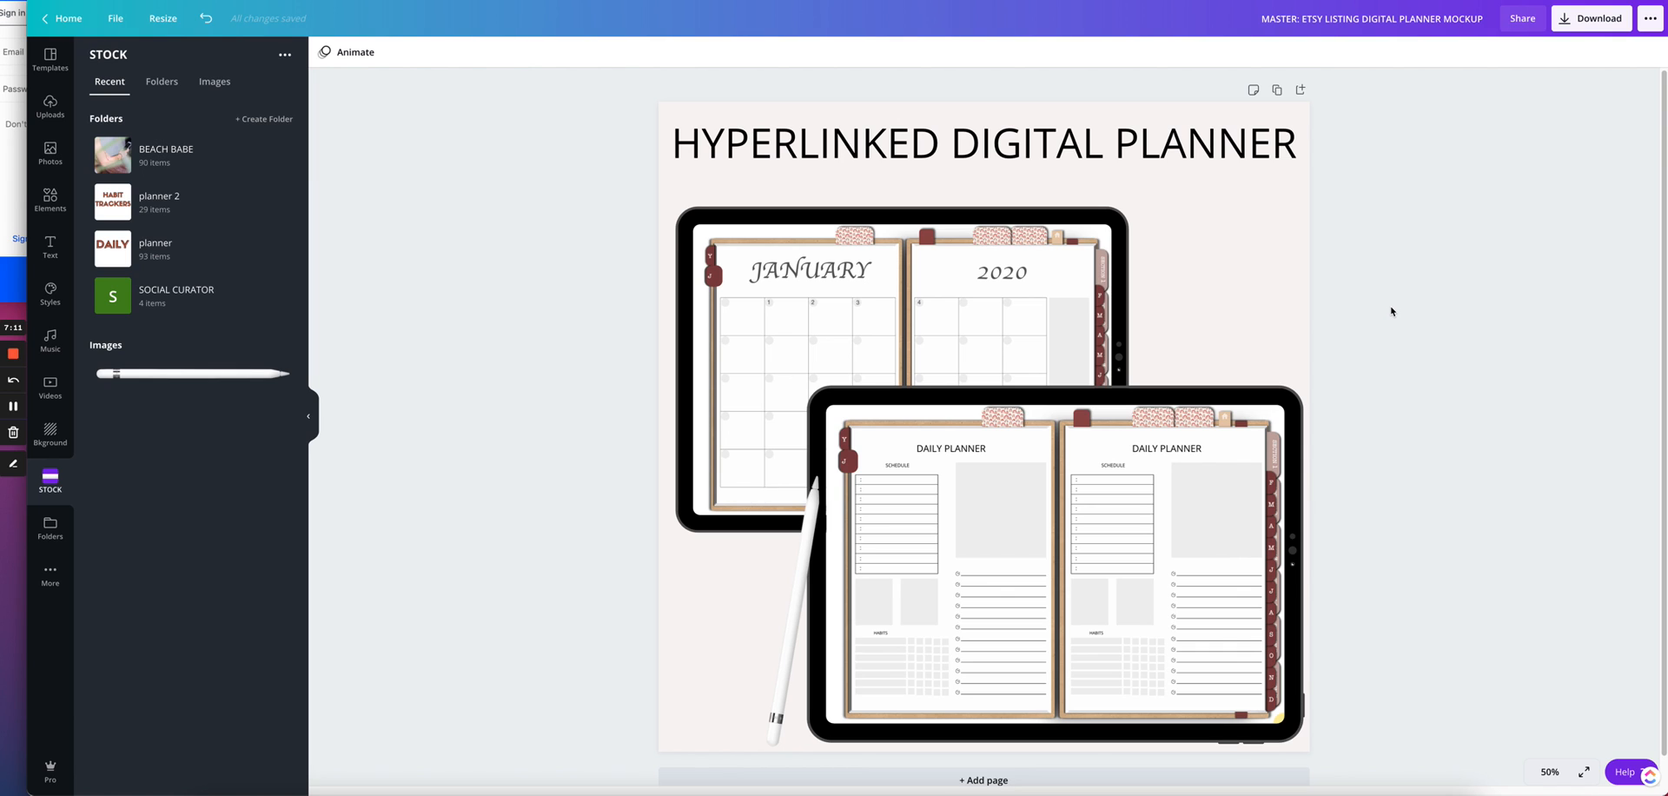
click(903, 320)
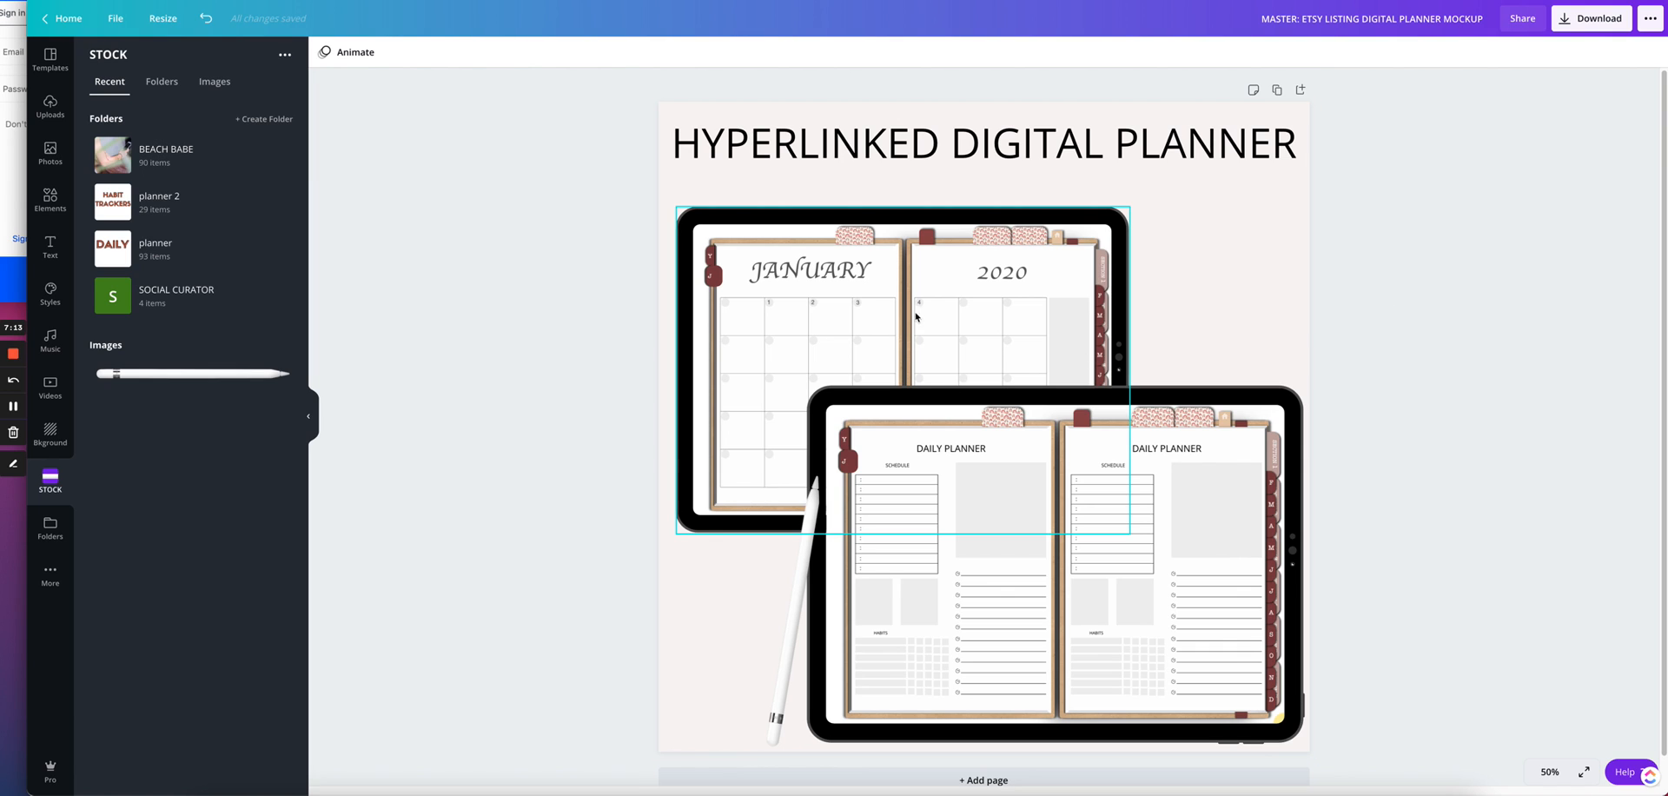
click(1550, 771)
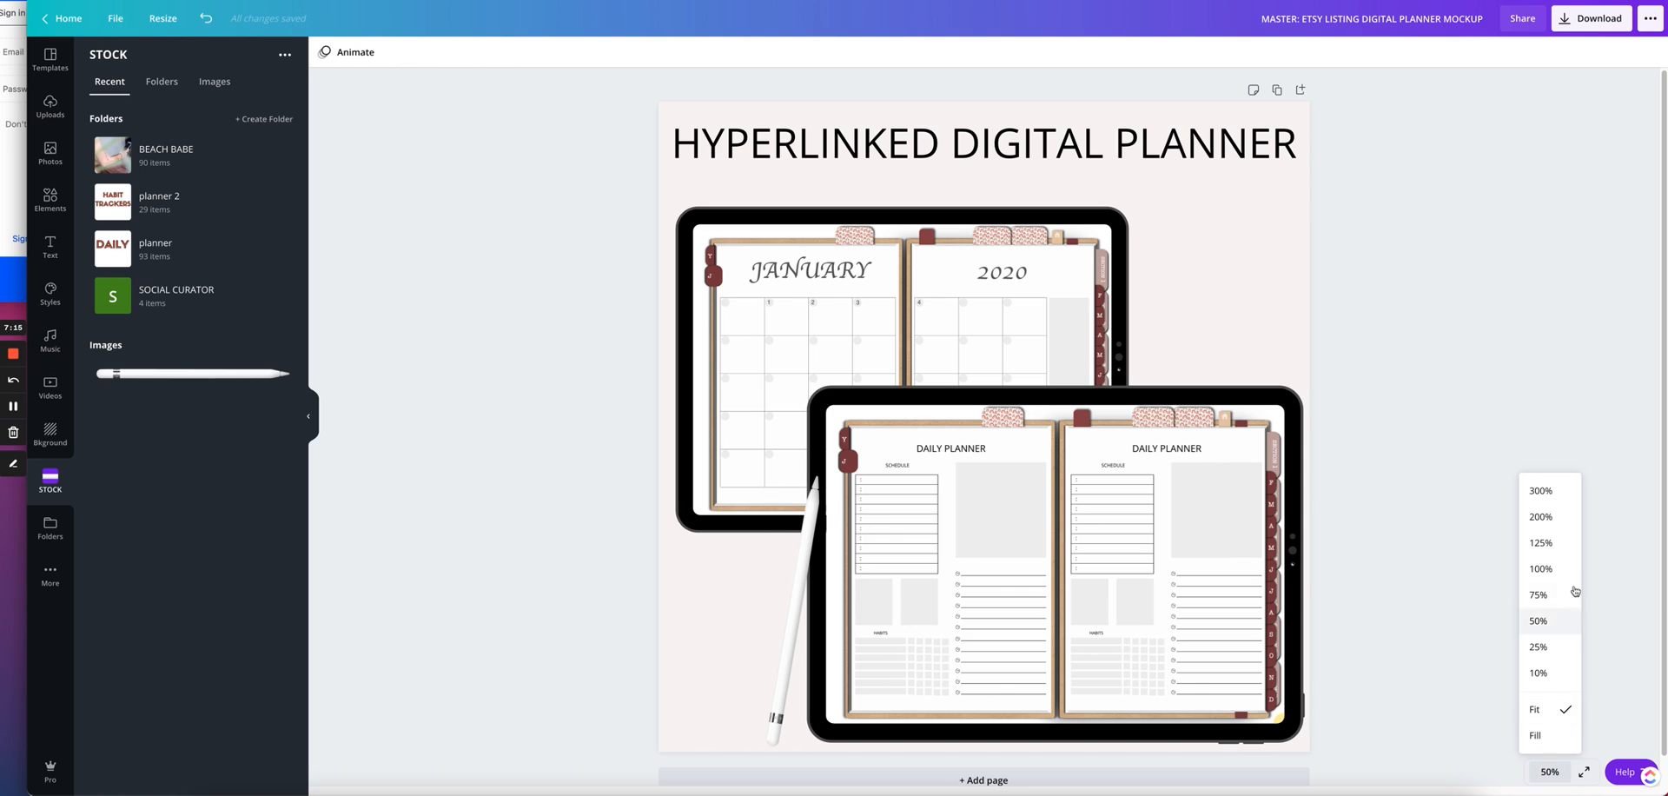
click(1539, 518)
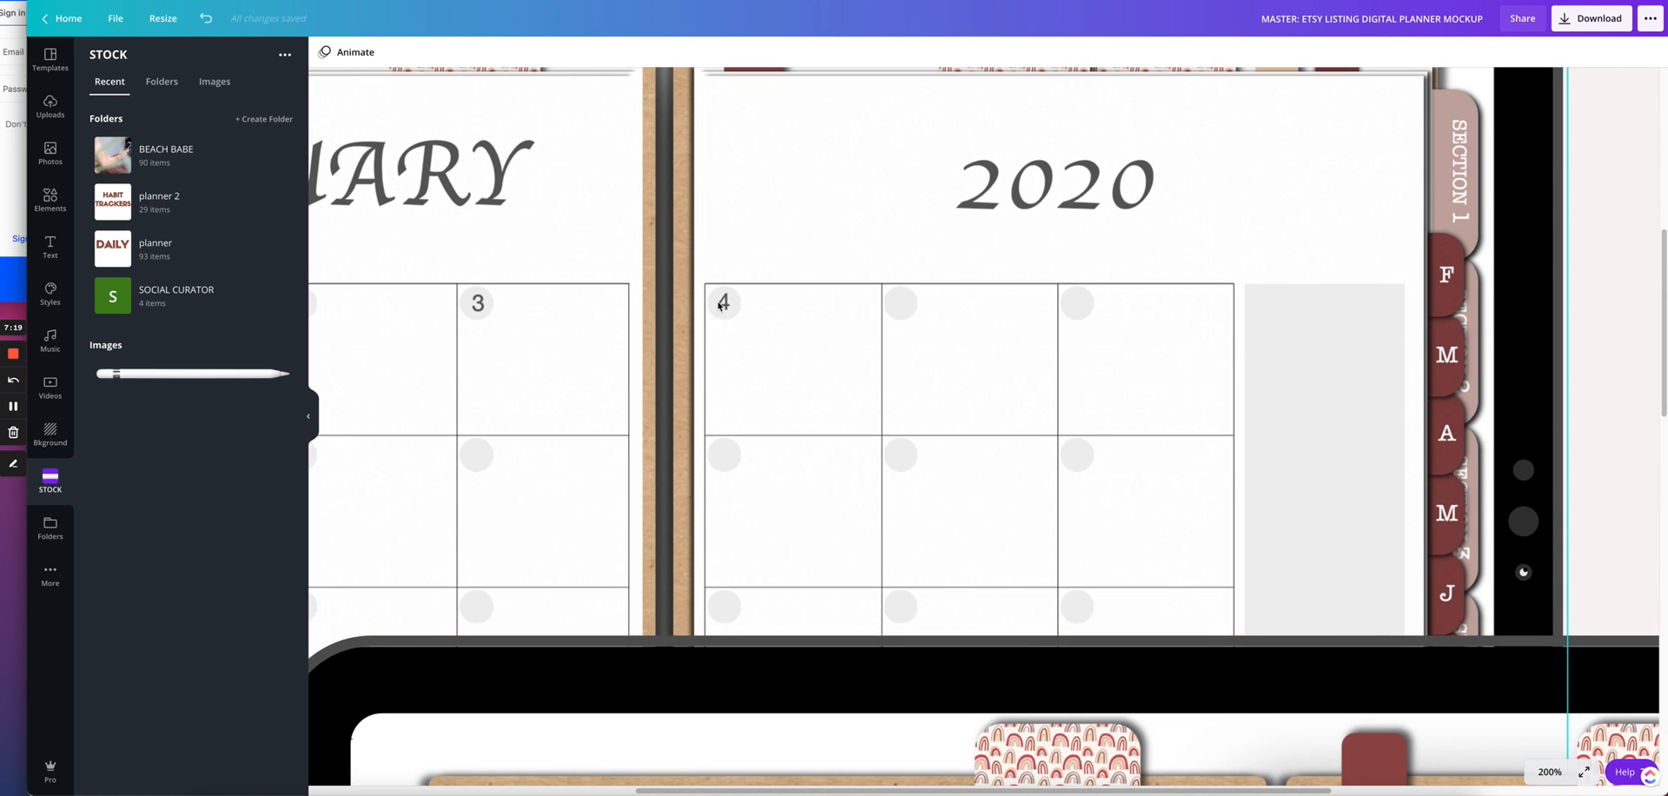
mouse_move(836, 443)
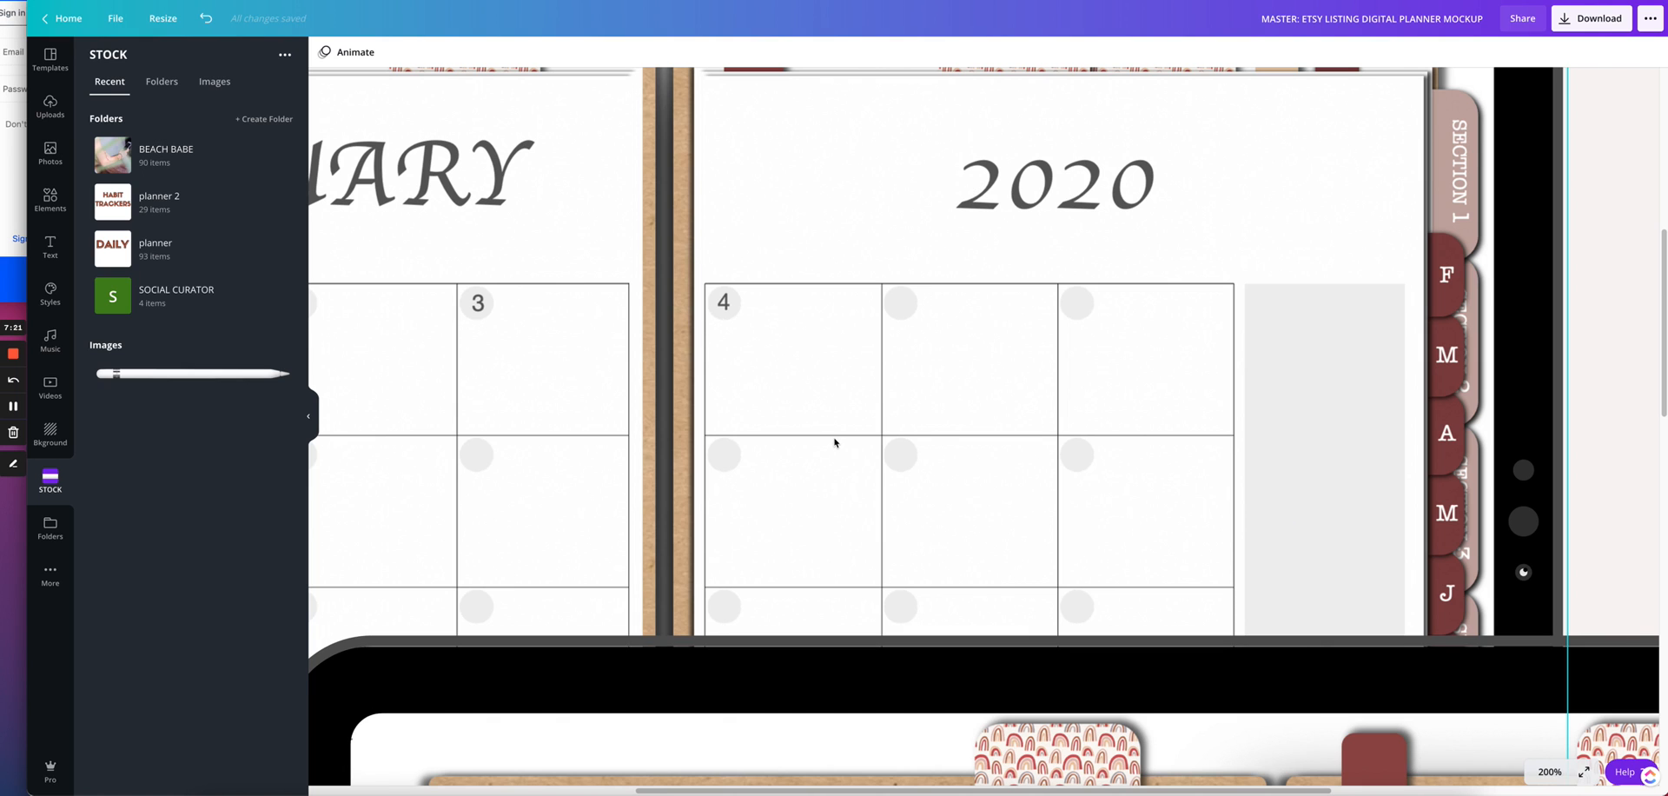
scroll(down, 3)
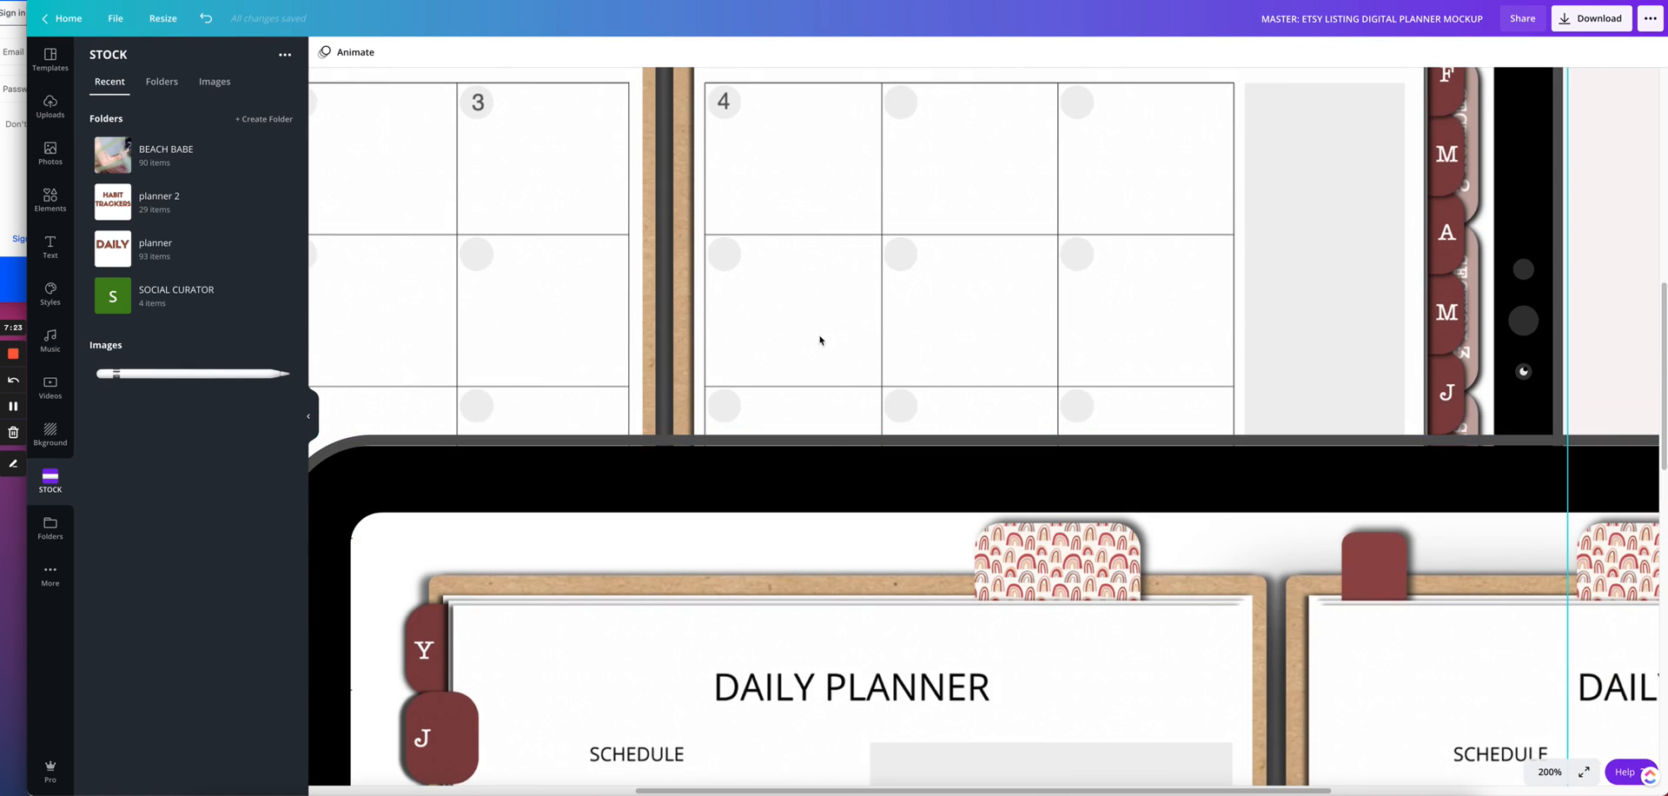
mouse_move(723, 115)
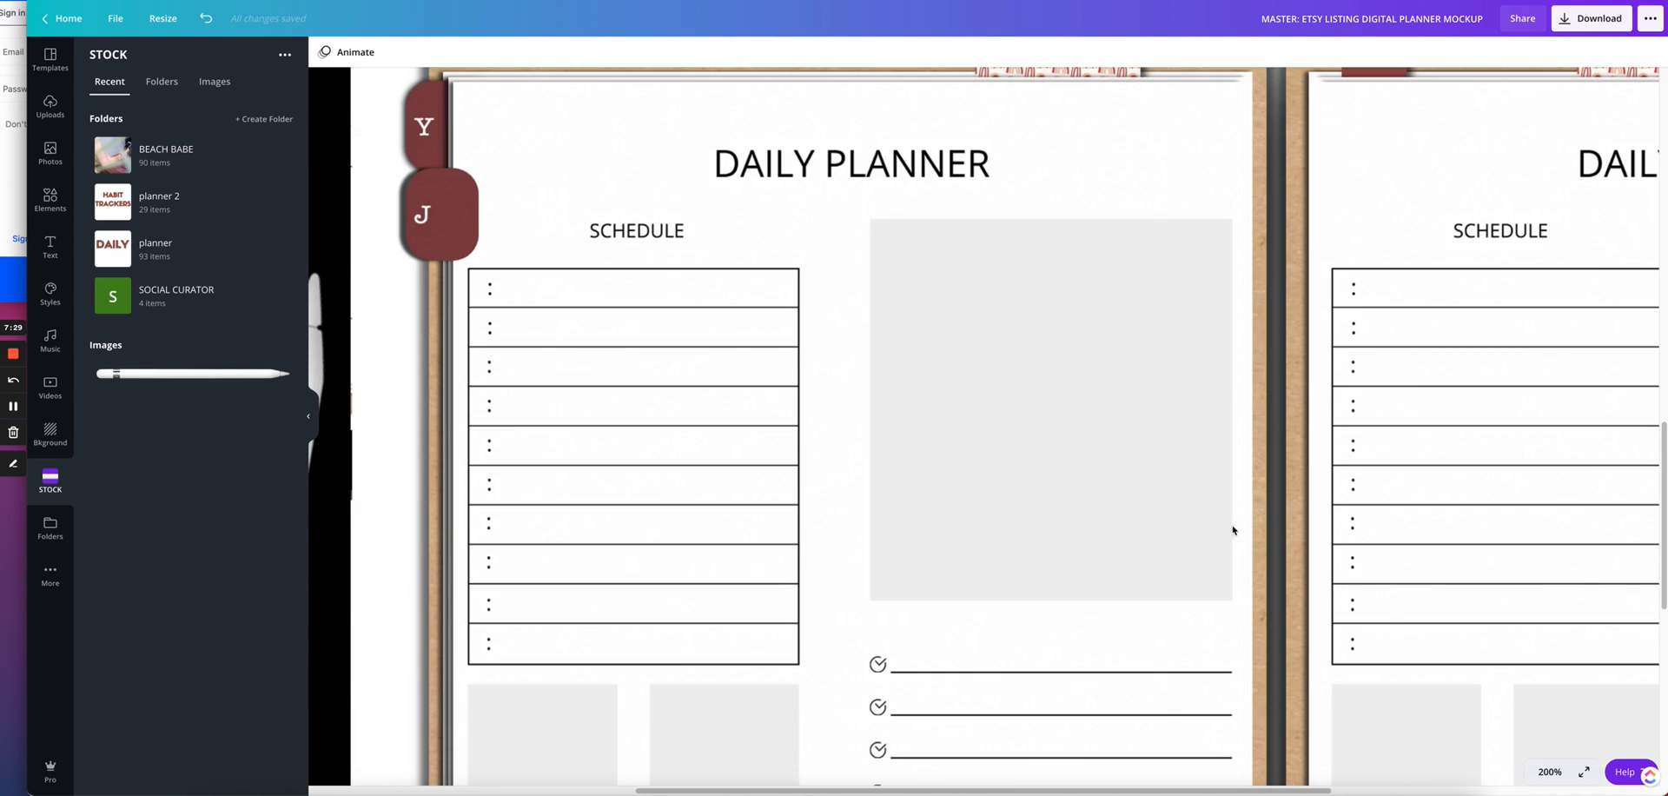
click(1550, 772)
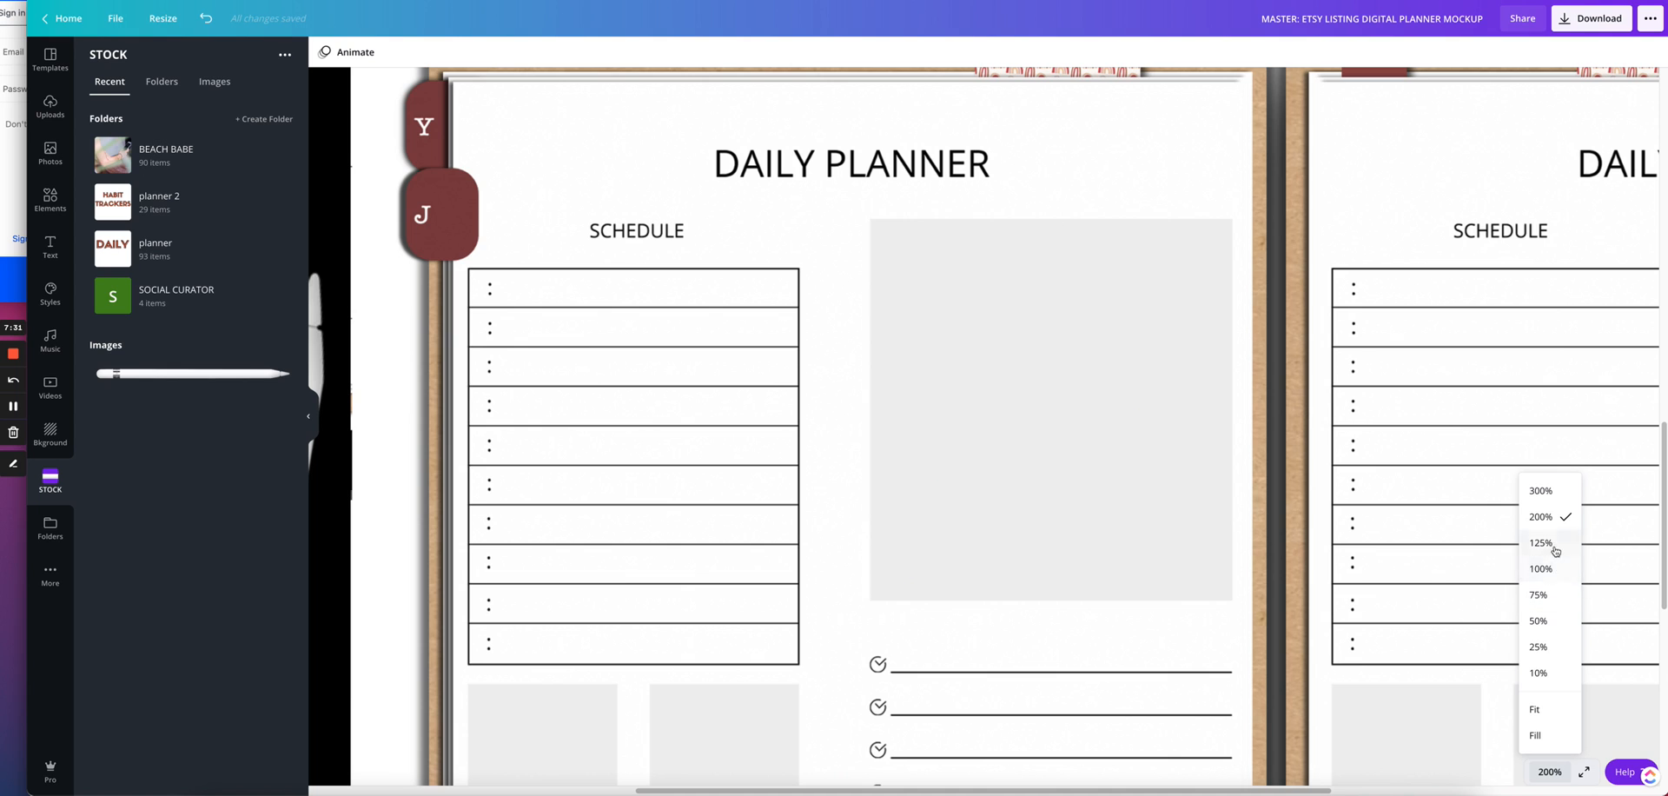
click(1540, 568)
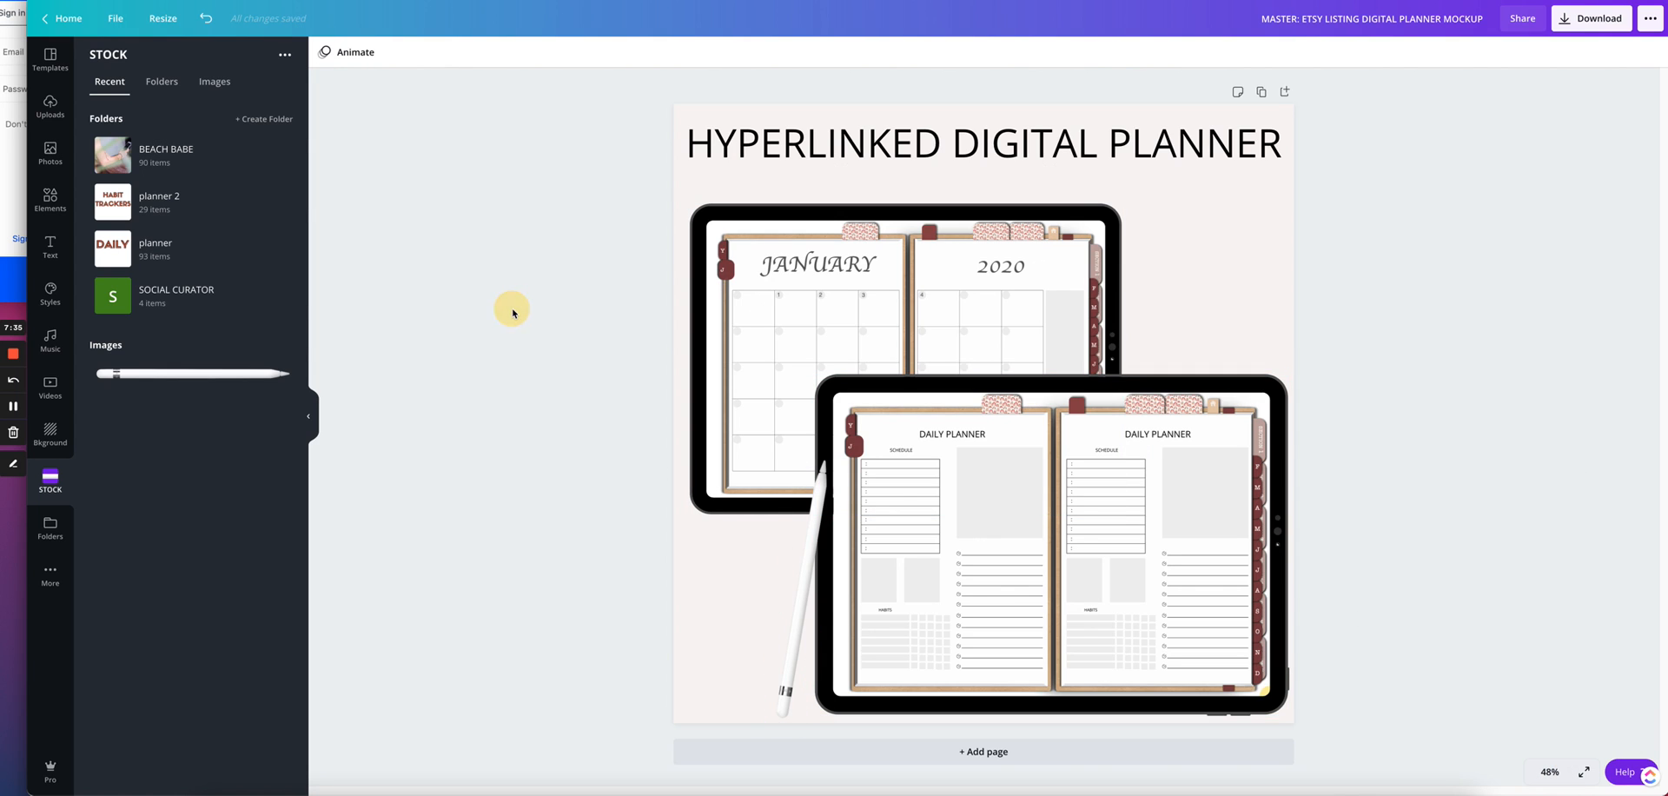
mouse_move(80, 202)
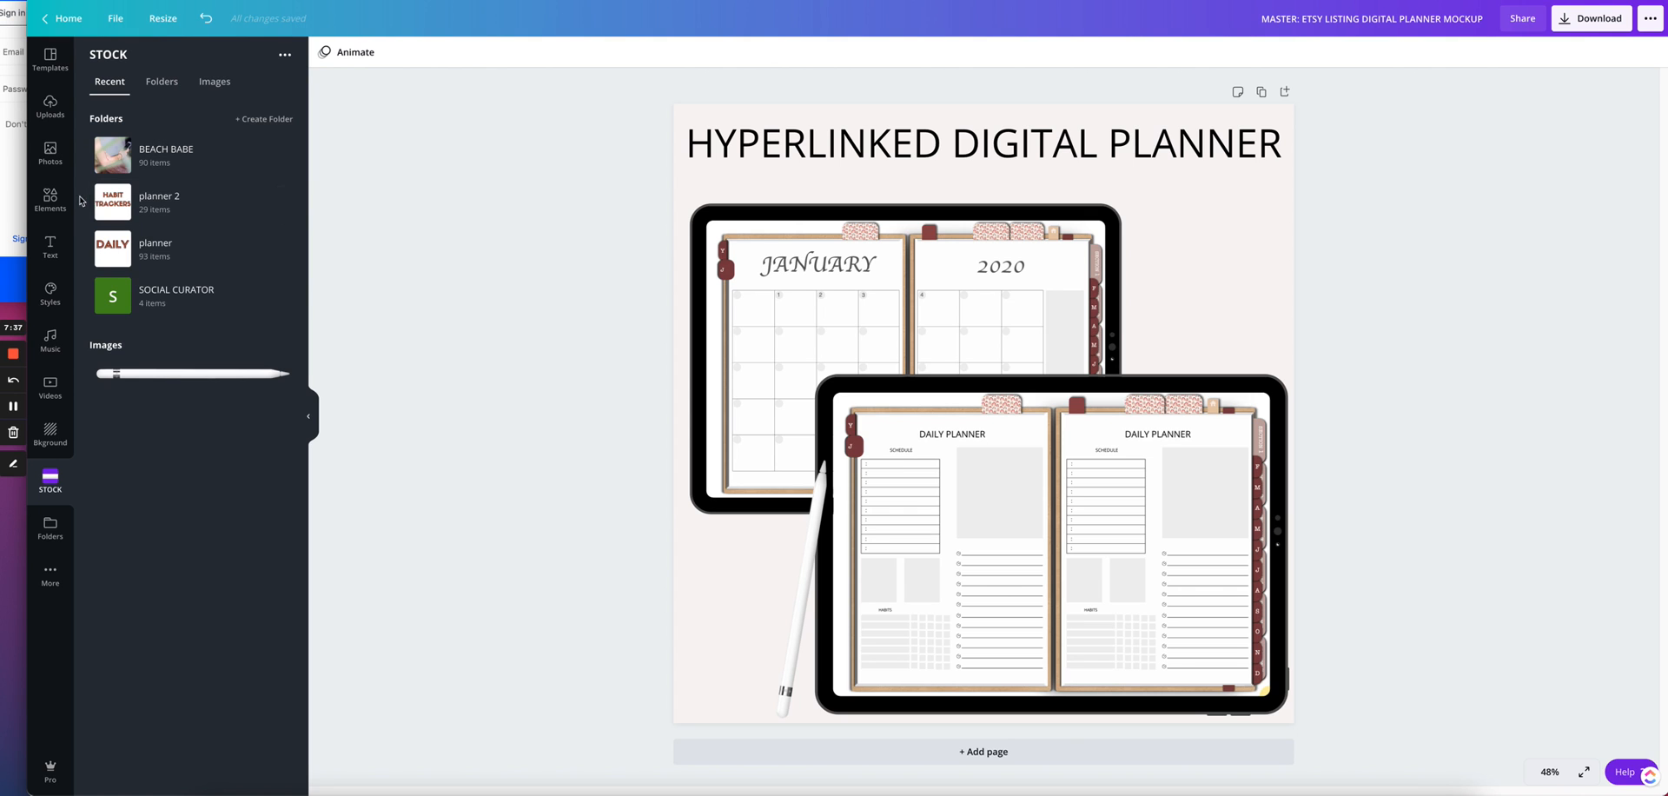
- Search the Elements library for 'ARRO' and browse down through the arrow graphics
click(49, 200)
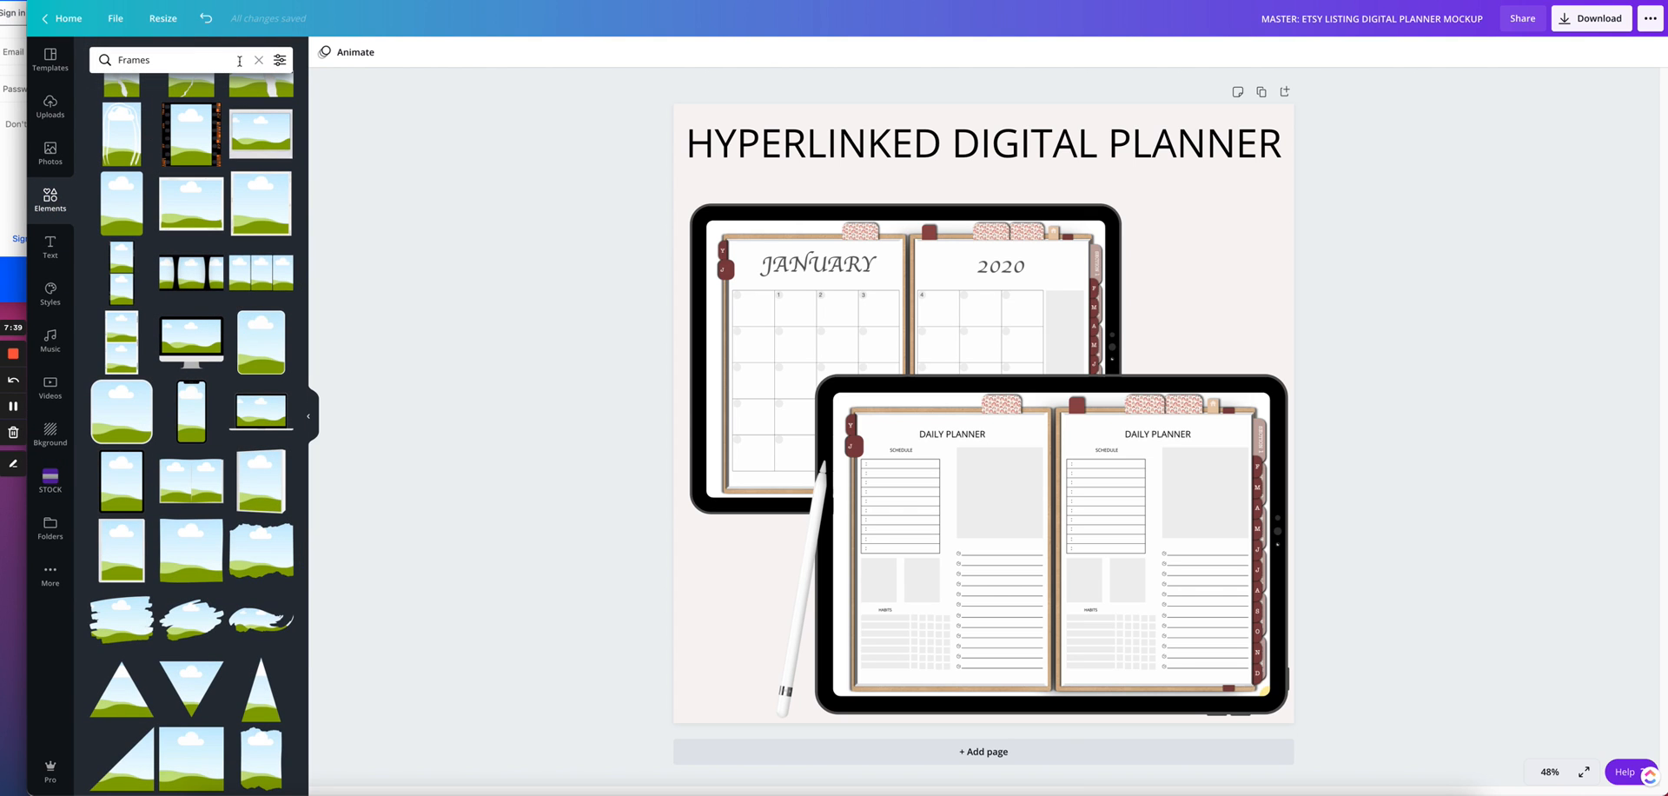
text(ARROW)
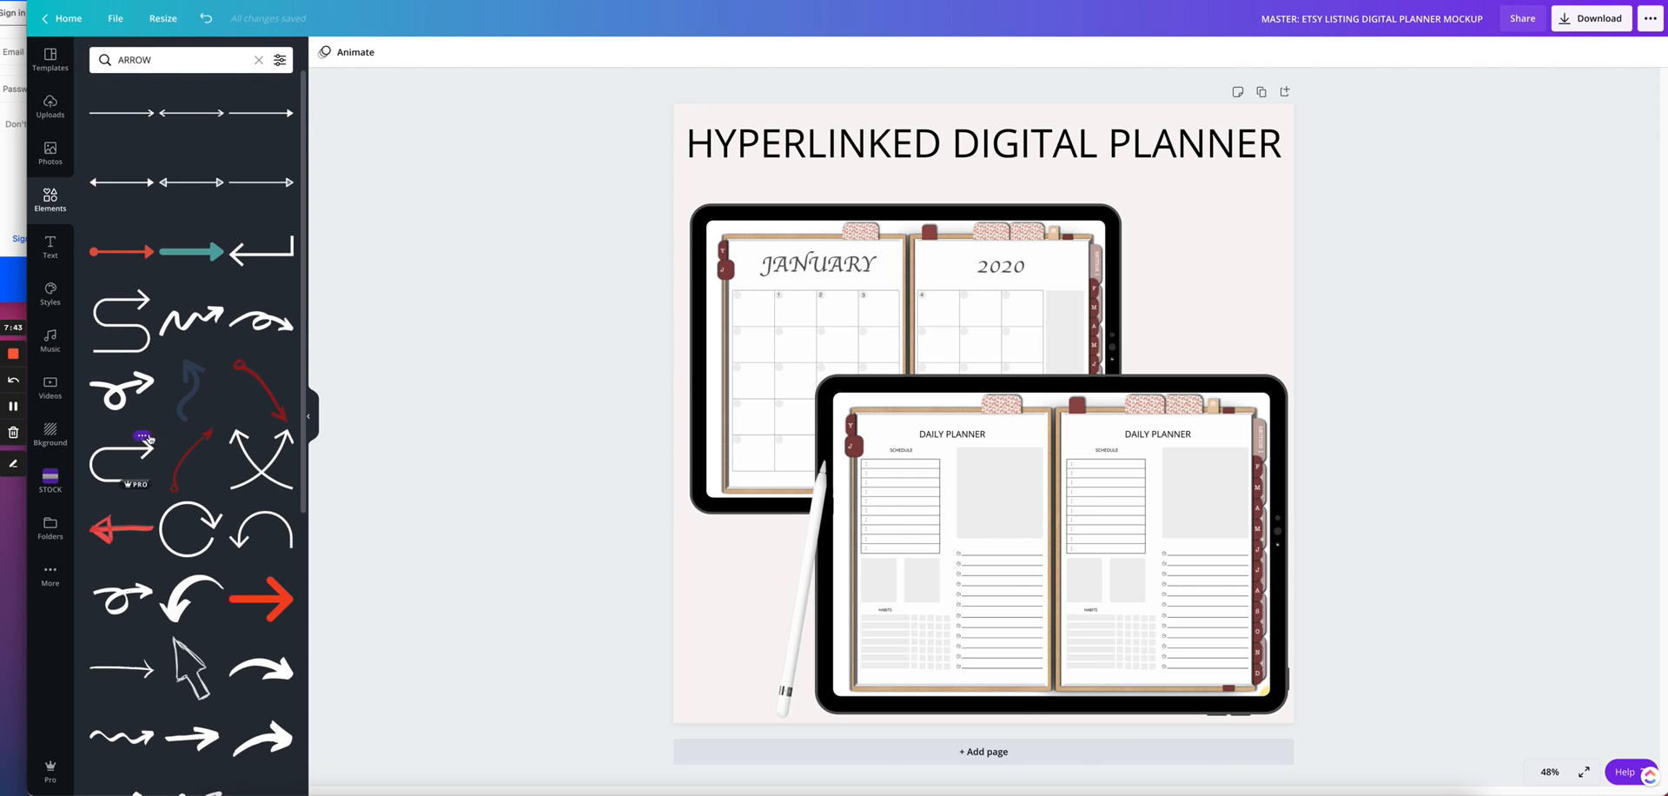
scroll(down, 3)
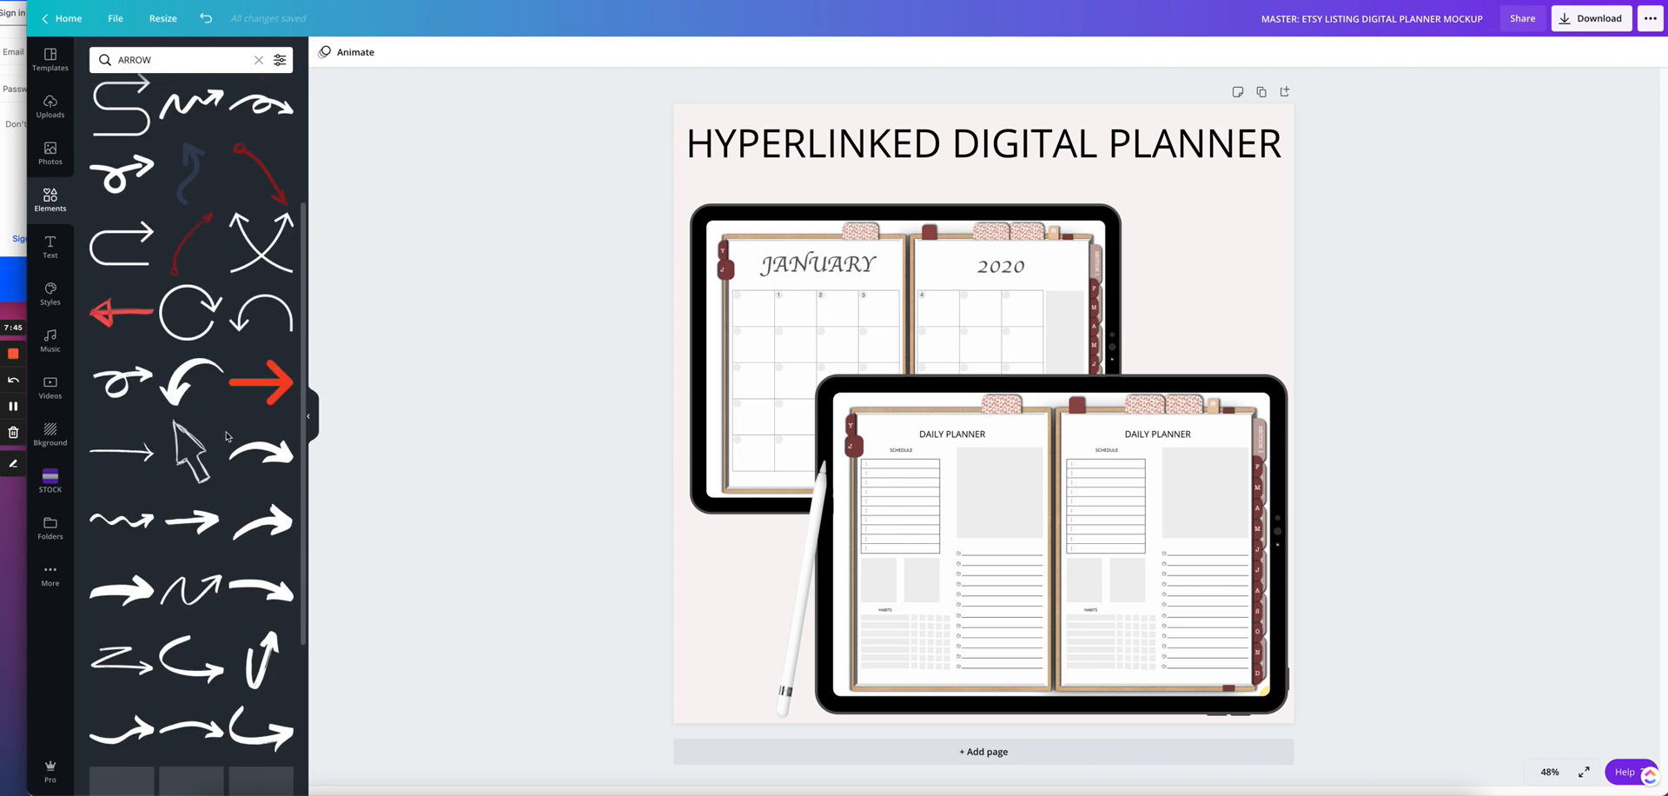
scroll(down, 3)
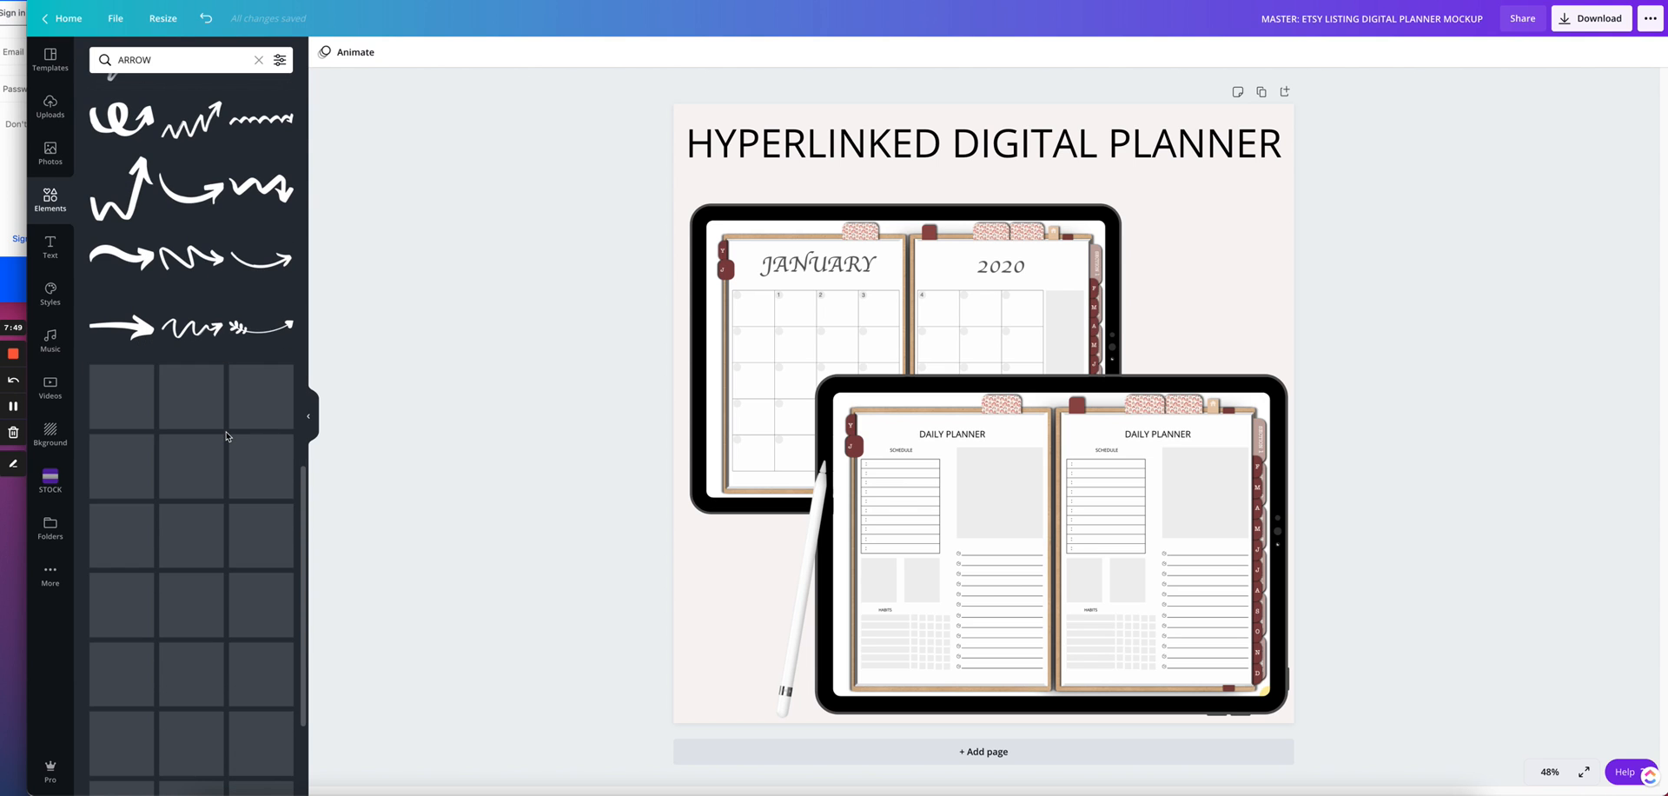
scroll(down, 3)
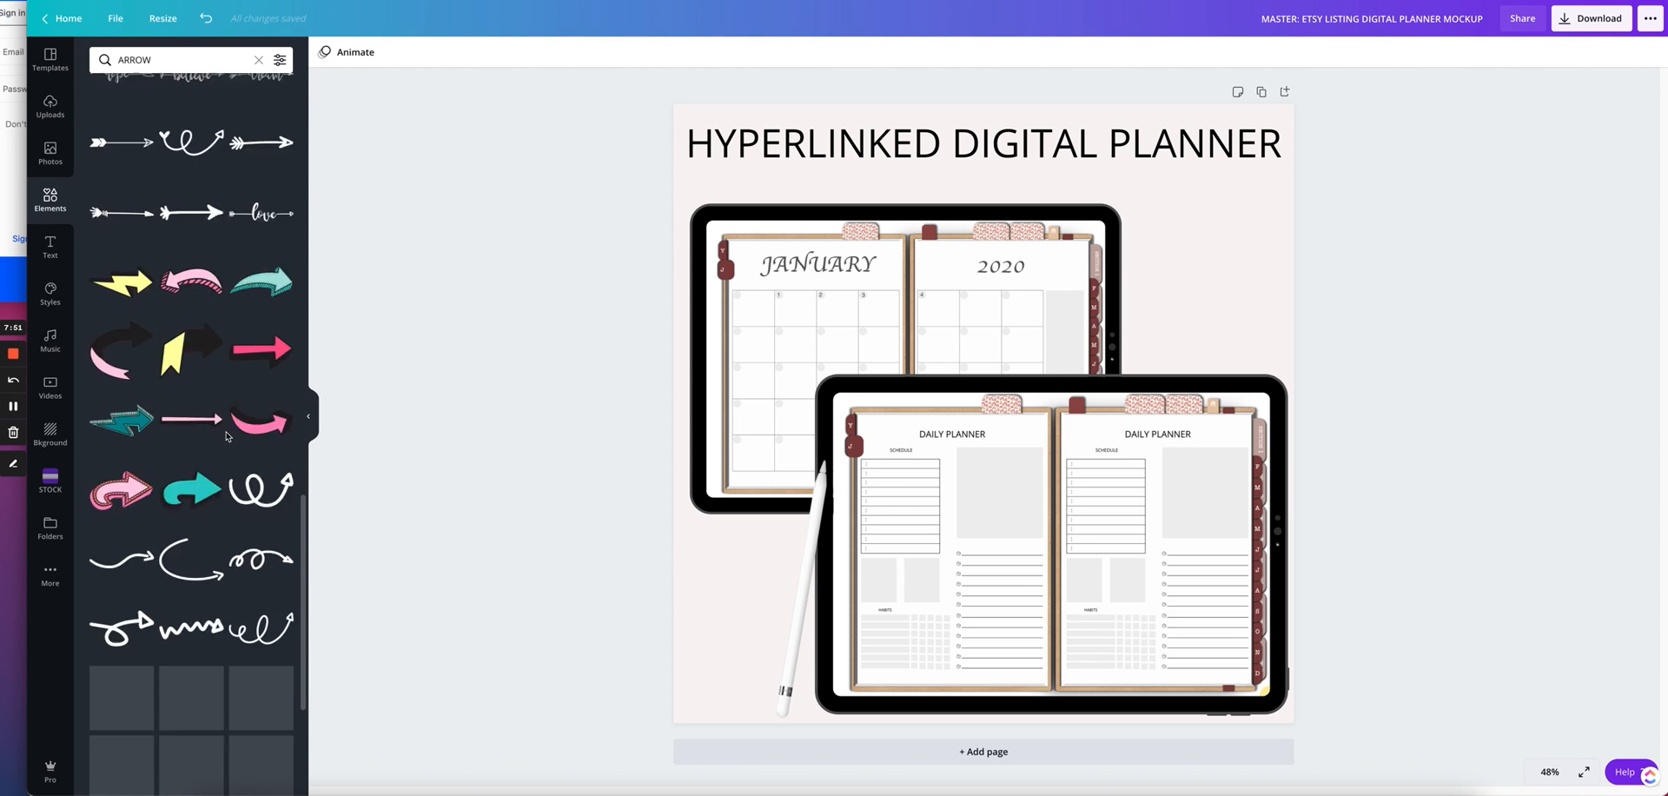
scroll(down, 3)
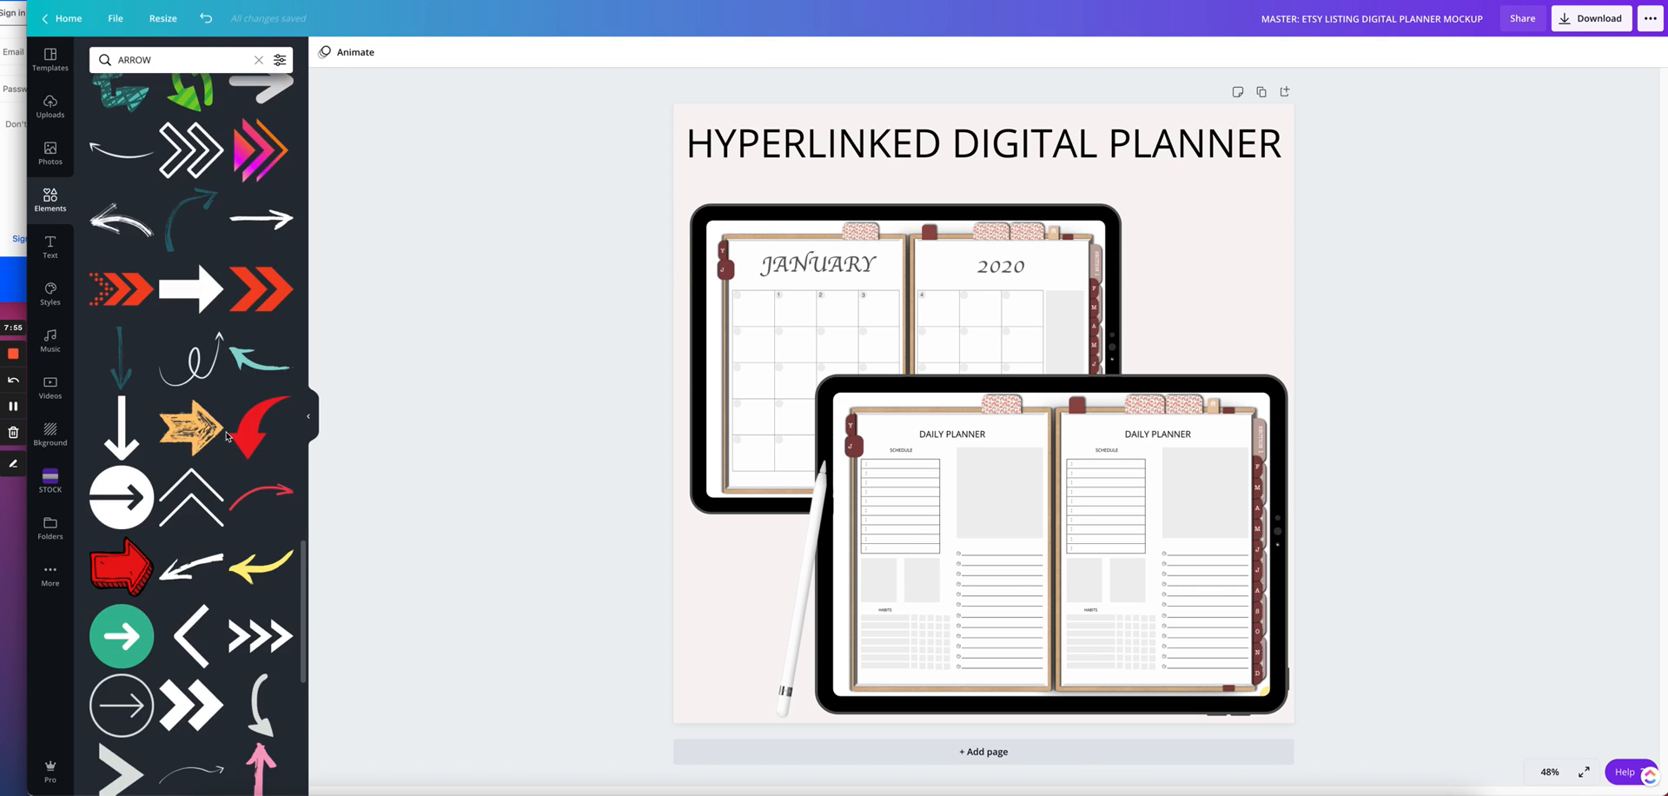
scroll(down, 3)
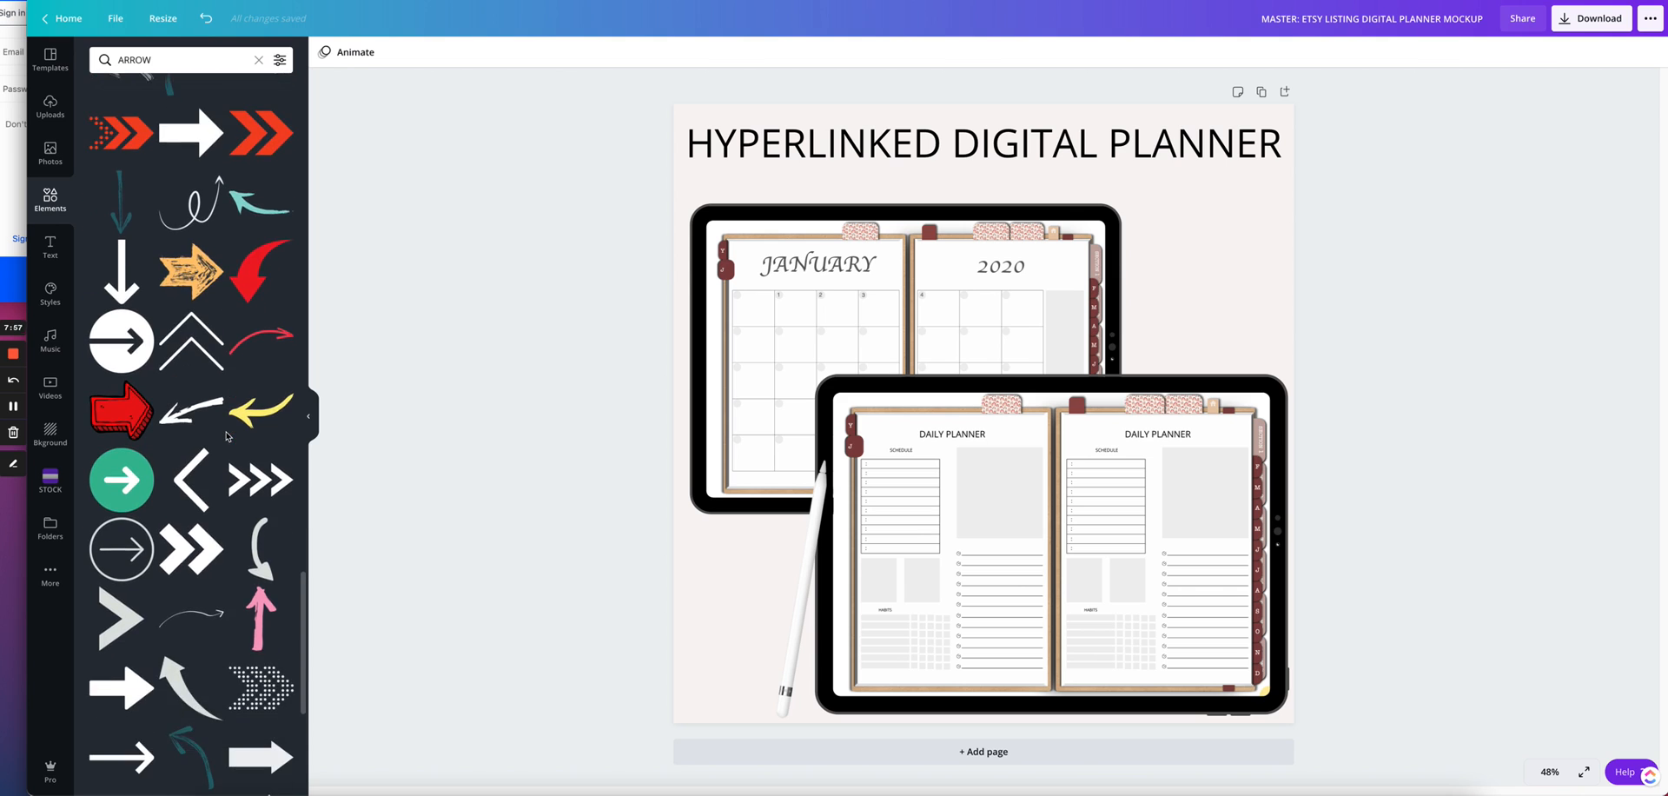
scroll(down, 3)
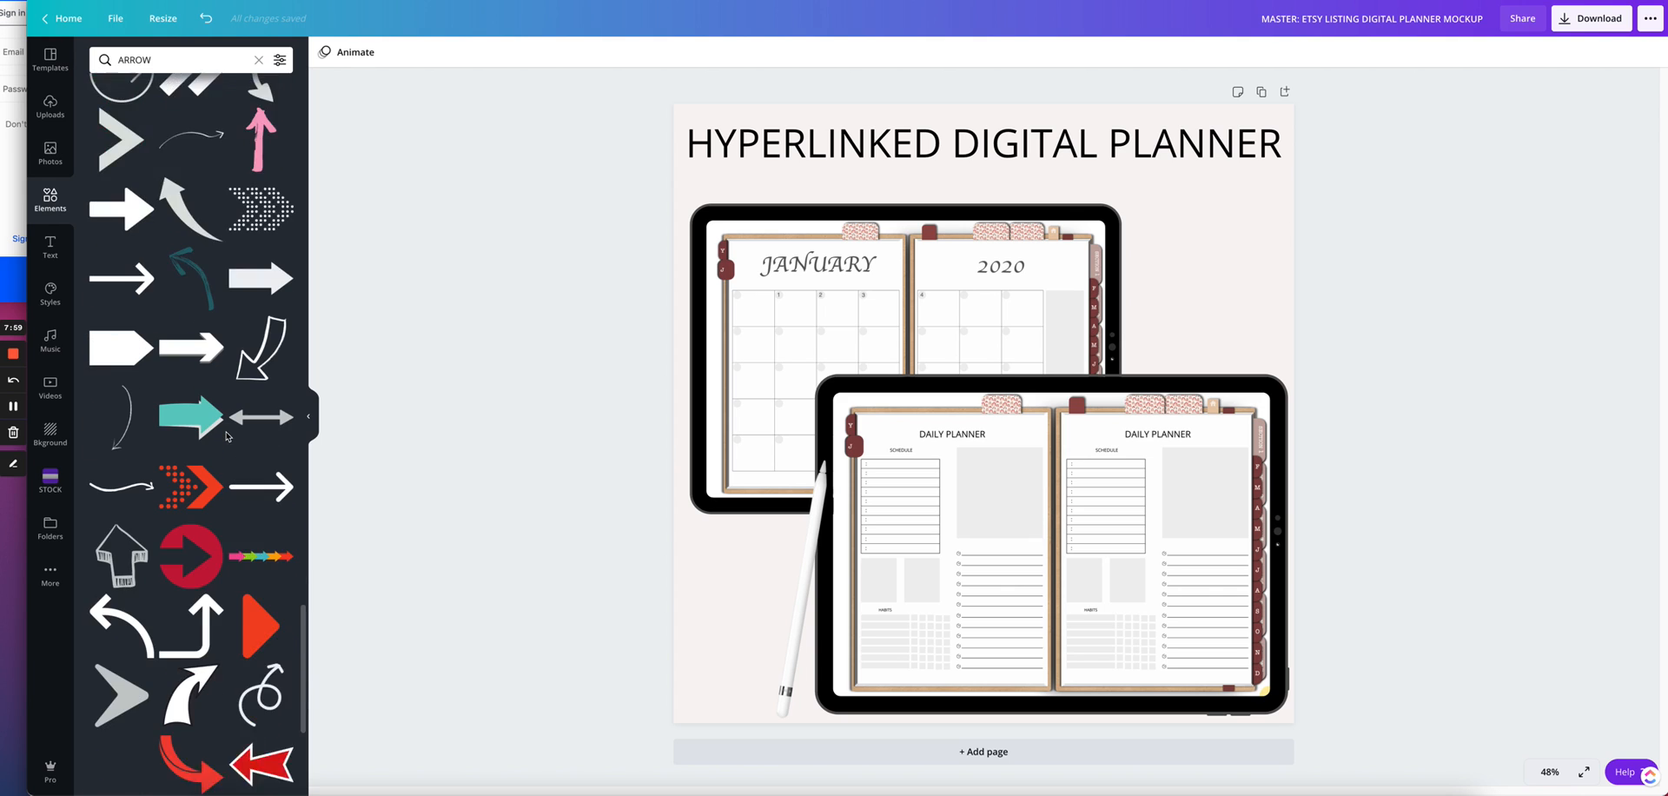
scroll(down, 3)
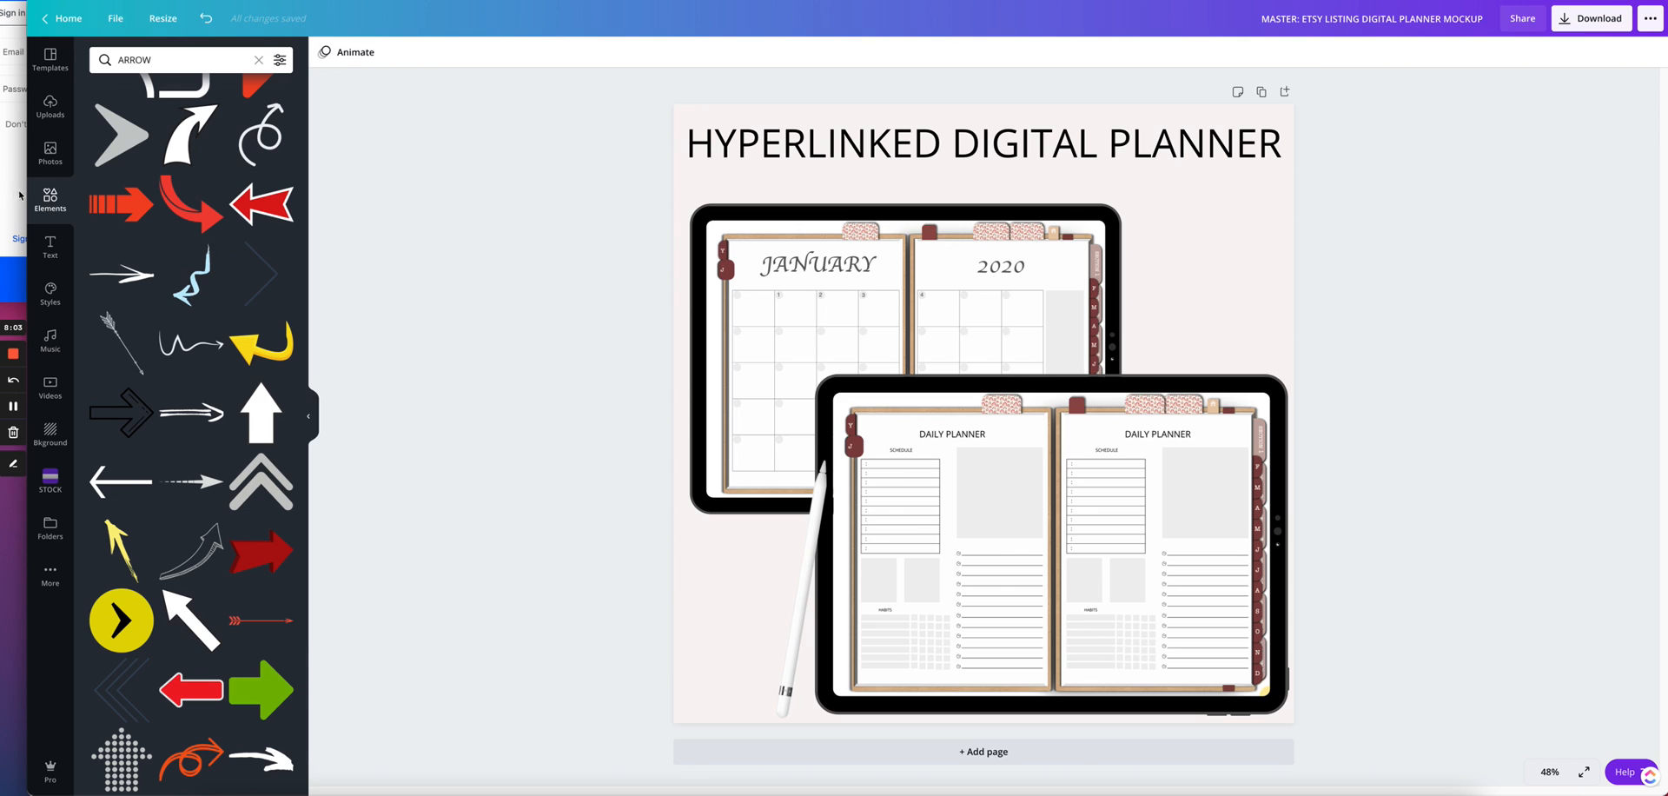
- Add a red circle outline from Shapes and place it on the 2020 page's first date
click(259, 59)
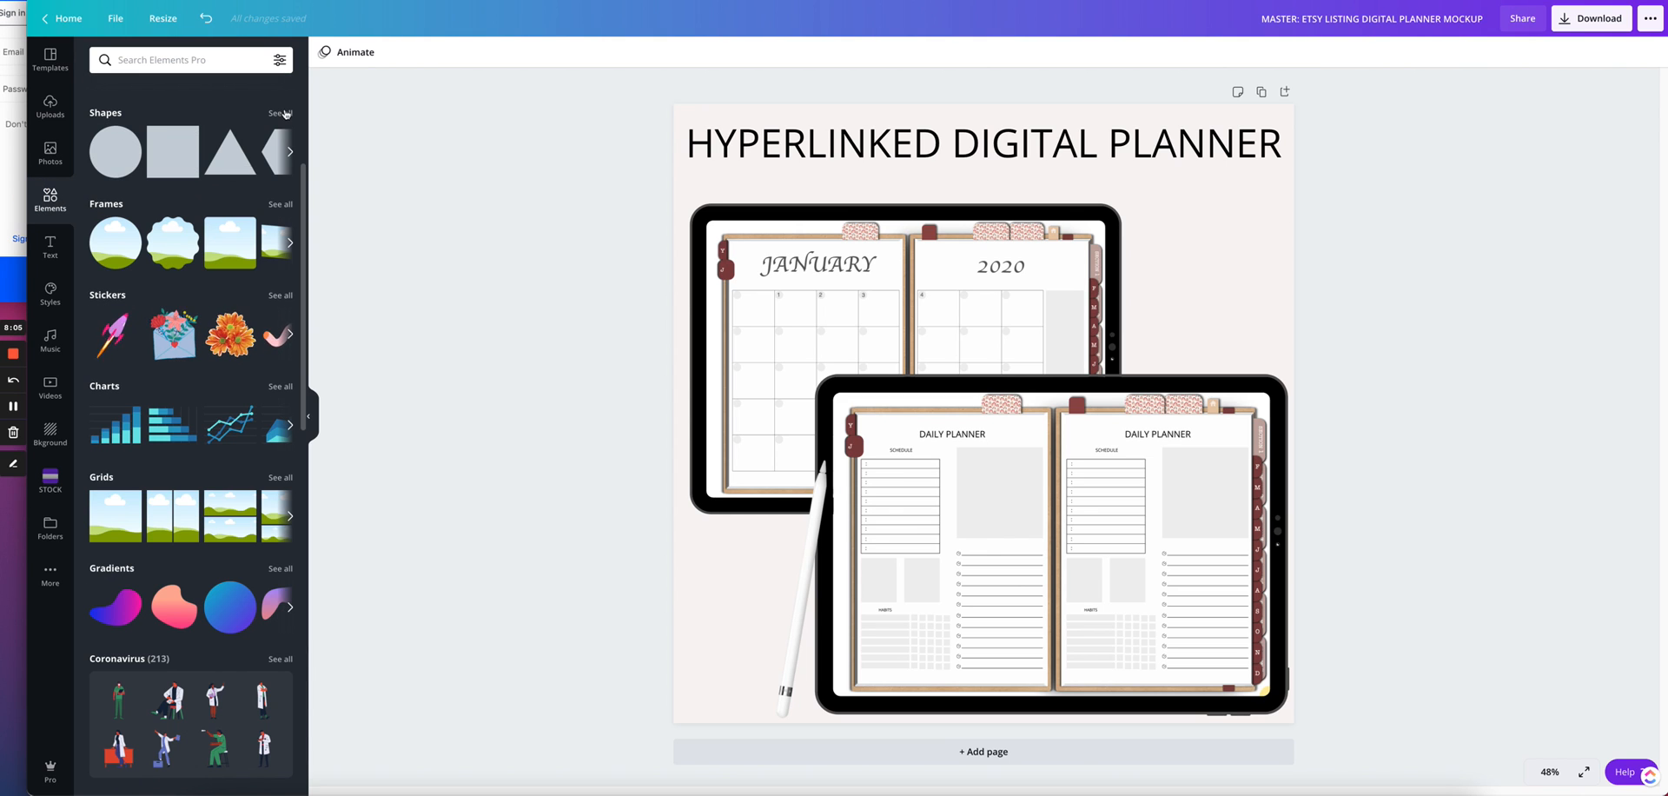
click(280, 113)
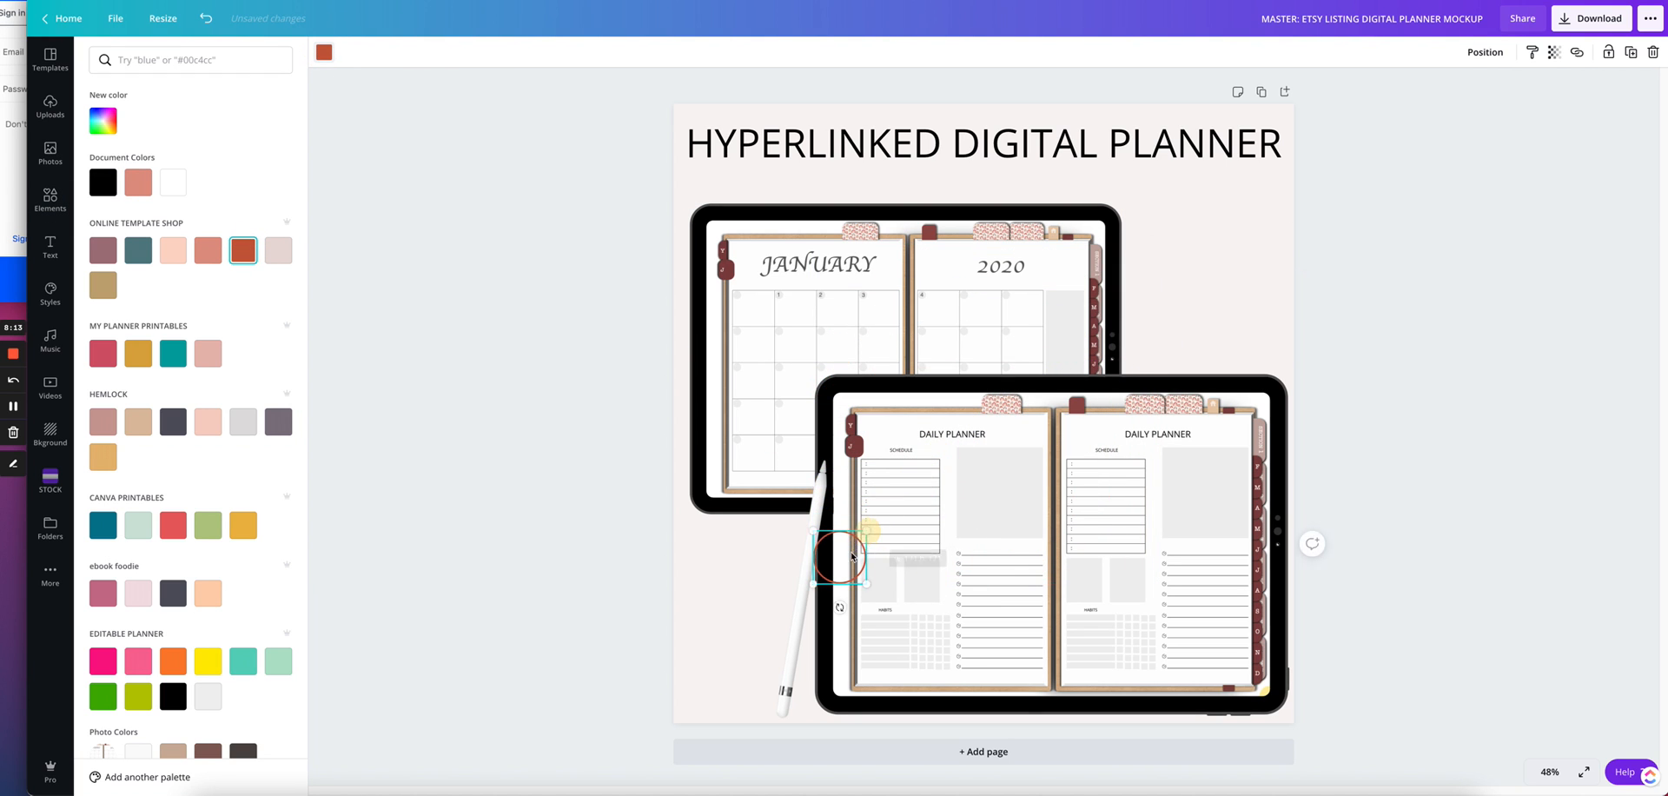
drag(841, 556, 923, 298)
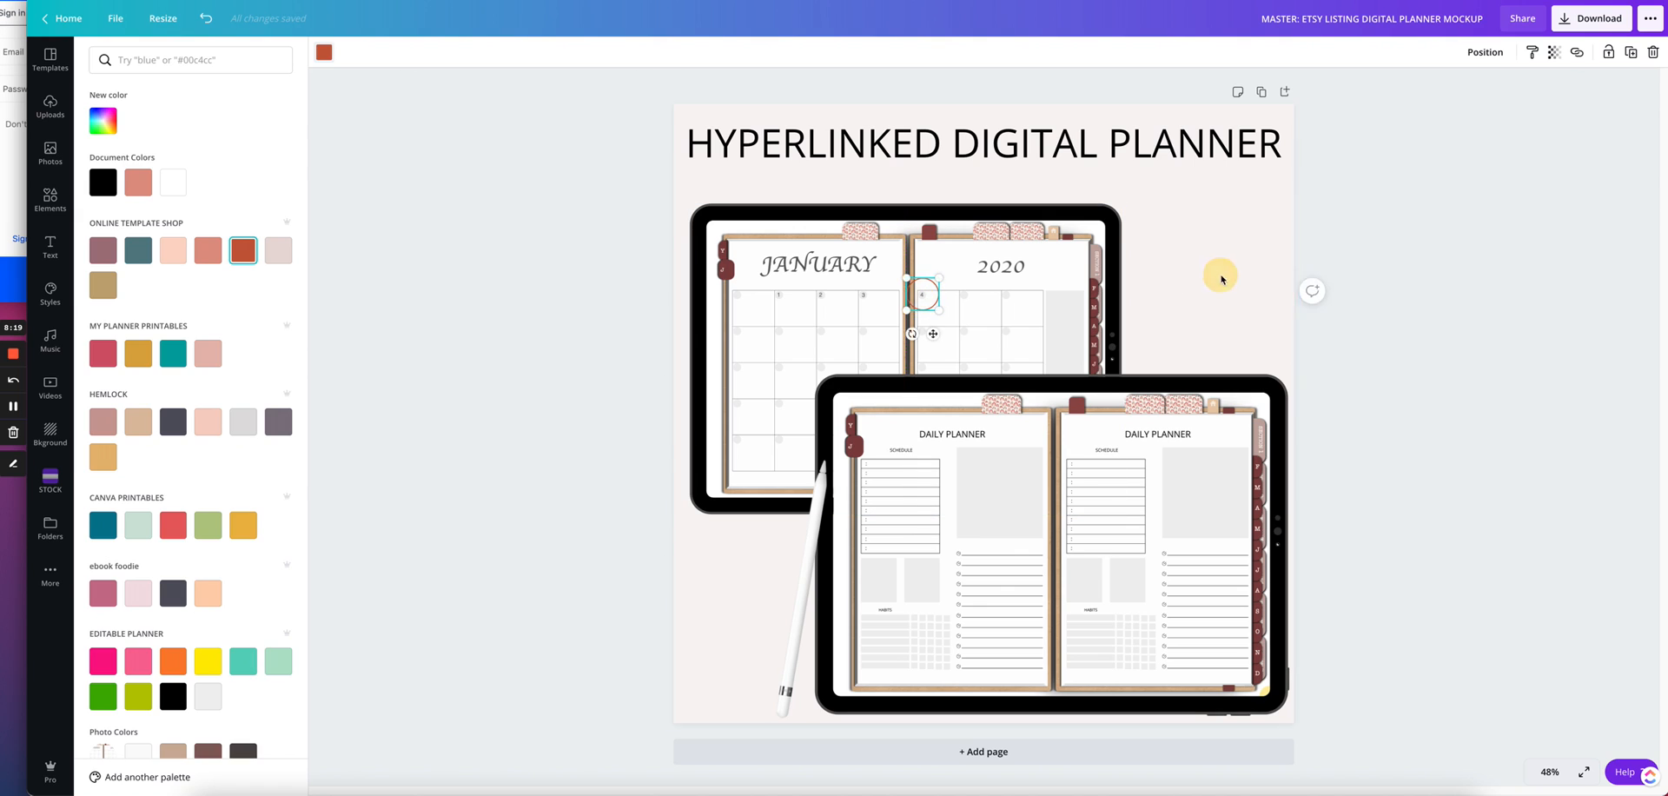
click(48, 199)
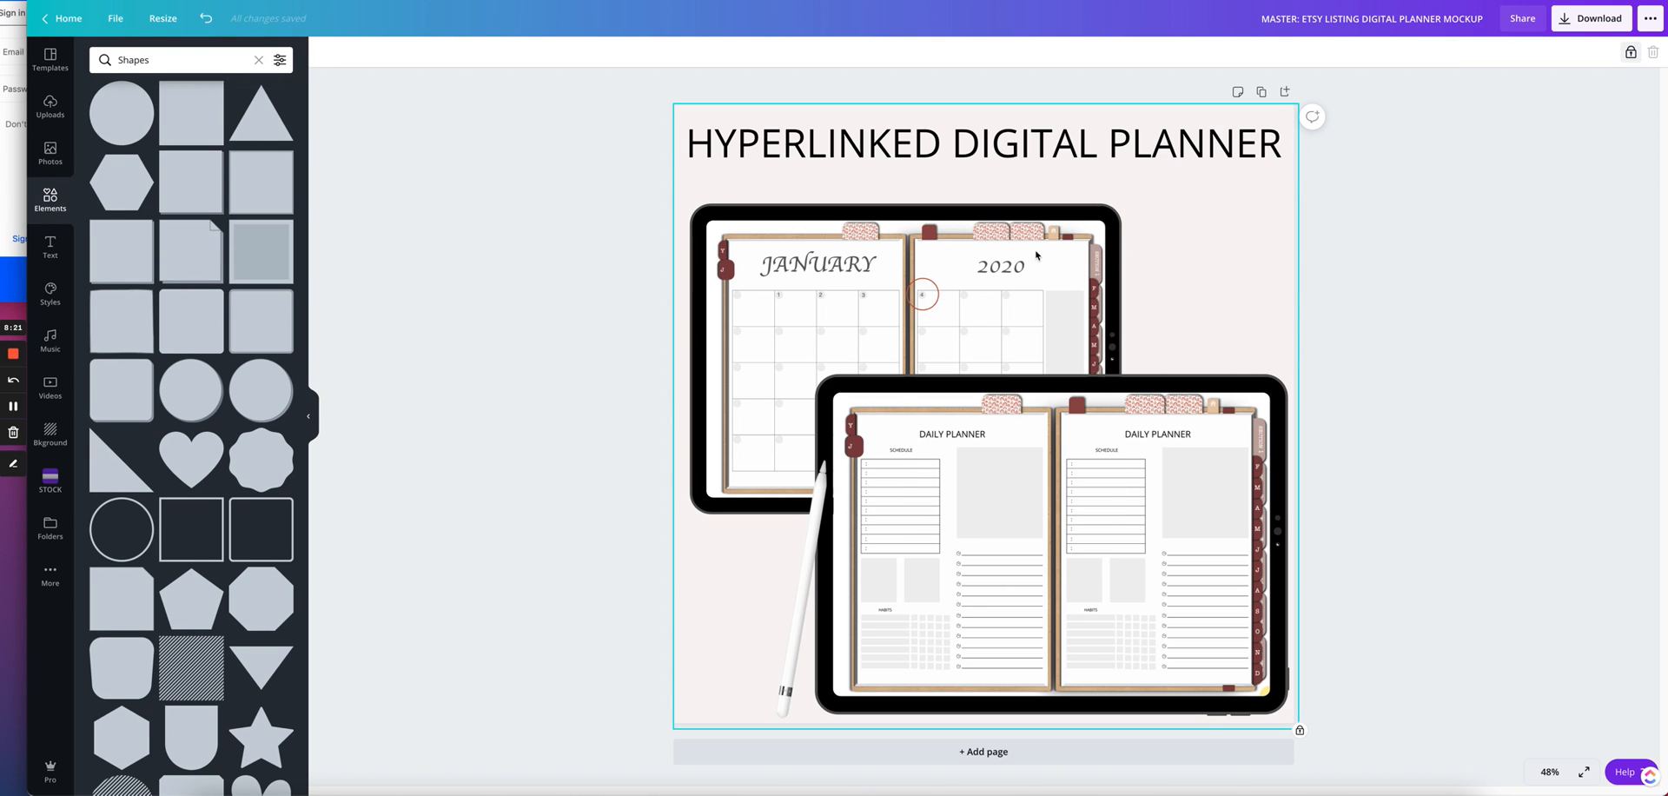
- Search for 'ARROW', add the red curved arrow and angle it toward the daily planner iPad
click(170, 59)
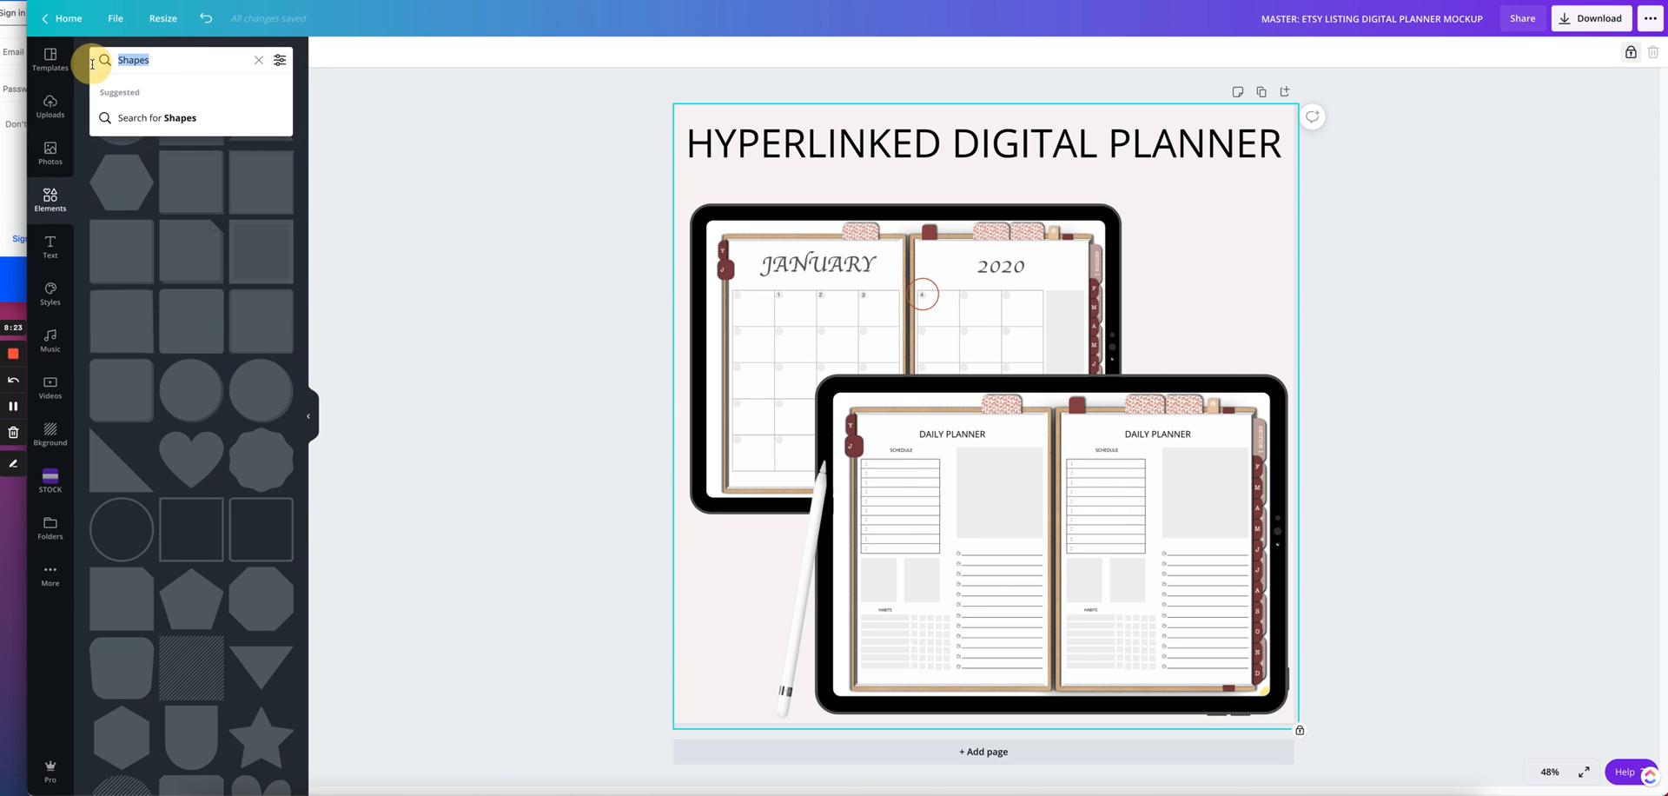
text(ARROW)
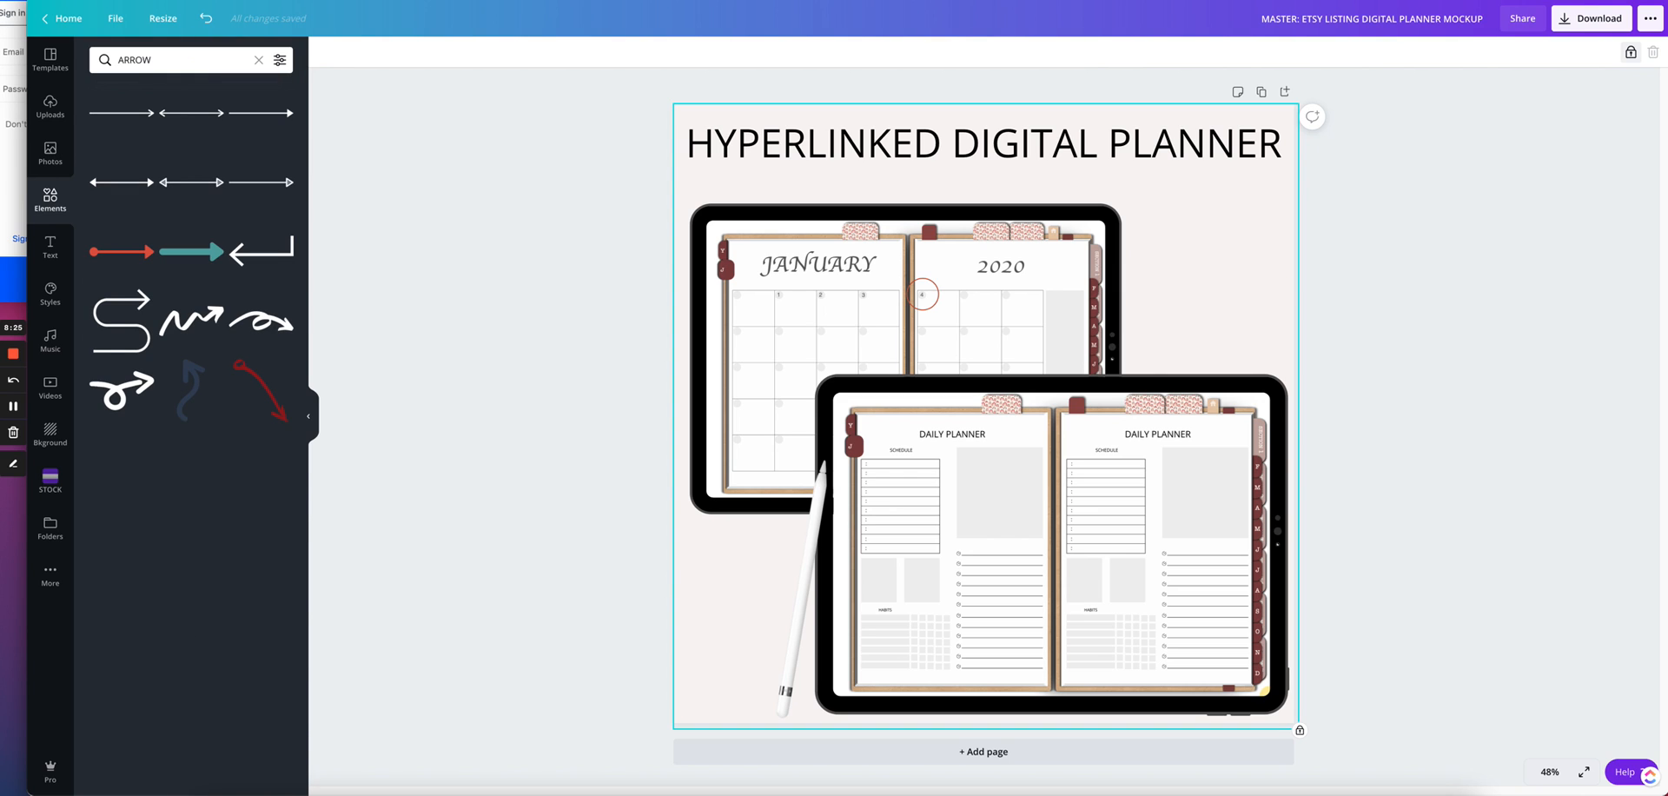
scroll(down, 3)
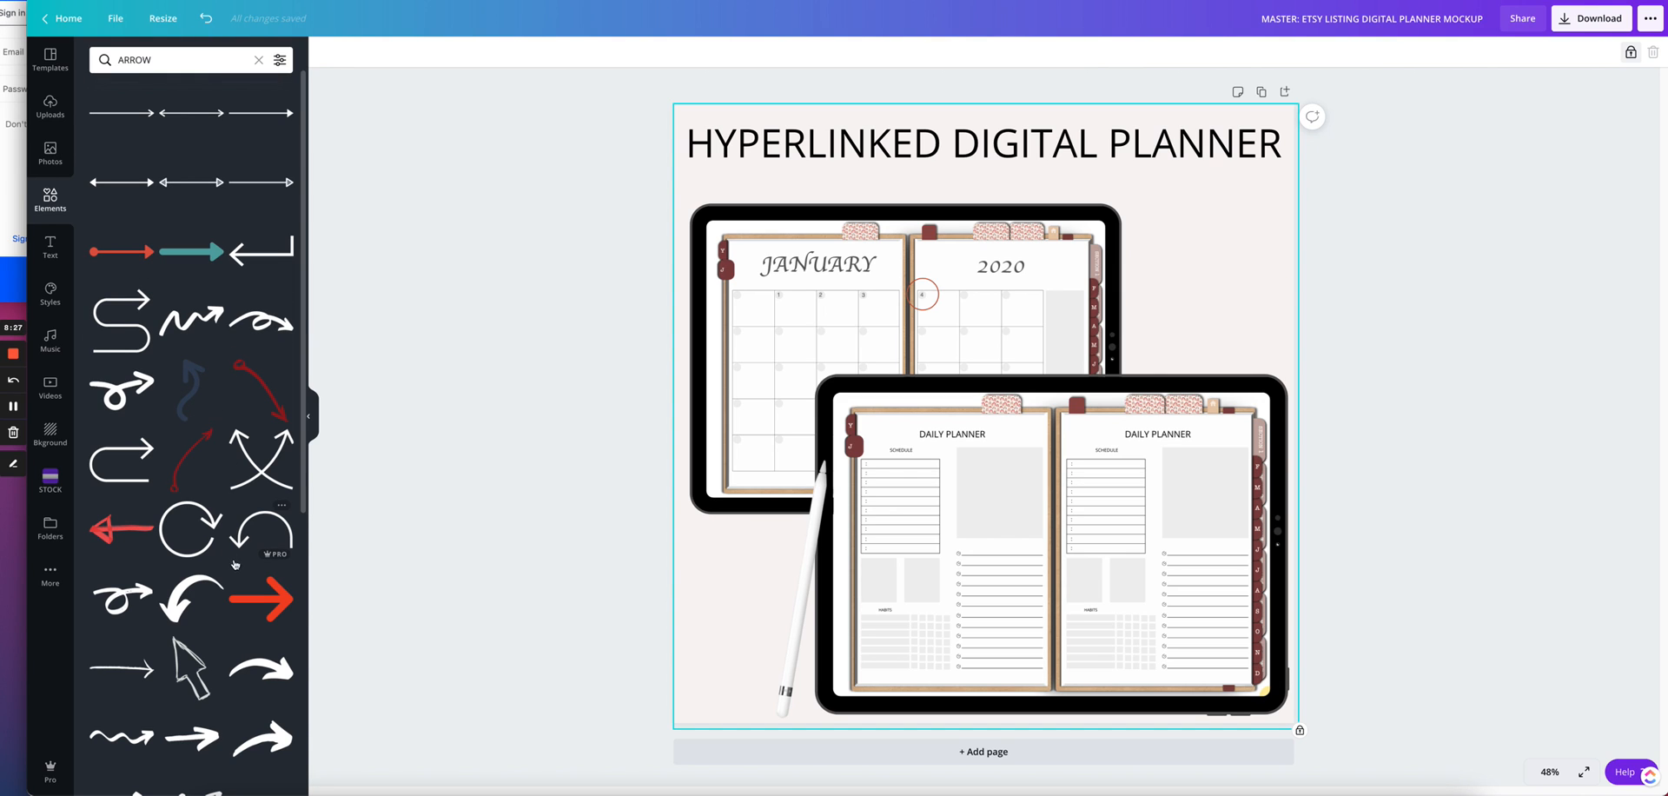
scroll(down, 3)
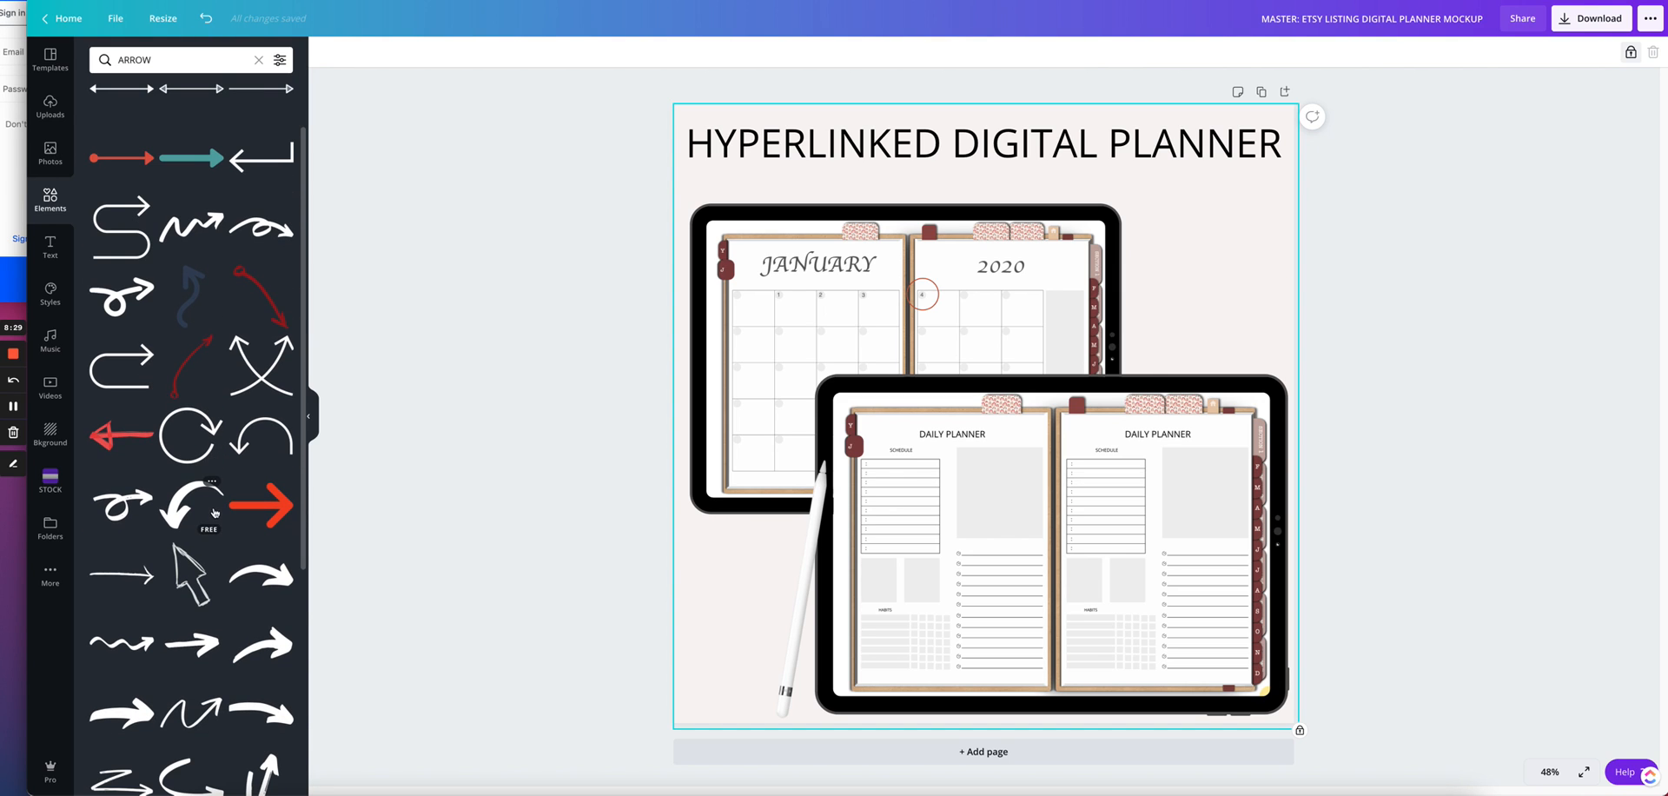
mouse_move(201, 441)
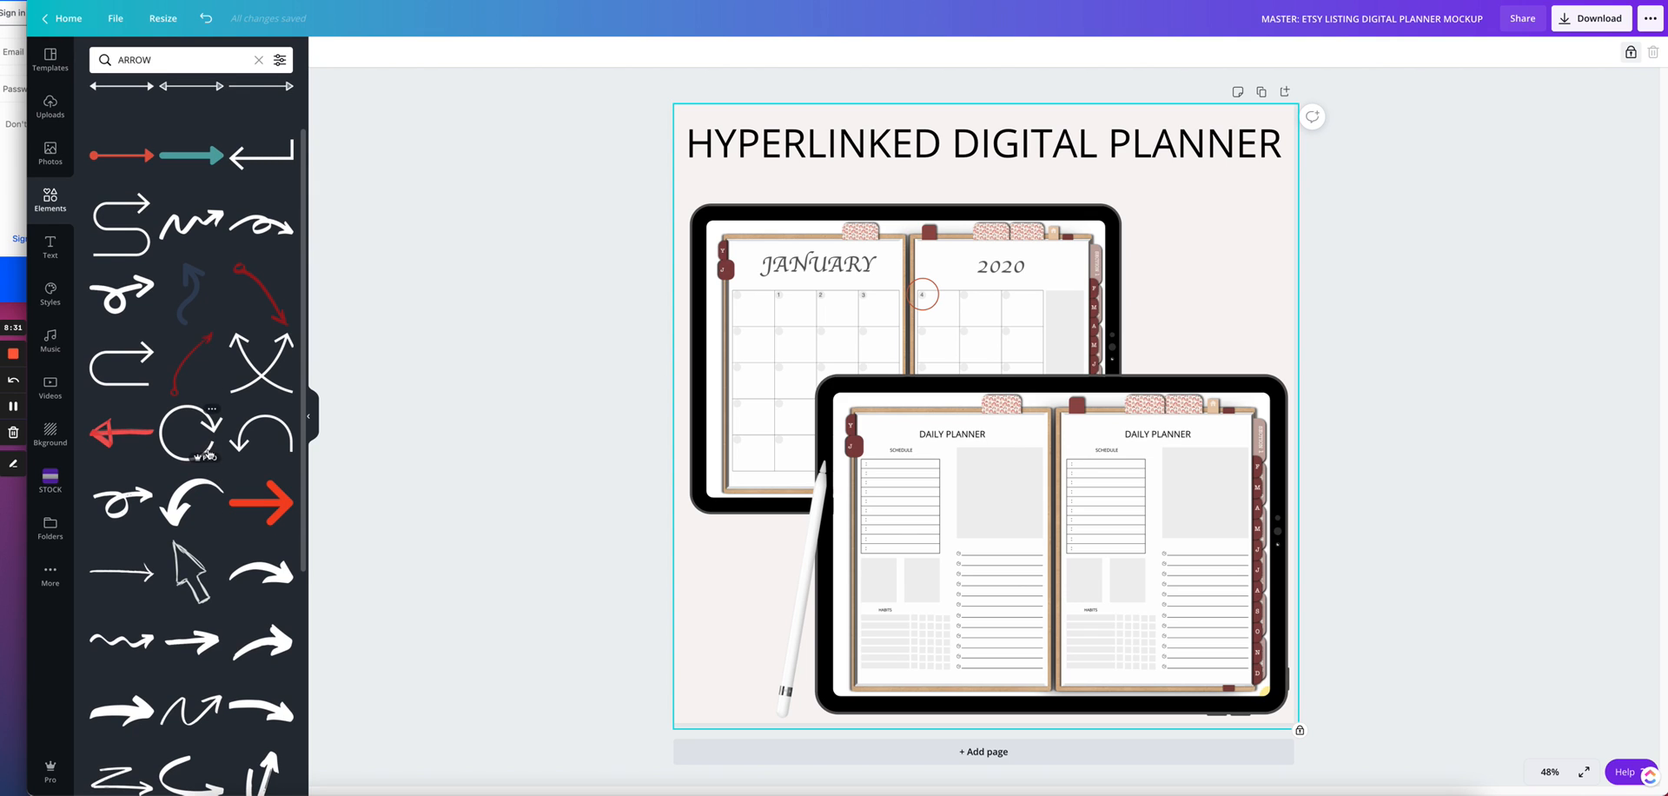
scroll(down, 3)
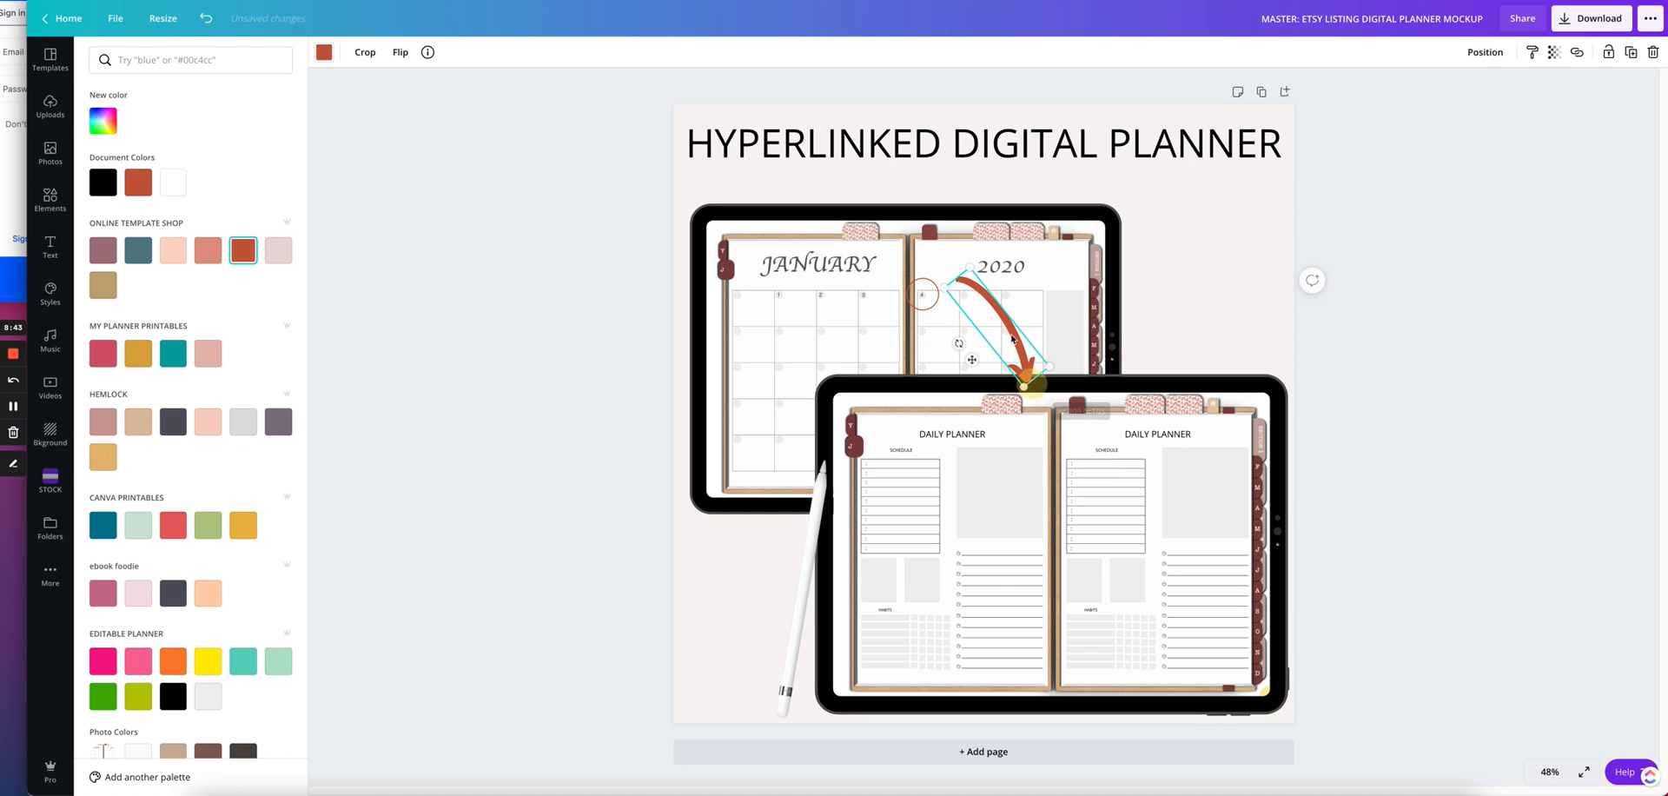
drag(1011, 339, 975, 355)
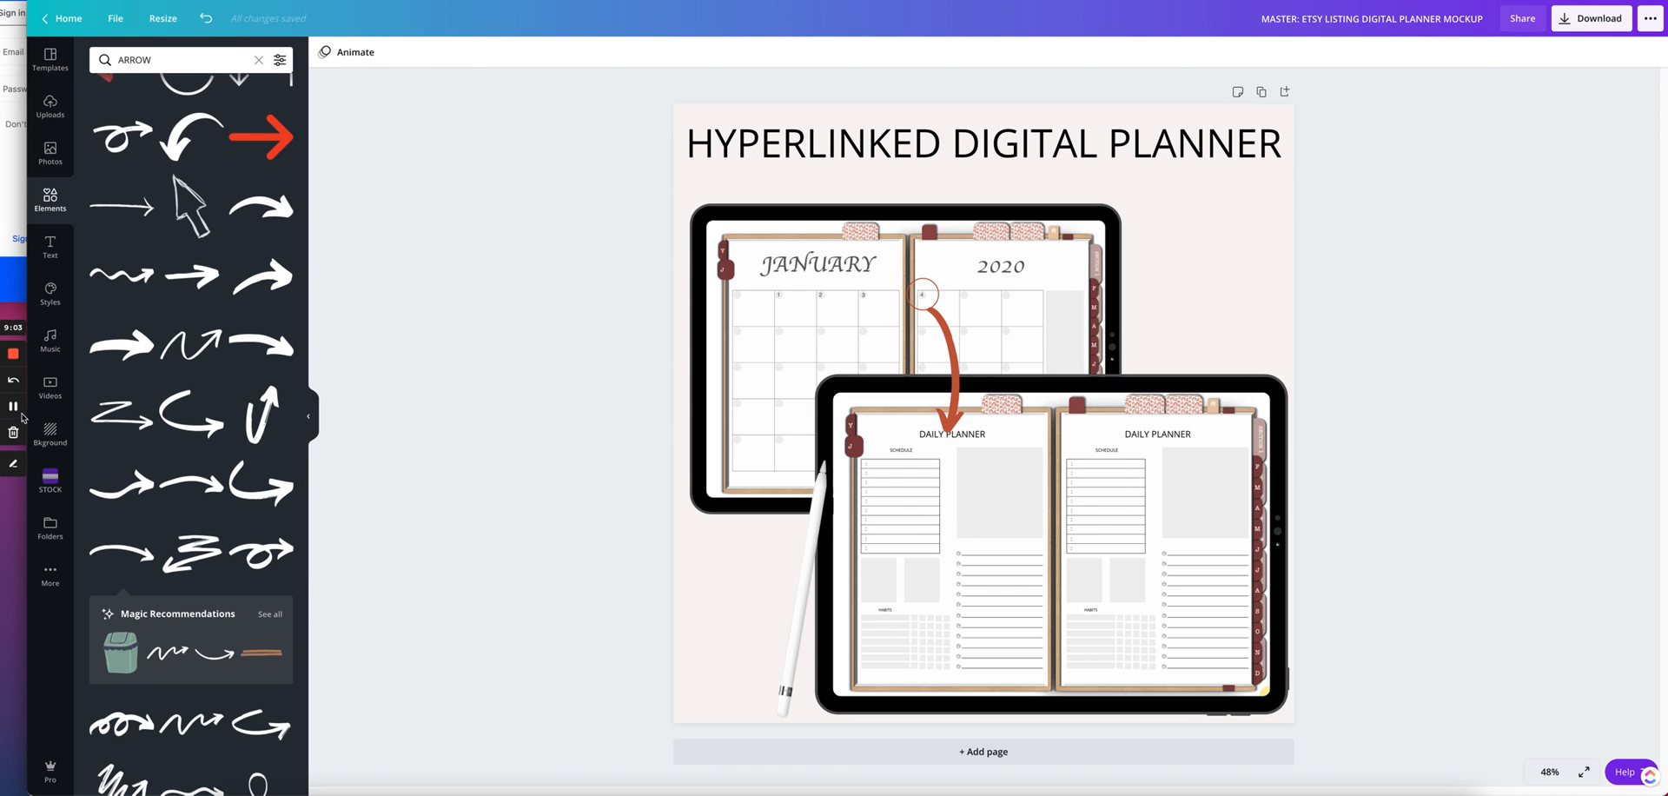
- Add a slimmer wavy arrow, colour it red and rotate it to point downward
scroll(down, 3)
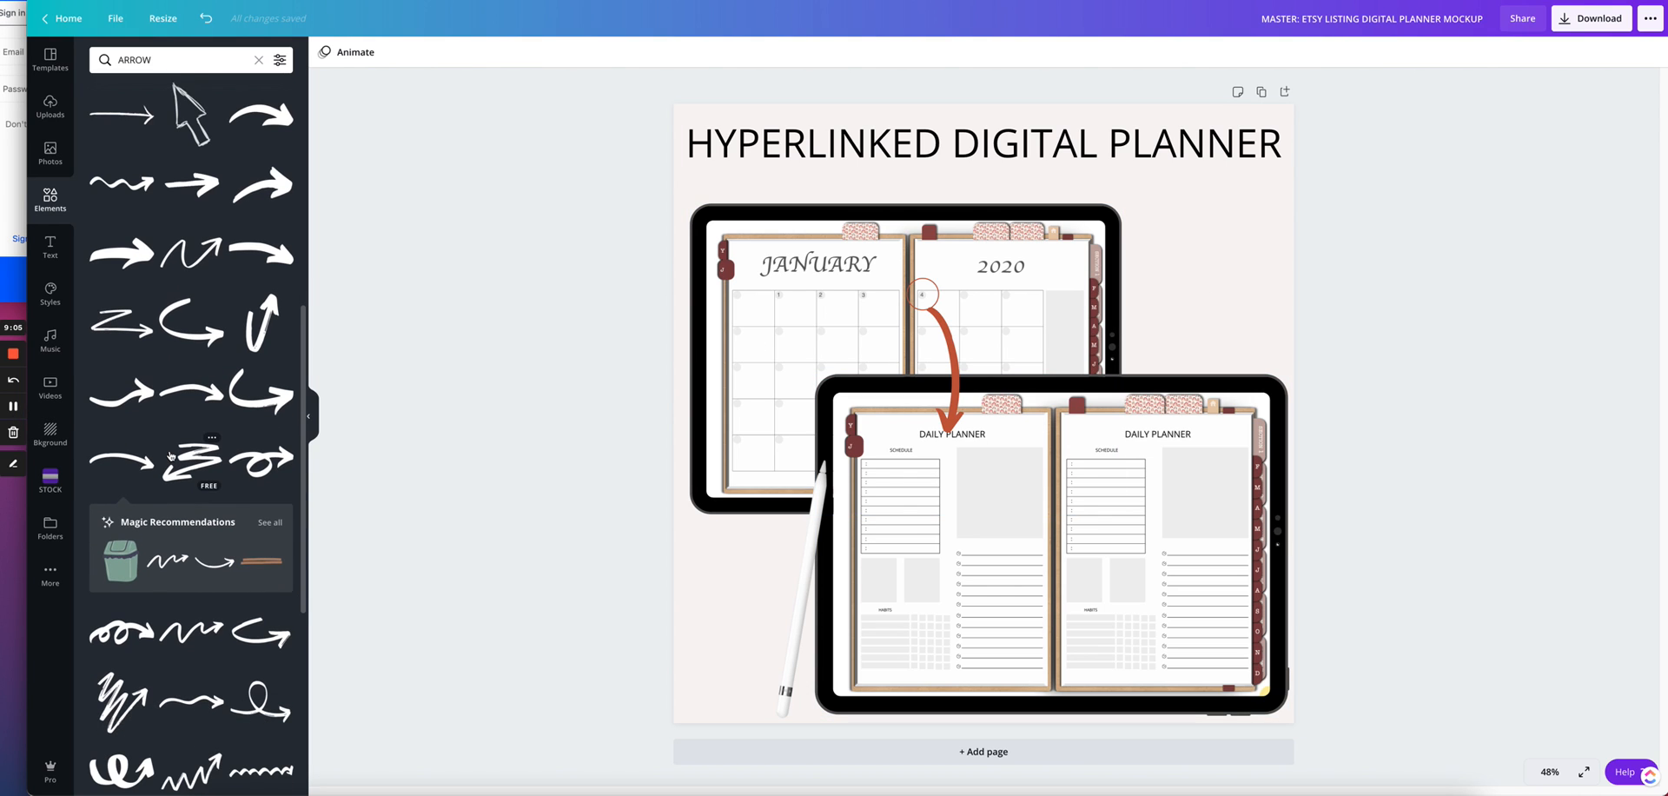
scroll(down, 3)
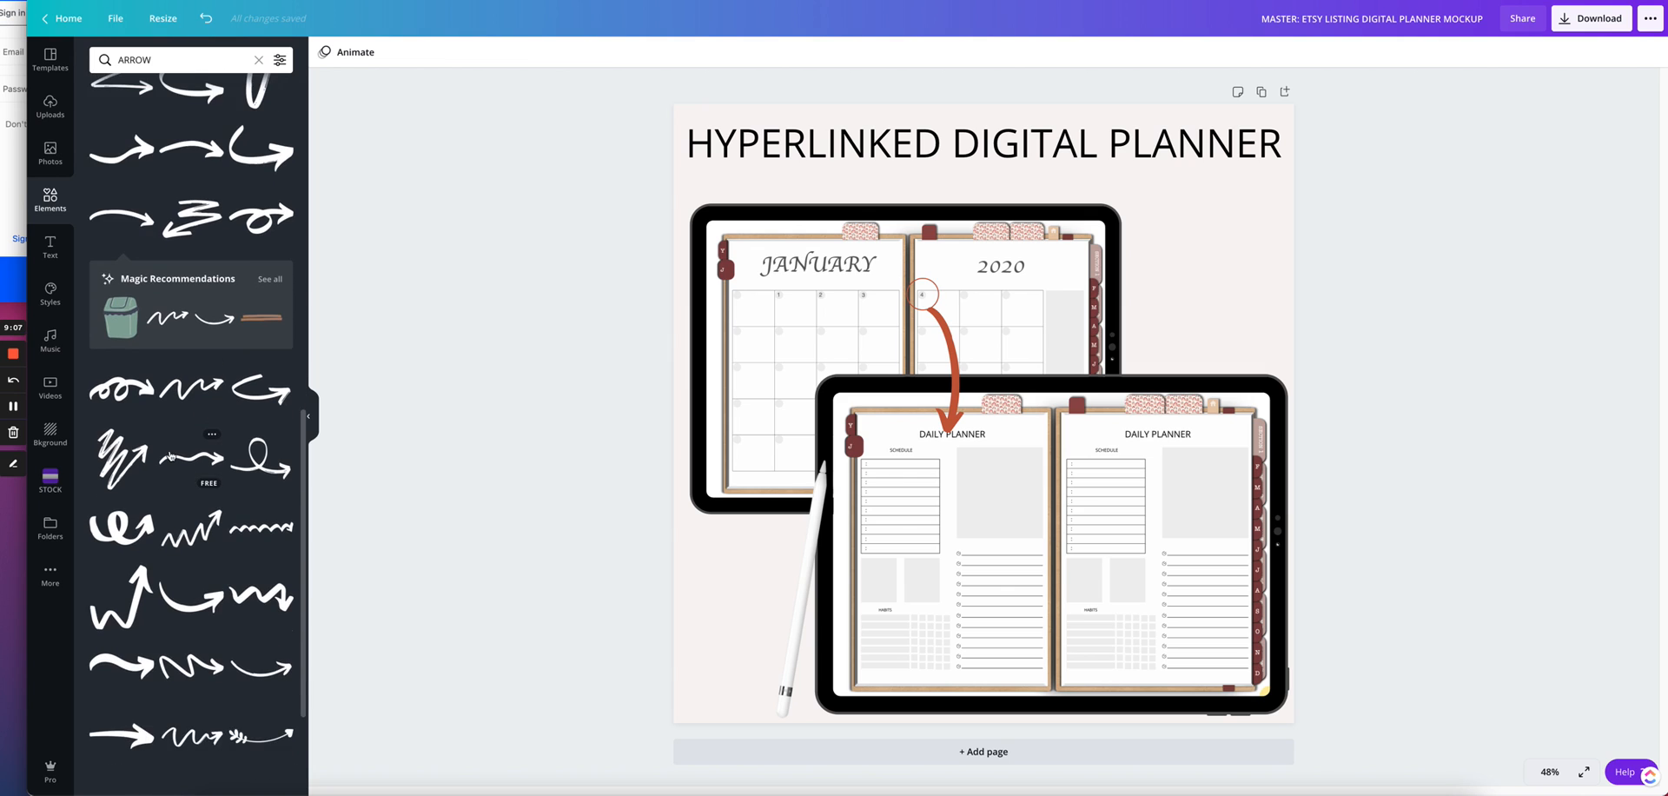
scroll(down, 3)
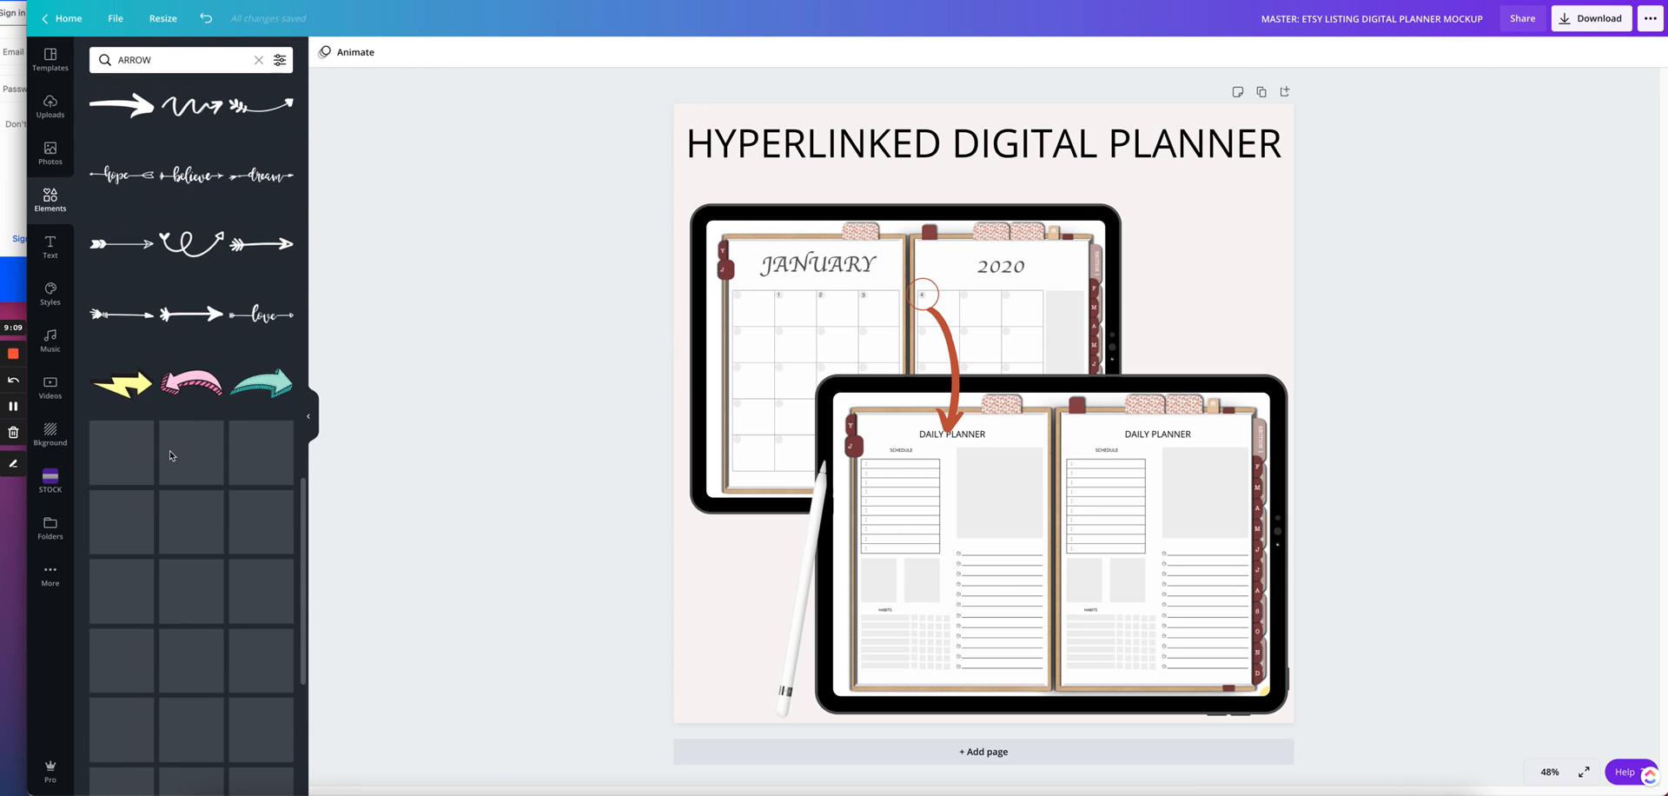
scroll(down, 3)
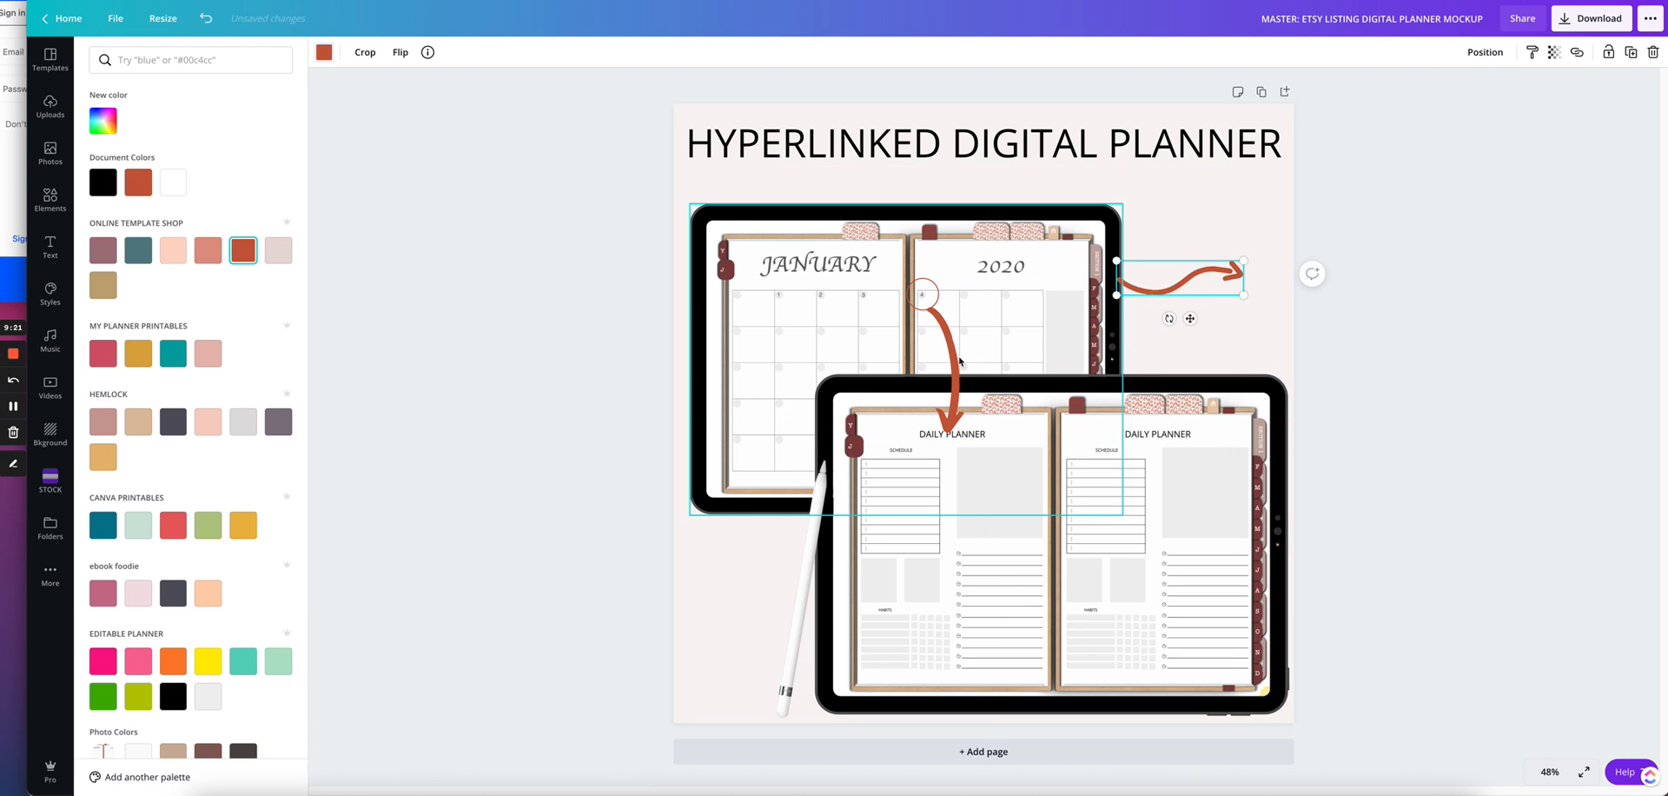
click(50, 200)
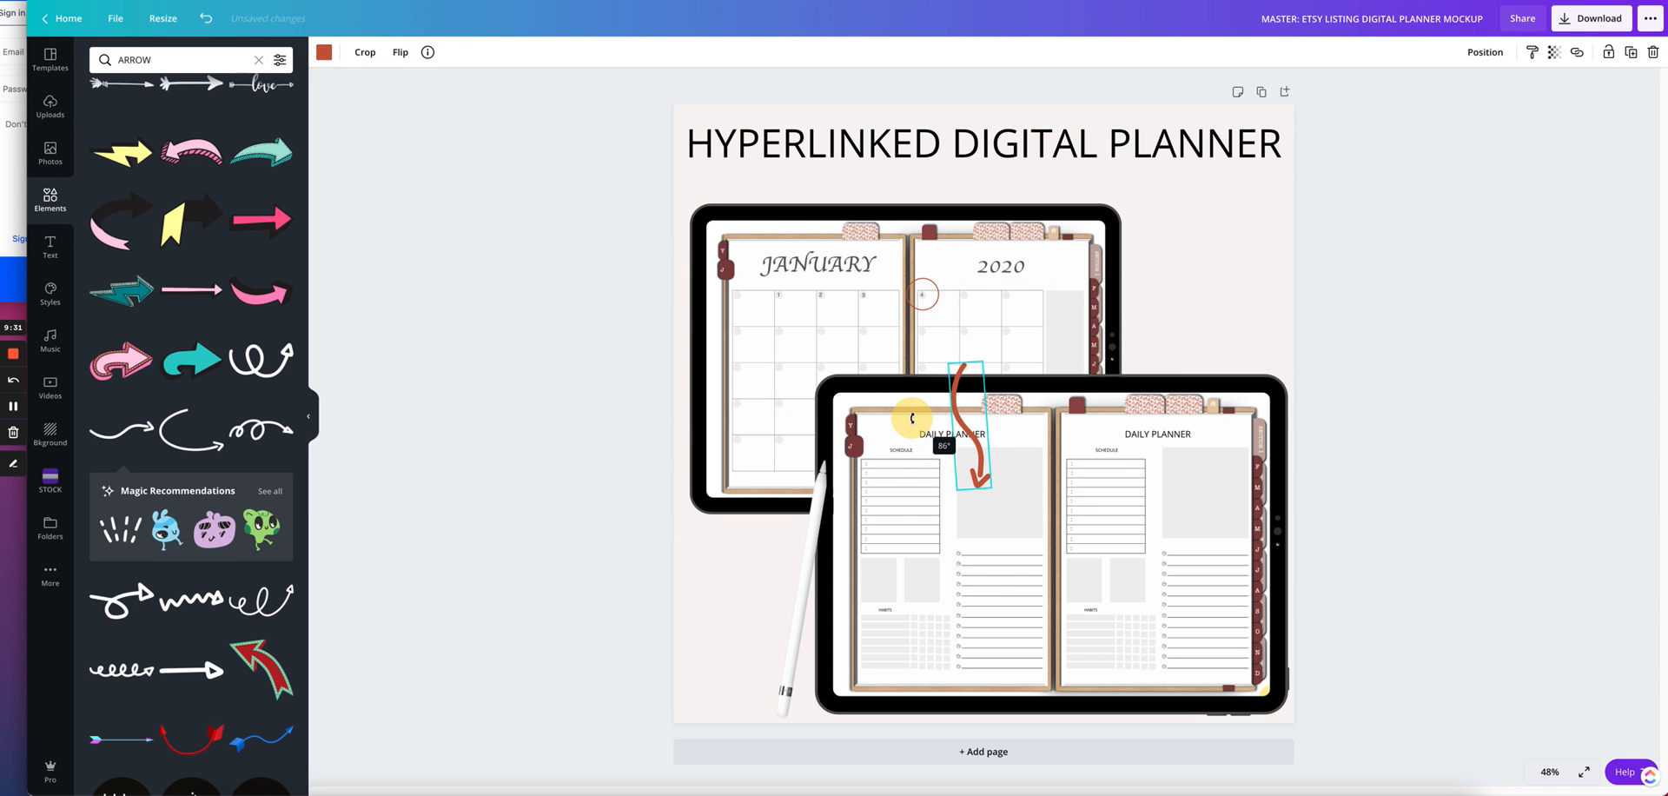
drag(967, 436, 921, 351)
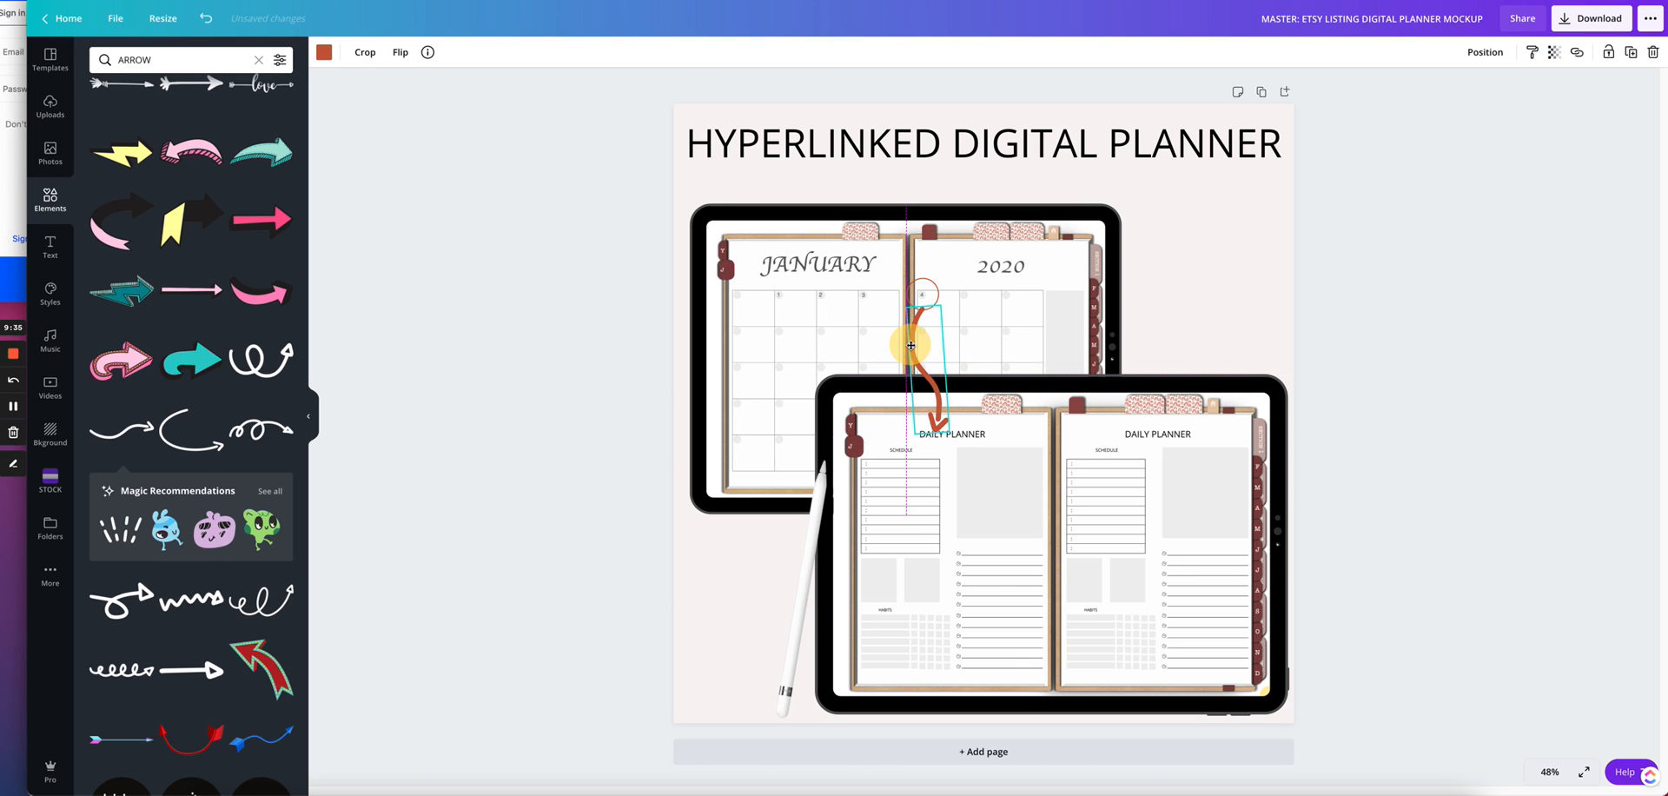
- Zoom to 200% and align the arrow's start under the circled date 4
click(1548, 772)
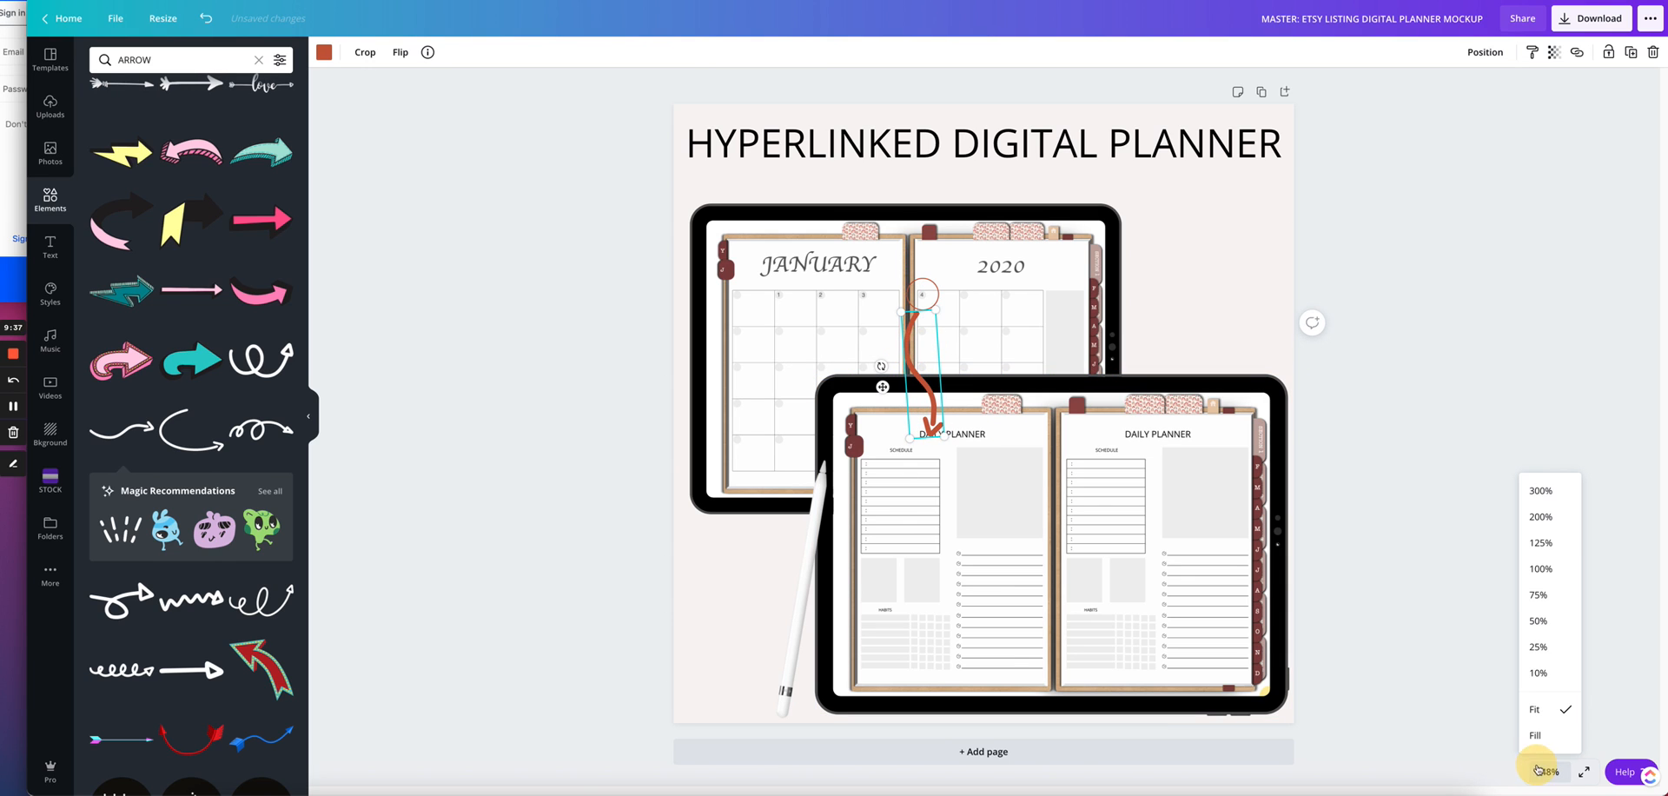
click(1538, 517)
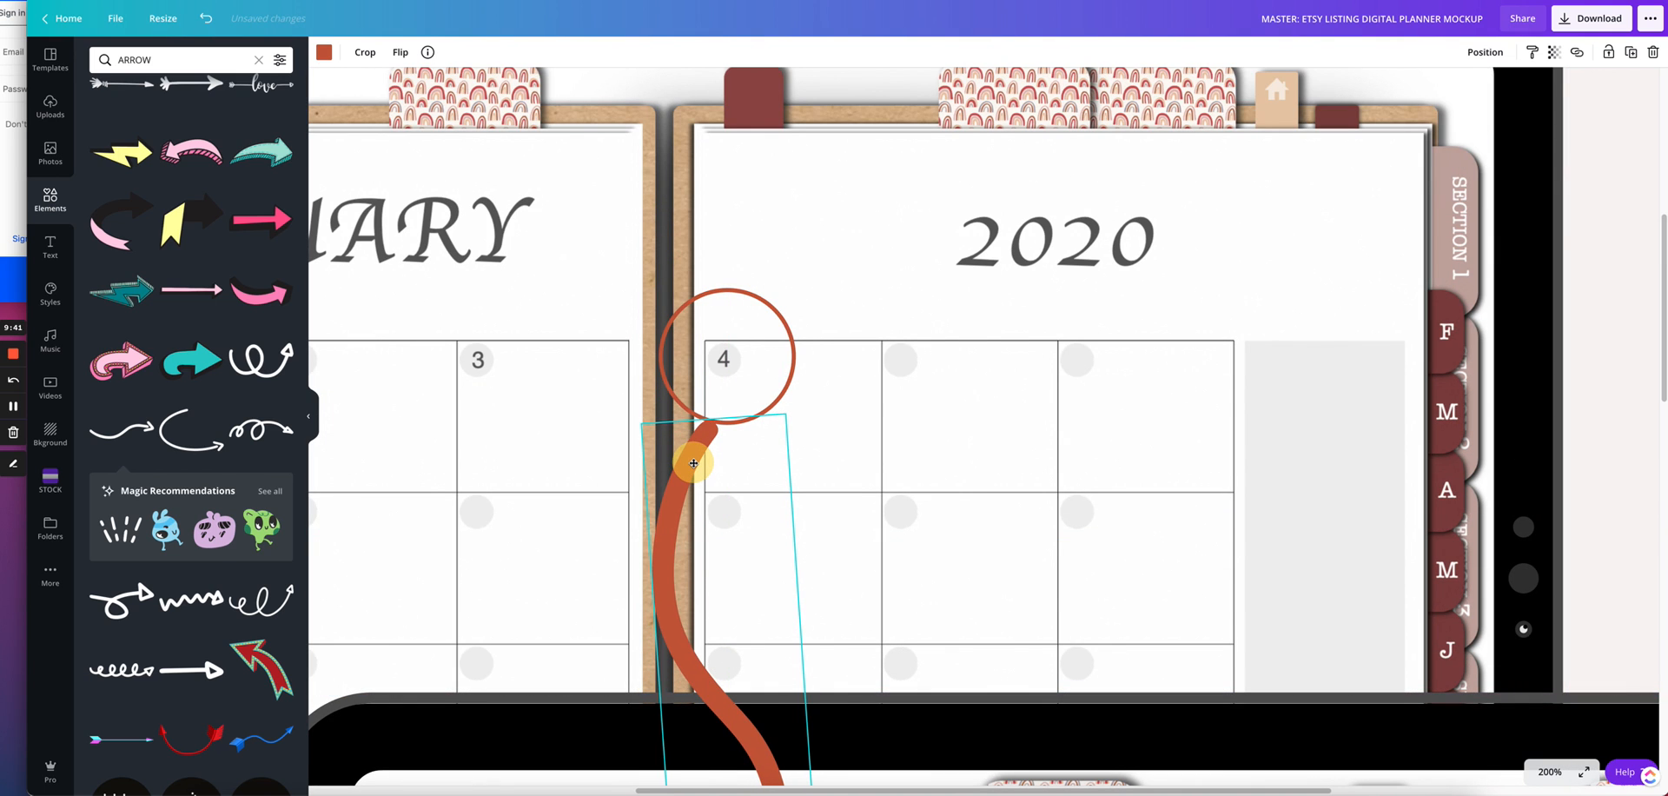
drag(693, 462, 686, 459)
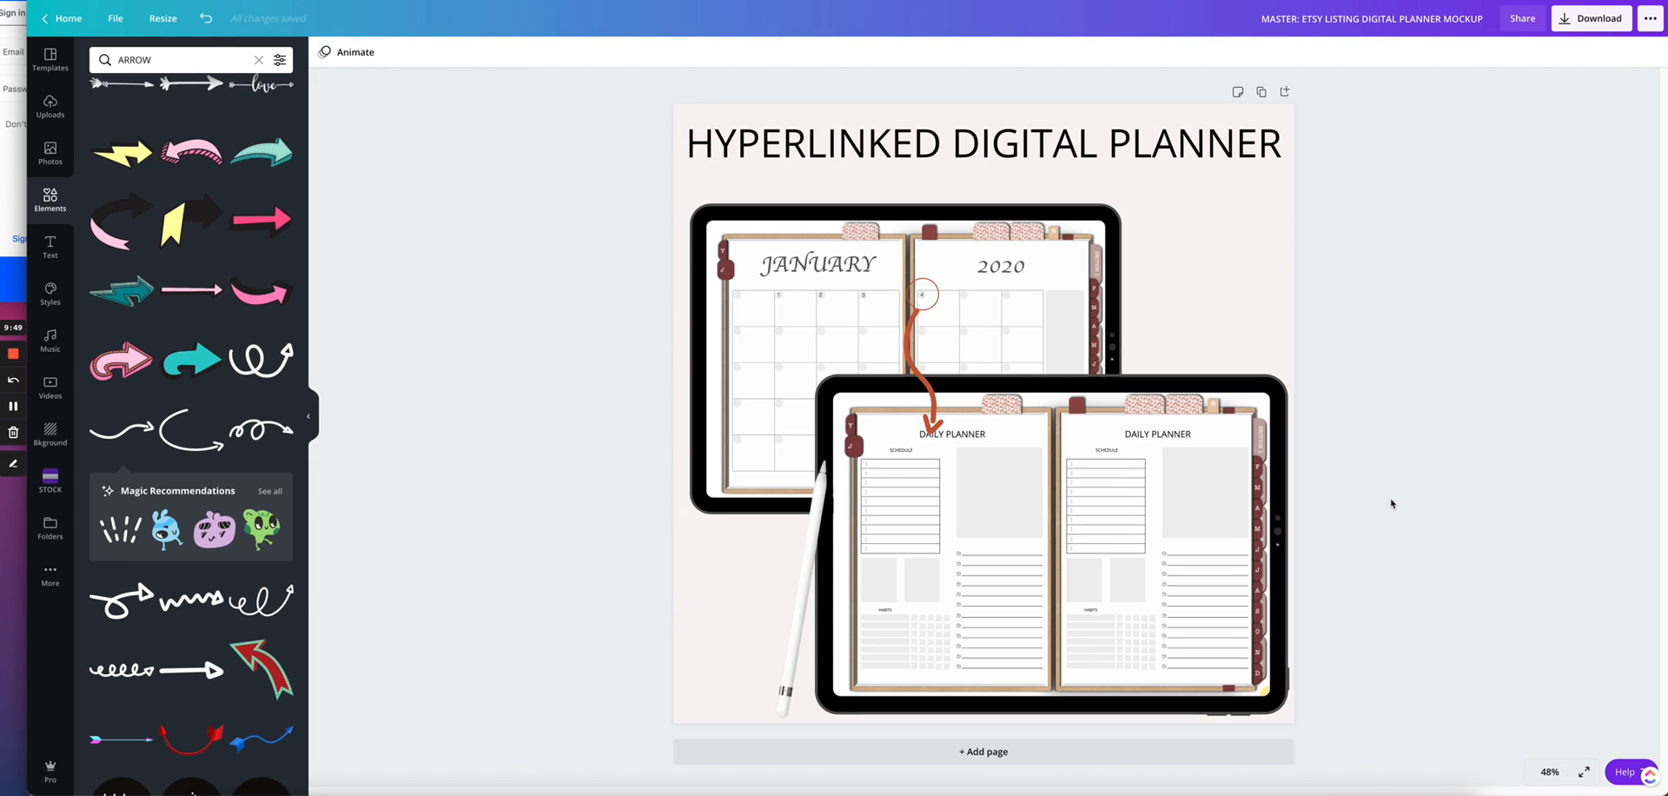
mouse_move(1396, 337)
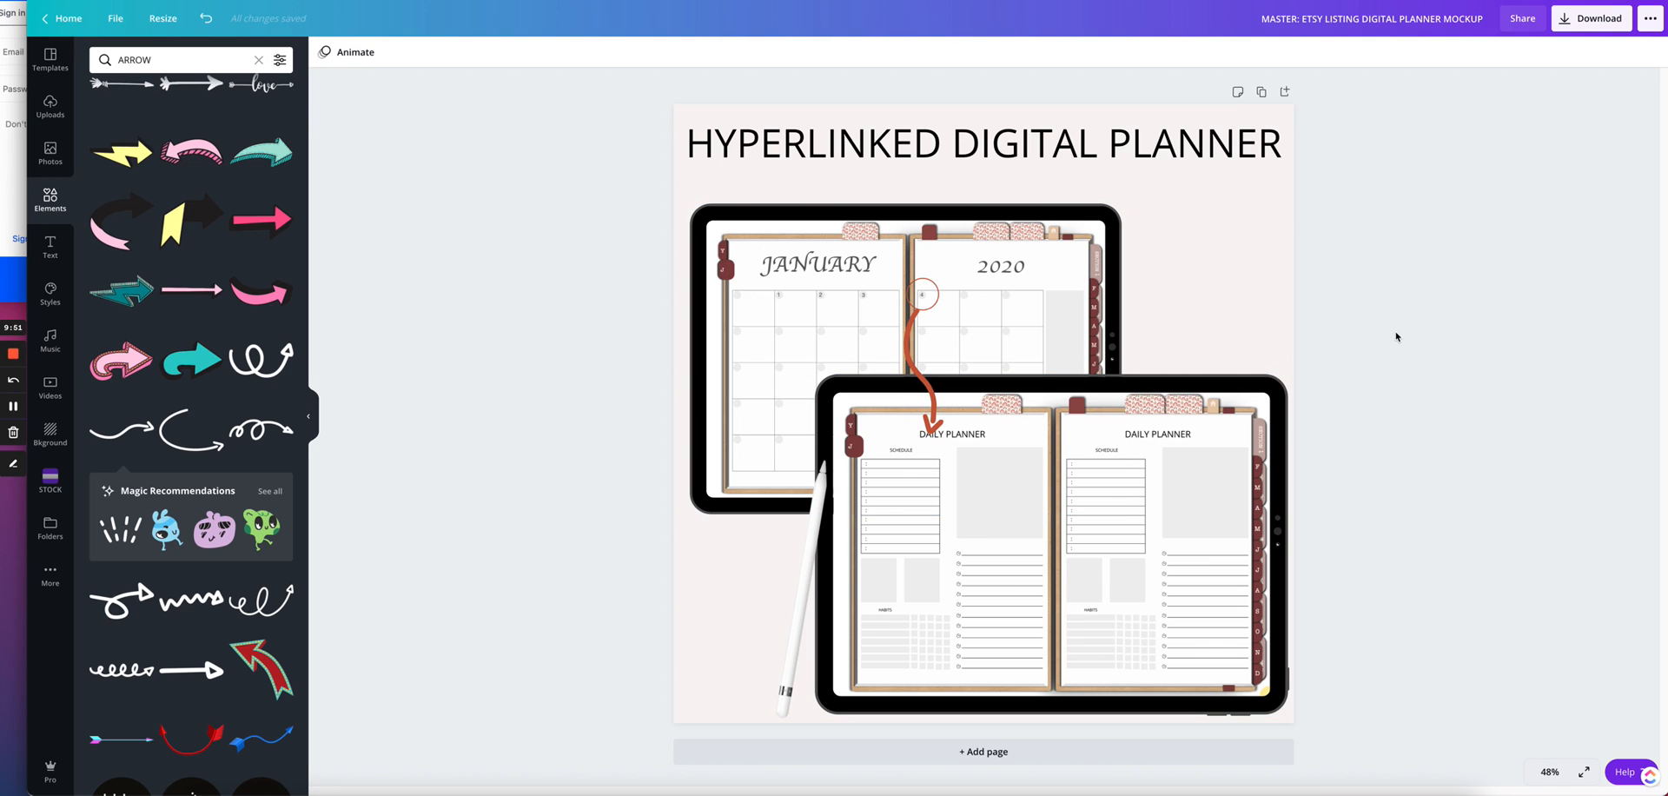
- Select the red circle around date 4 and move it off to the page's right edge
click(921, 296)
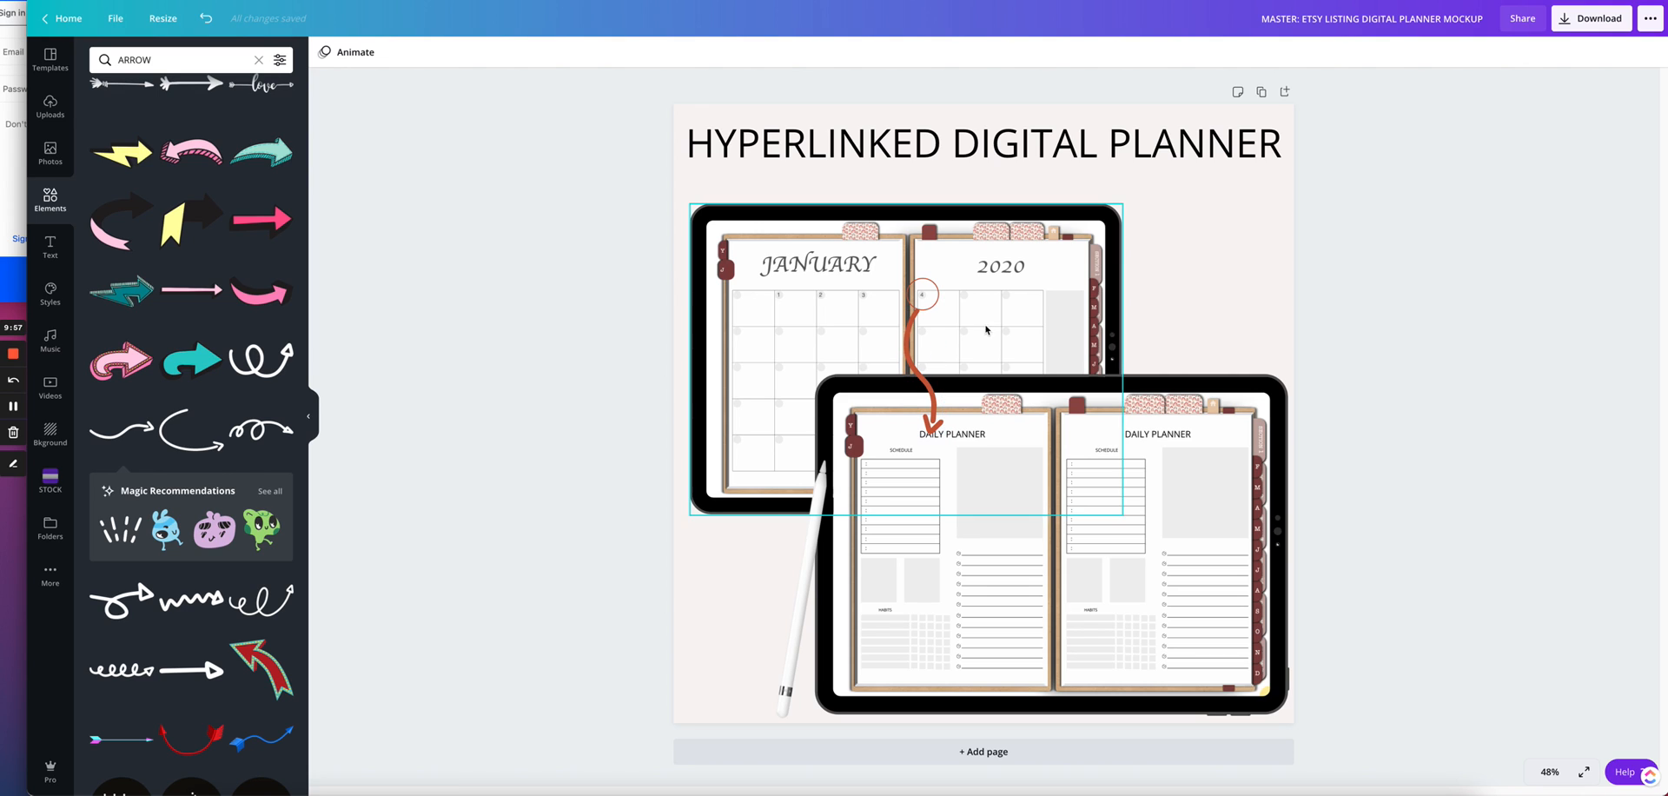
mouse_move(959, 289)
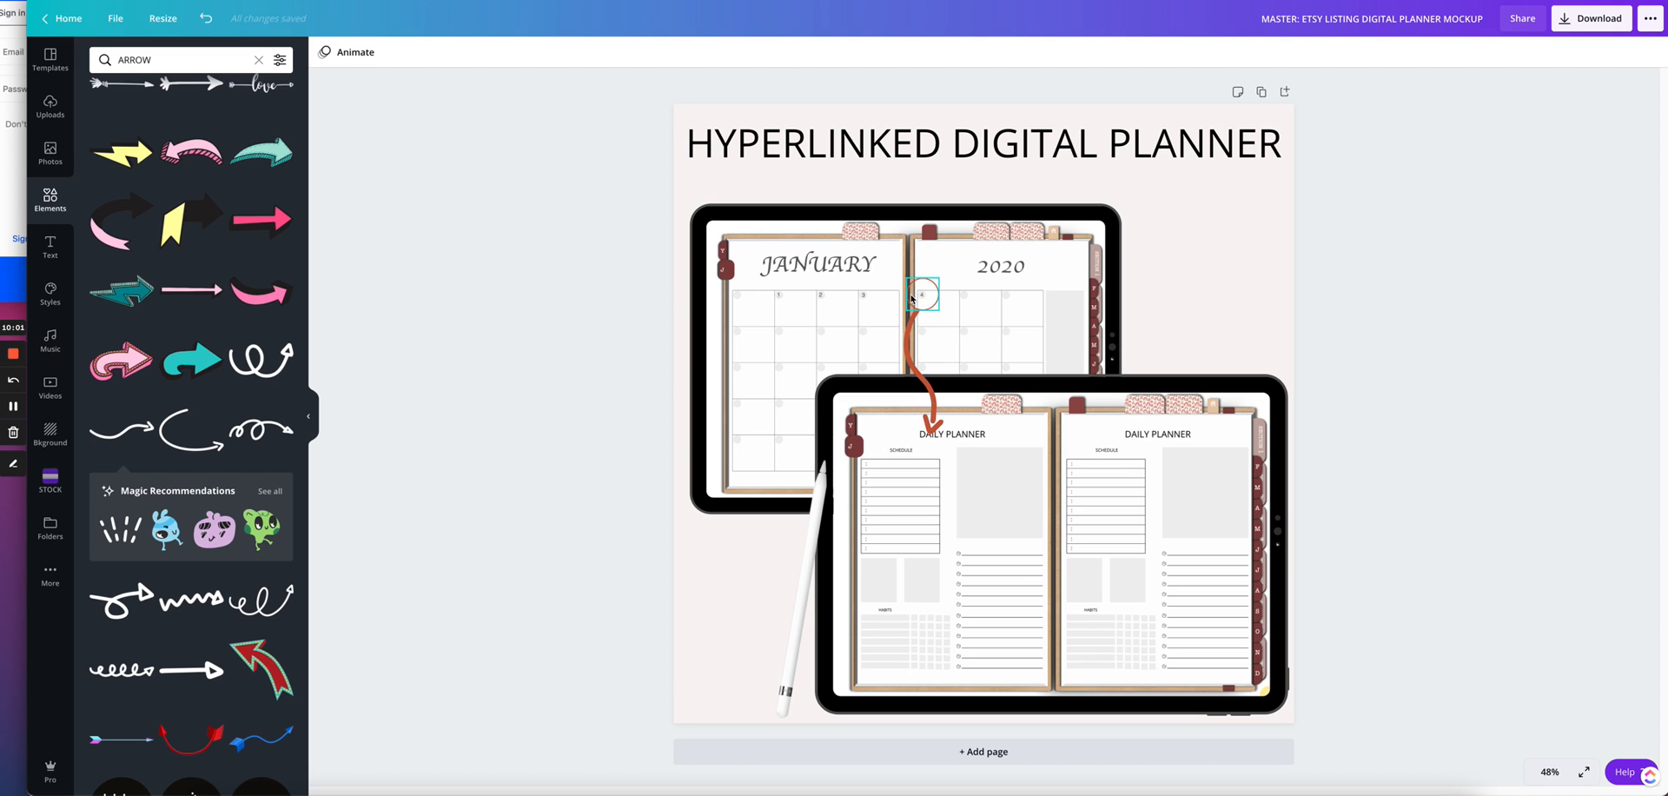
click(537, 356)
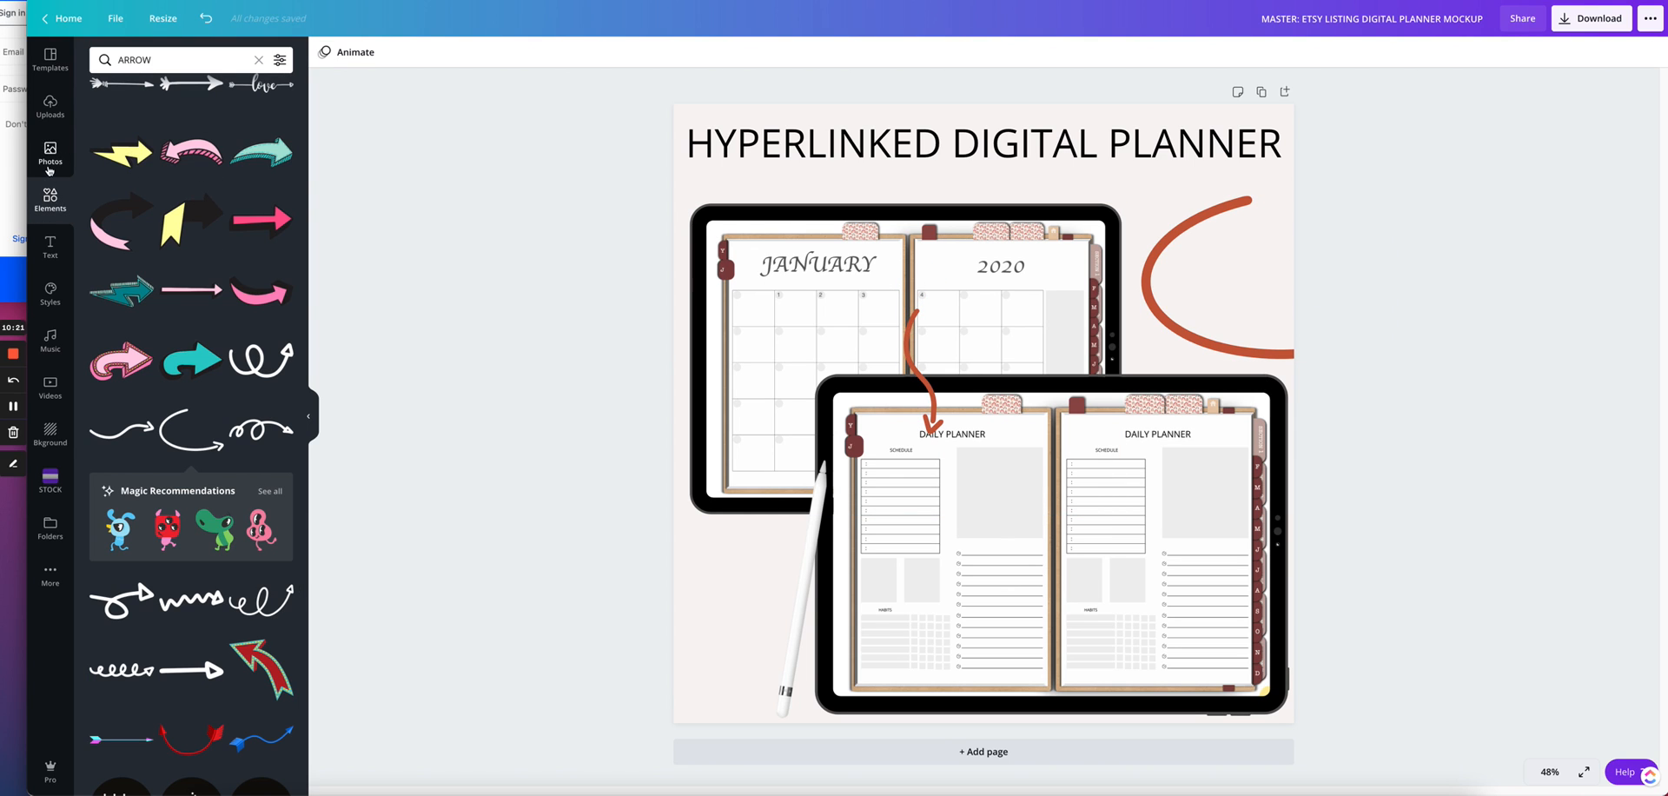
- Add a red outlined rectangle around January's first date row and start the arrow under it
click(259, 59)
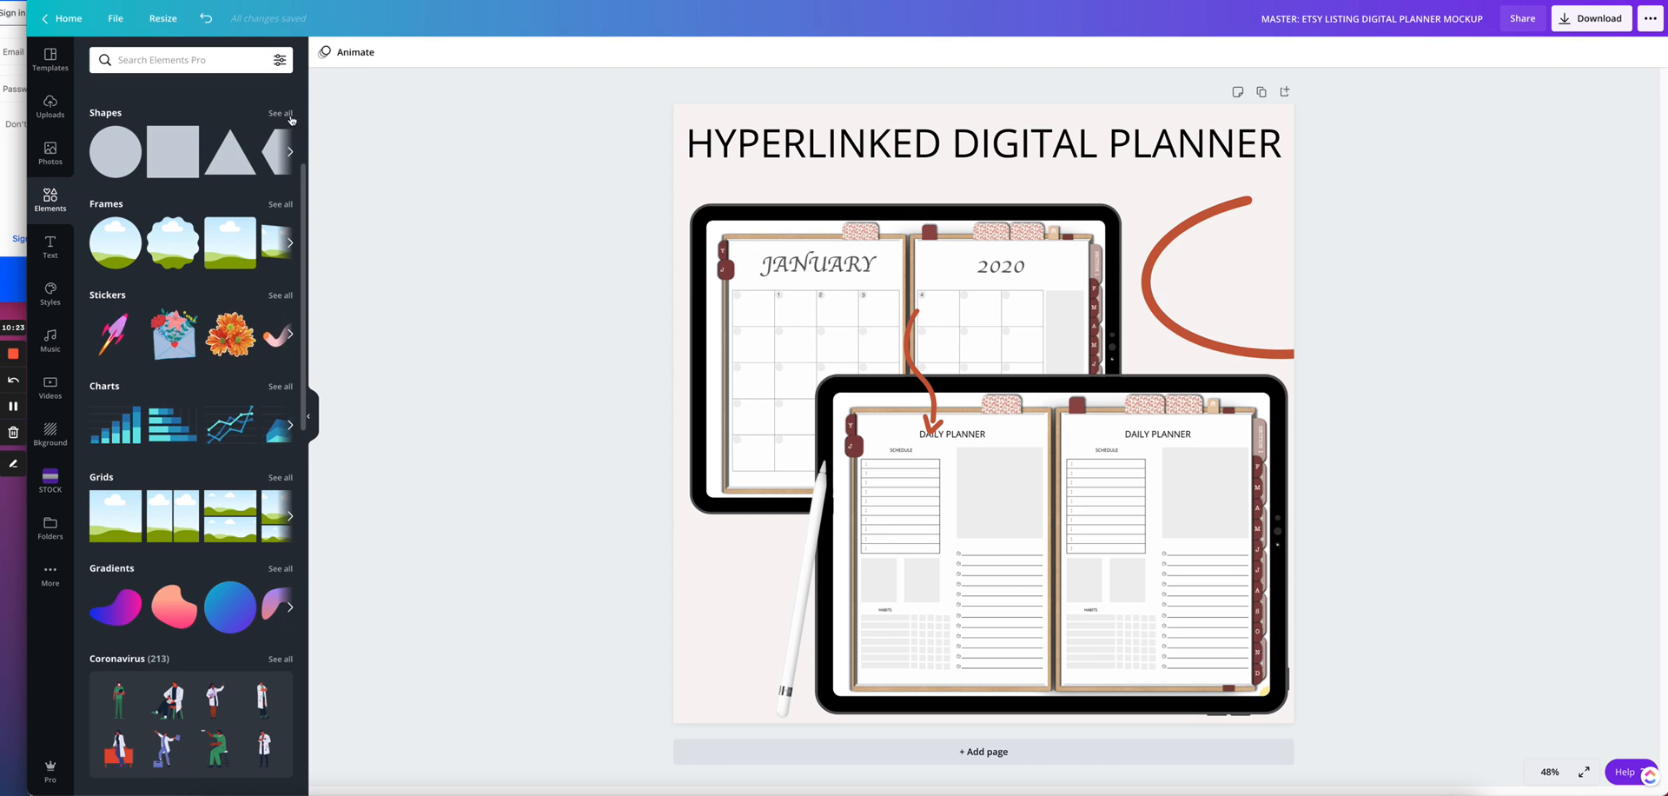
click(282, 113)
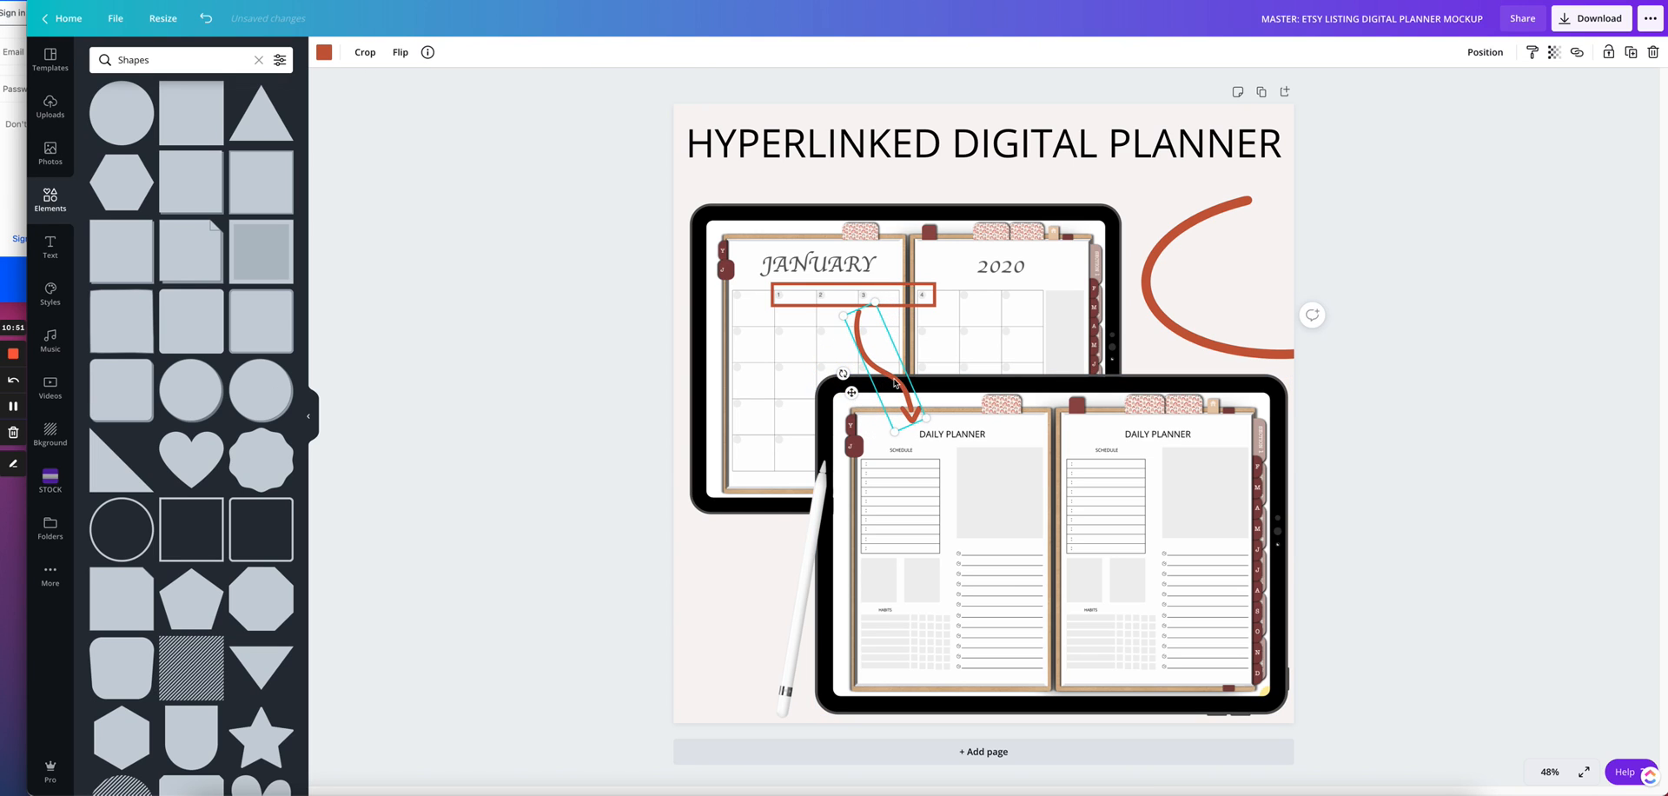
drag(883, 382, 898, 372)
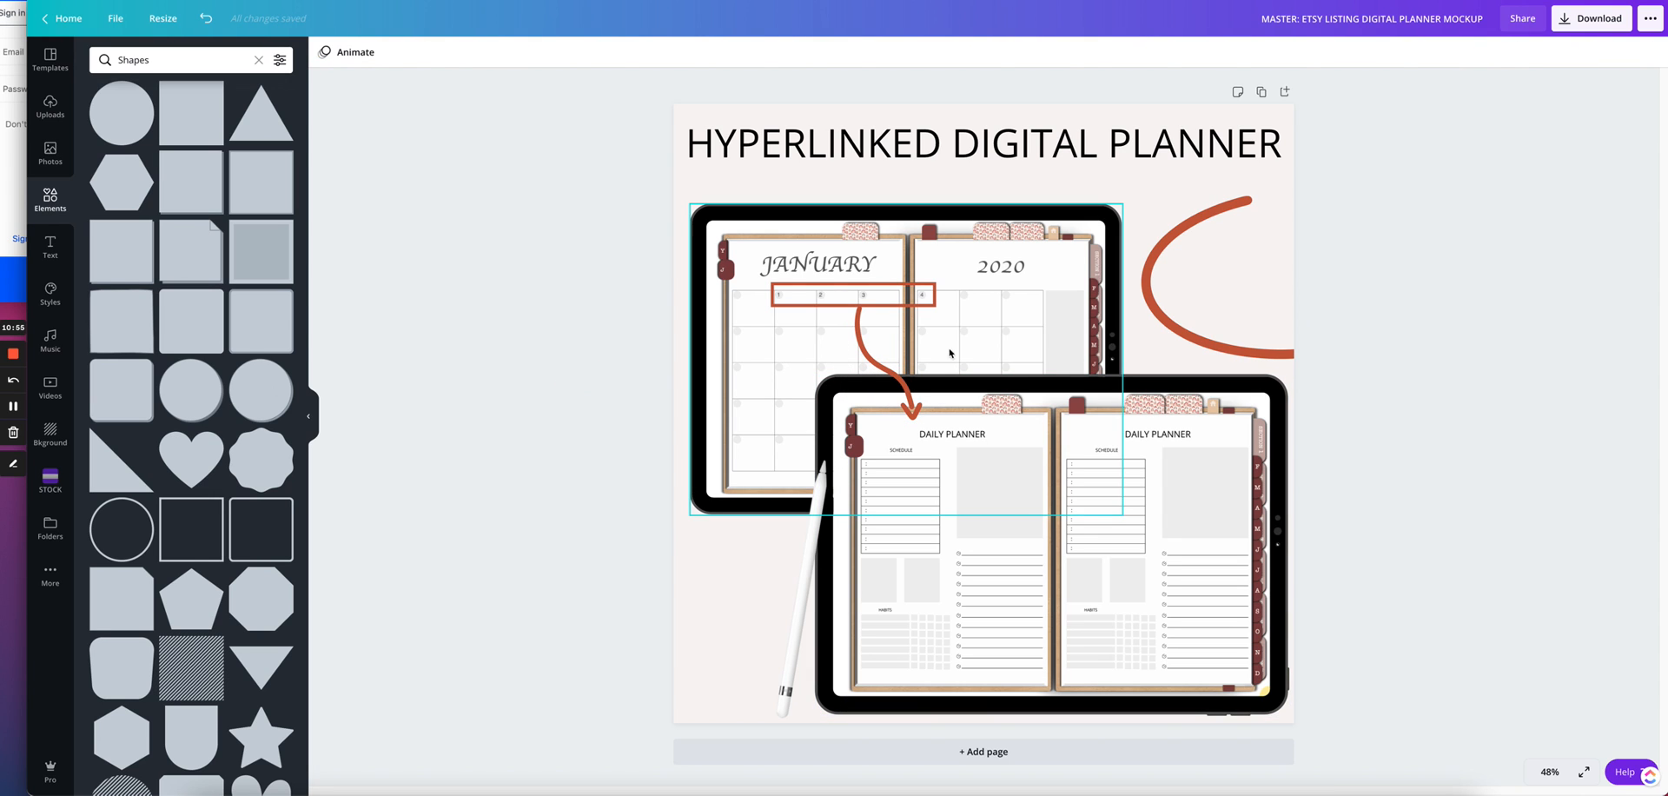
- Zoom to 200% and fine-tune the curved arrow's alignment under the date box
click(1550, 772)
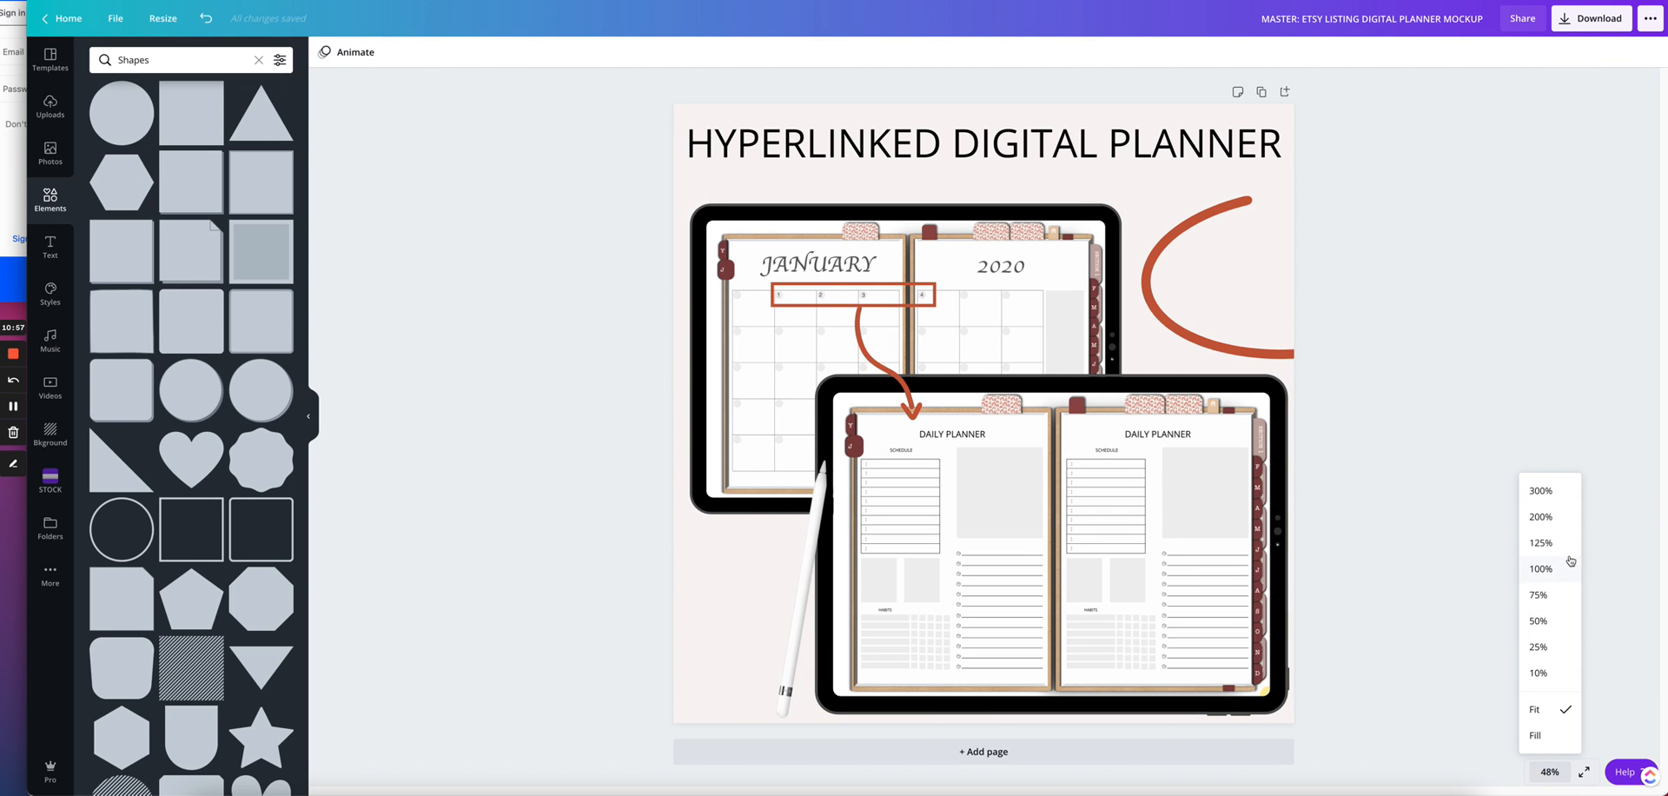
click(1540, 516)
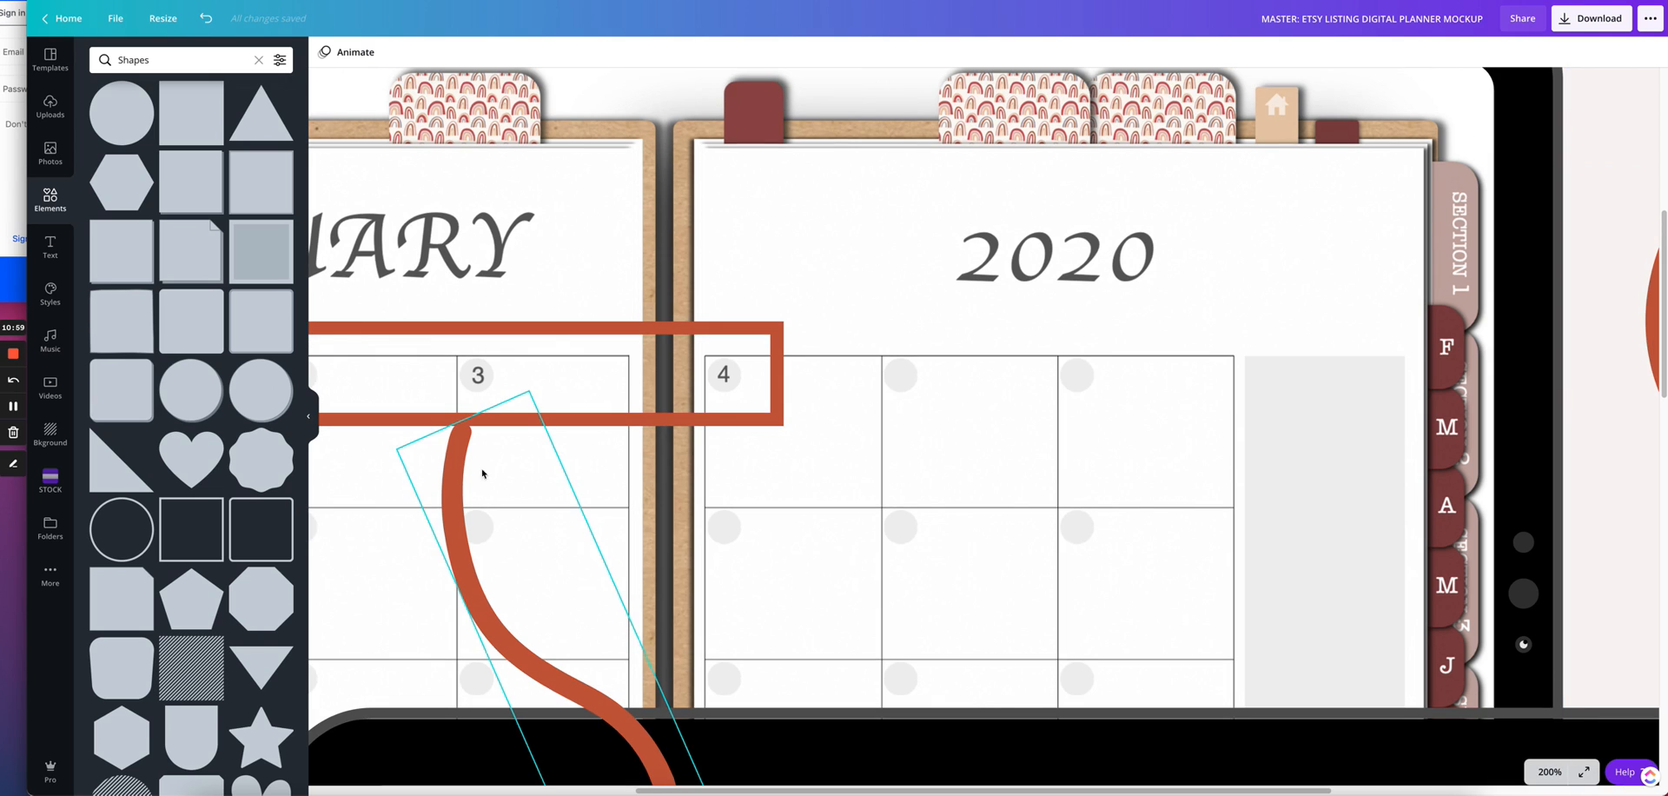
click(480, 473)
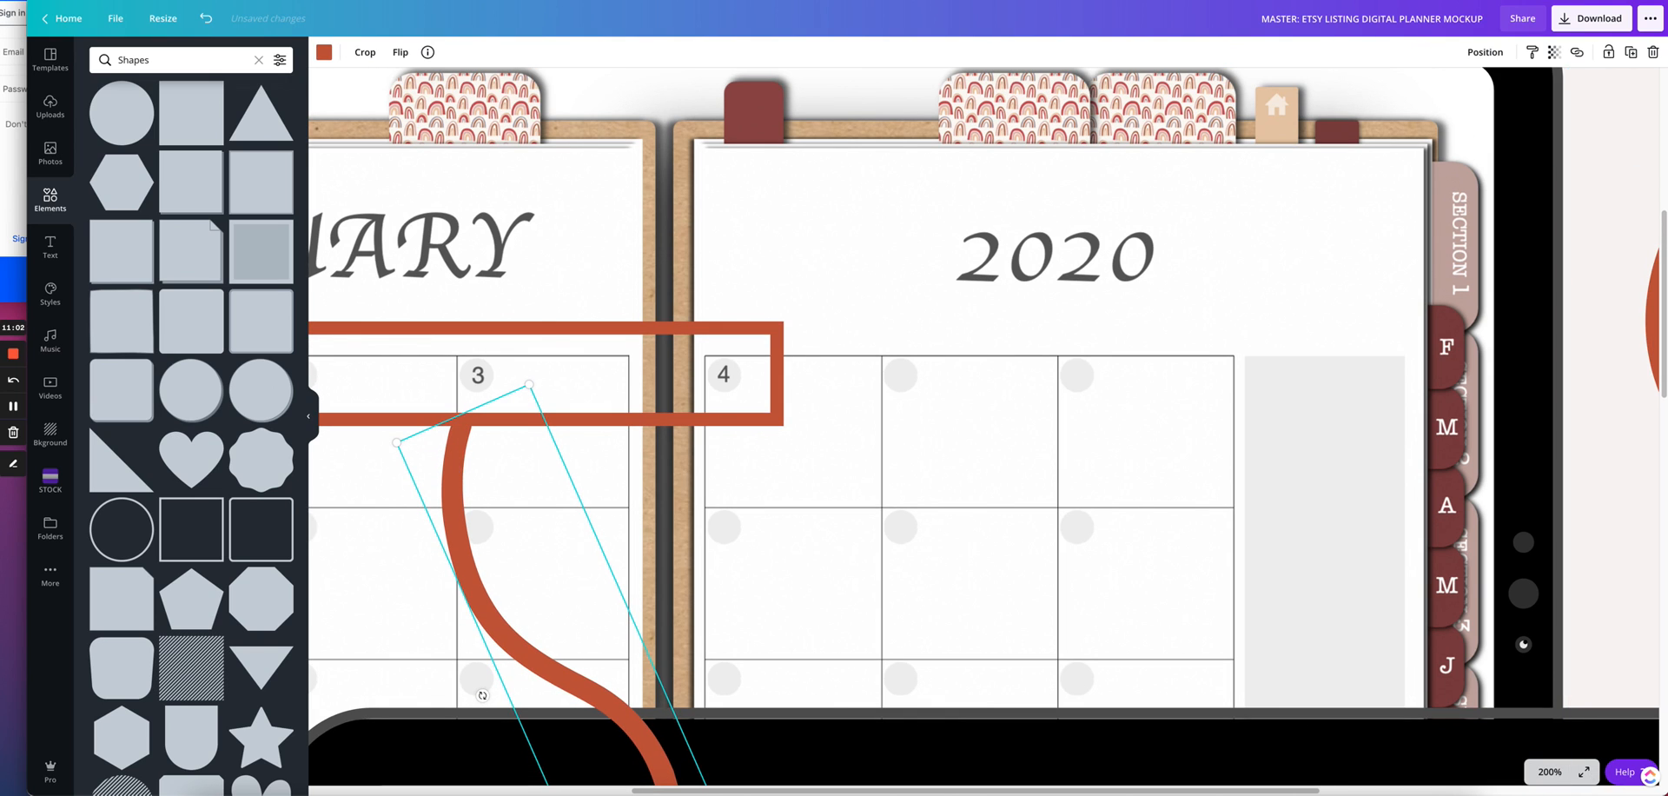
click(1548, 772)
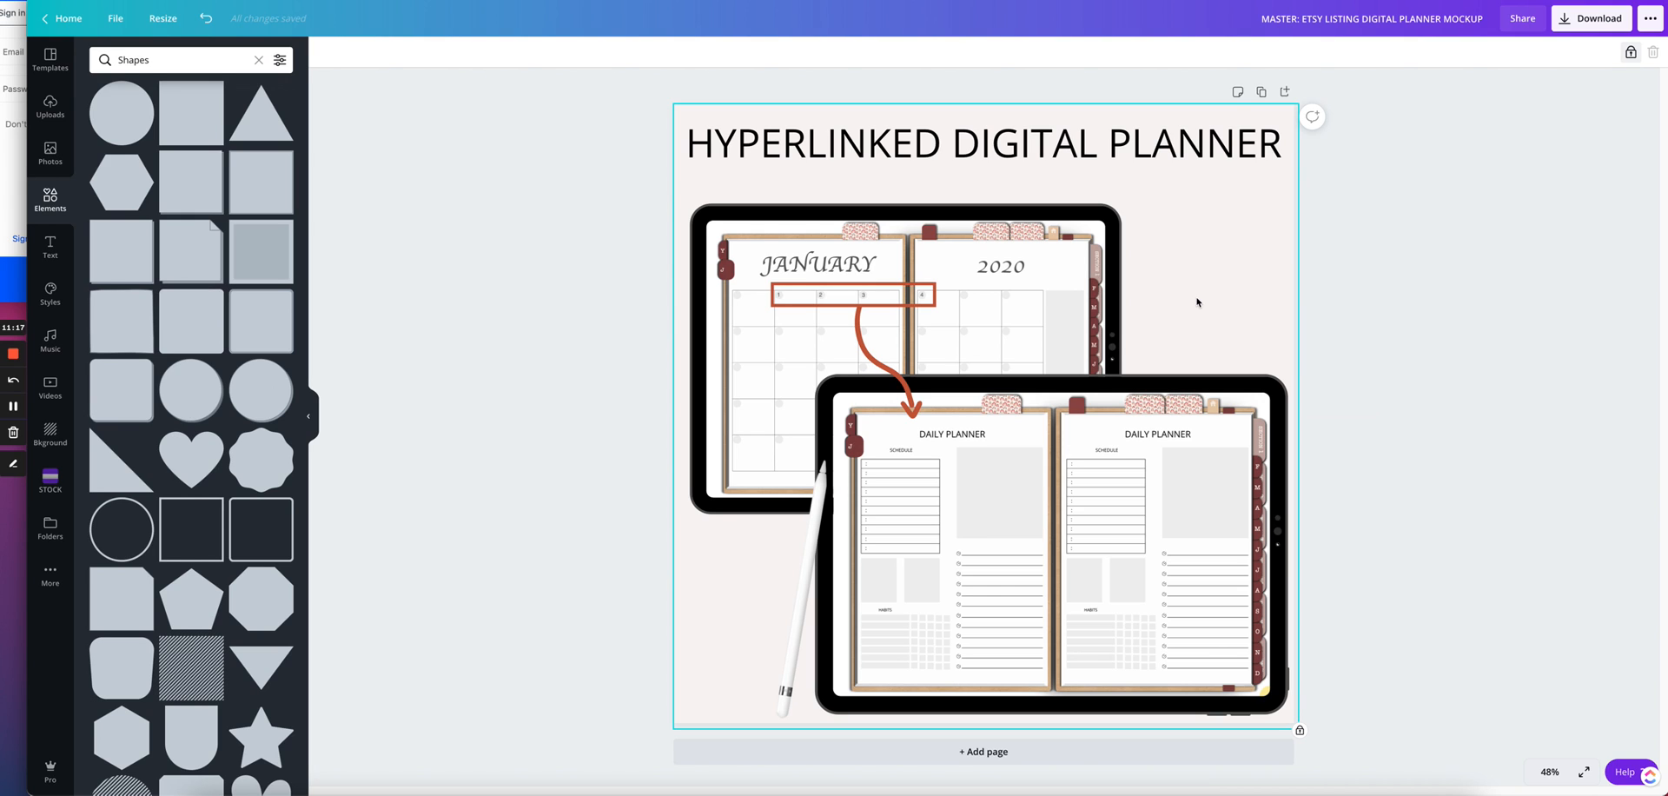
- Add a second red curved arrow, enlarge it and rotate it to point up at the title
click(852, 296)
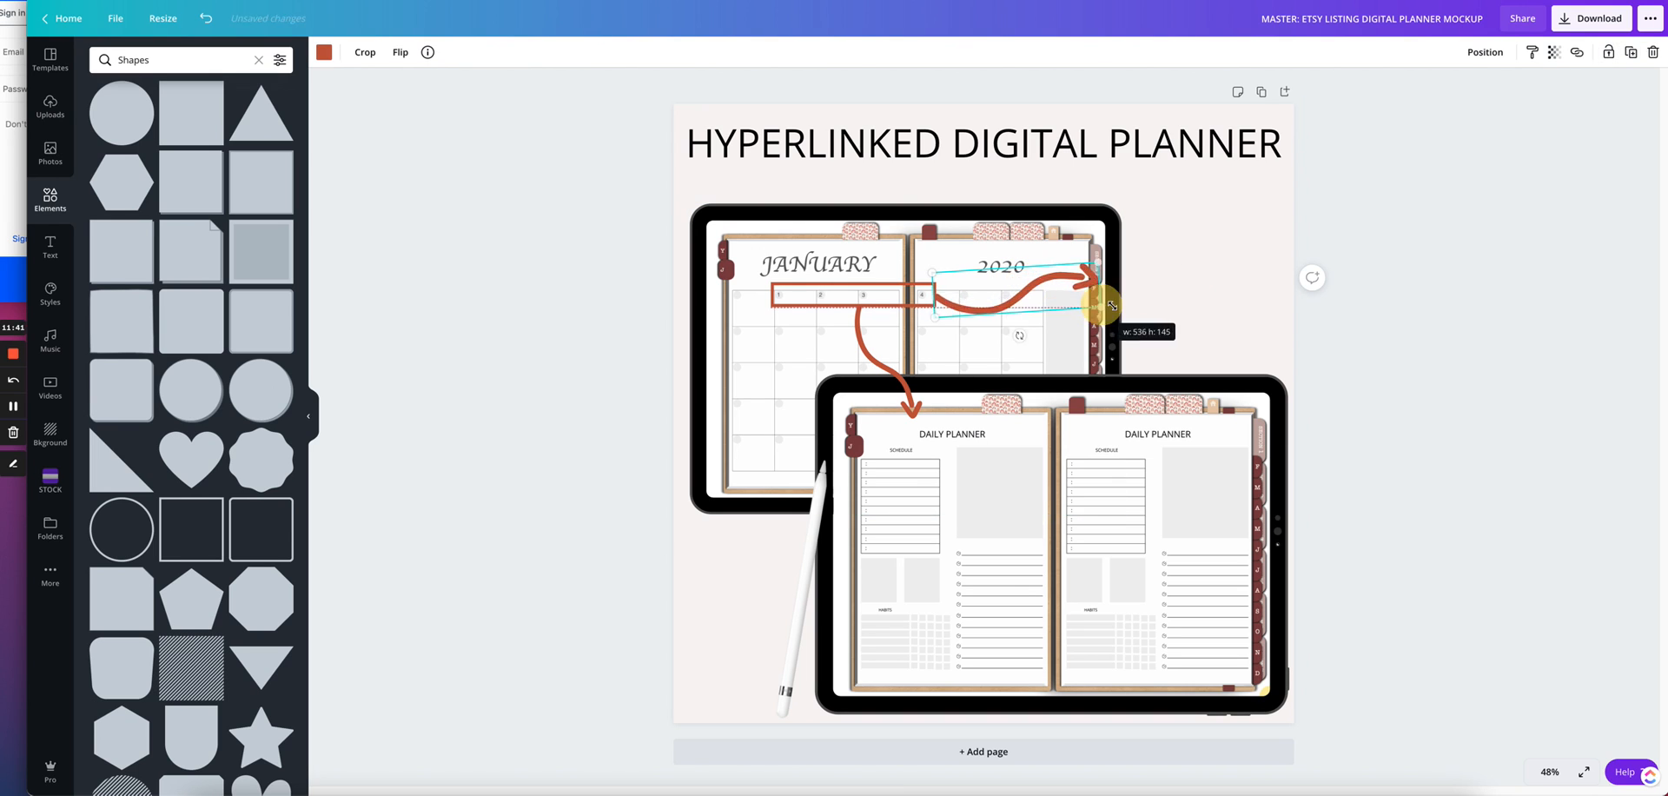
drag(1113, 305, 1178, 311)
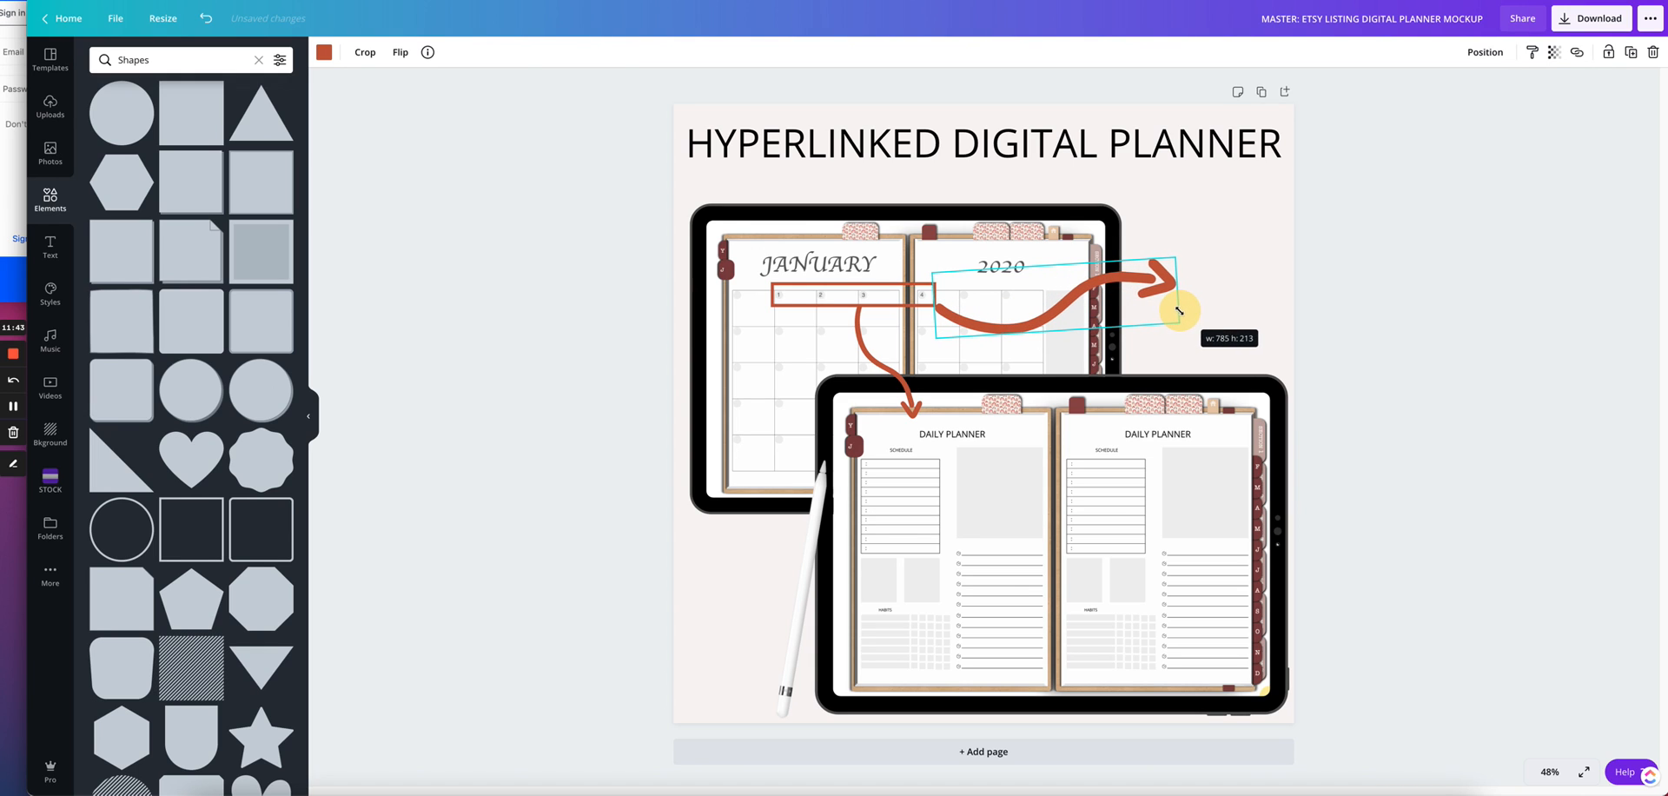
drag(1179, 309, 1145, 310)
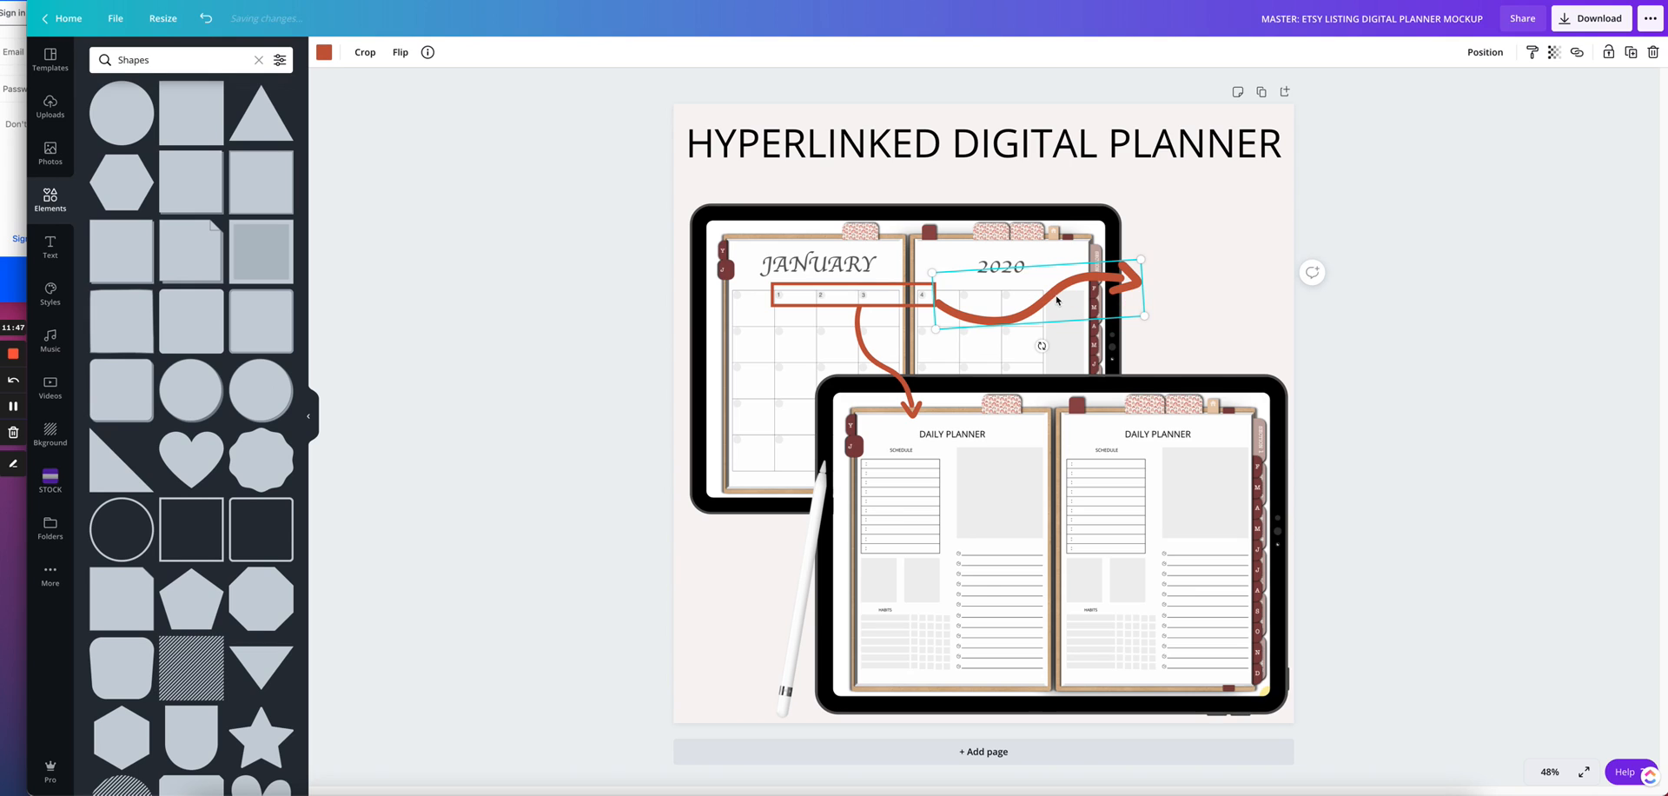
drag(1038, 298, 1037, 287)
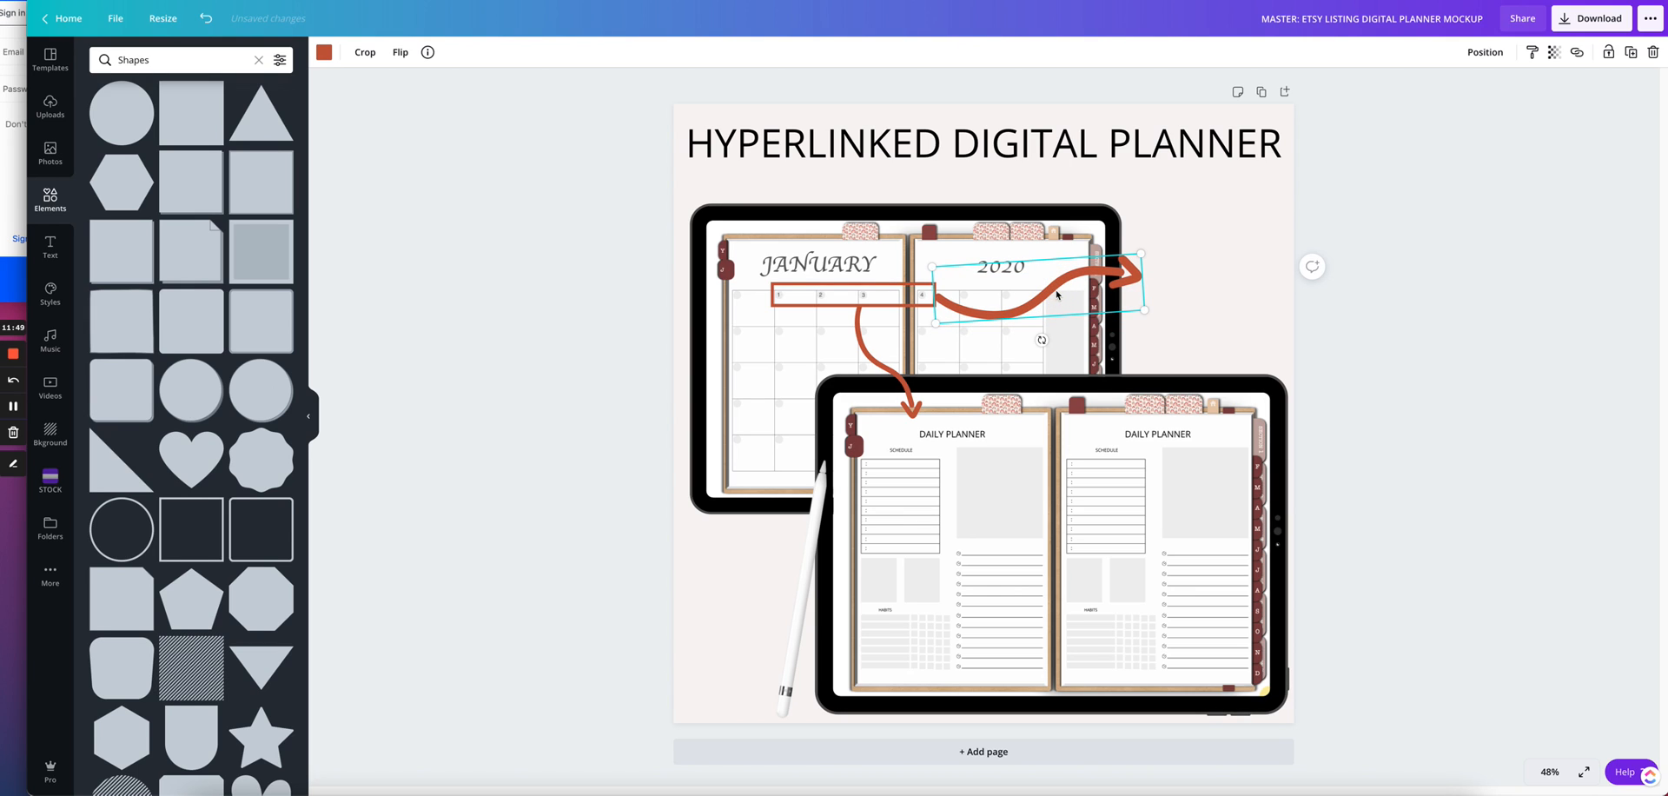
mouse_move(1223, 262)
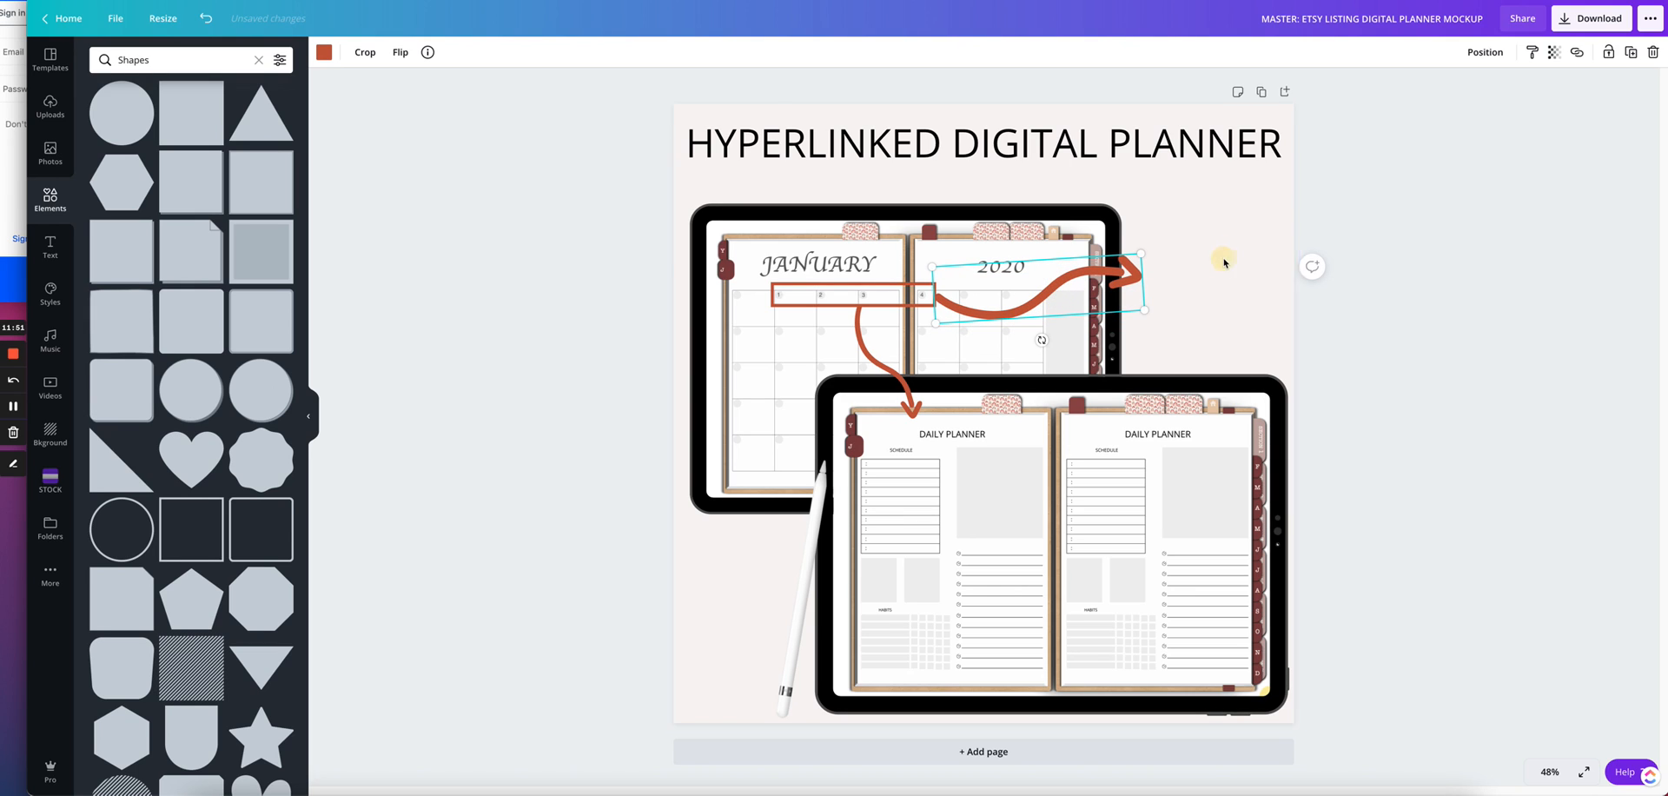
mouse_move(1064, 311)
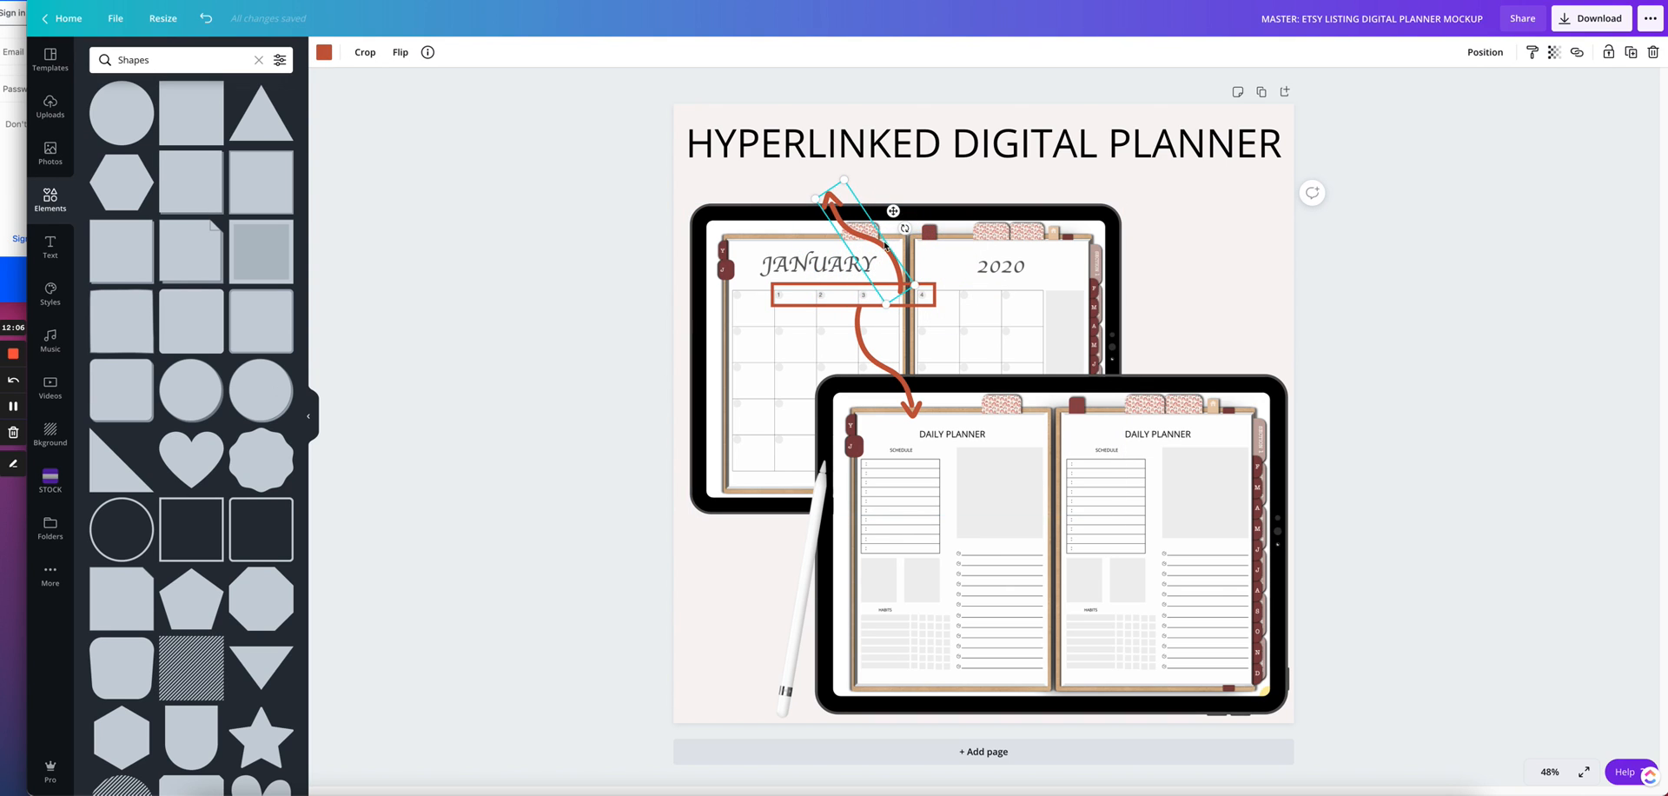
drag(852, 245, 766, 245)
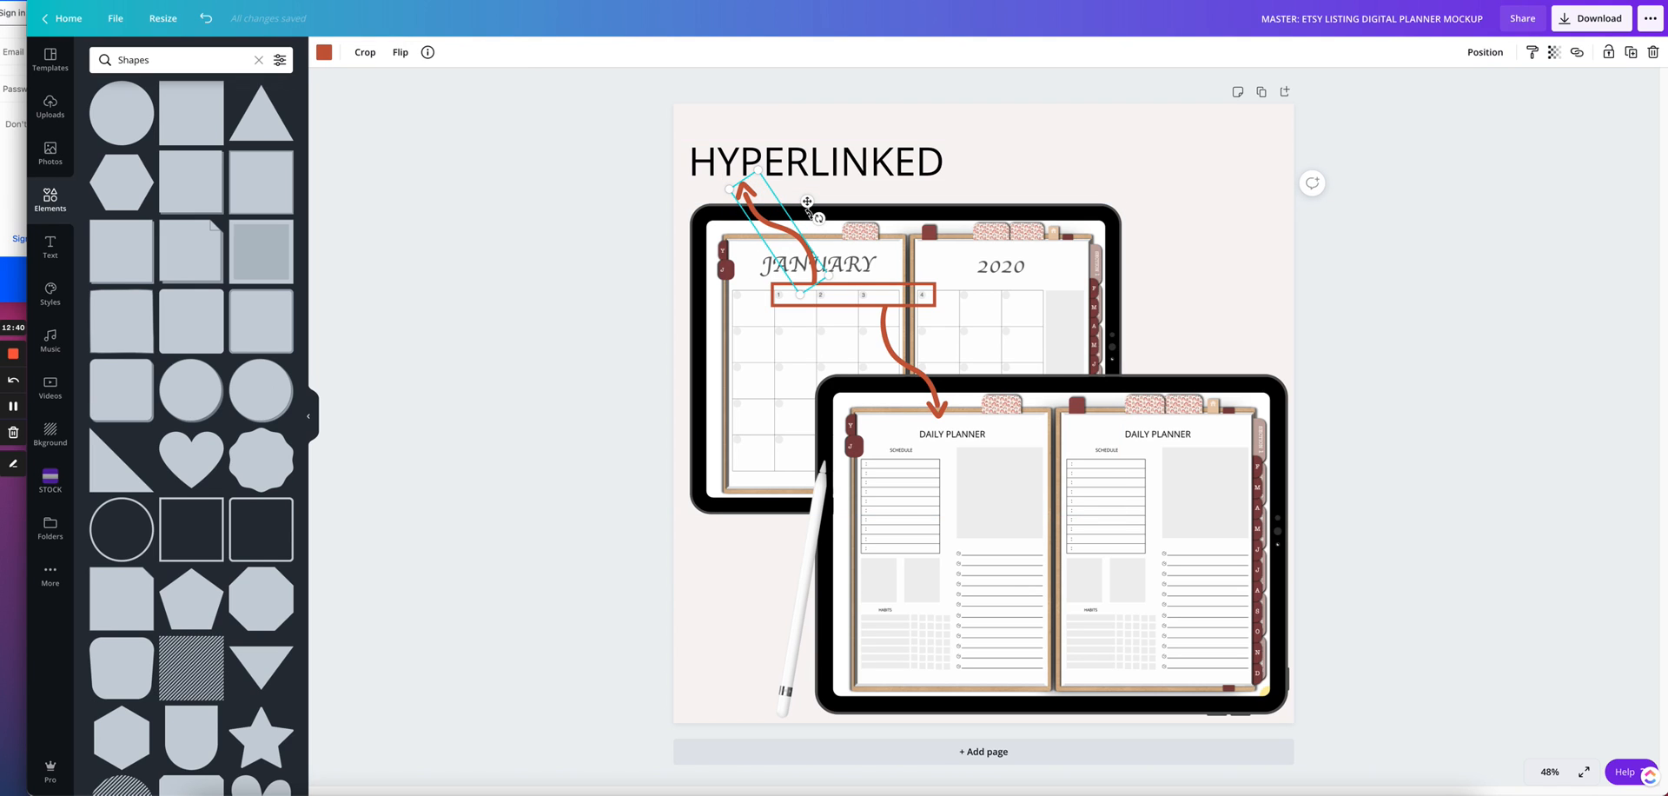
- Place the upper arrow's tip under the word HYPERLINKED and deselect it
drag(805, 203, 819, 221)
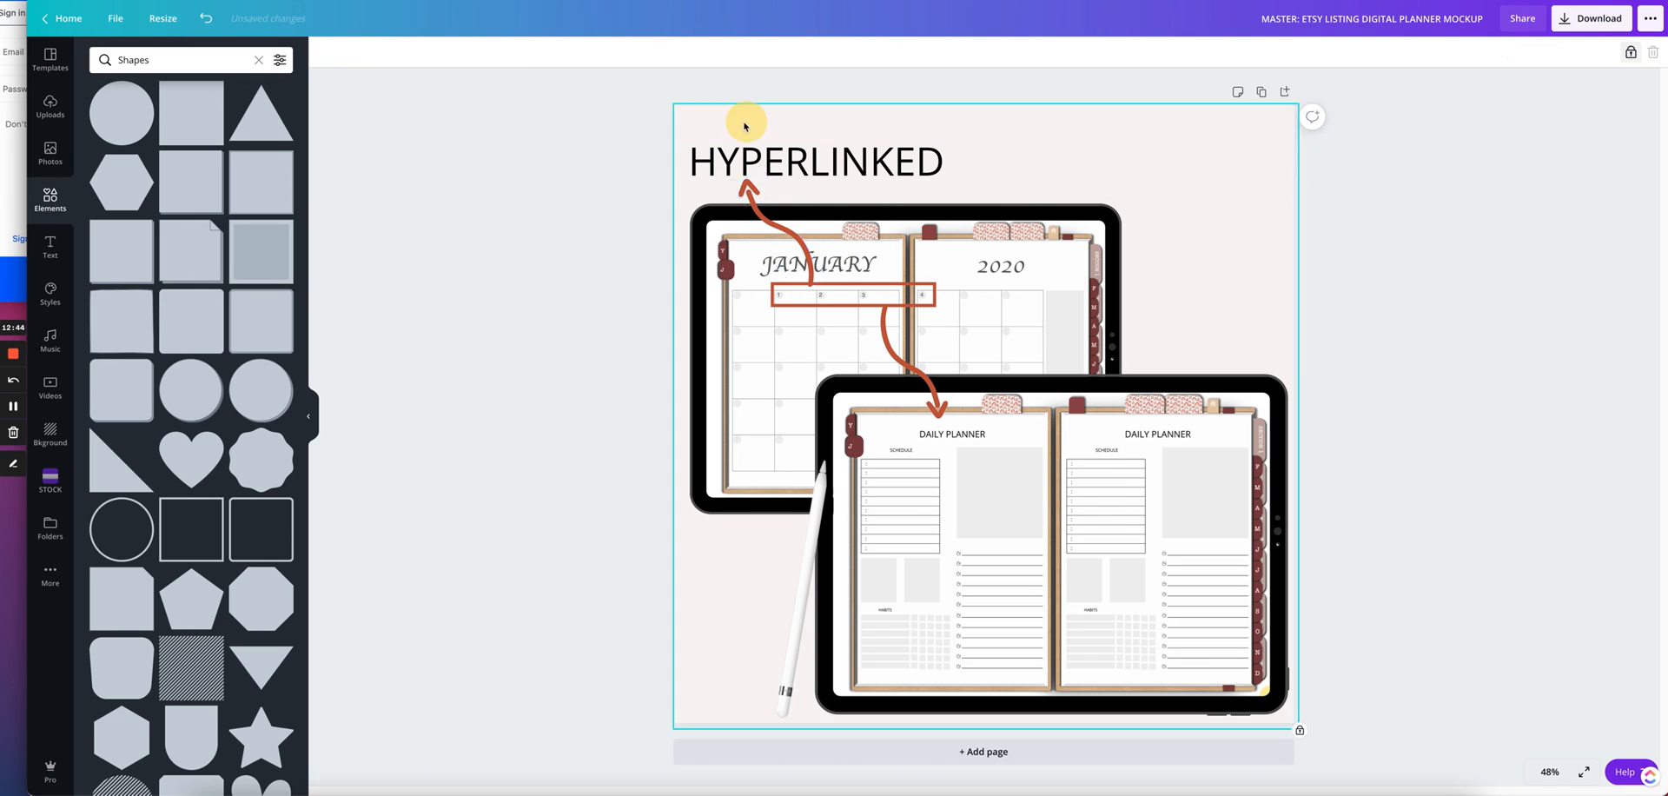
click(815, 160)
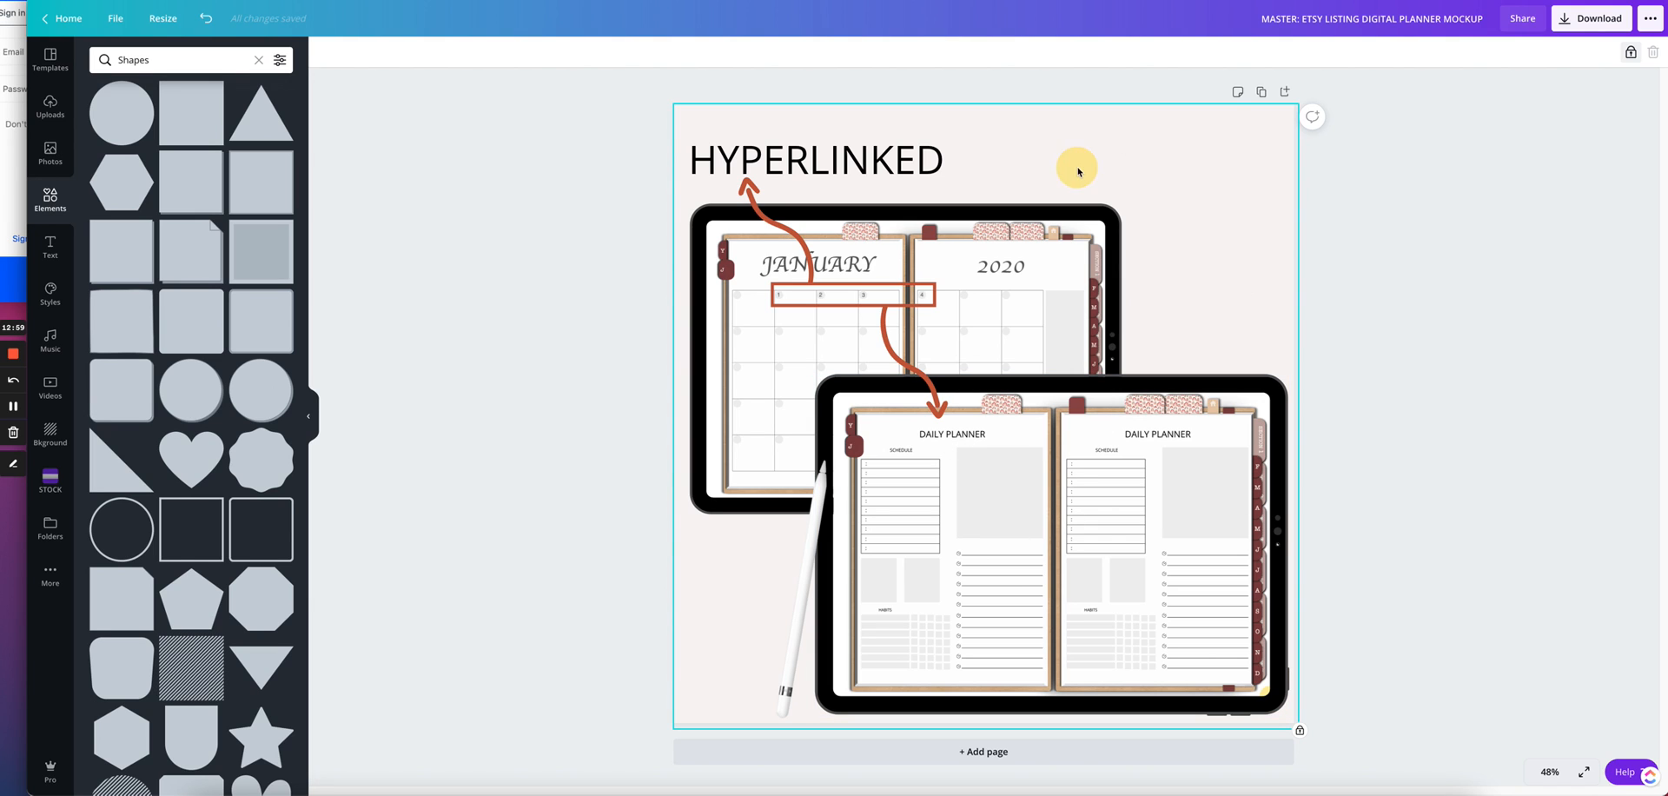
- Duplicate the title as 'Digital Planner' in the Black Hawk Alt script font
click(815, 160)
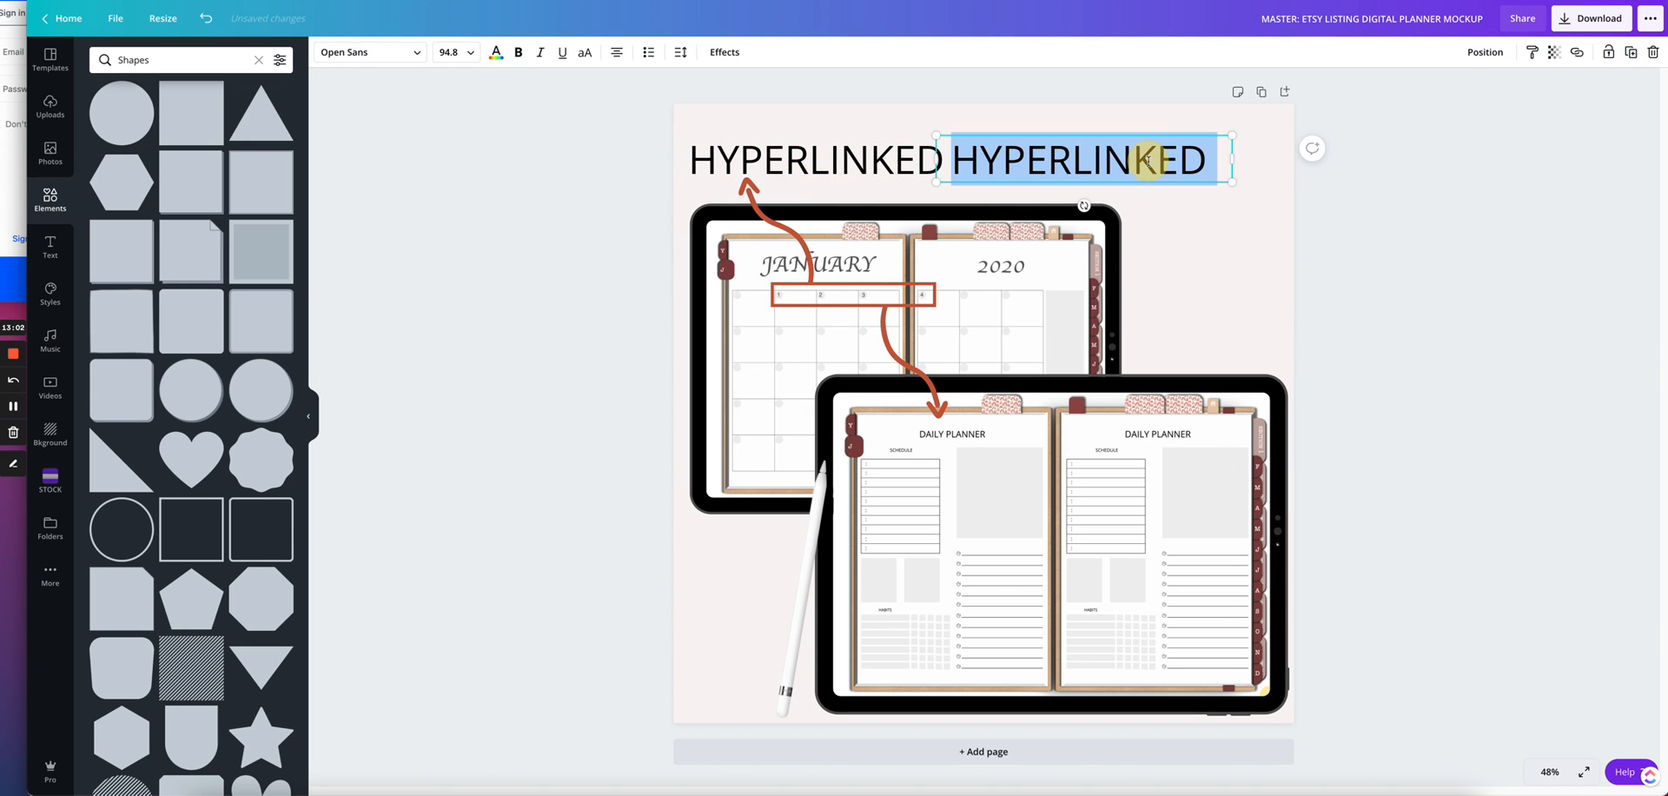
text(Digital Planner)
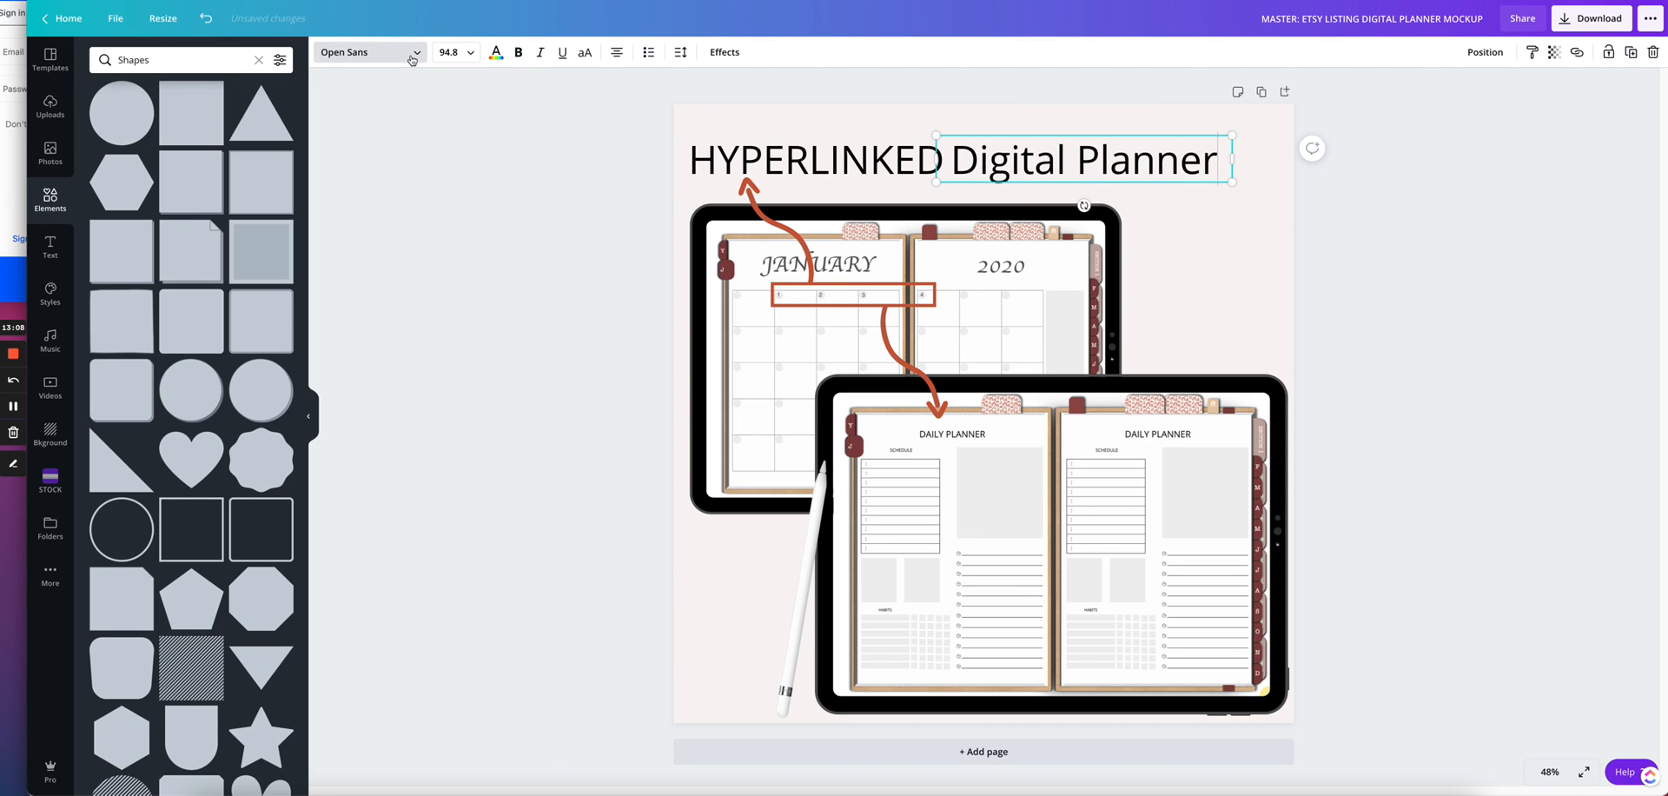
click(361, 51)
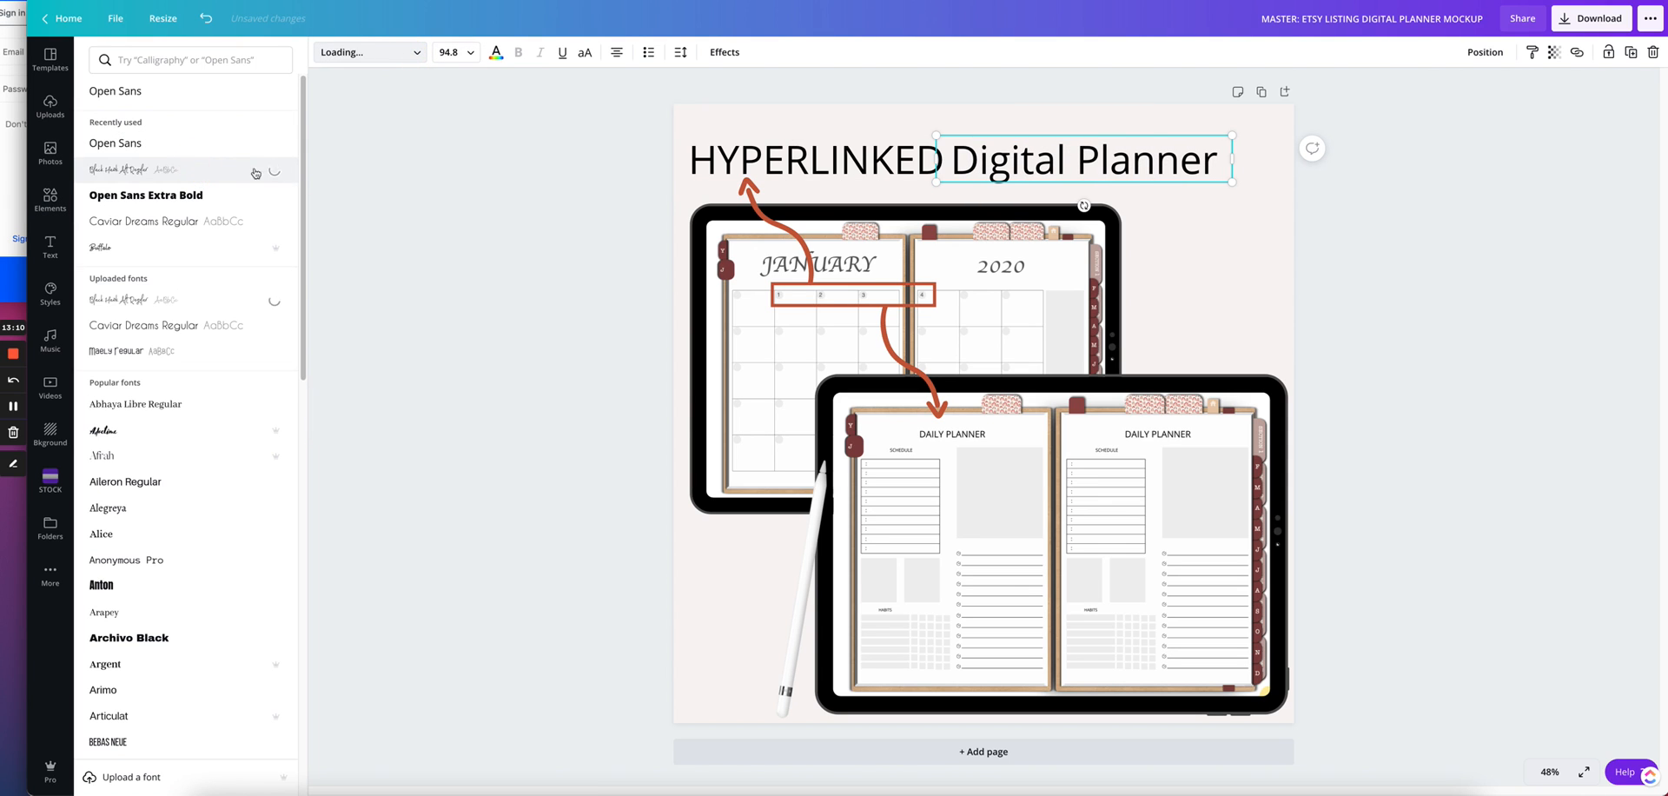
click(159, 169)
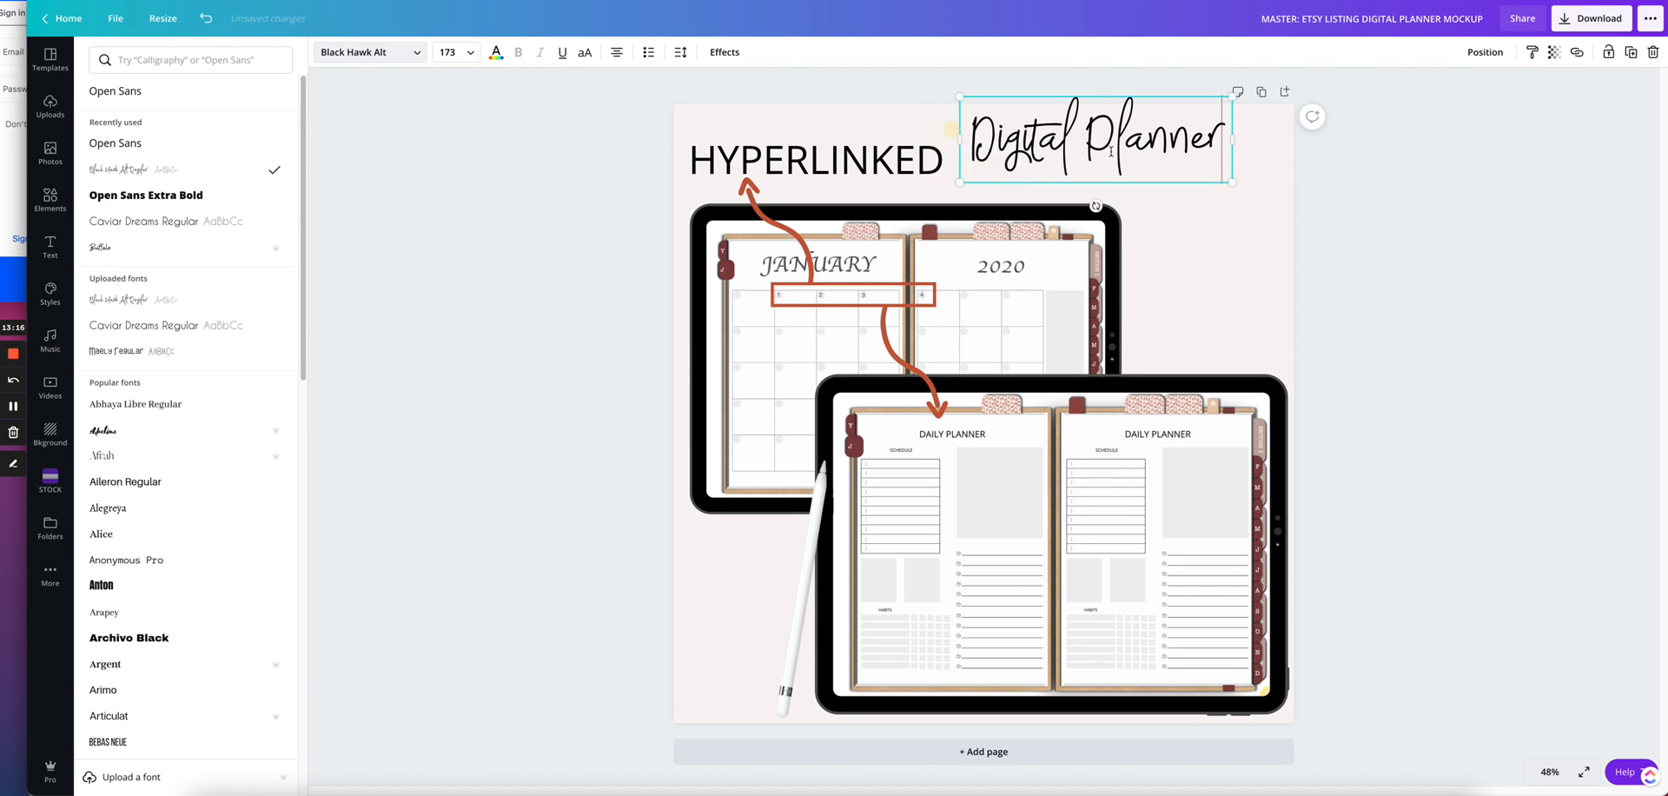
click(49, 202)
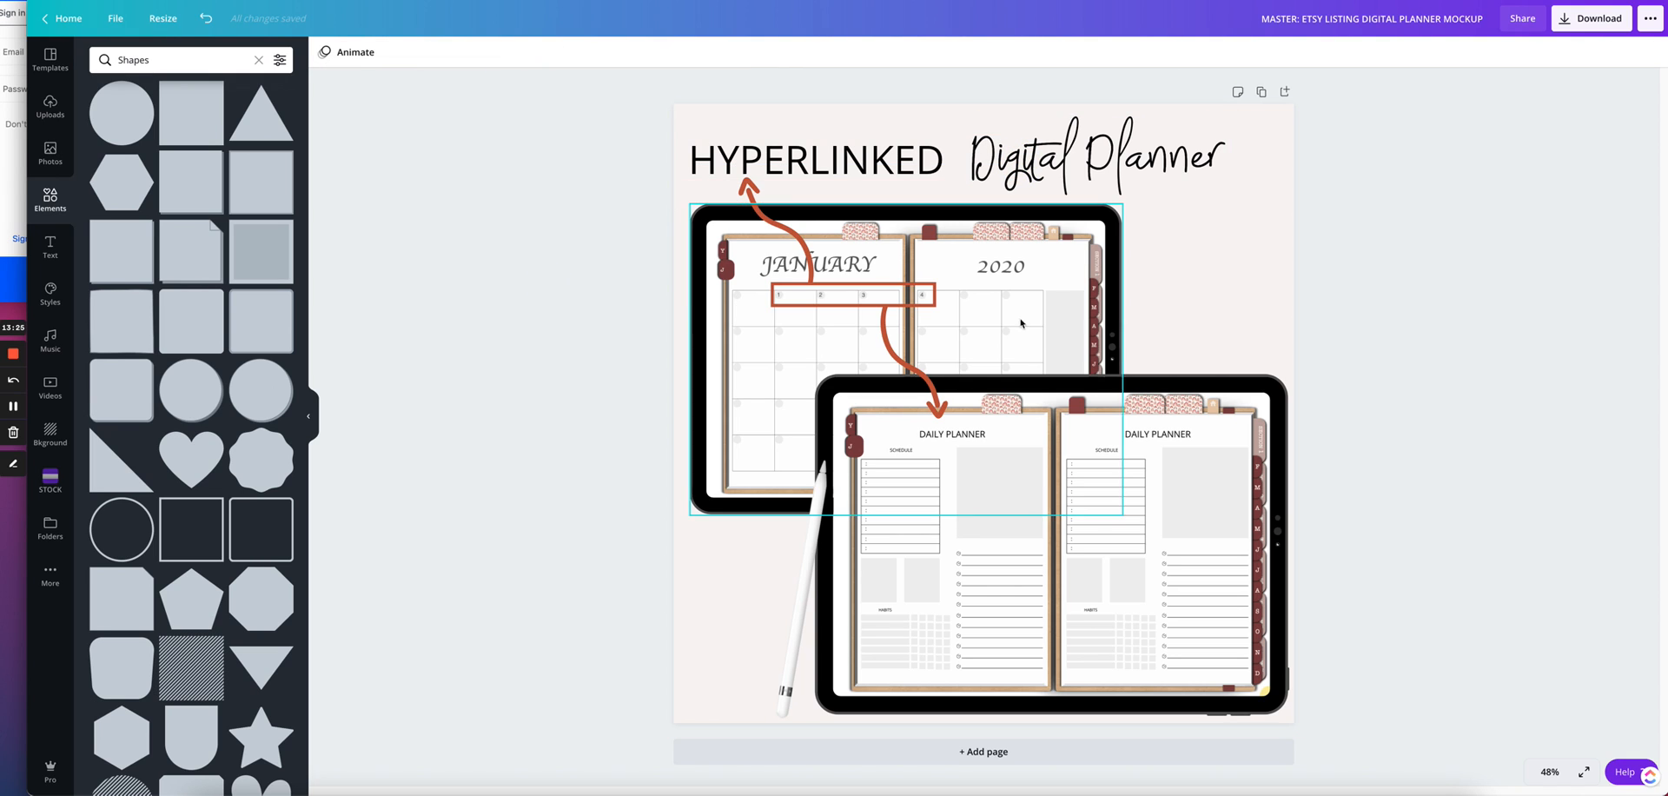
- Select the whole first page and duplicate it as Page 2
click(1248, 316)
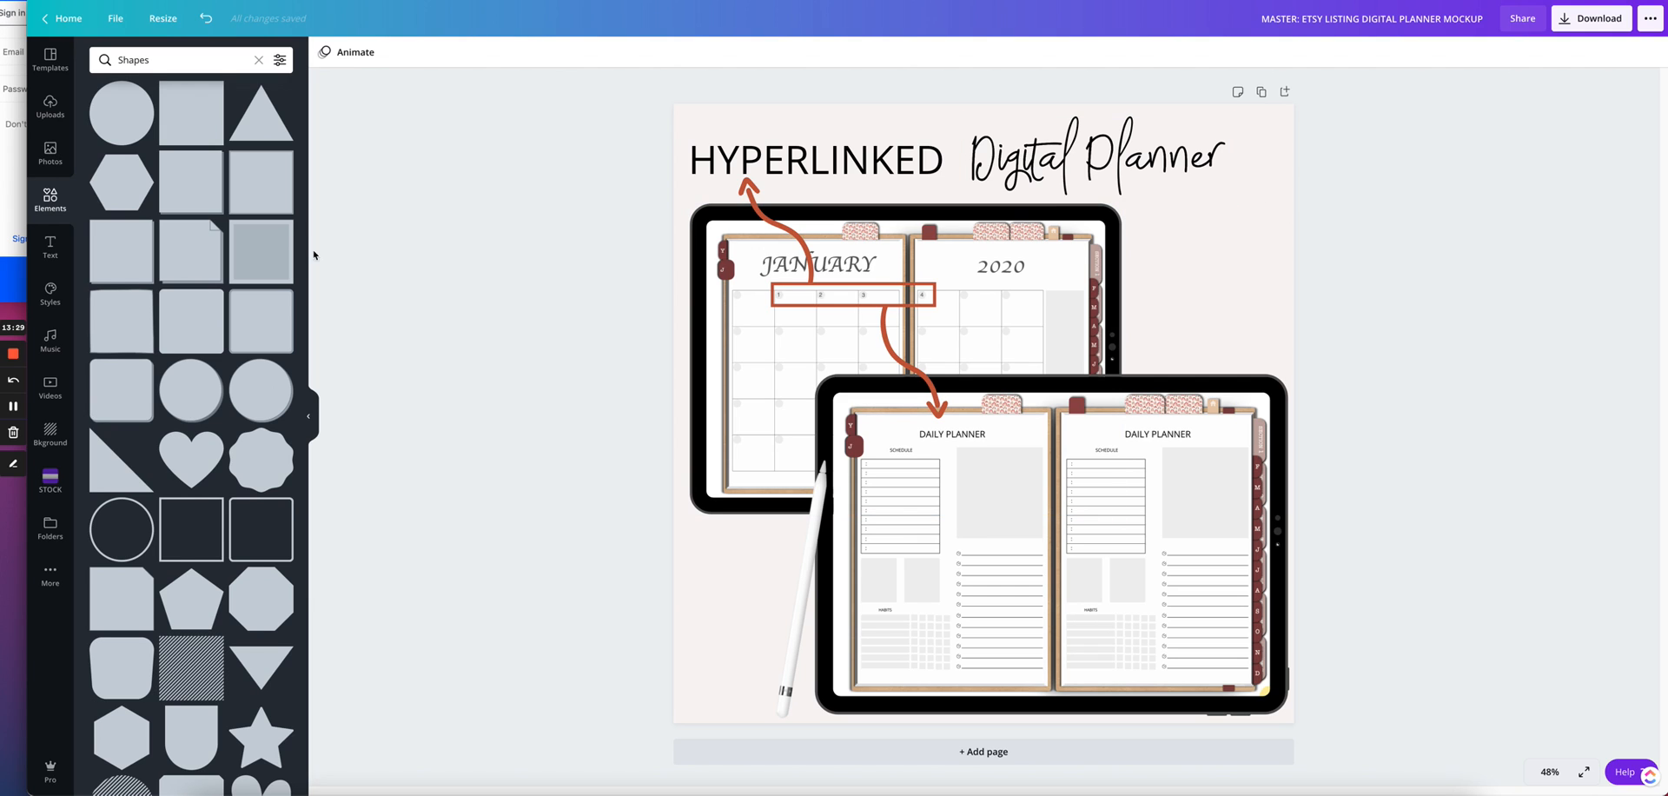
click(1179, 285)
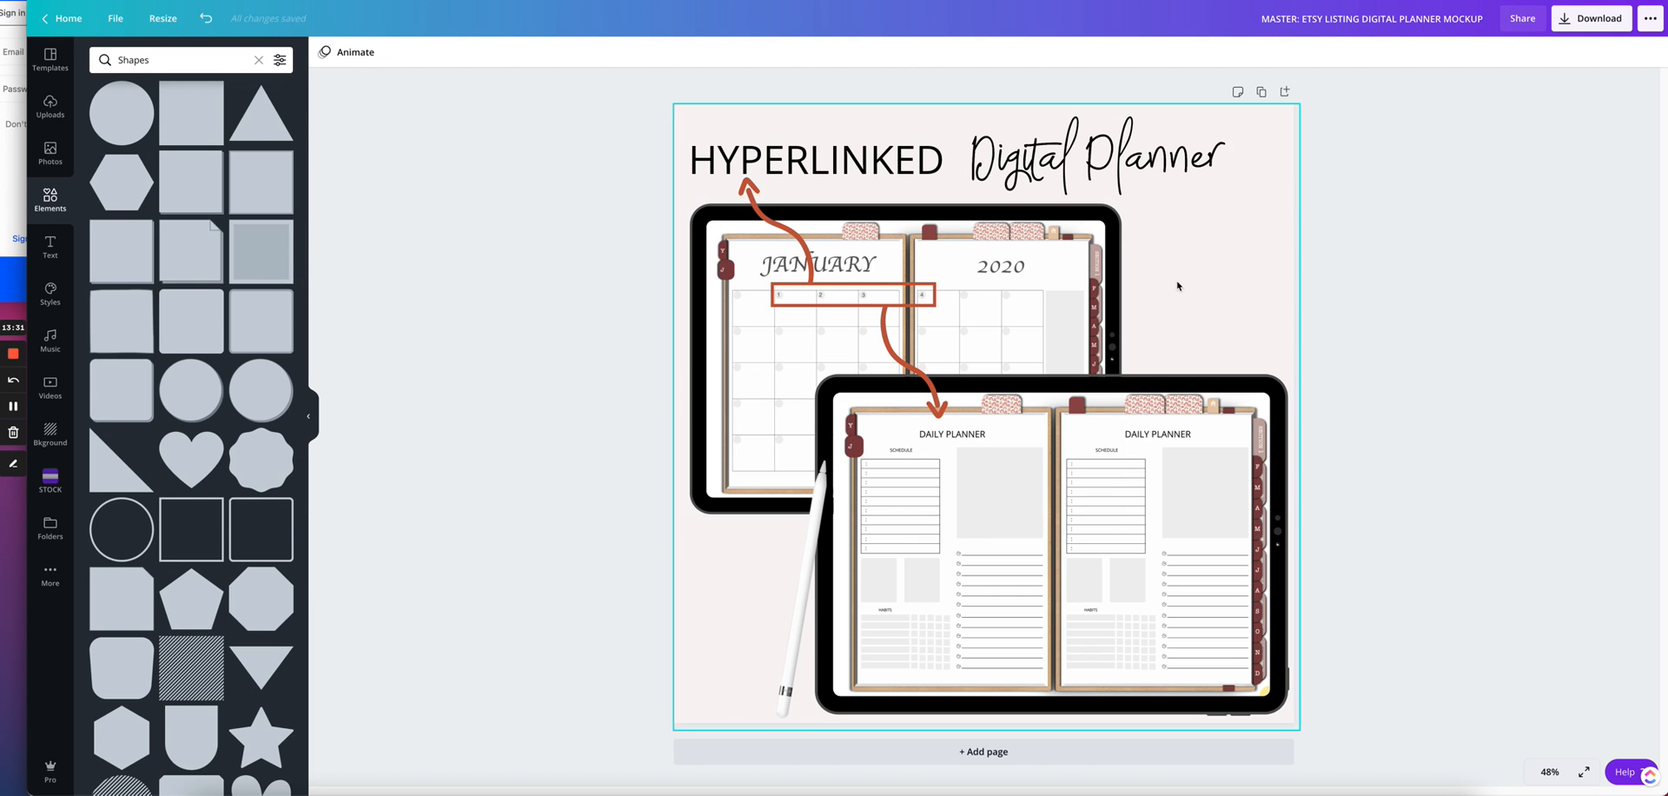
mouse_move(1267, 254)
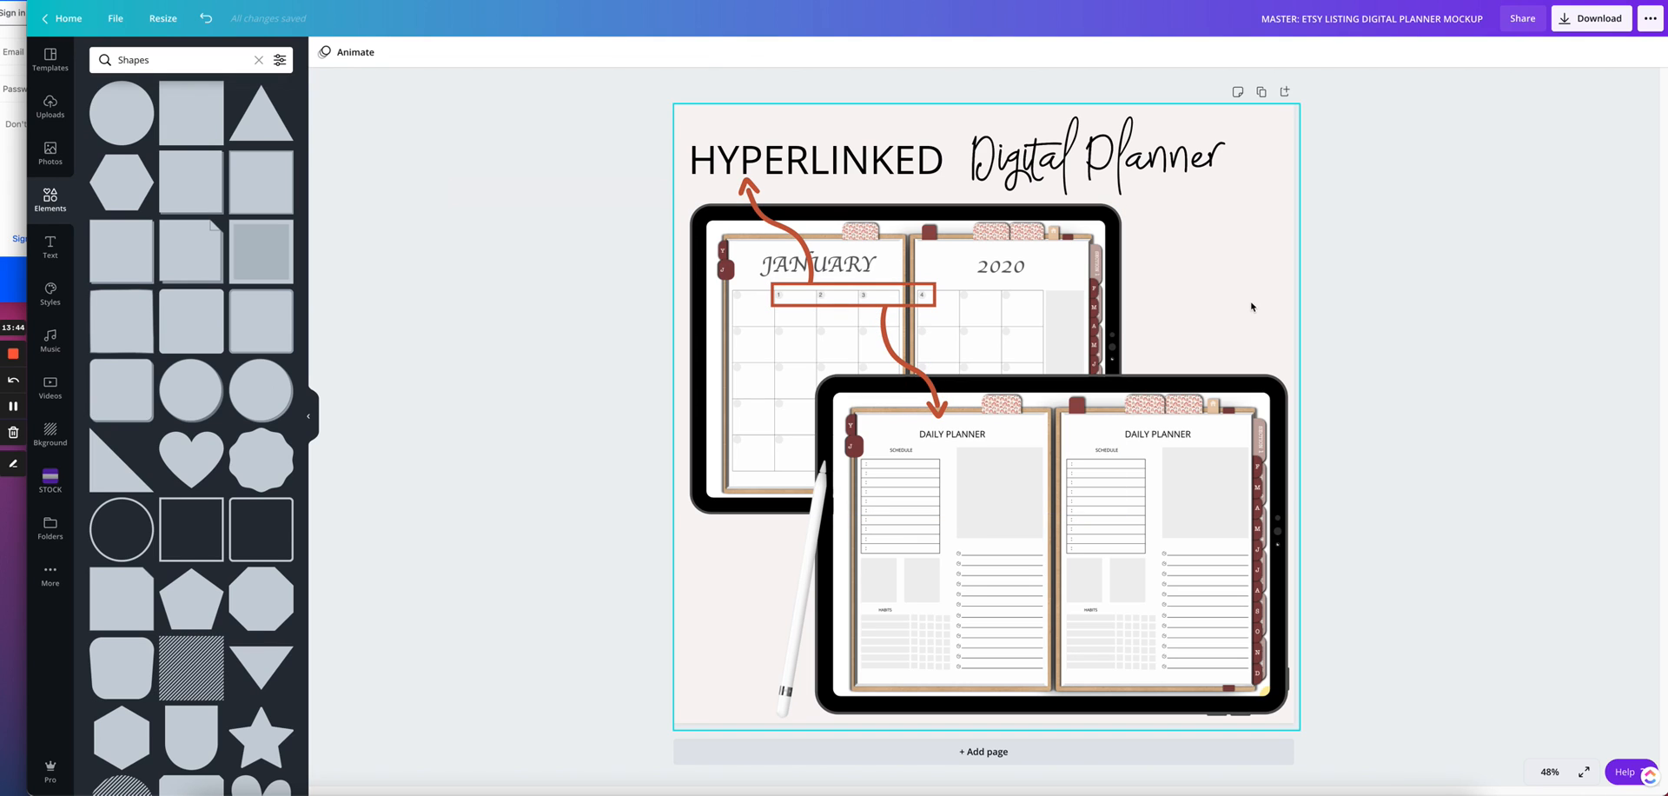
mouse_move(1119, 301)
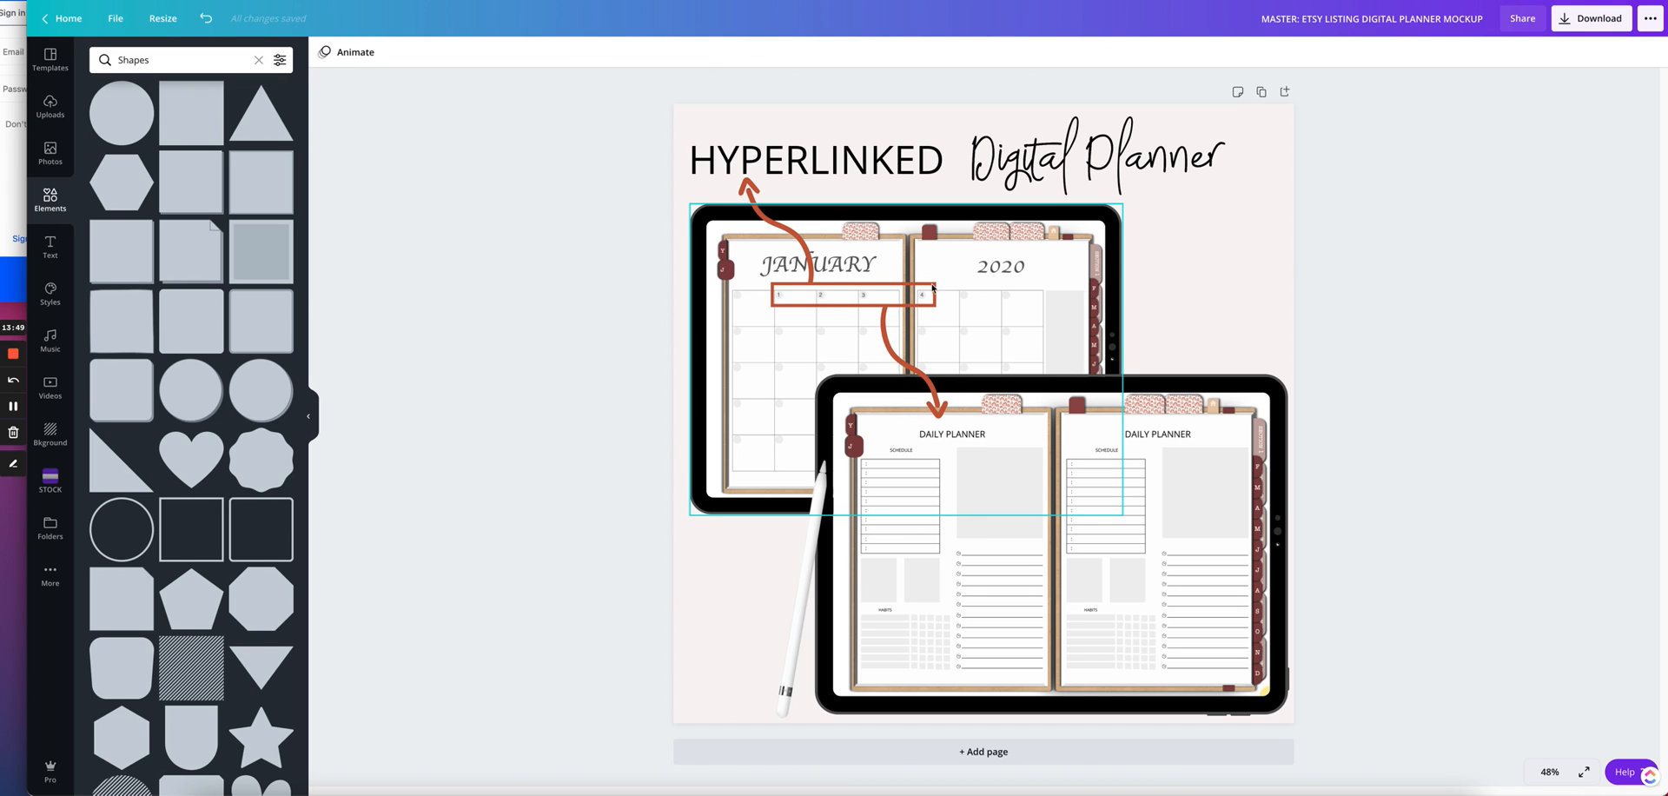
mouse_move(1093, 311)
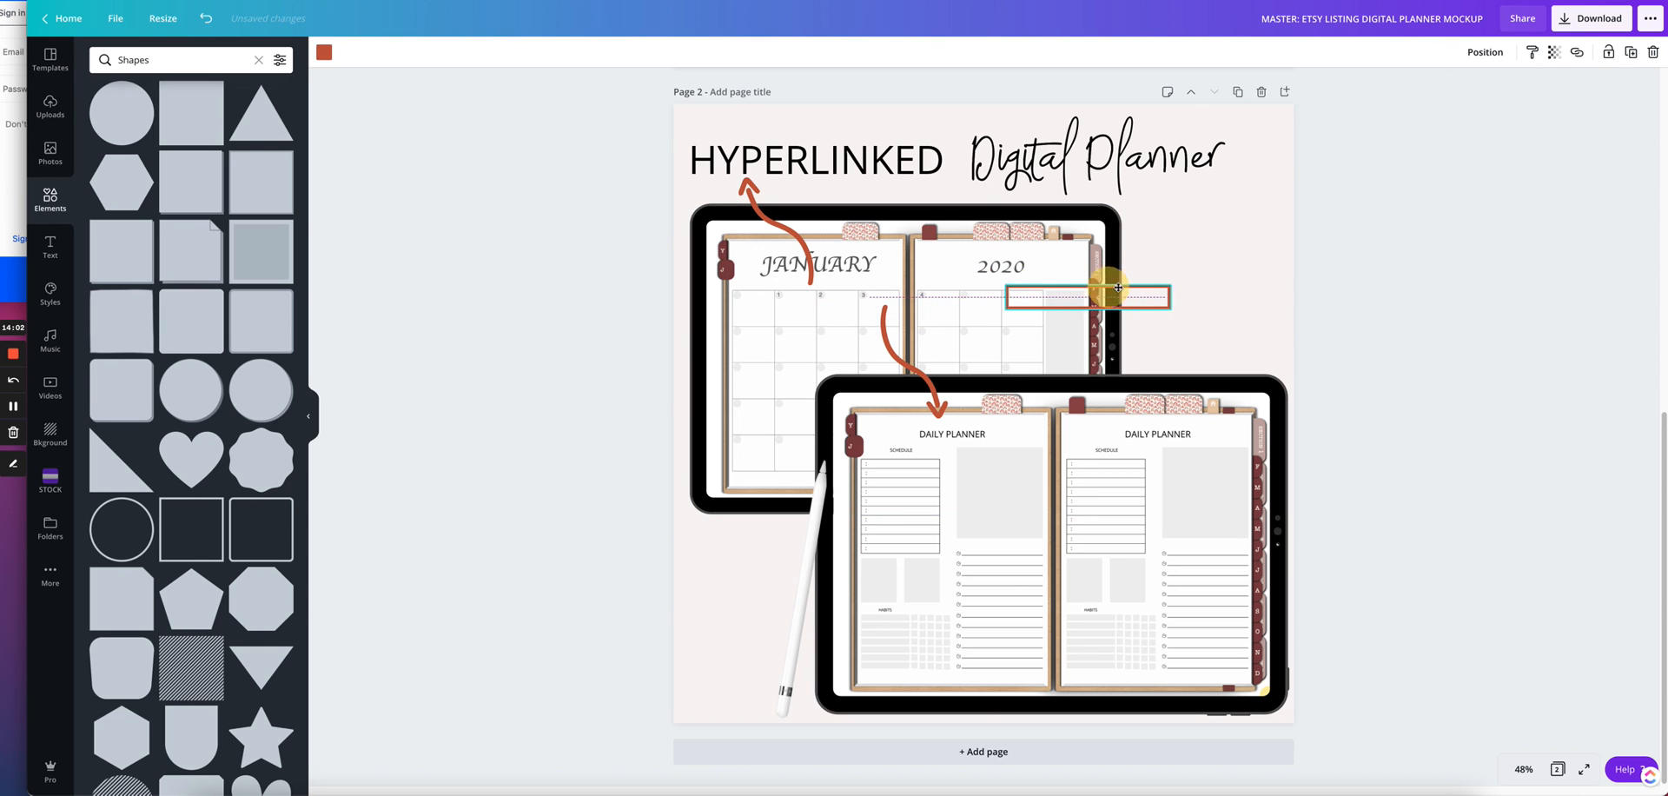
- Move the red callout box onto the calendar's side tabs and resize it tall and narrow
drag(1118, 295, 1174, 277)
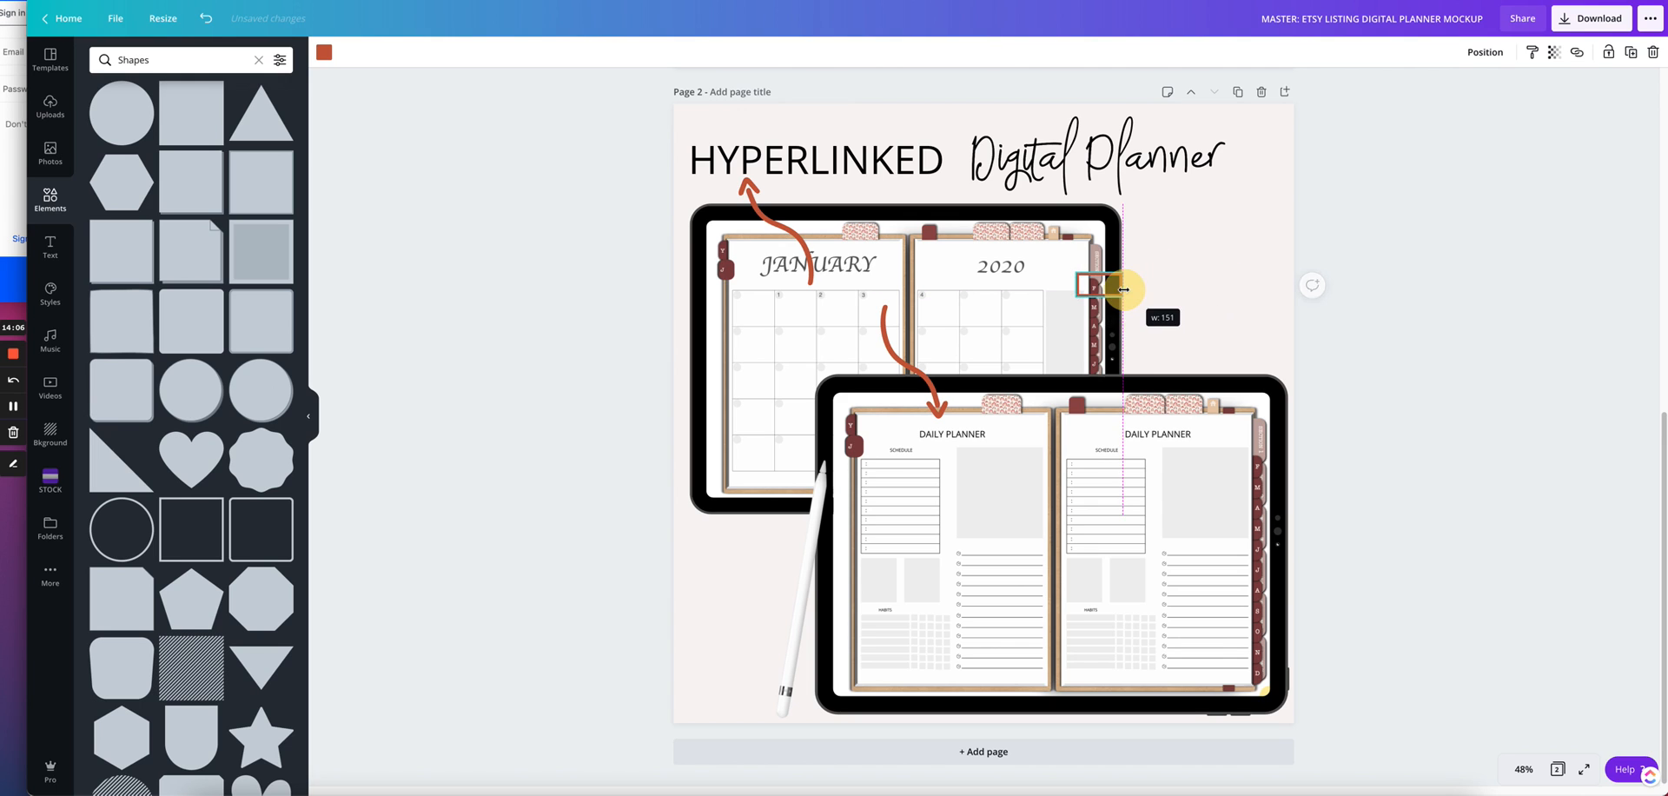
drag(1123, 290, 1091, 327)
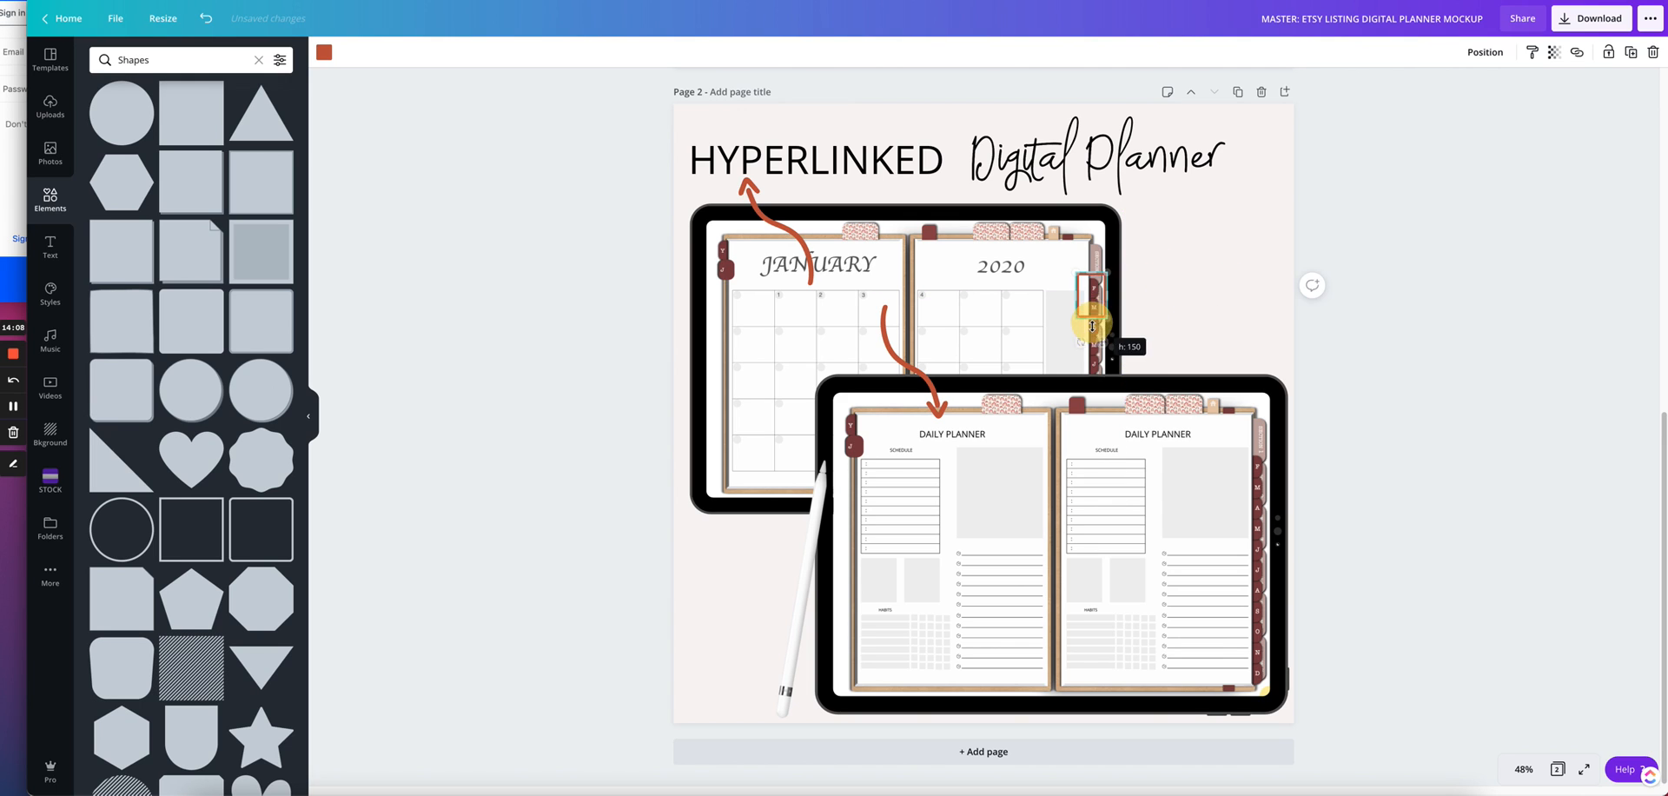
drag(1091, 325, 1092, 372)
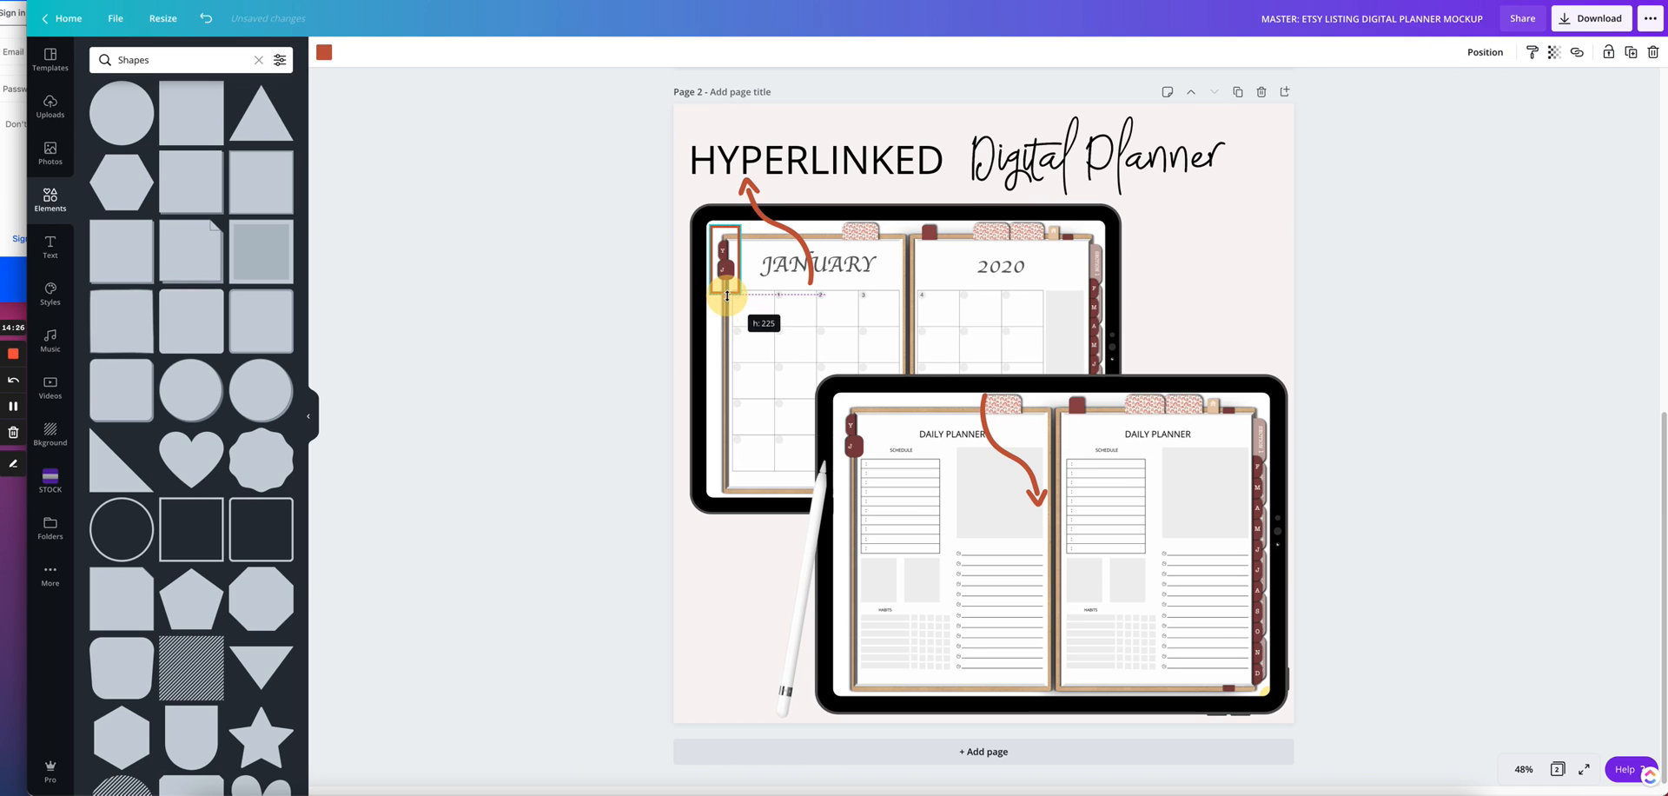
- Re-aim the lower curved arrow from the box toward the daily planner
click(1022, 447)
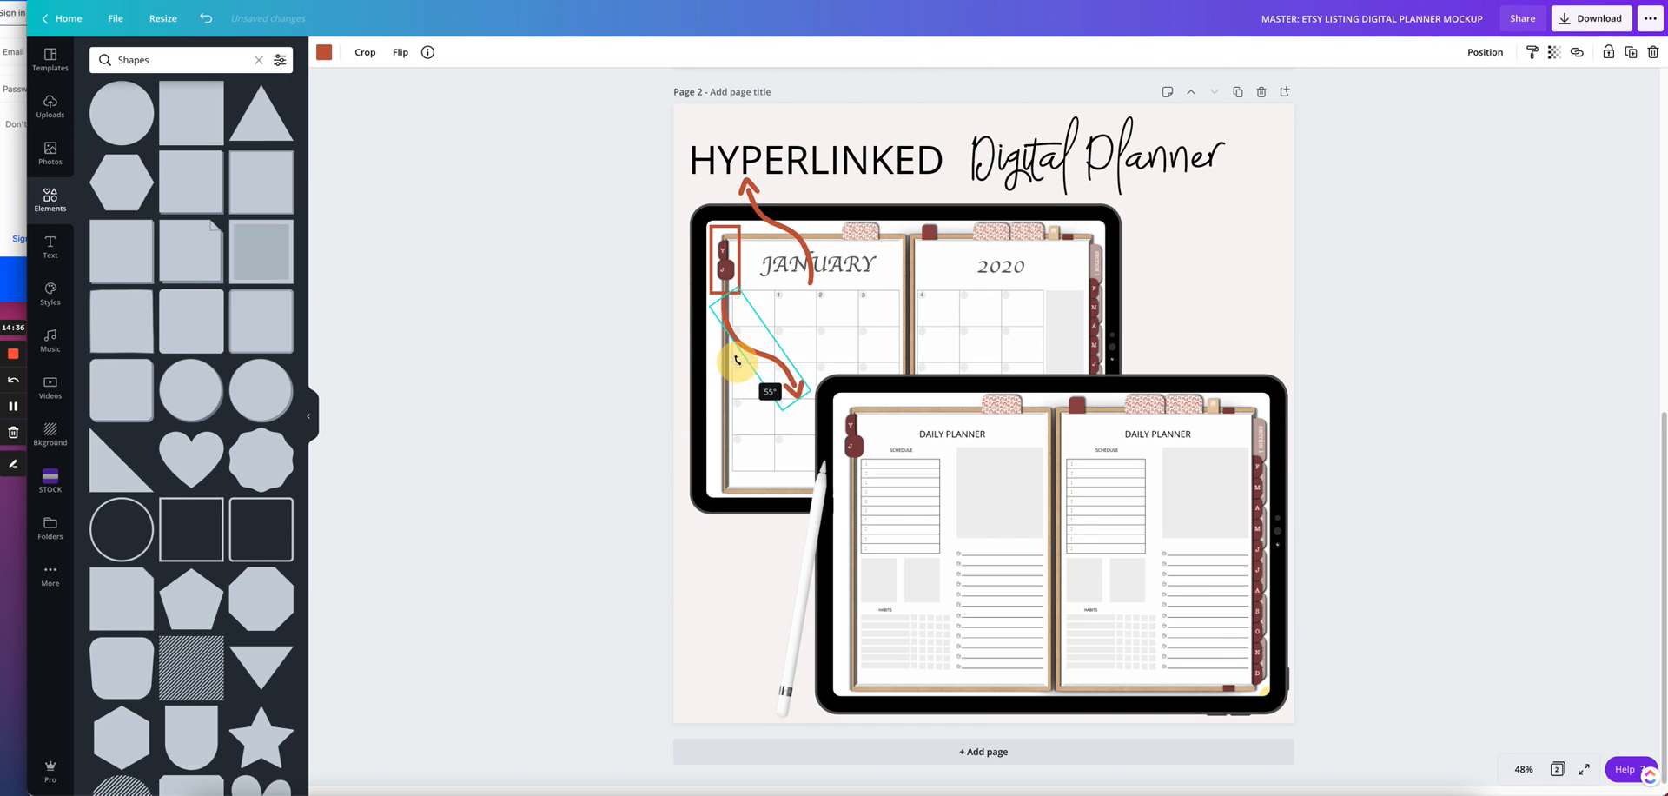
click(1053, 542)
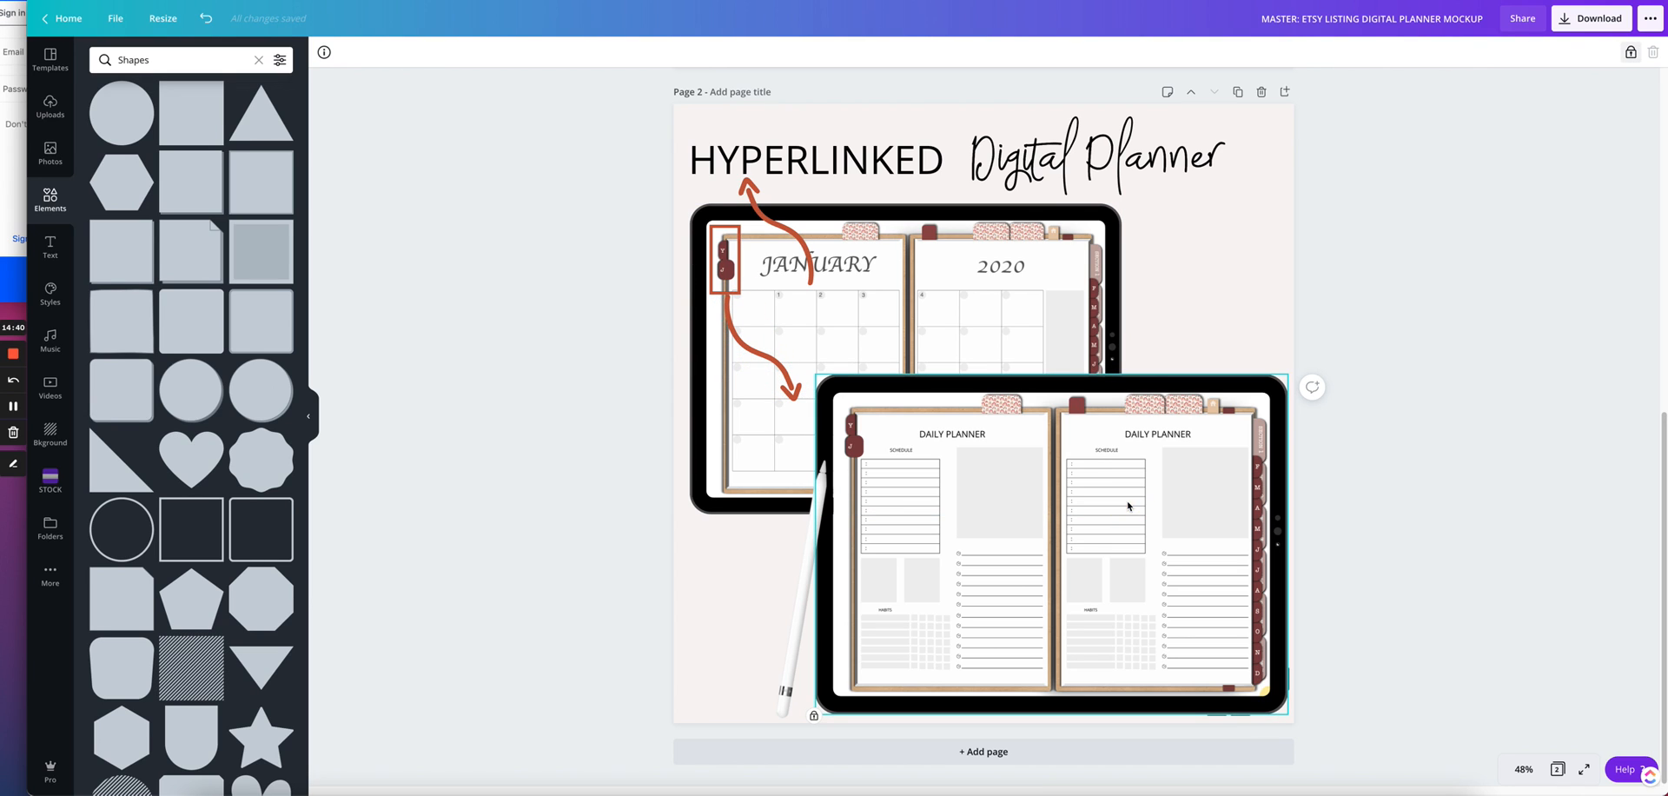
- Nudge the daily planner iPad left and duplicate the red box onto its side tabs
click(1053, 544)
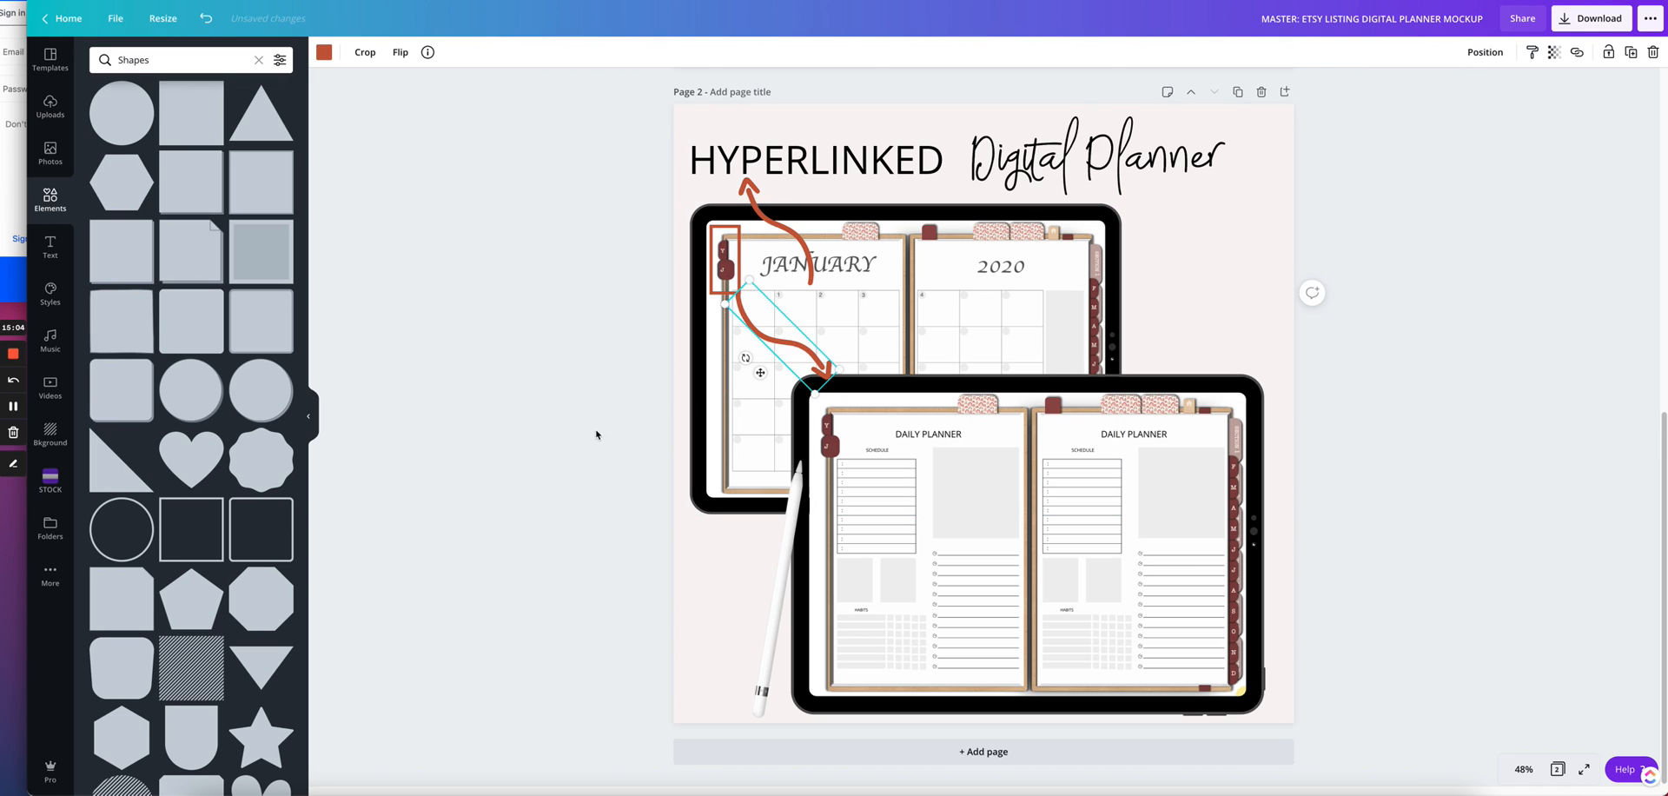
click(574, 421)
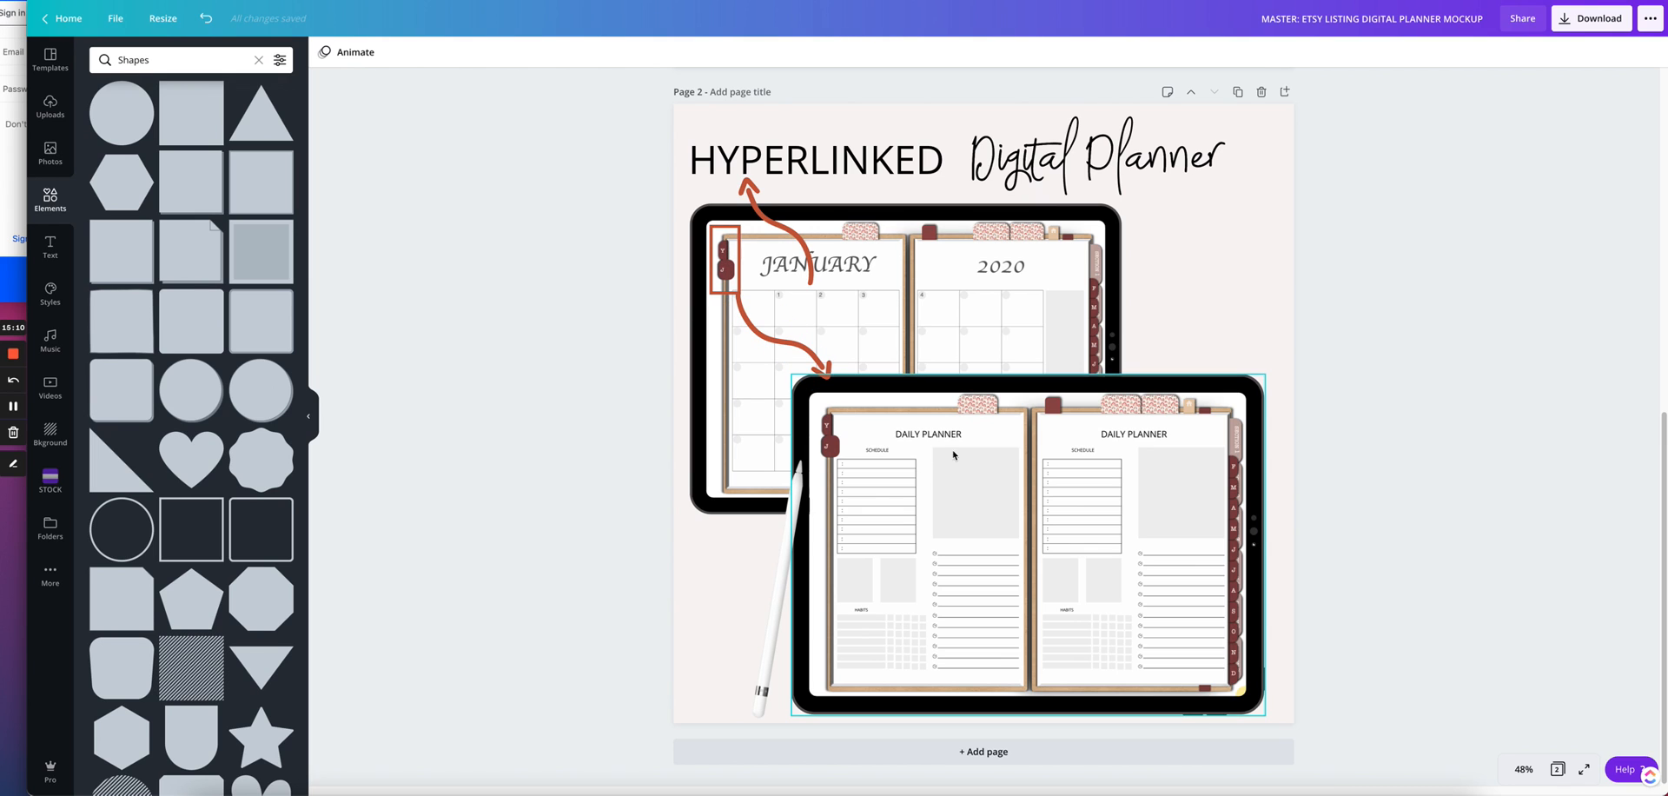
mouse_move(834, 445)
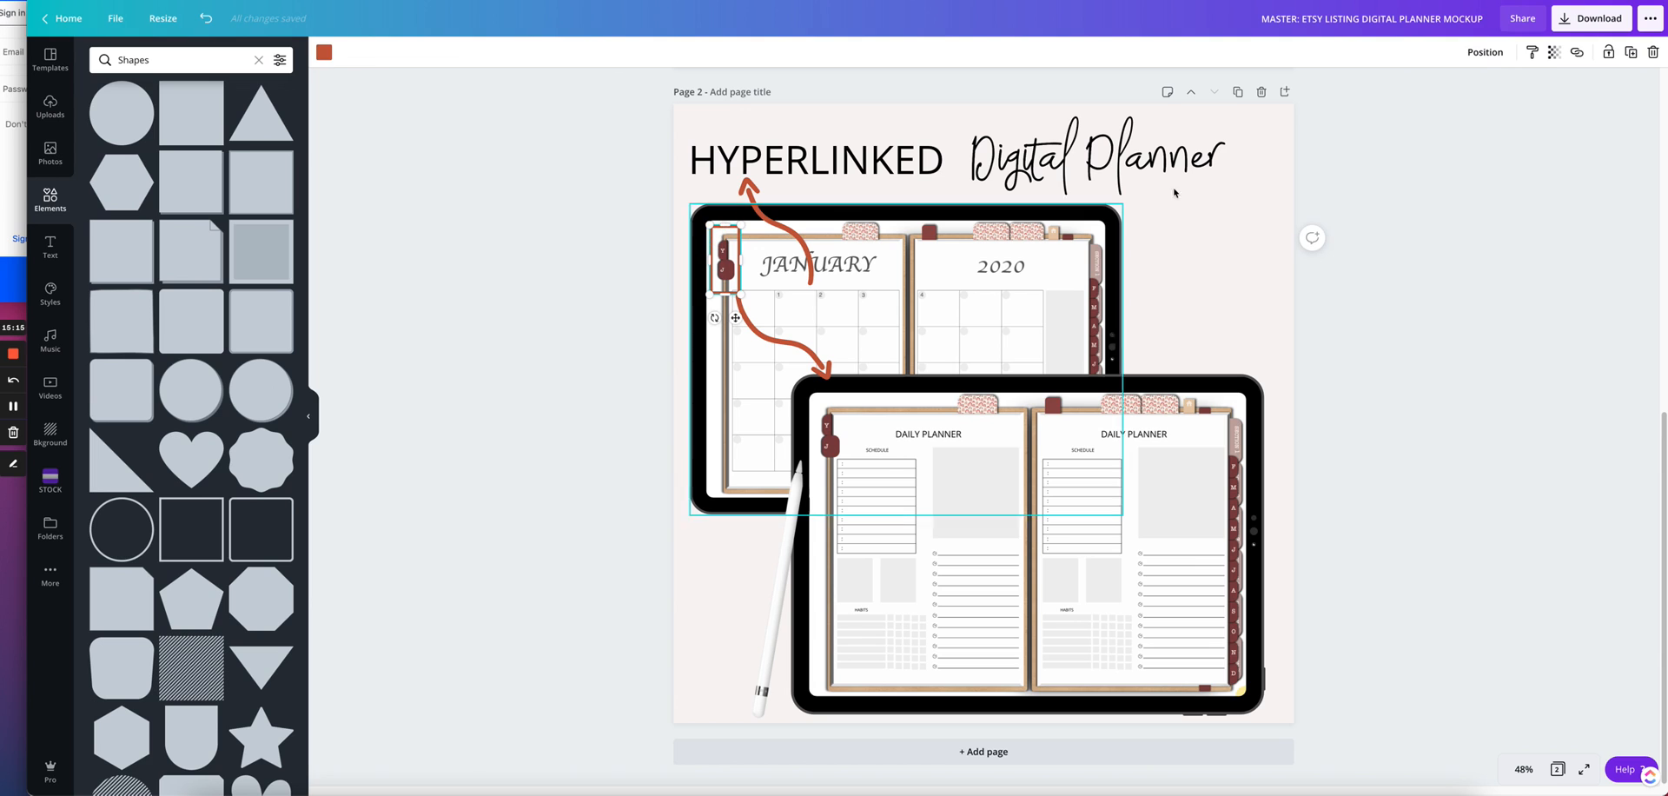
click(726, 263)
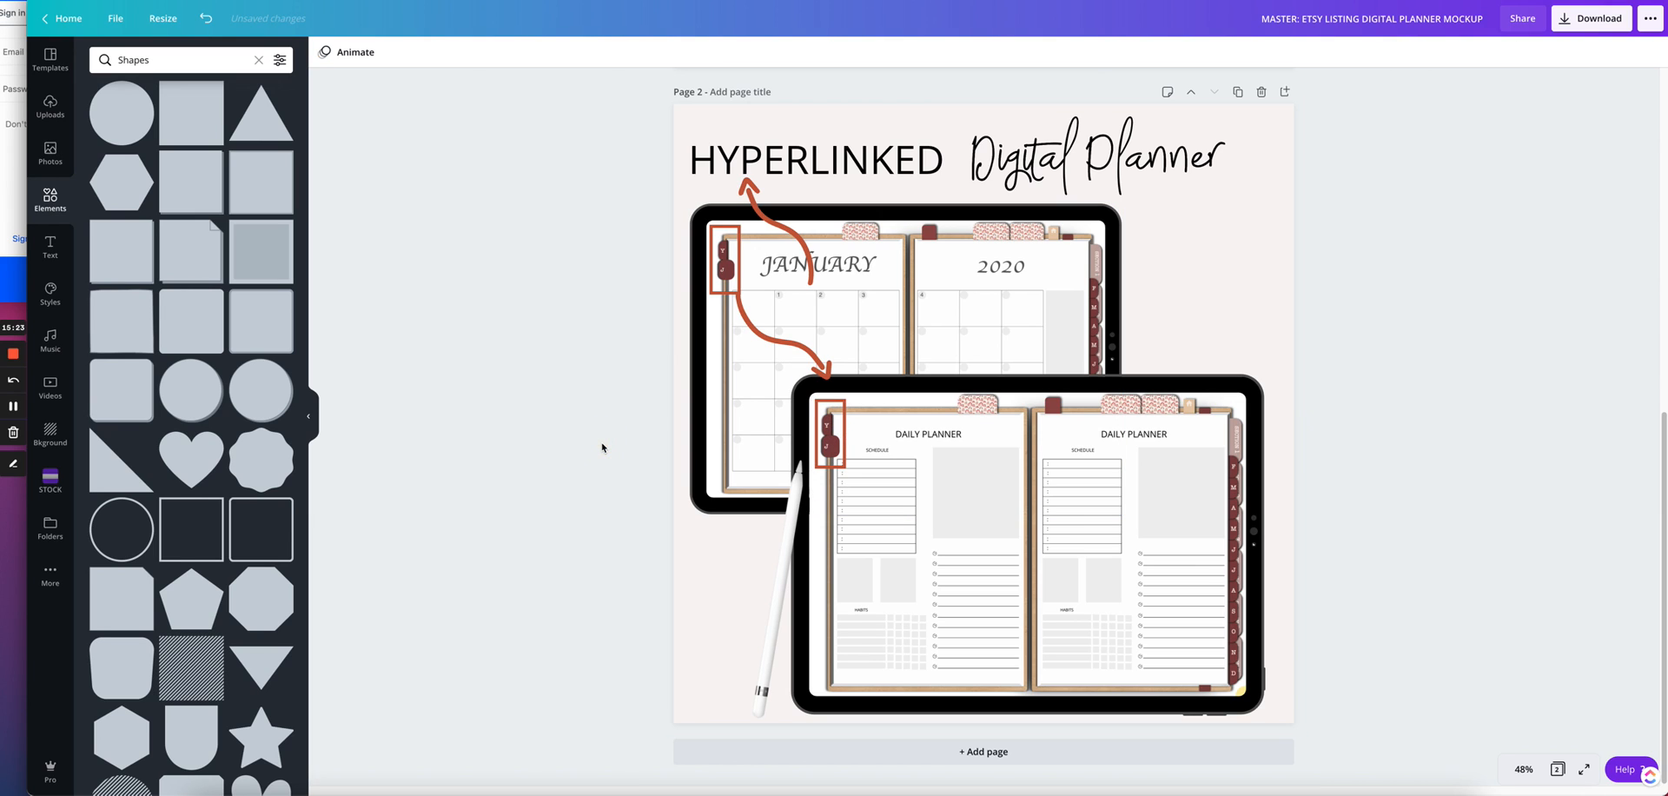
- Rotate the upper curved arrow so it points toward the HYPERLINKED title
click(777, 224)
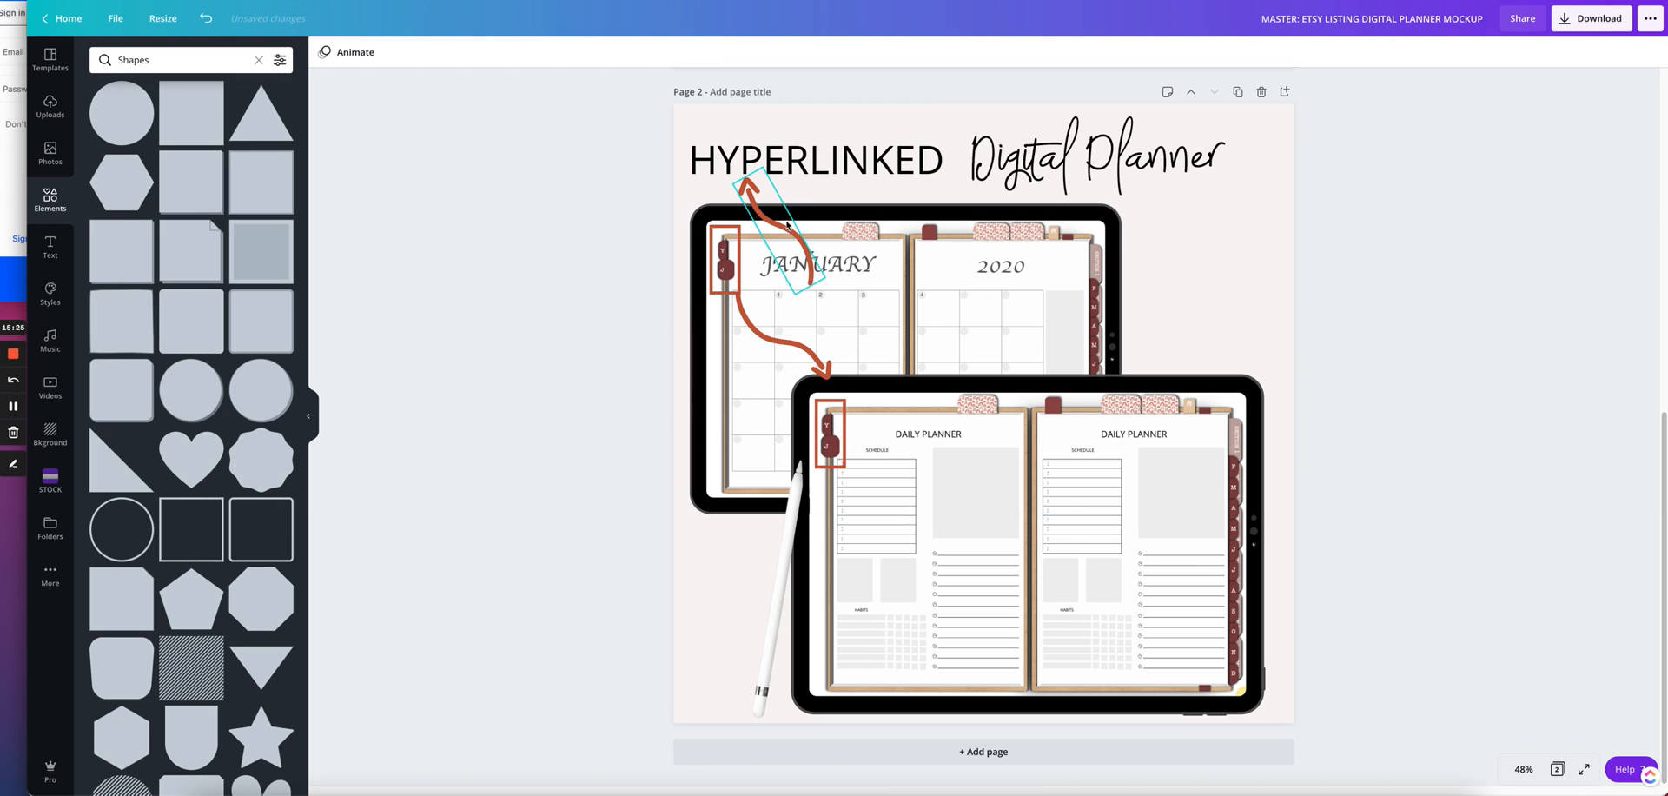
click(817, 220)
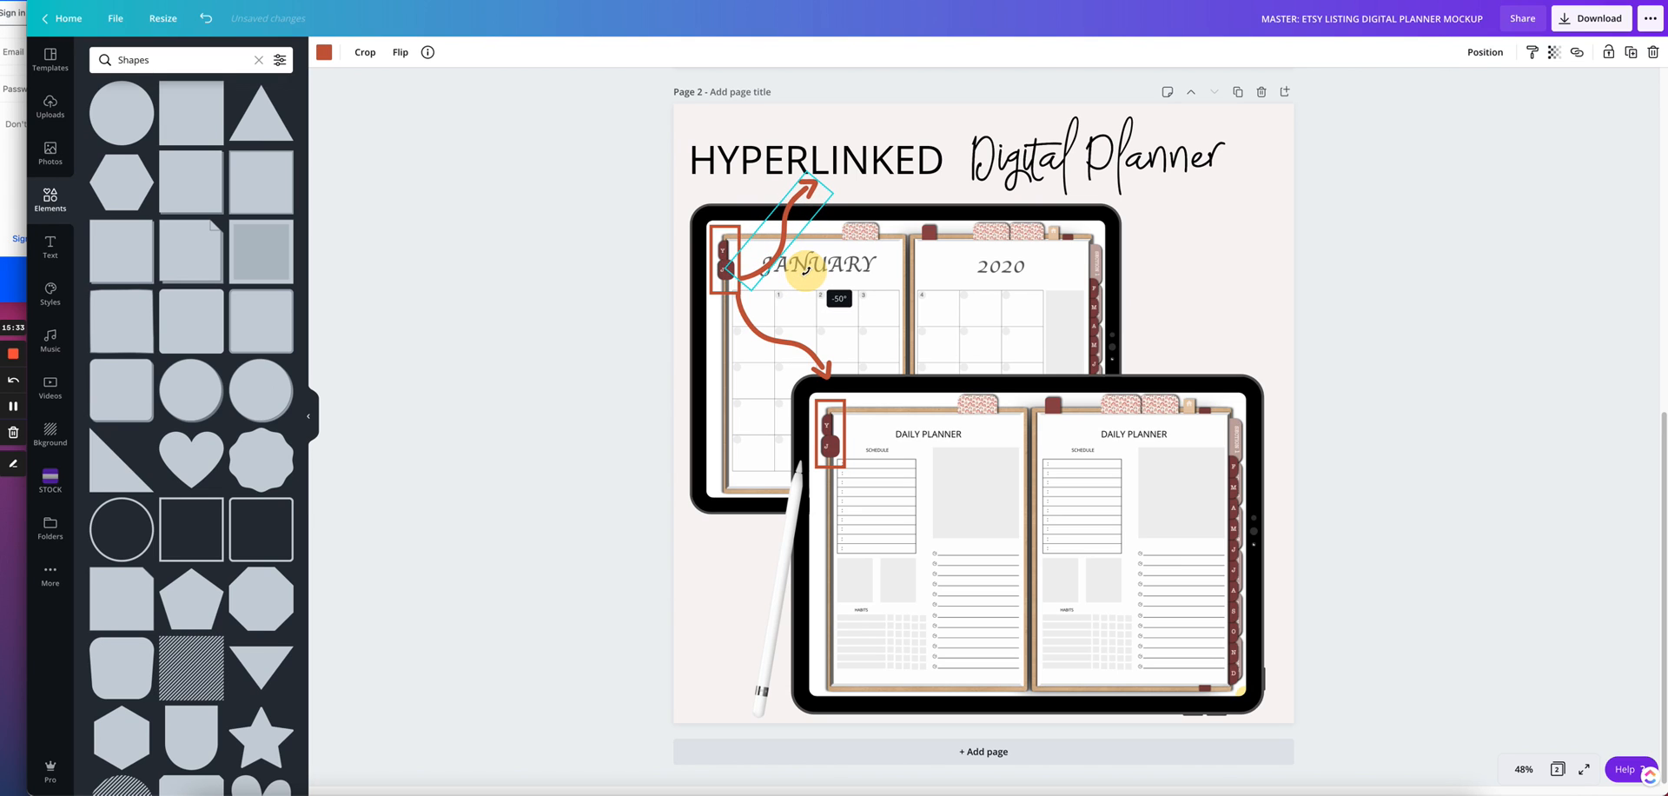
click(594, 314)
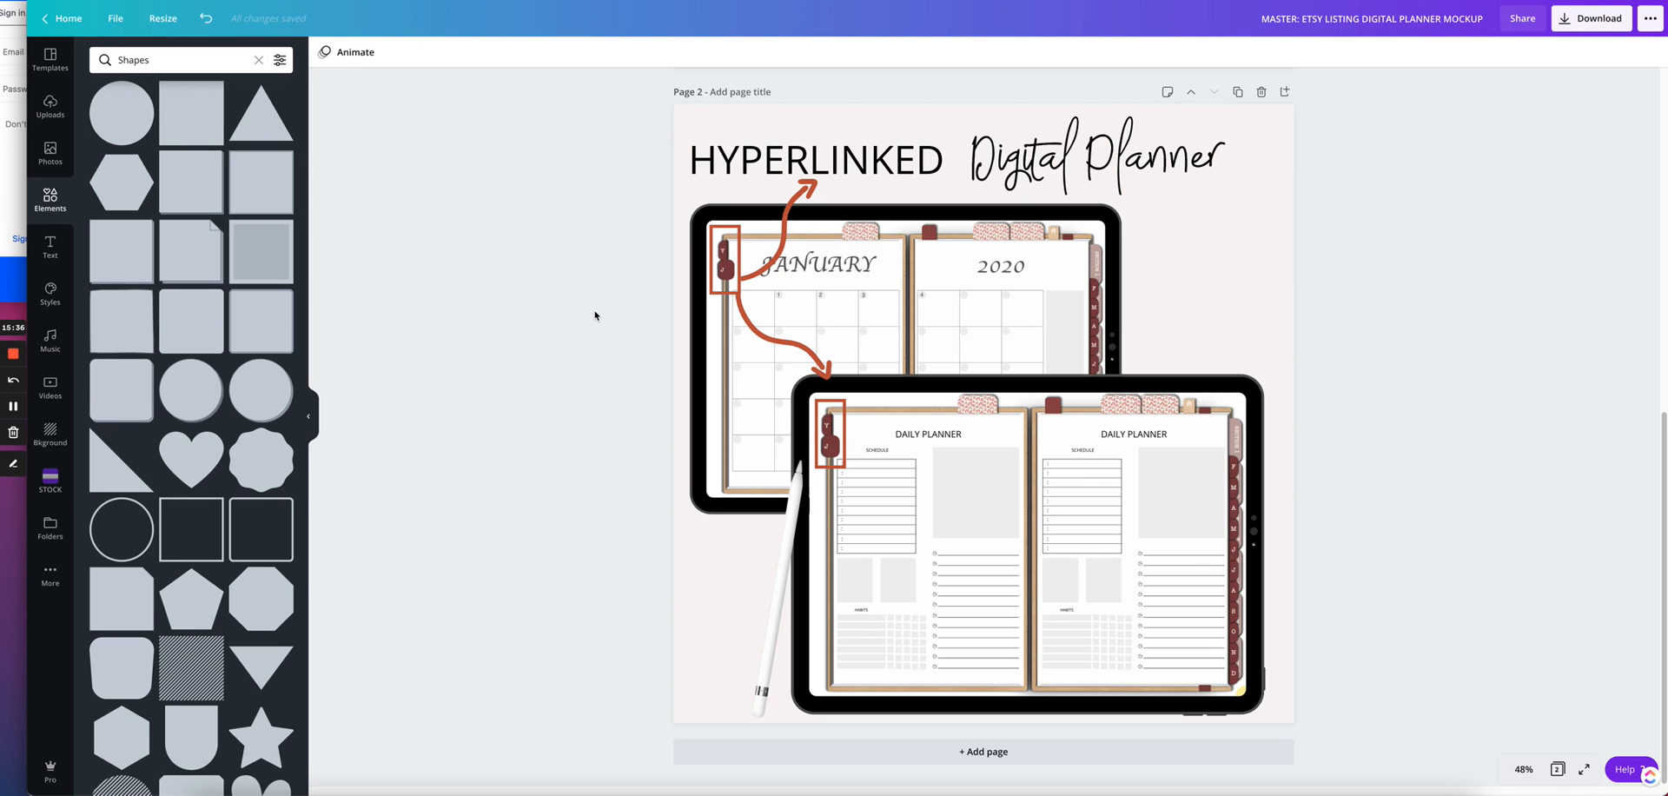
click(793, 452)
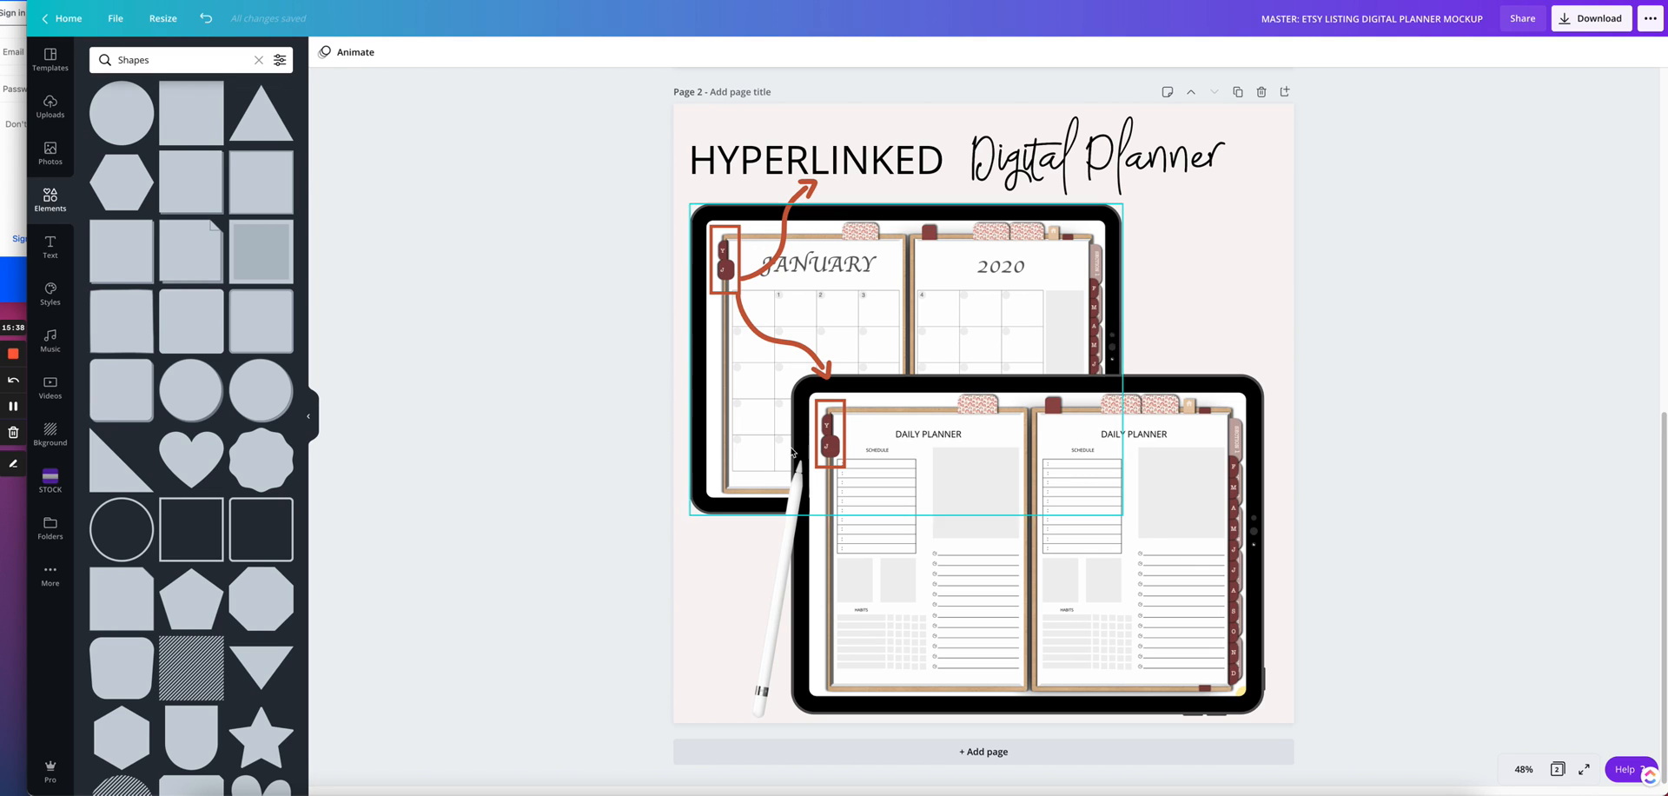
- Return to page 1 and review its callout box and daily planner iPad without changes
click(830, 436)
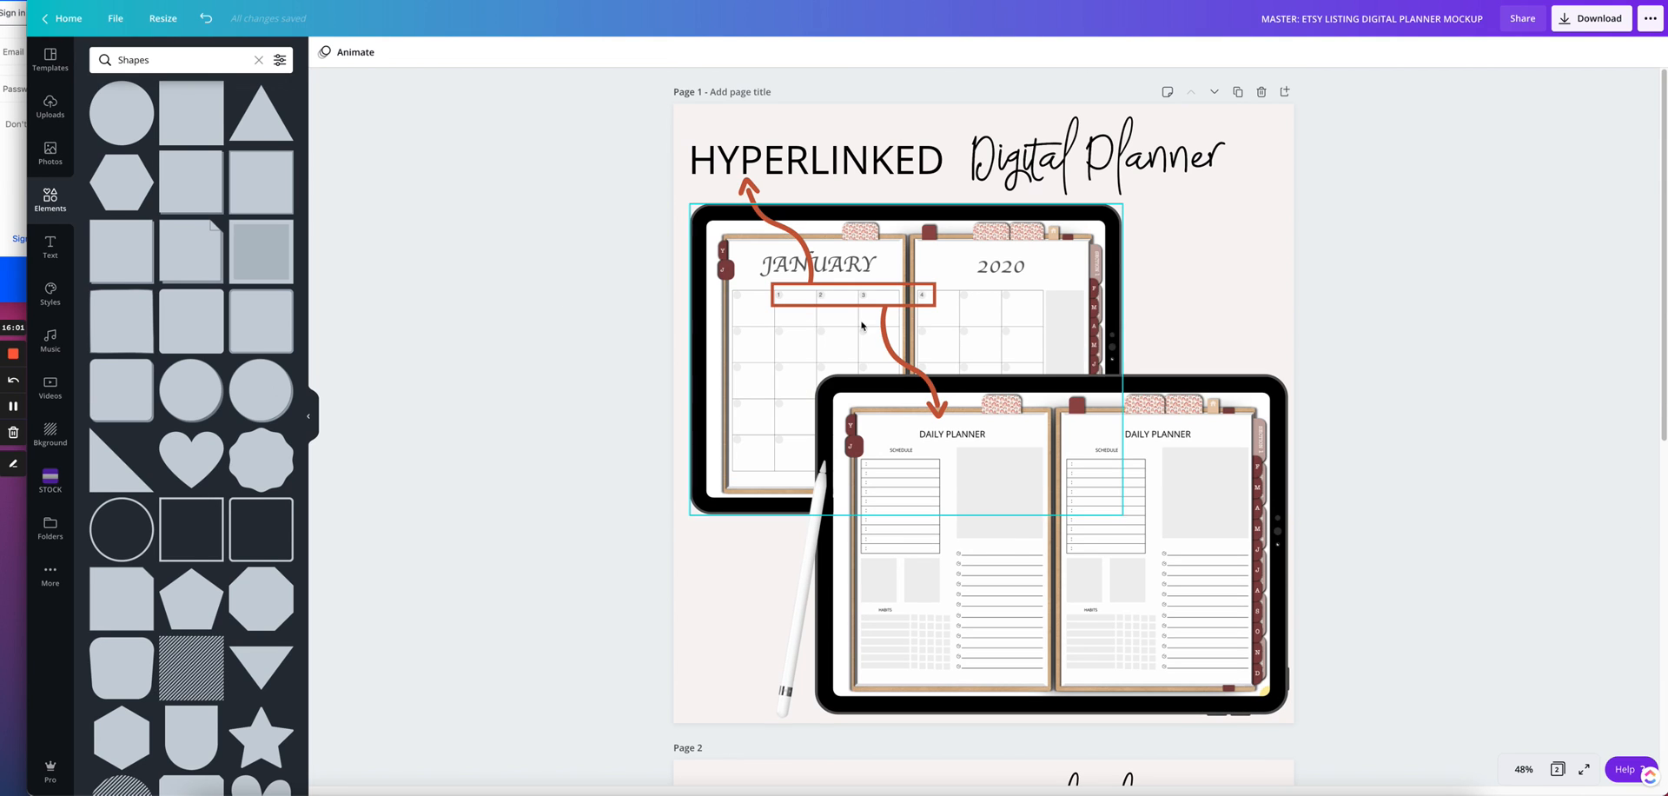
click(851, 295)
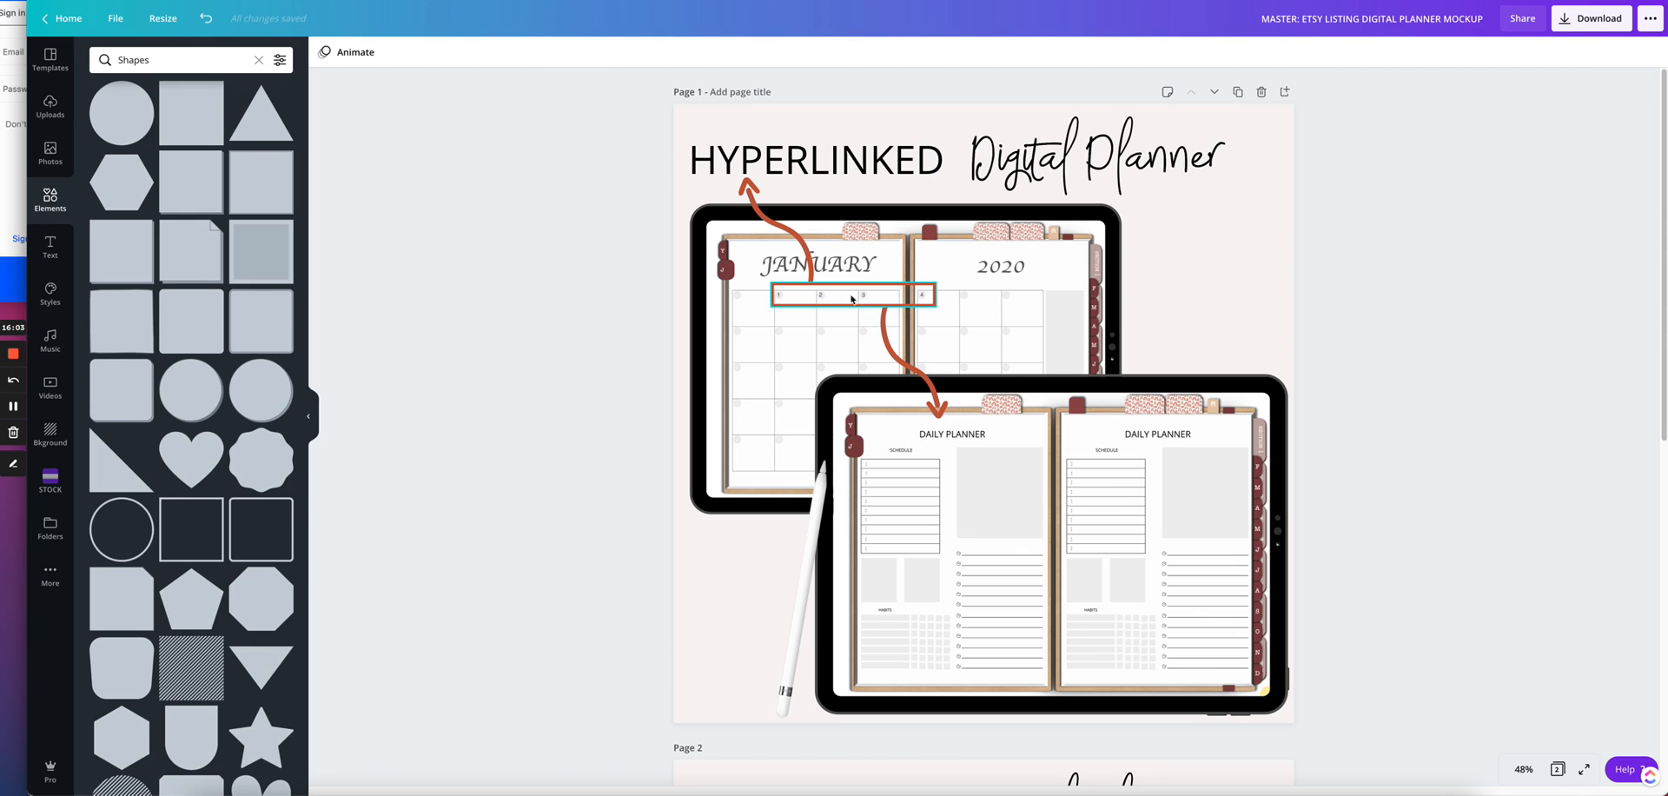
click(1006, 482)
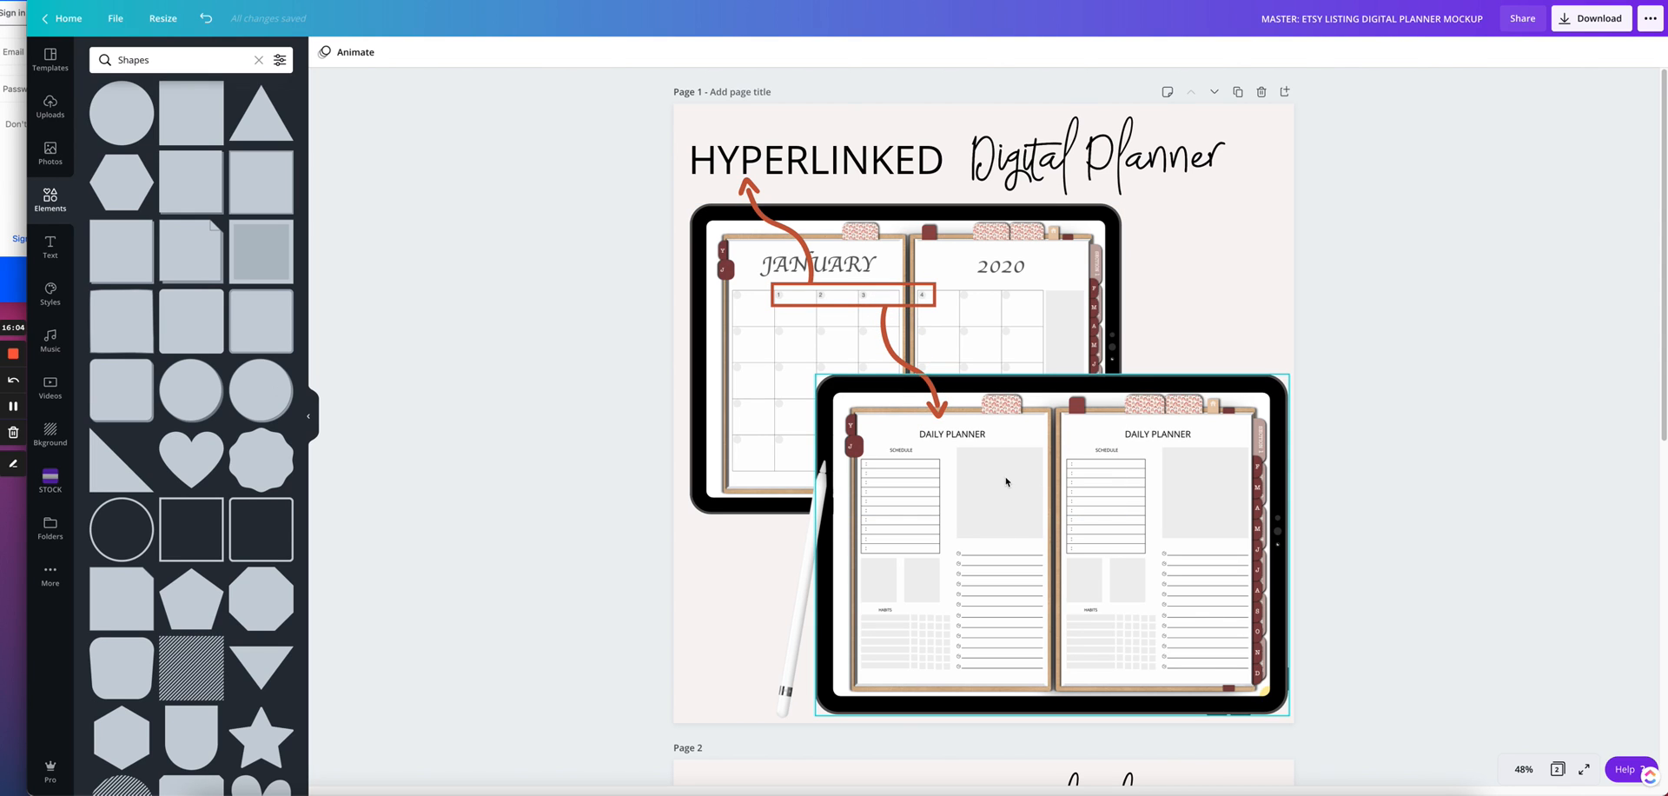
click(511, 400)
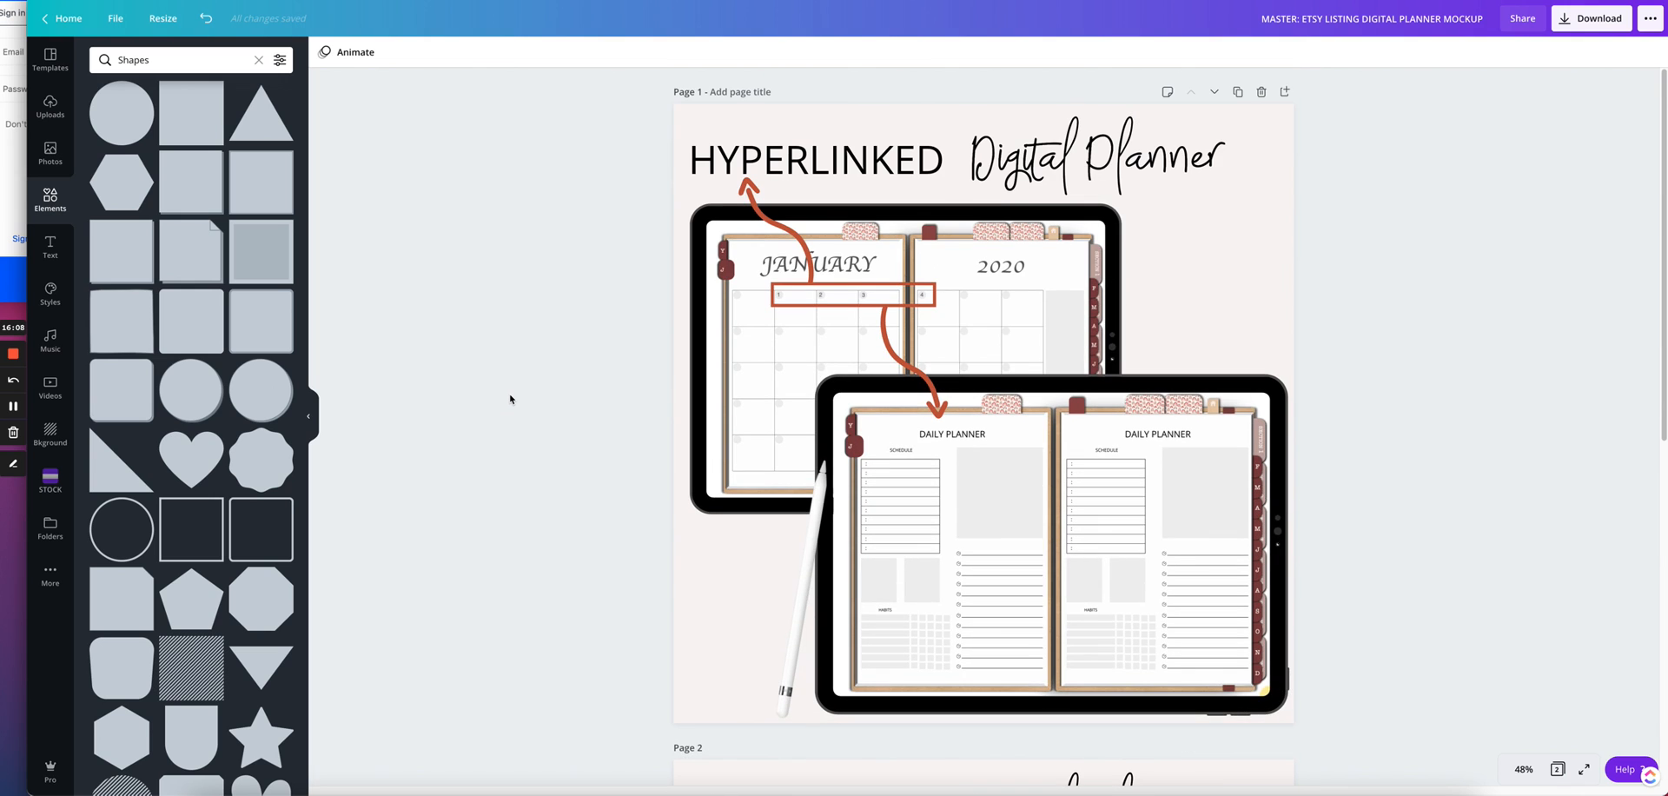
mouse_move(485, 285)
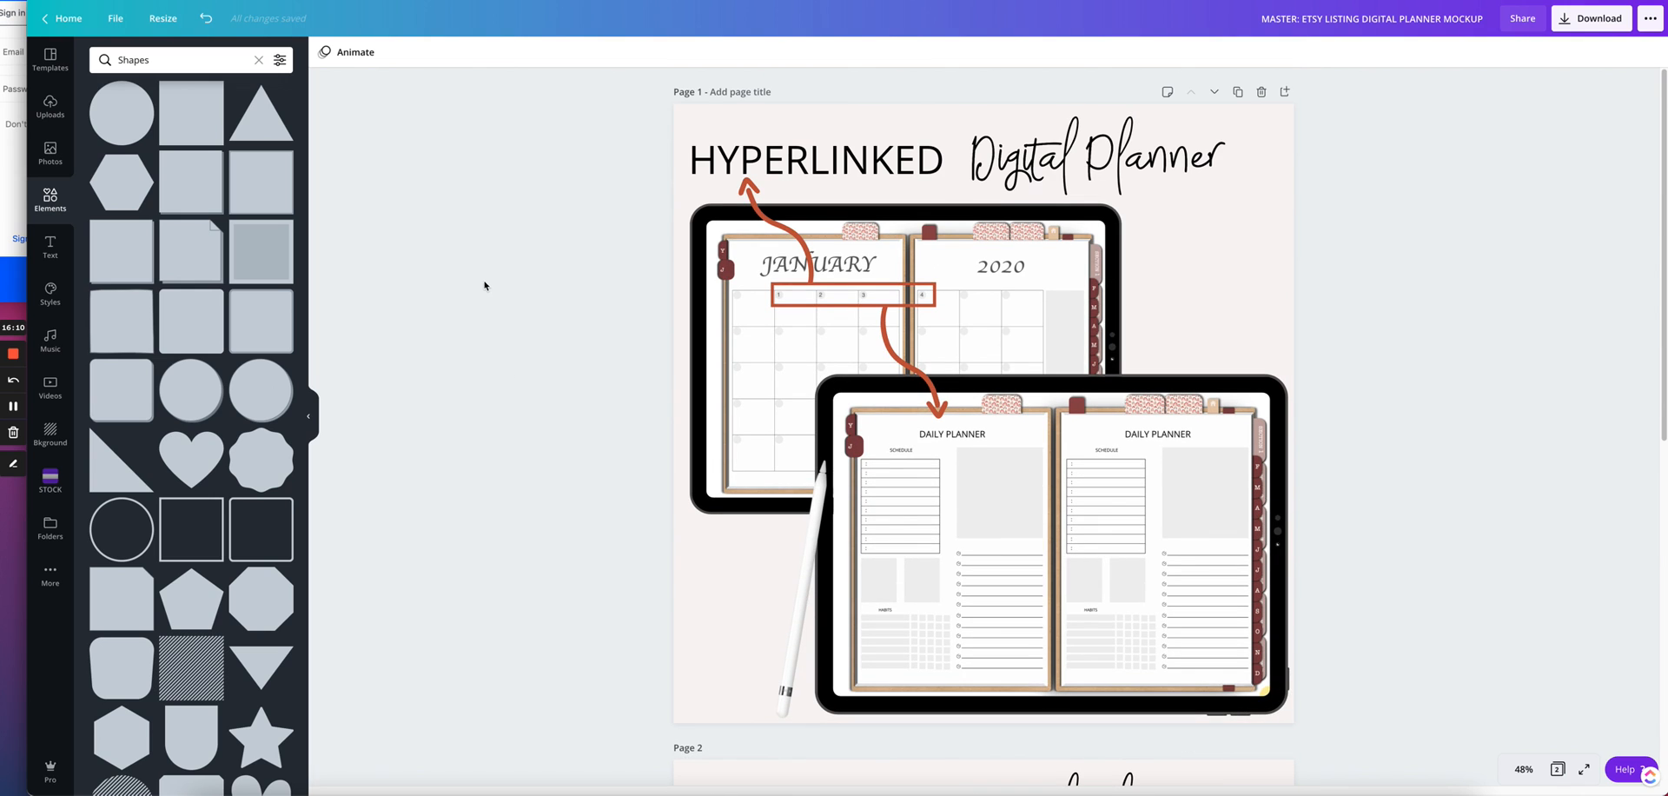